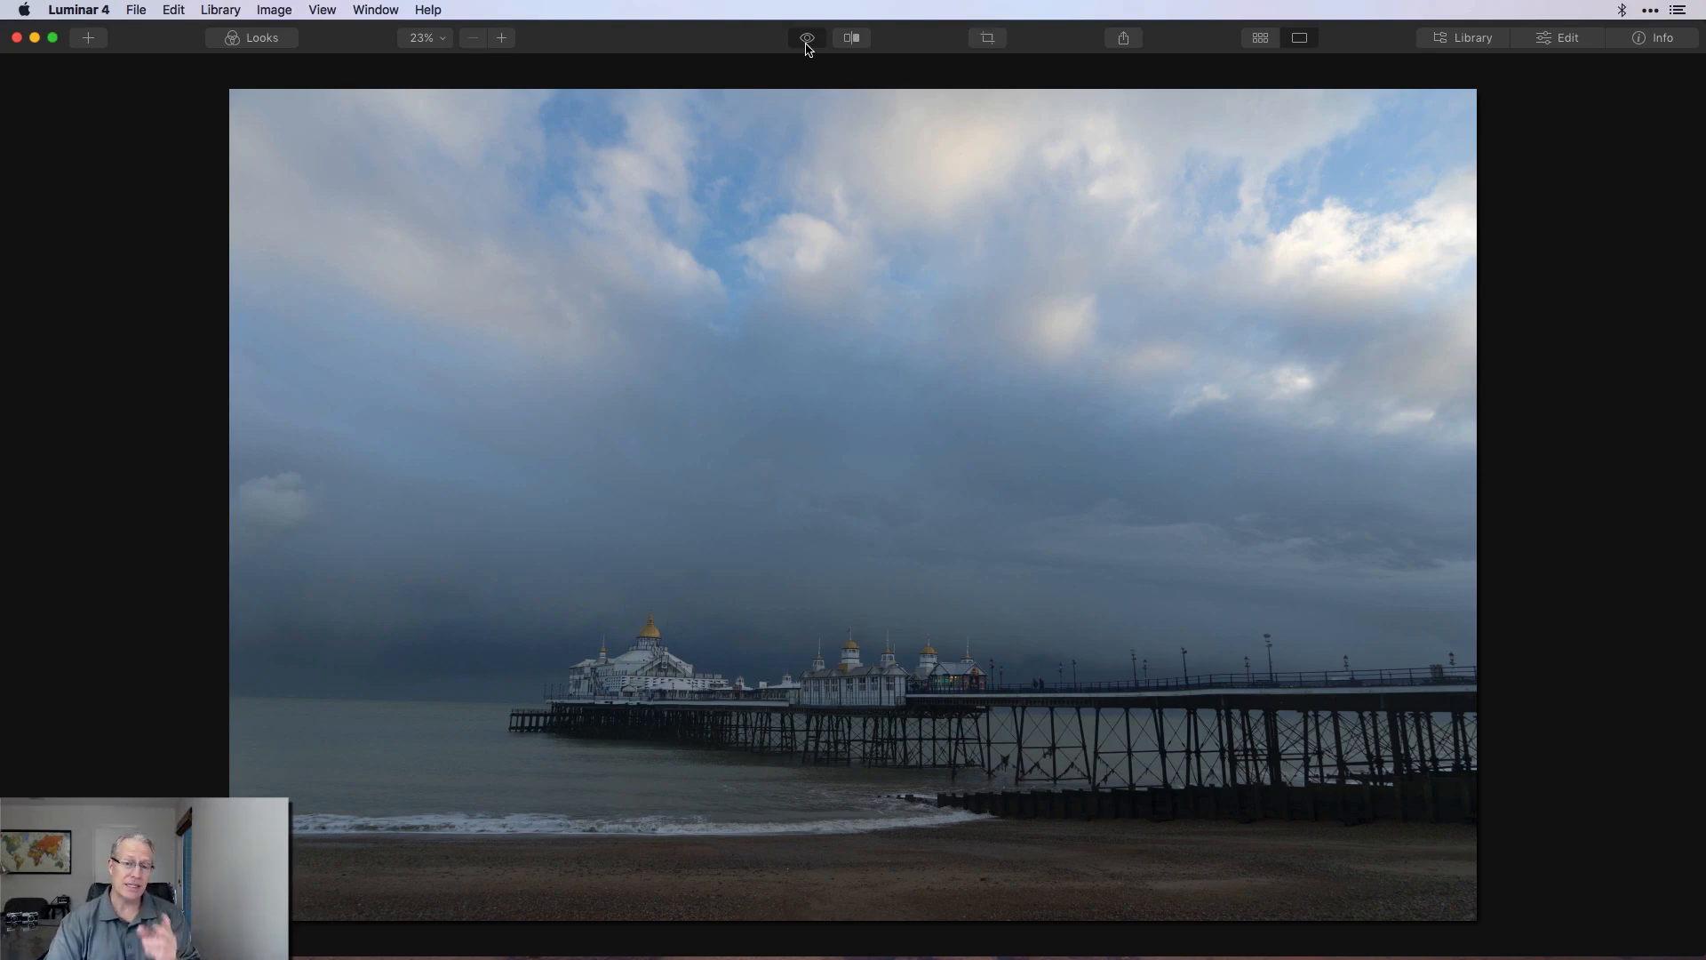
Step: Preview the finished sunset version, then return to the original unedited pier photo
click(805, 37)
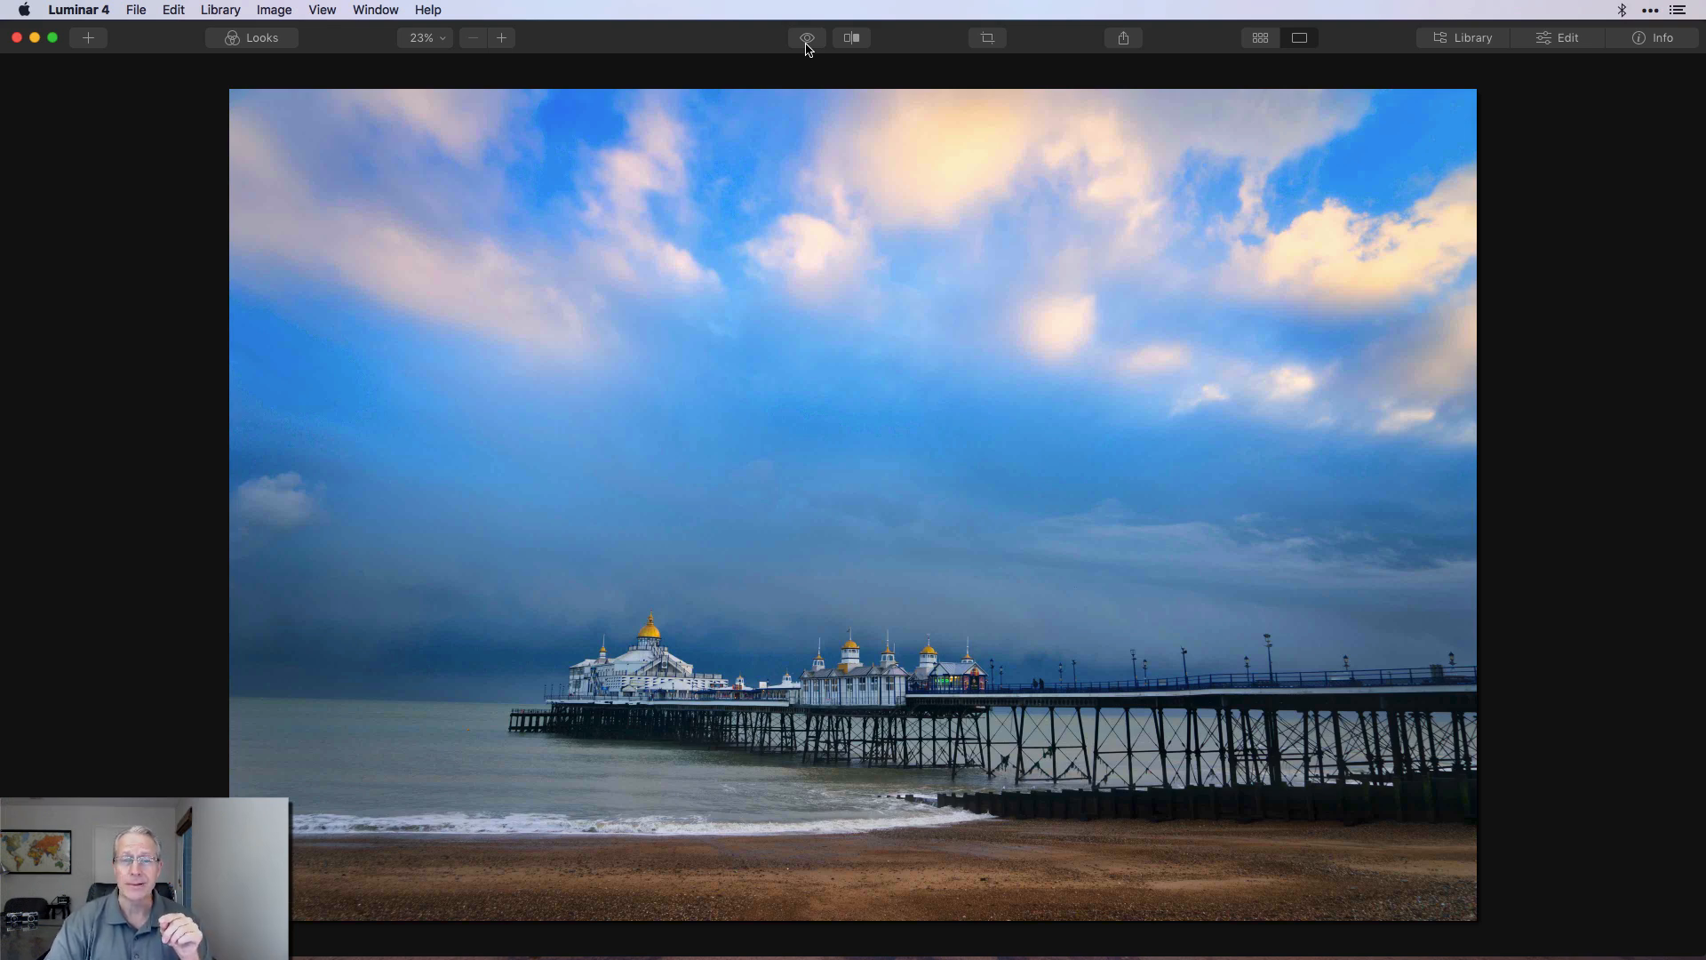
click(1566, 37)
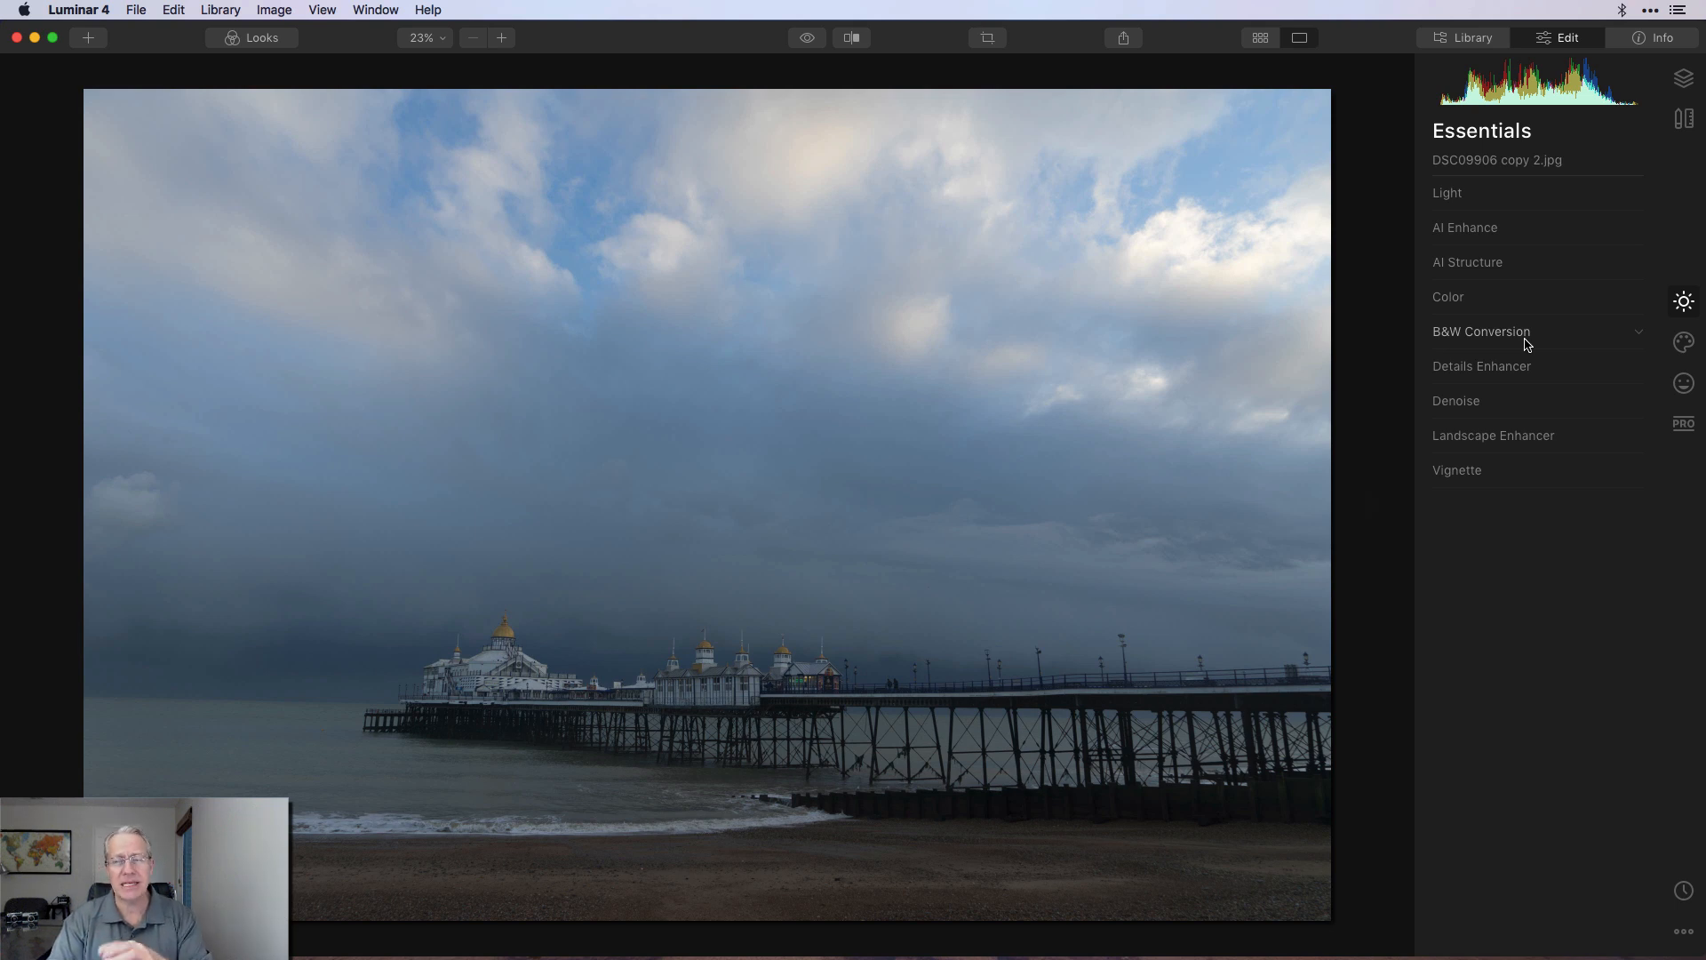
Step: In Light, set Smart Contrast 30, Highlights -35 and Shadows 54, checking against the original
click(1447, 192)
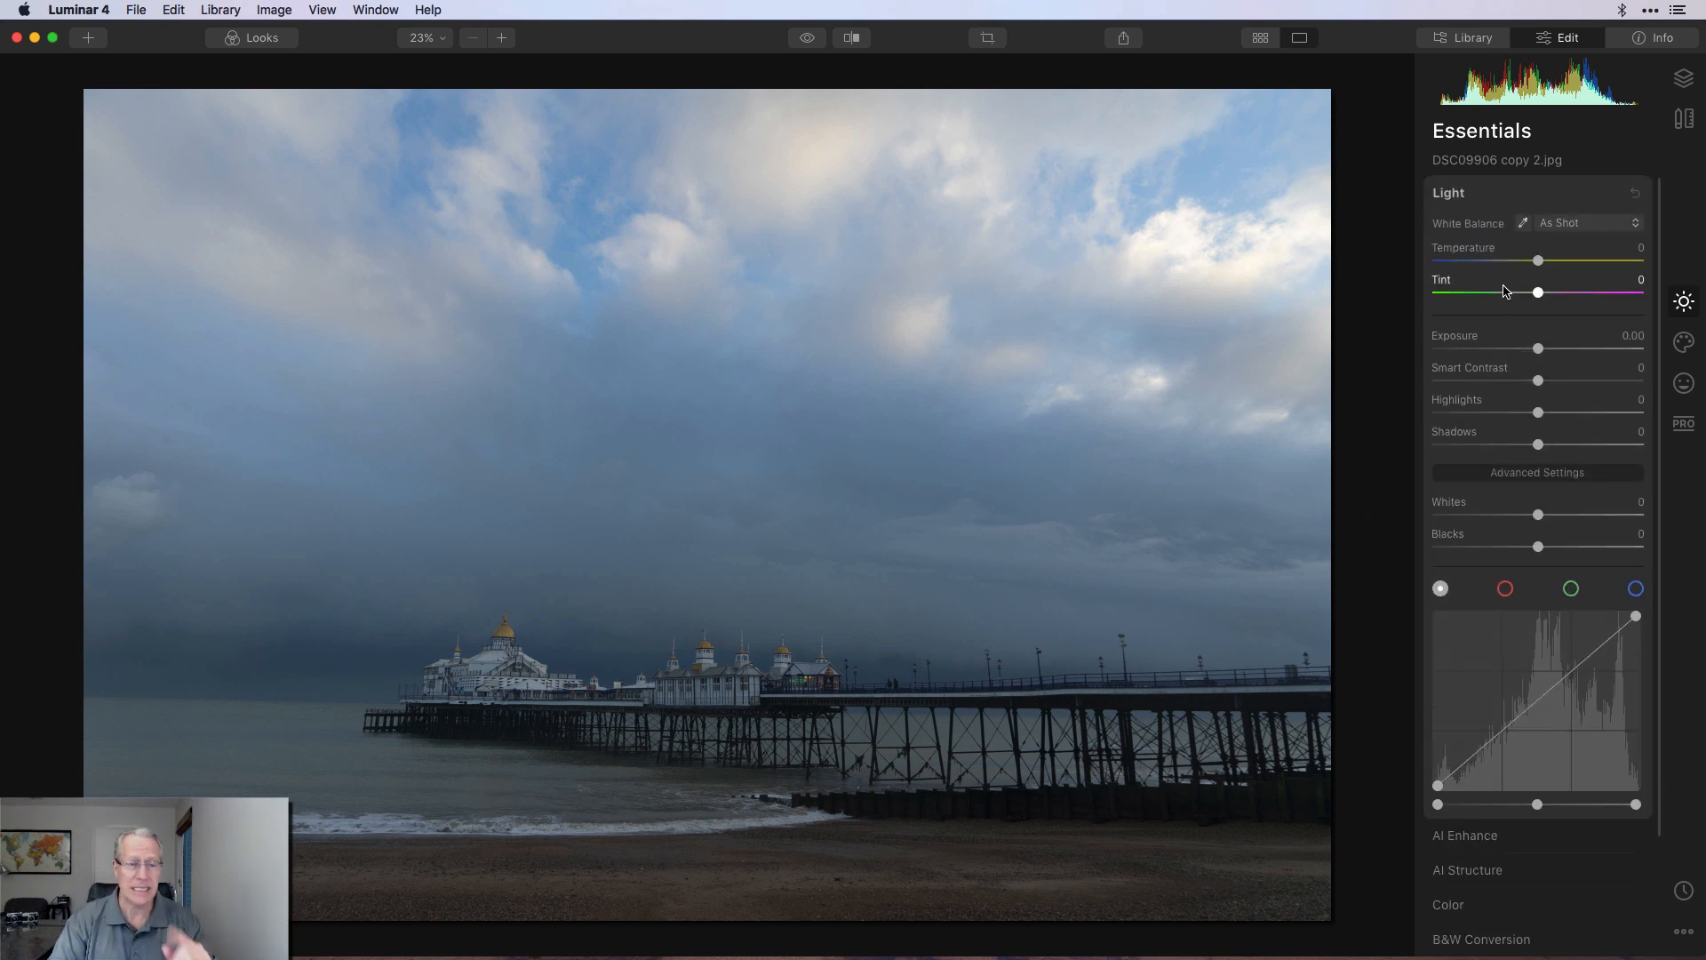
mouse_move(1544, 381)
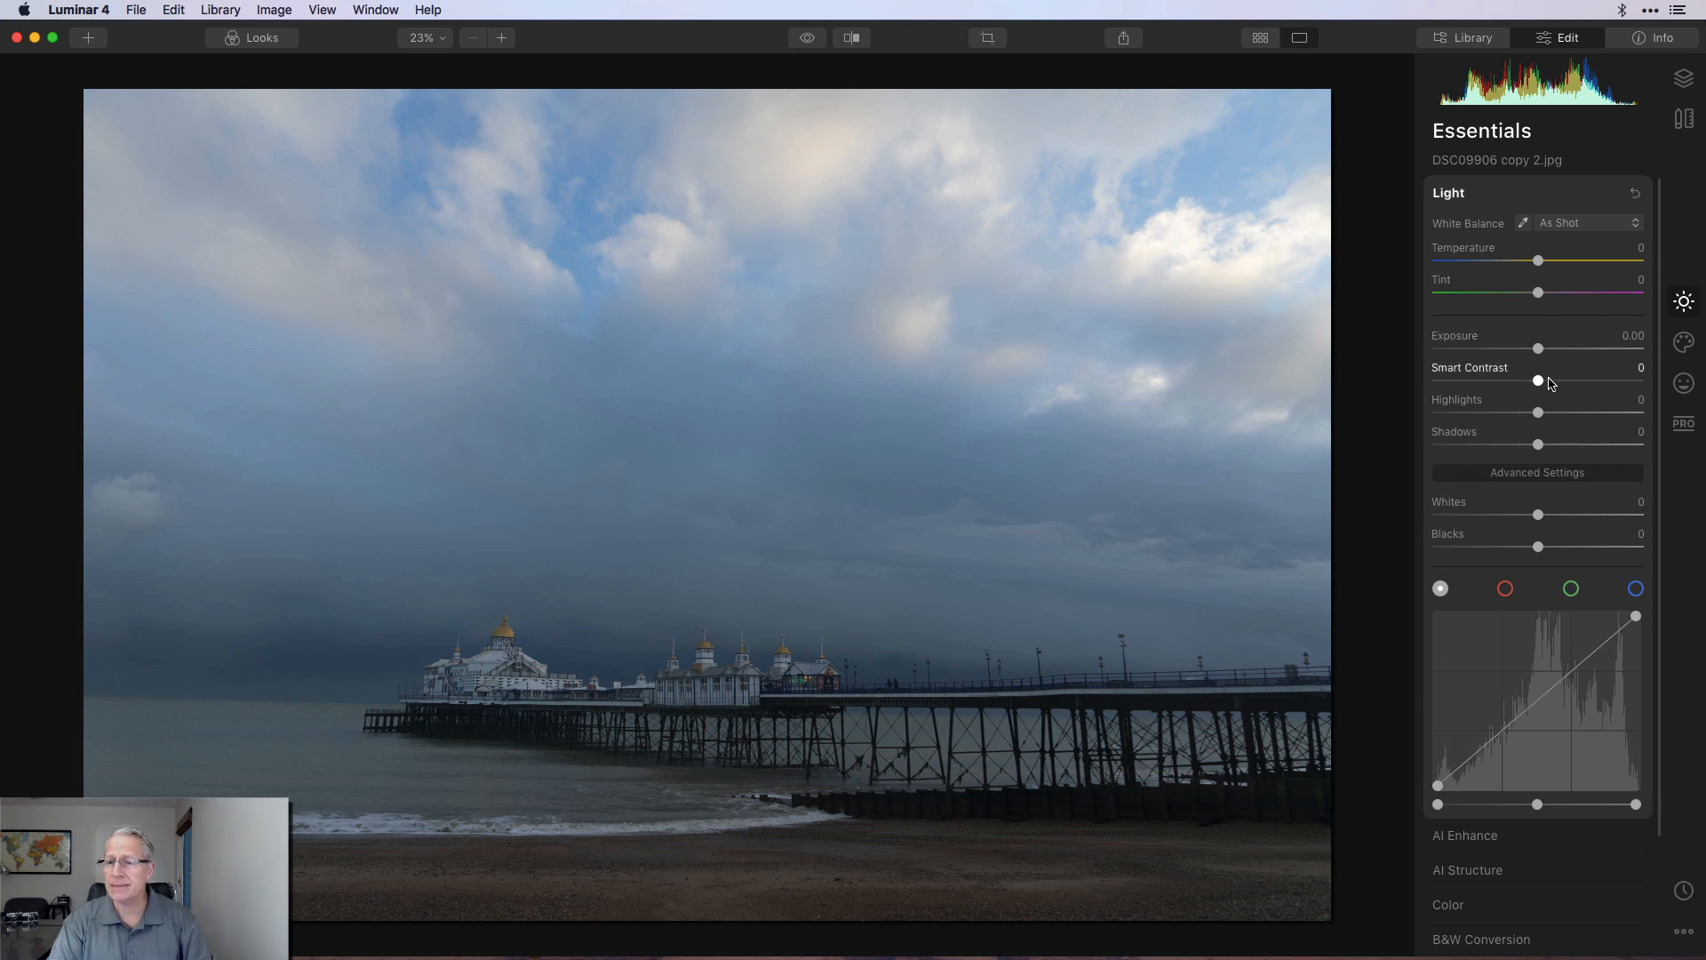
drag(1537, 381, 1569, 380)
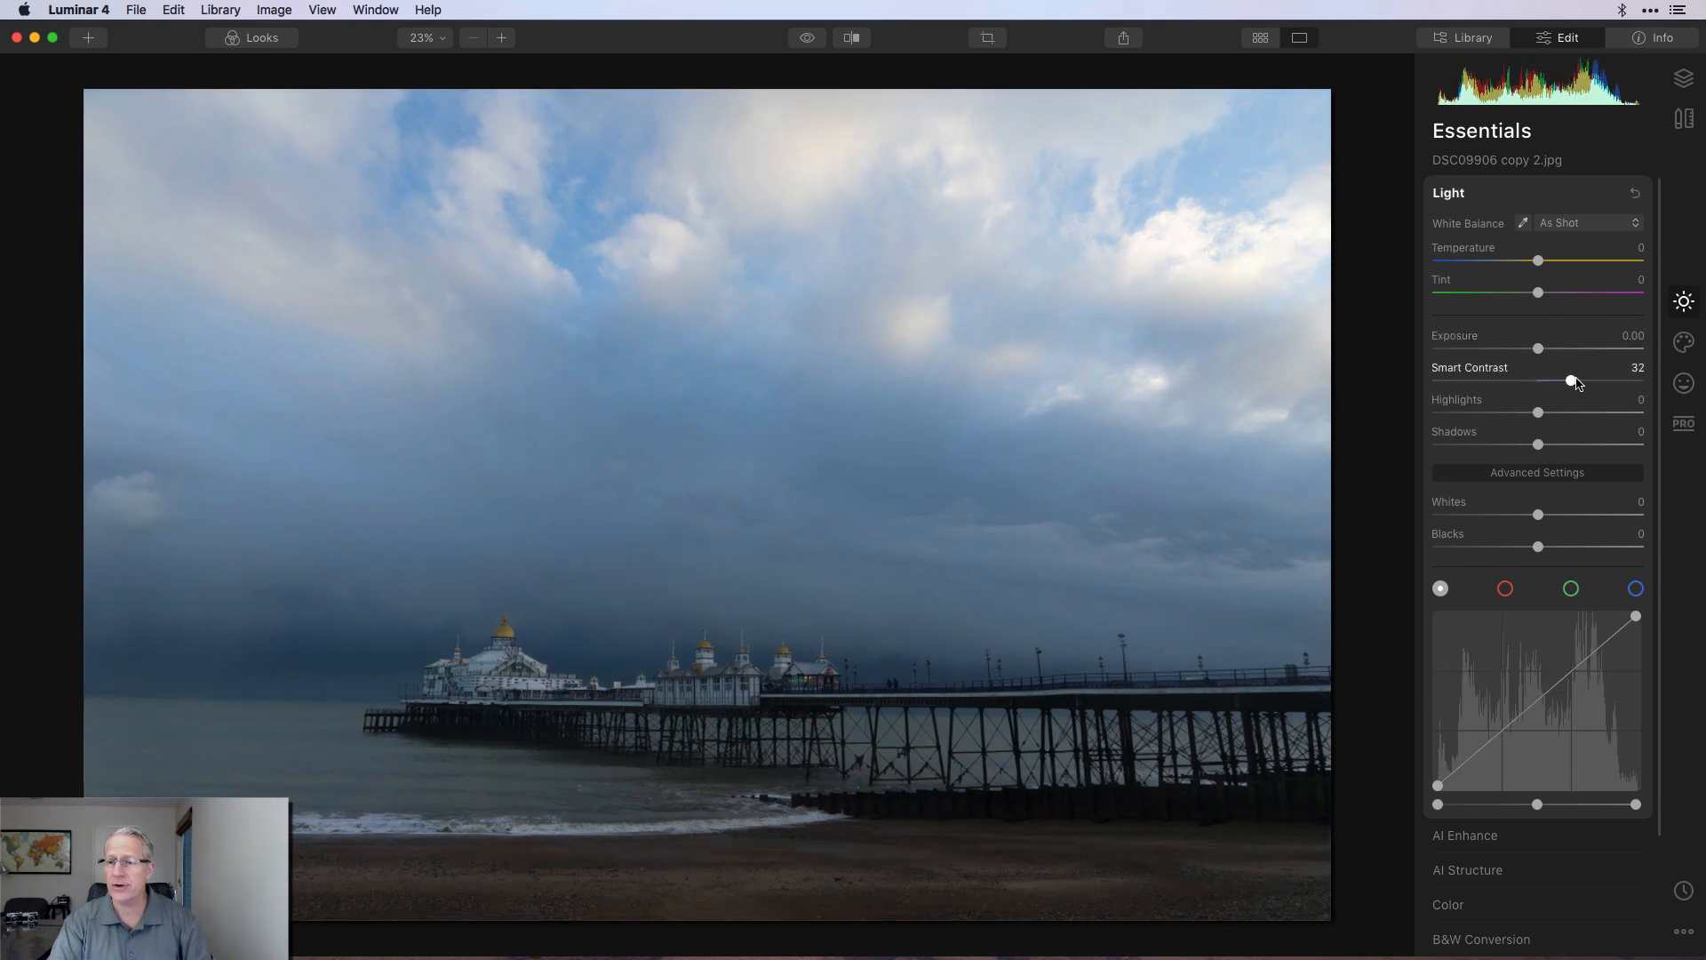
drag(1572, 380, 1569, 380)
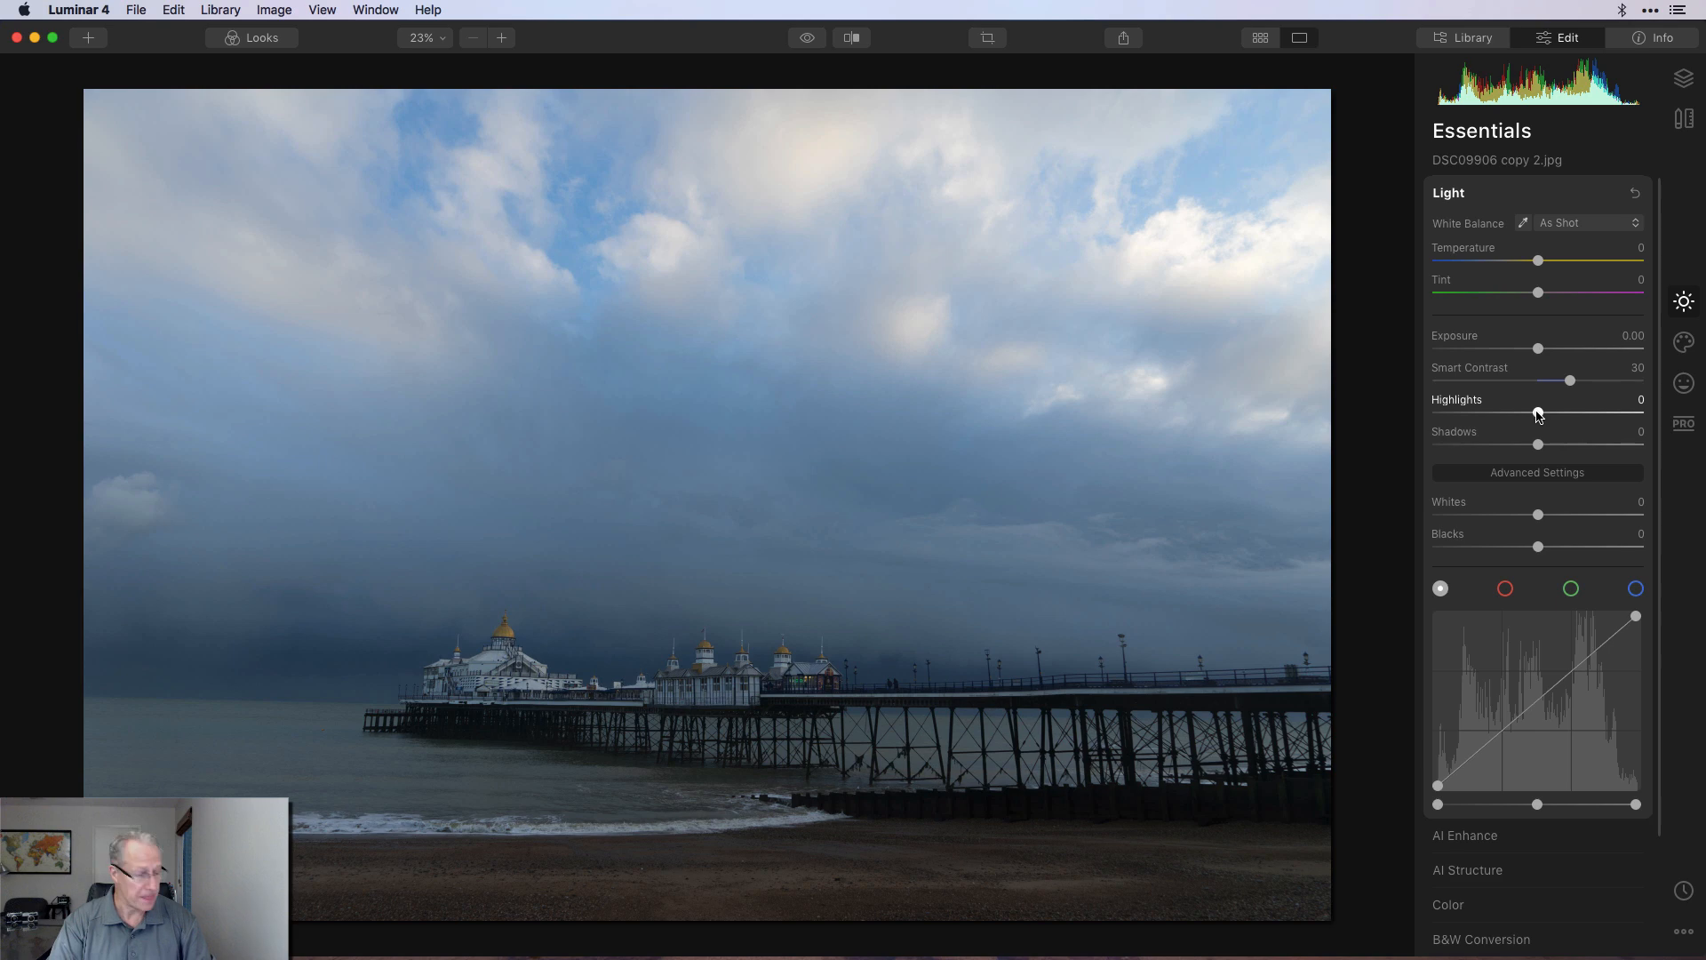
drag(1538, 410, 1501, 410)
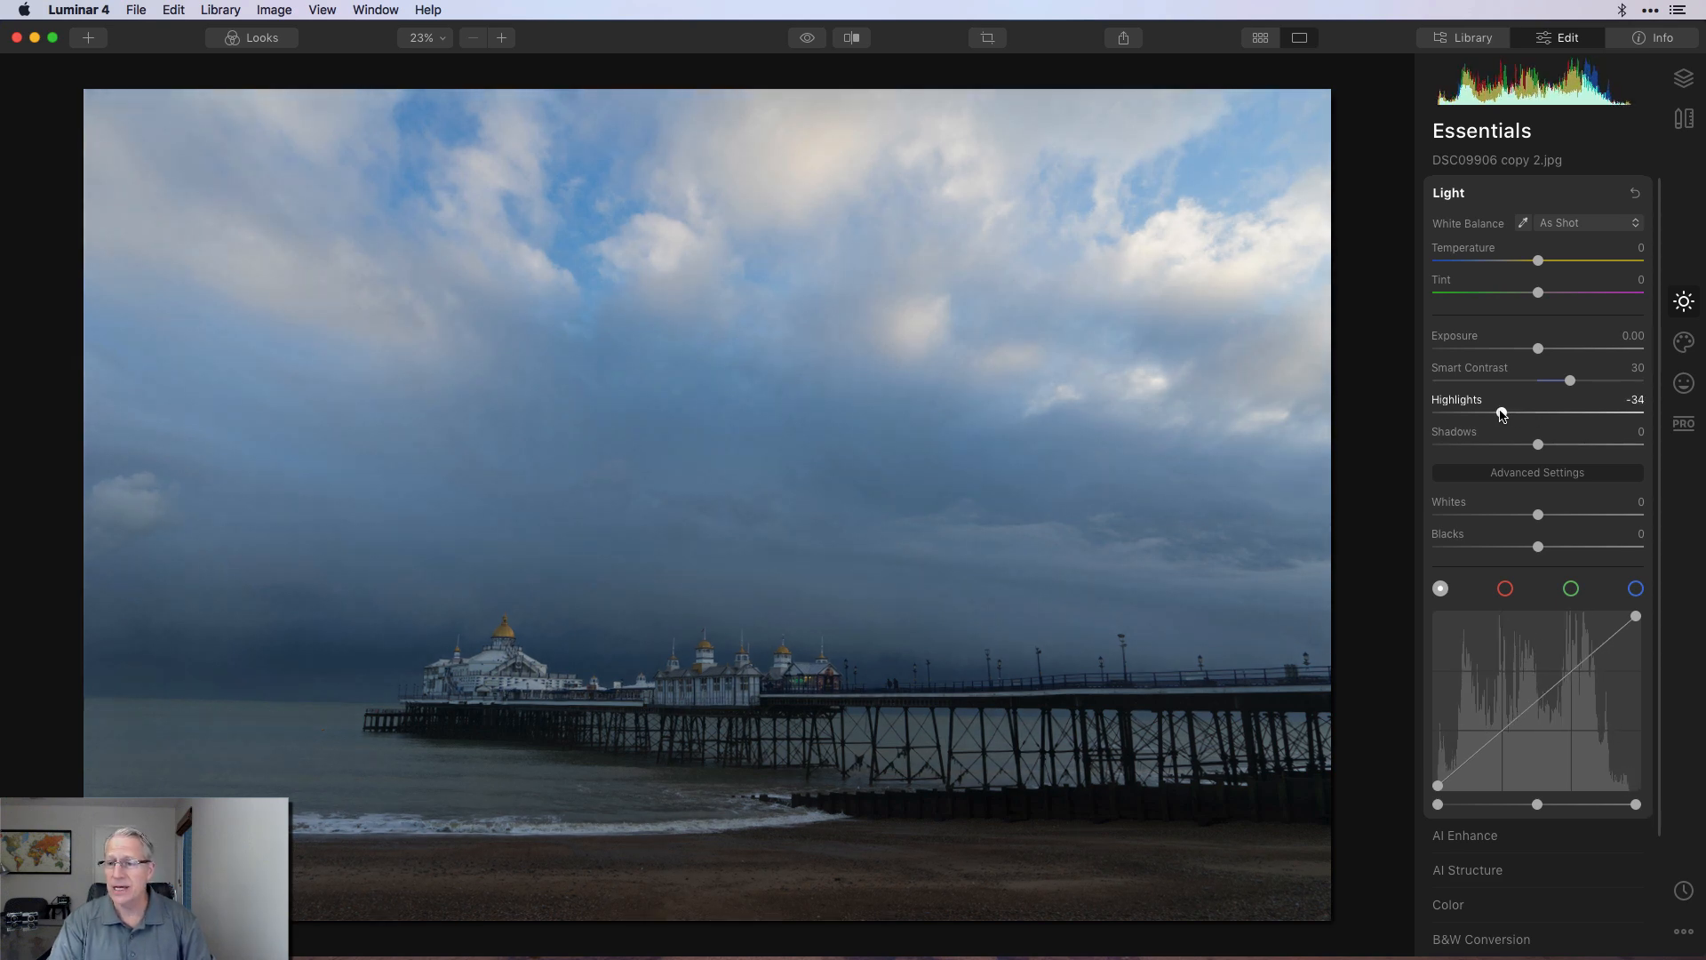
drag(1537, 444, 1580, 444)
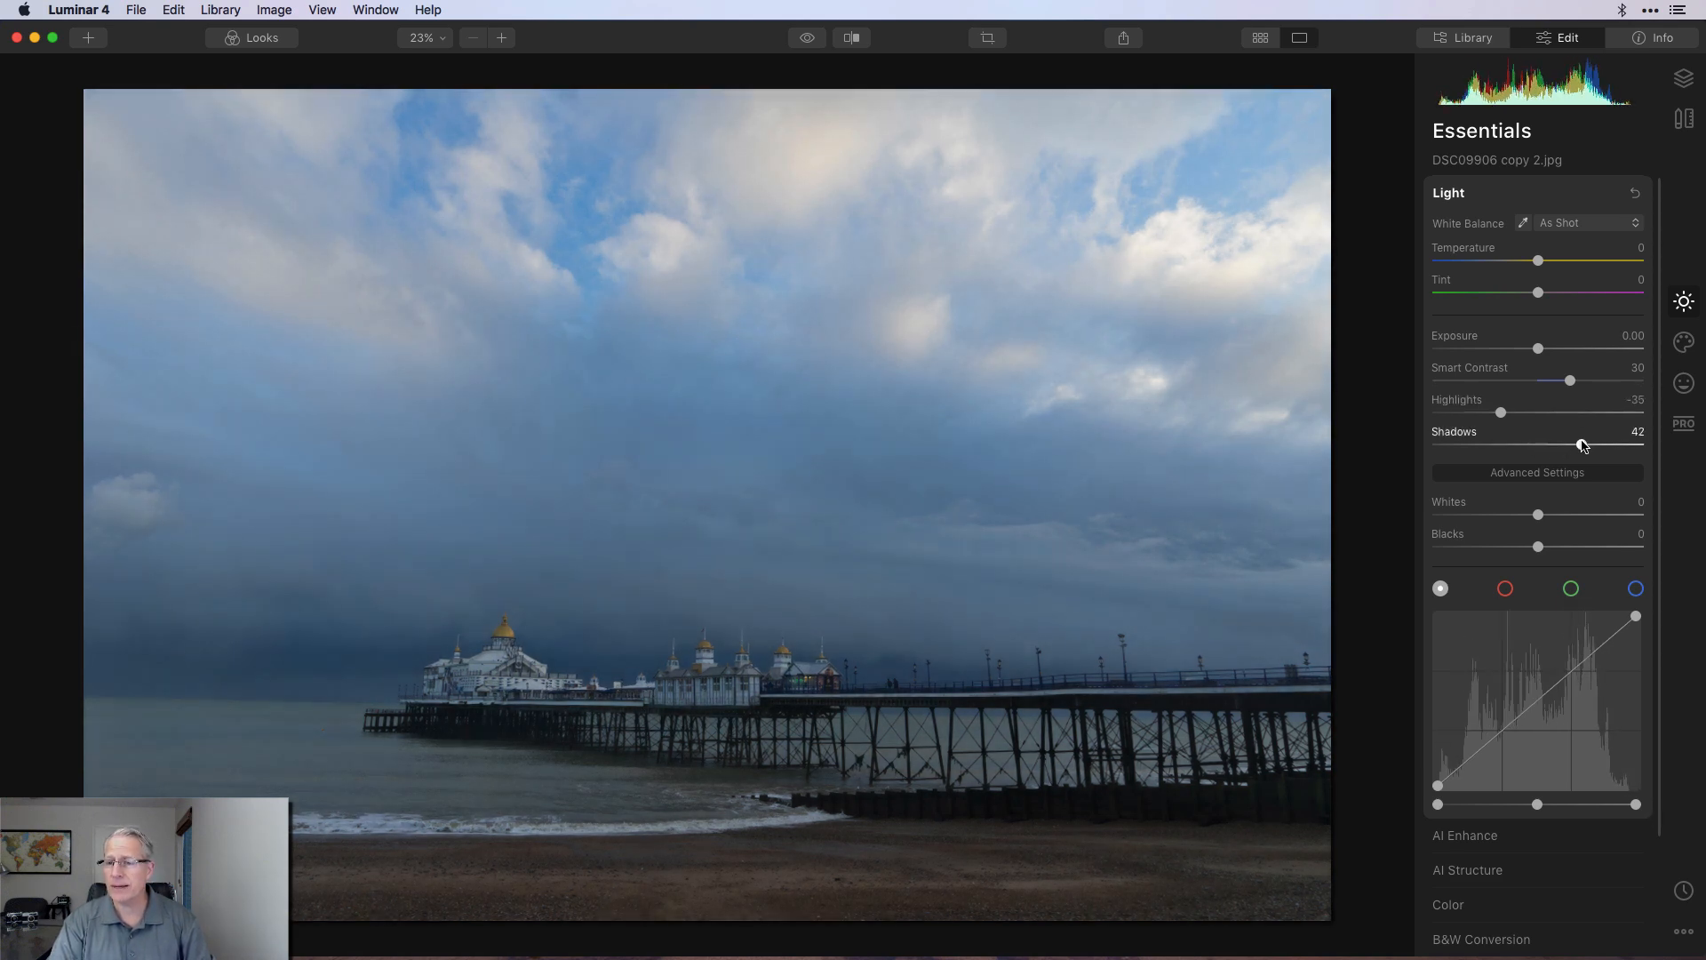
drag(1582, 443, 1596, 442)
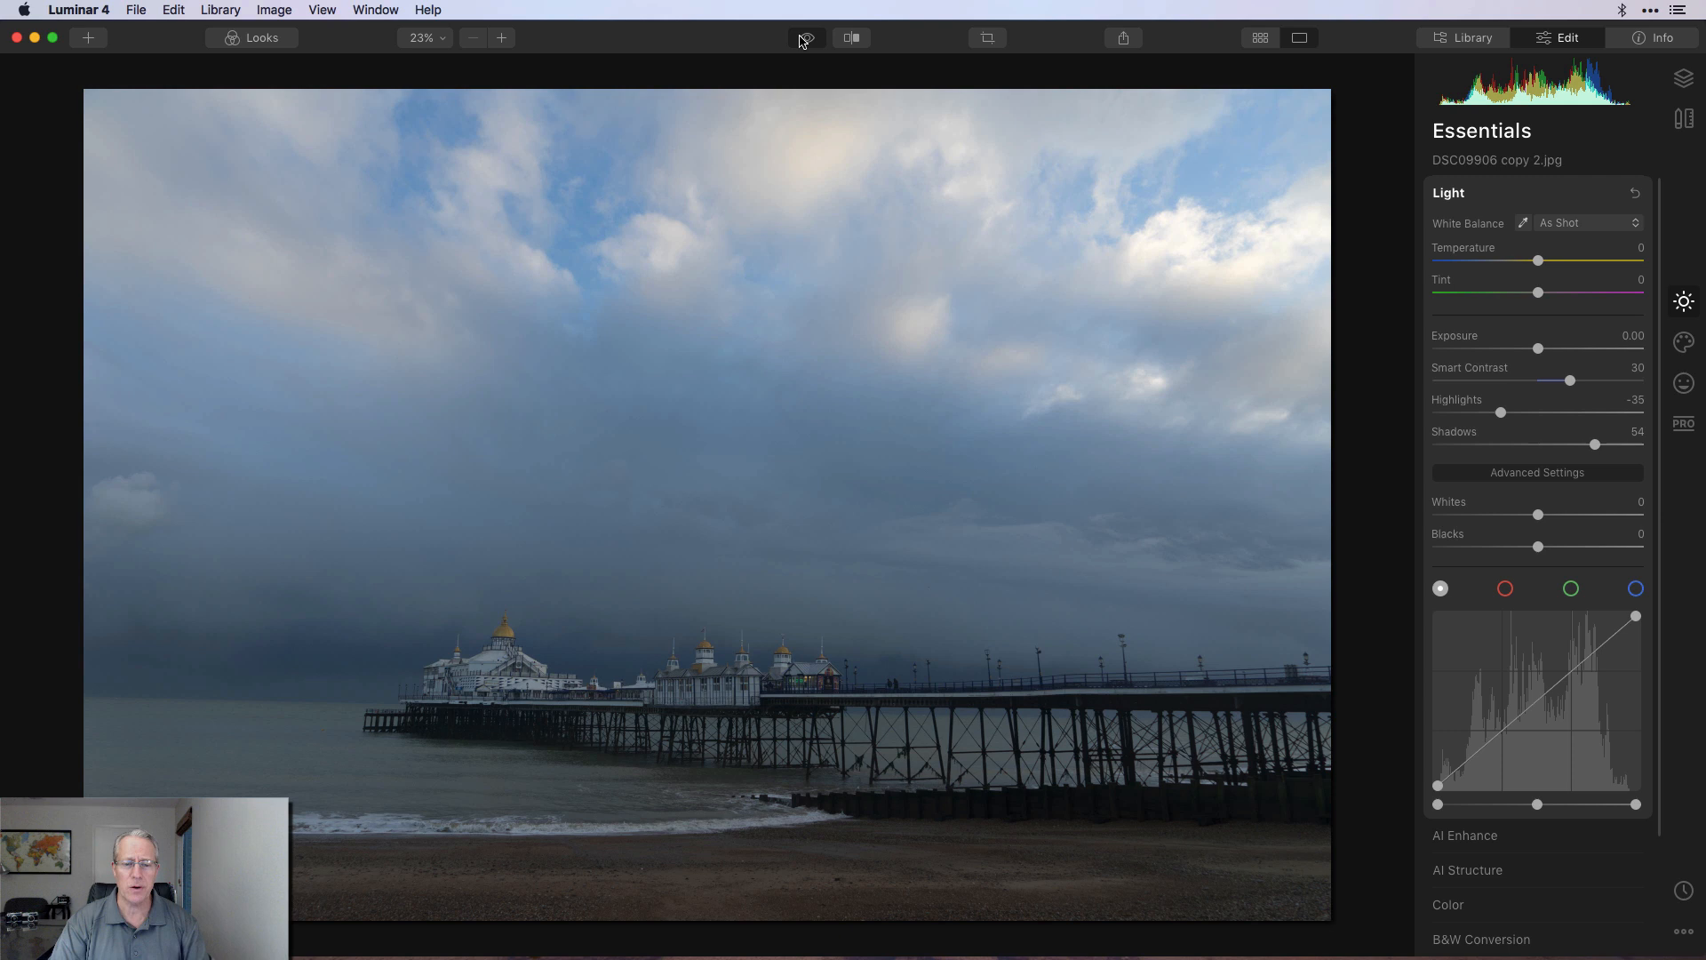
click(805, 37)
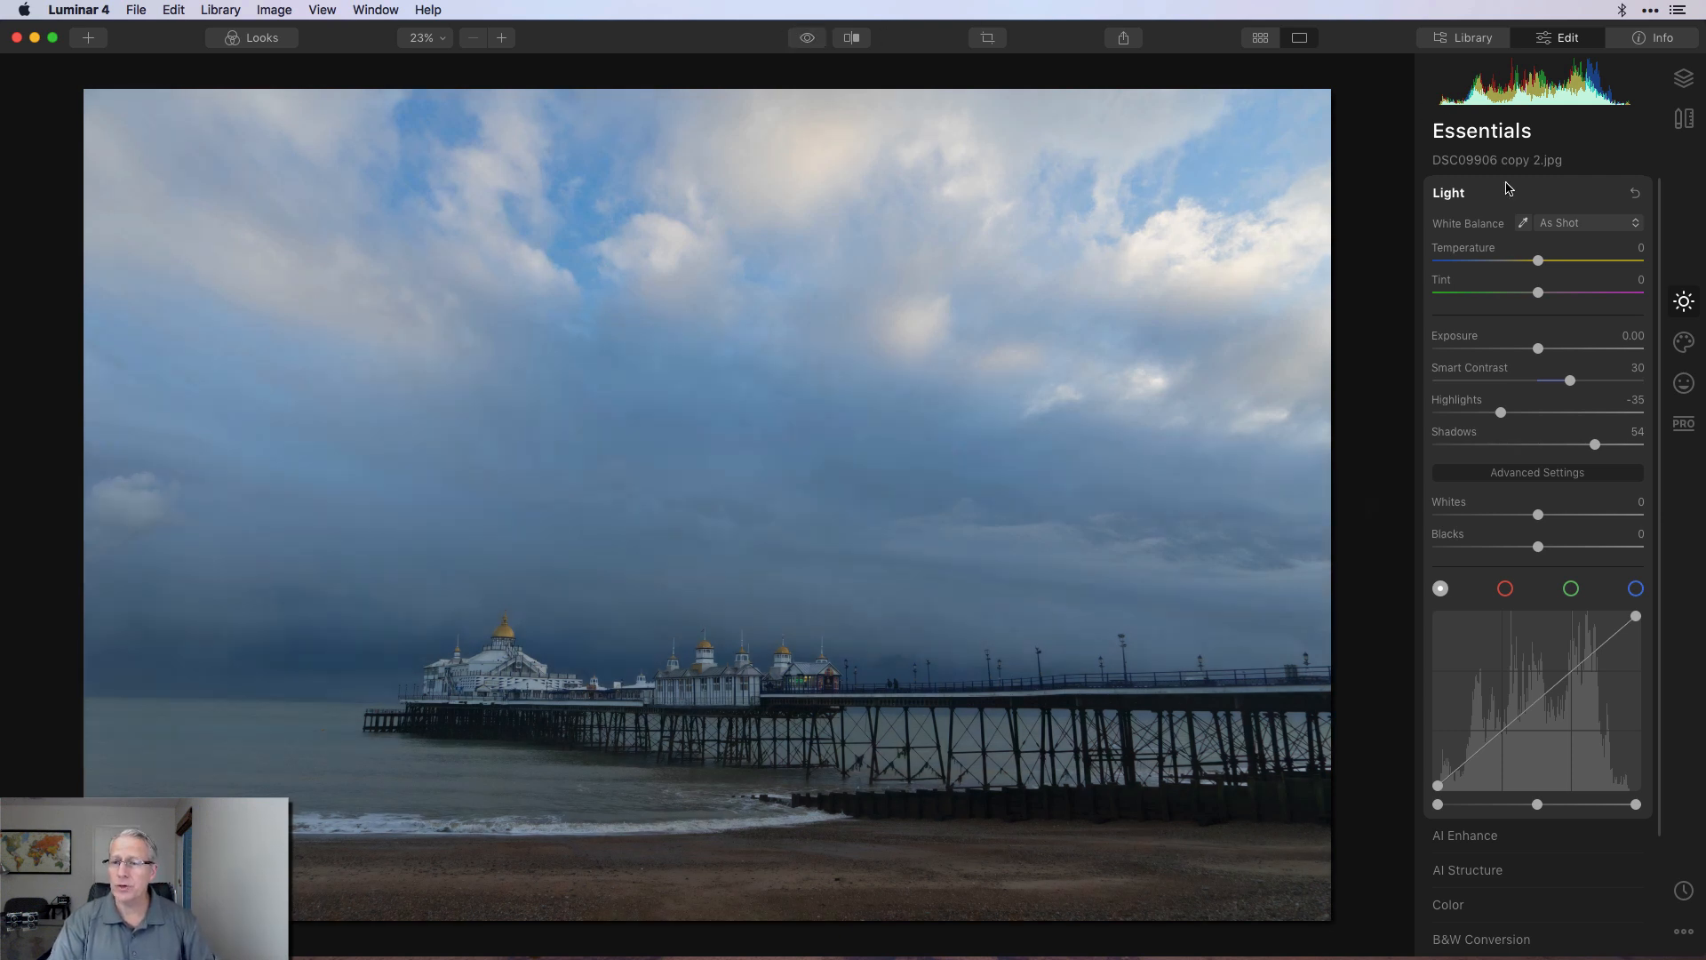
click(1447, 191)
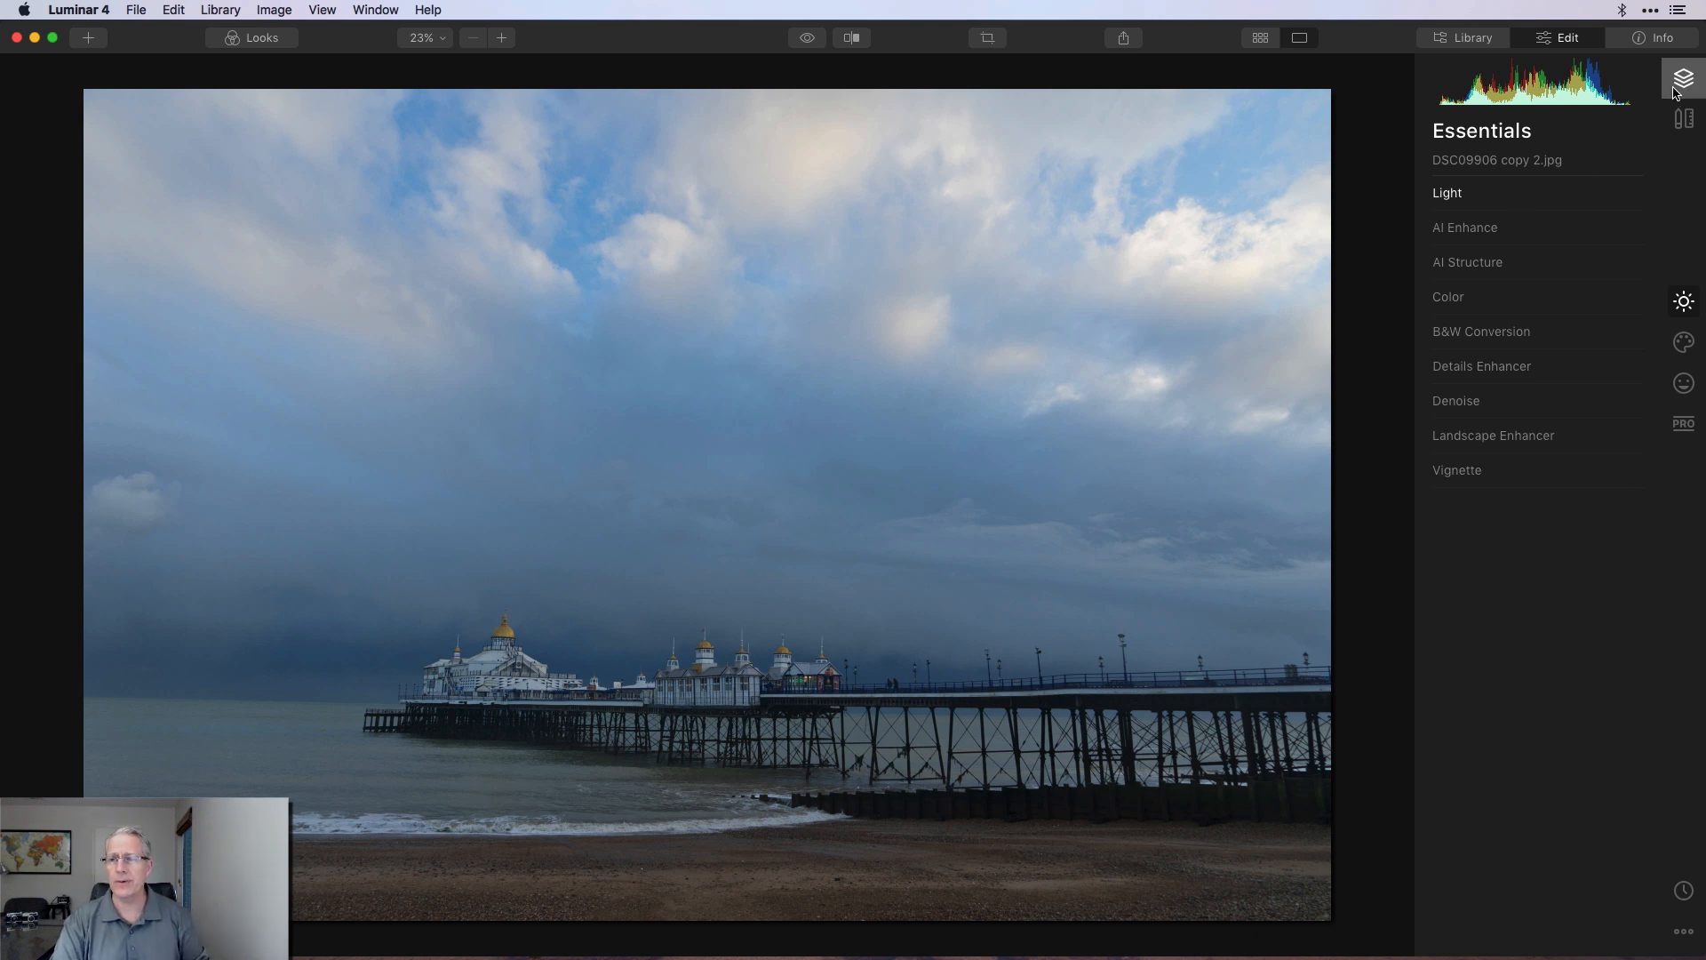
Step: Add a new adjustment layer and apply the Warm Sunset look from the Landscape collection
click(1683, 78)
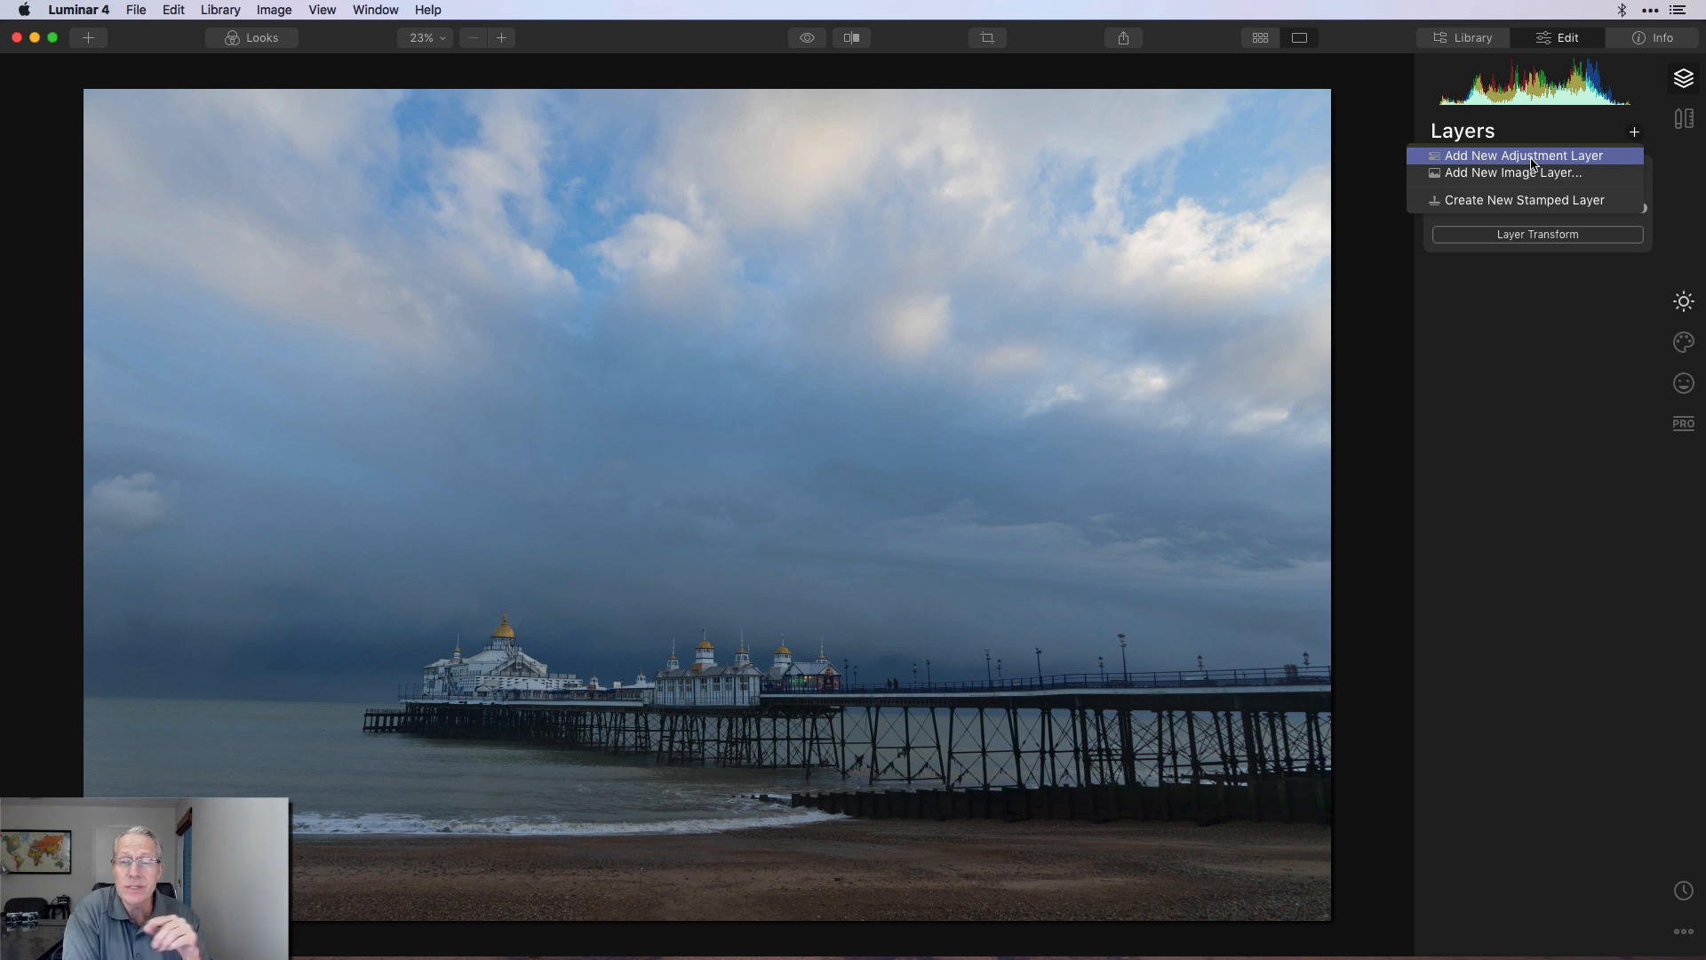
click(1523, 154)
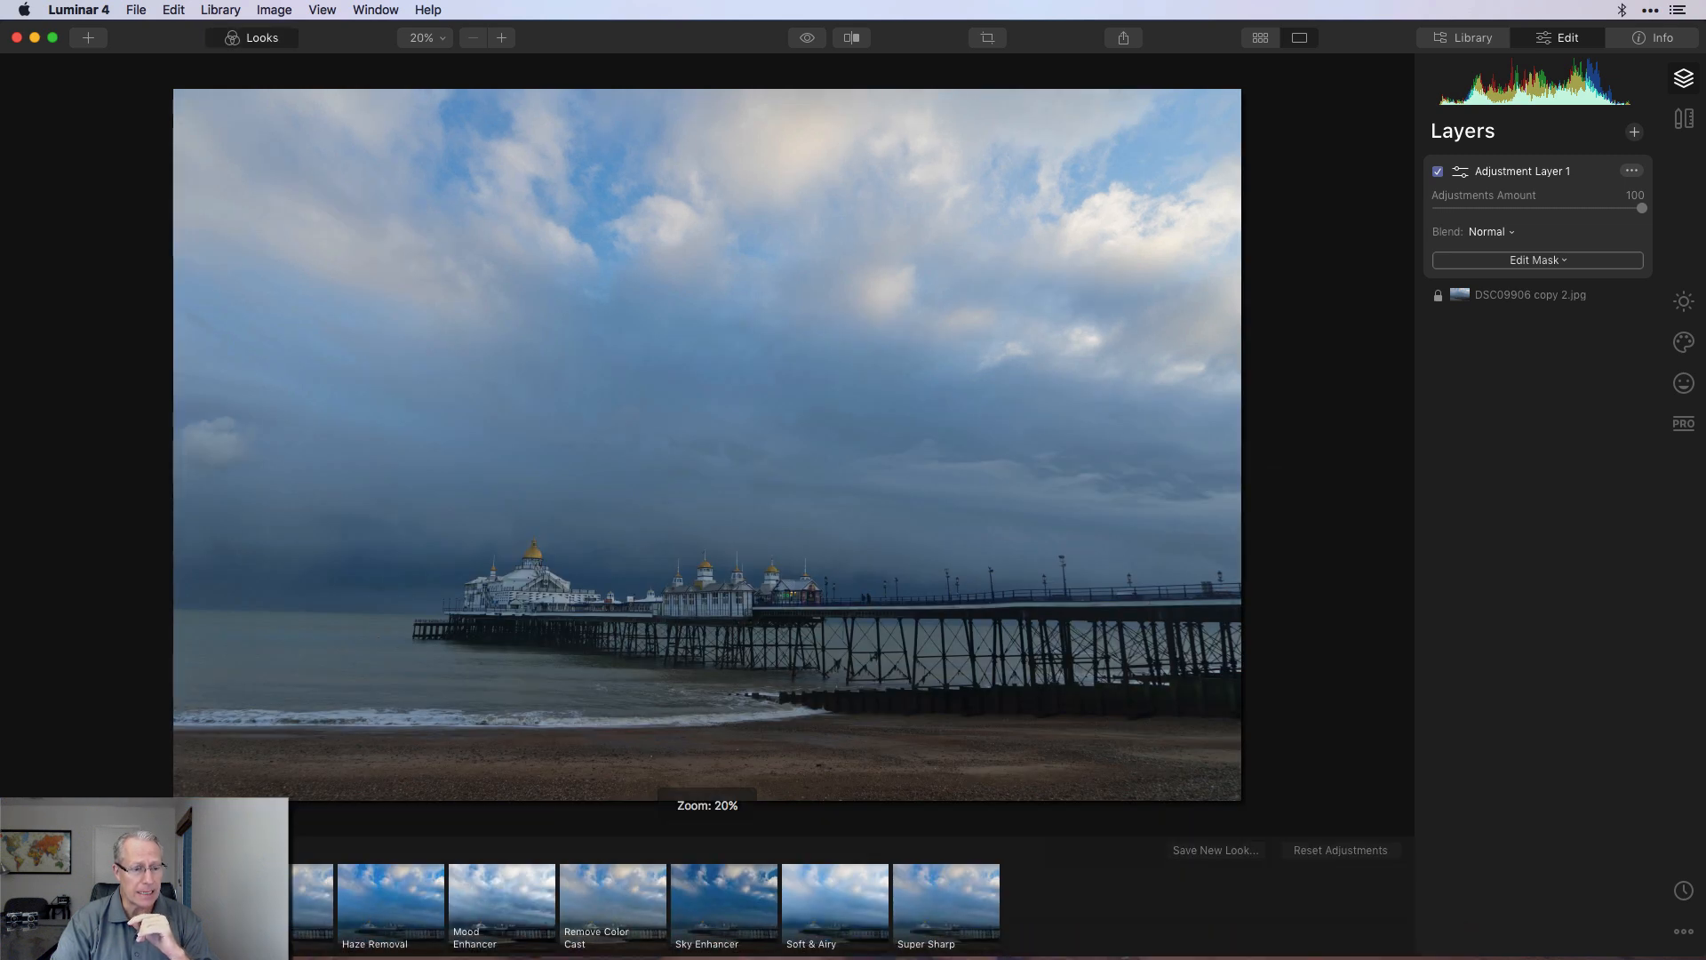
click(261, 37)
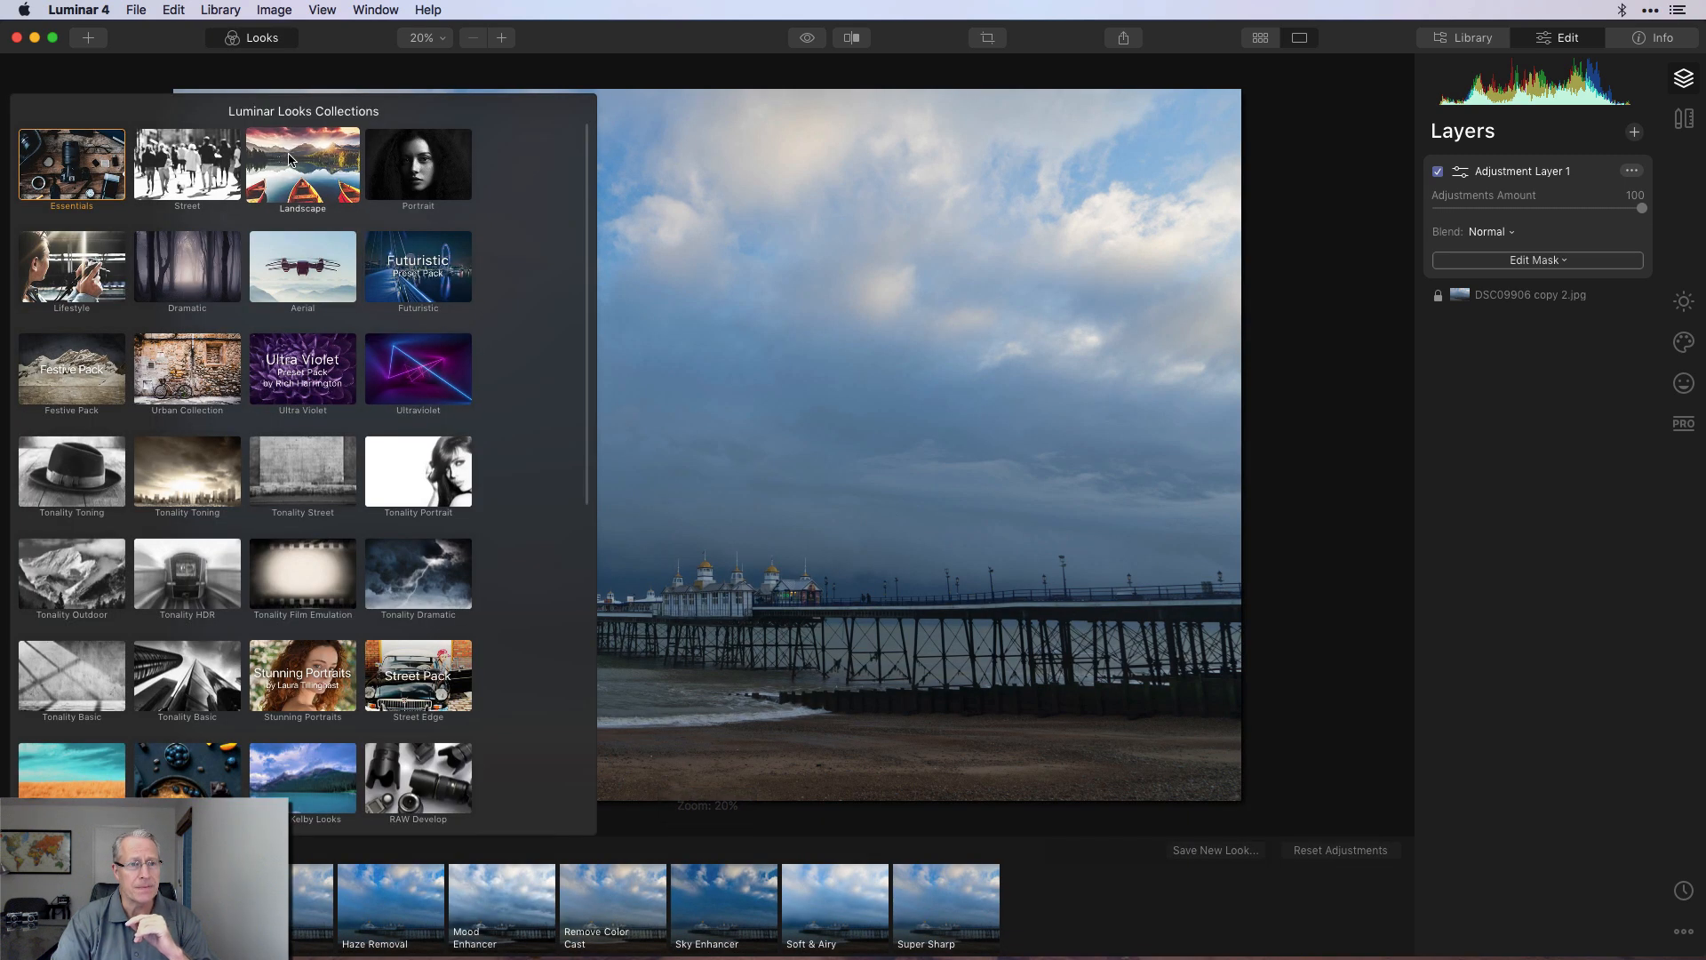
mouse_move(279, 226)
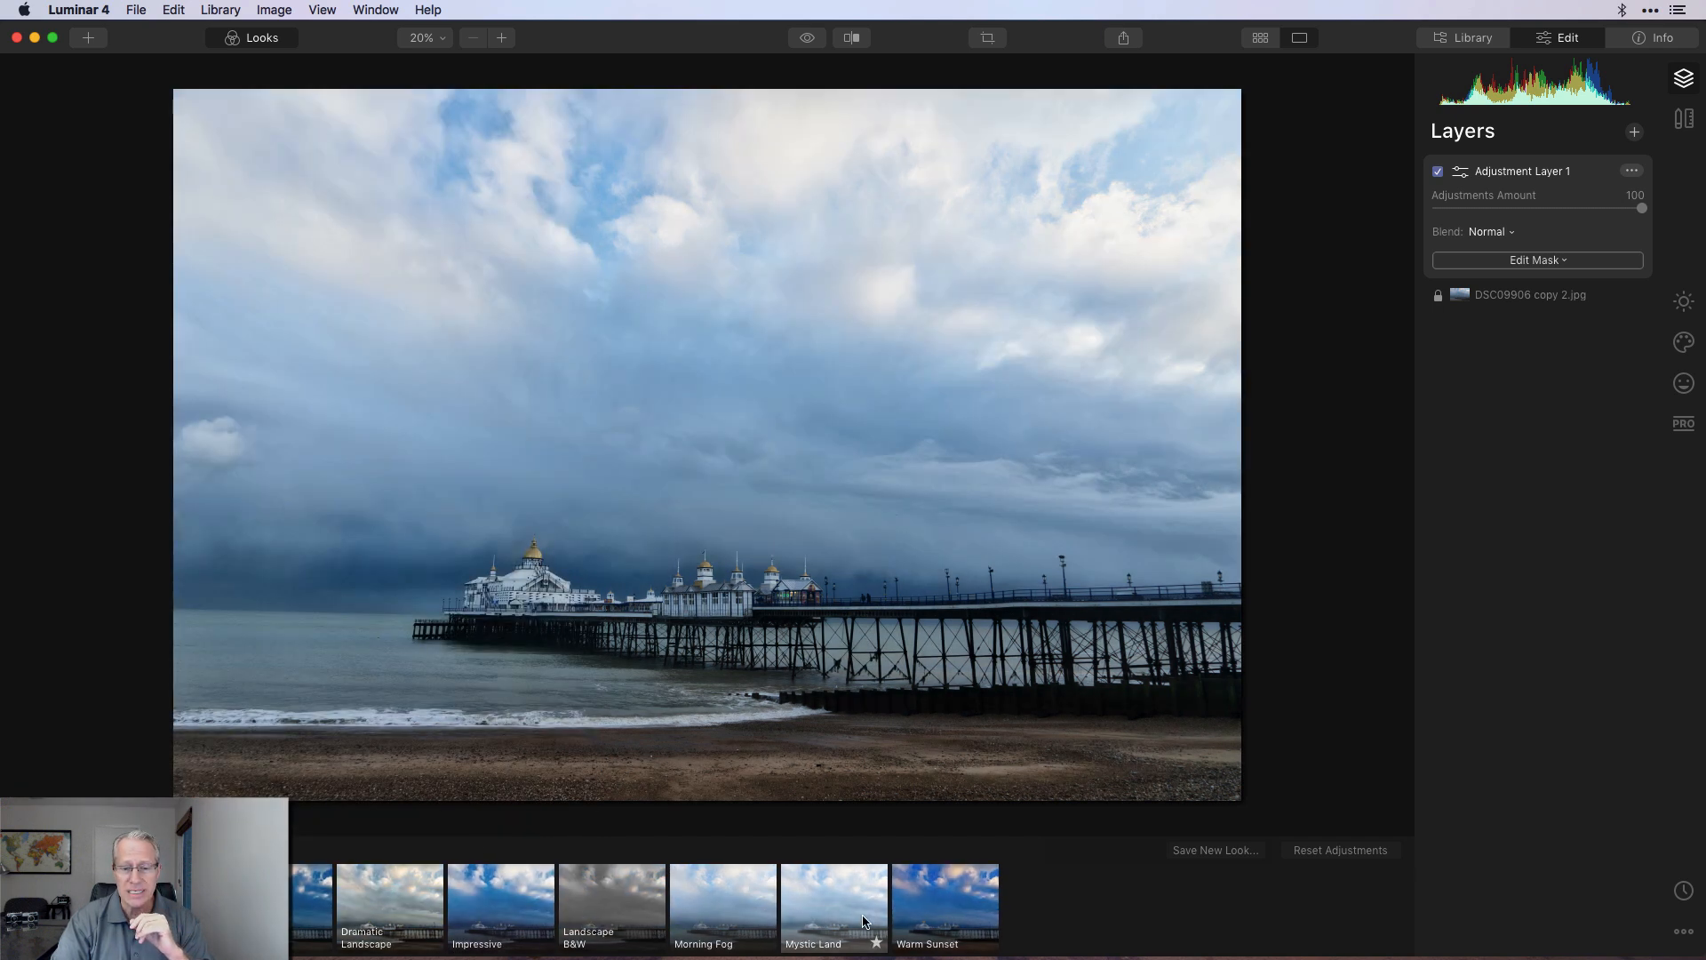
click(944, 908)
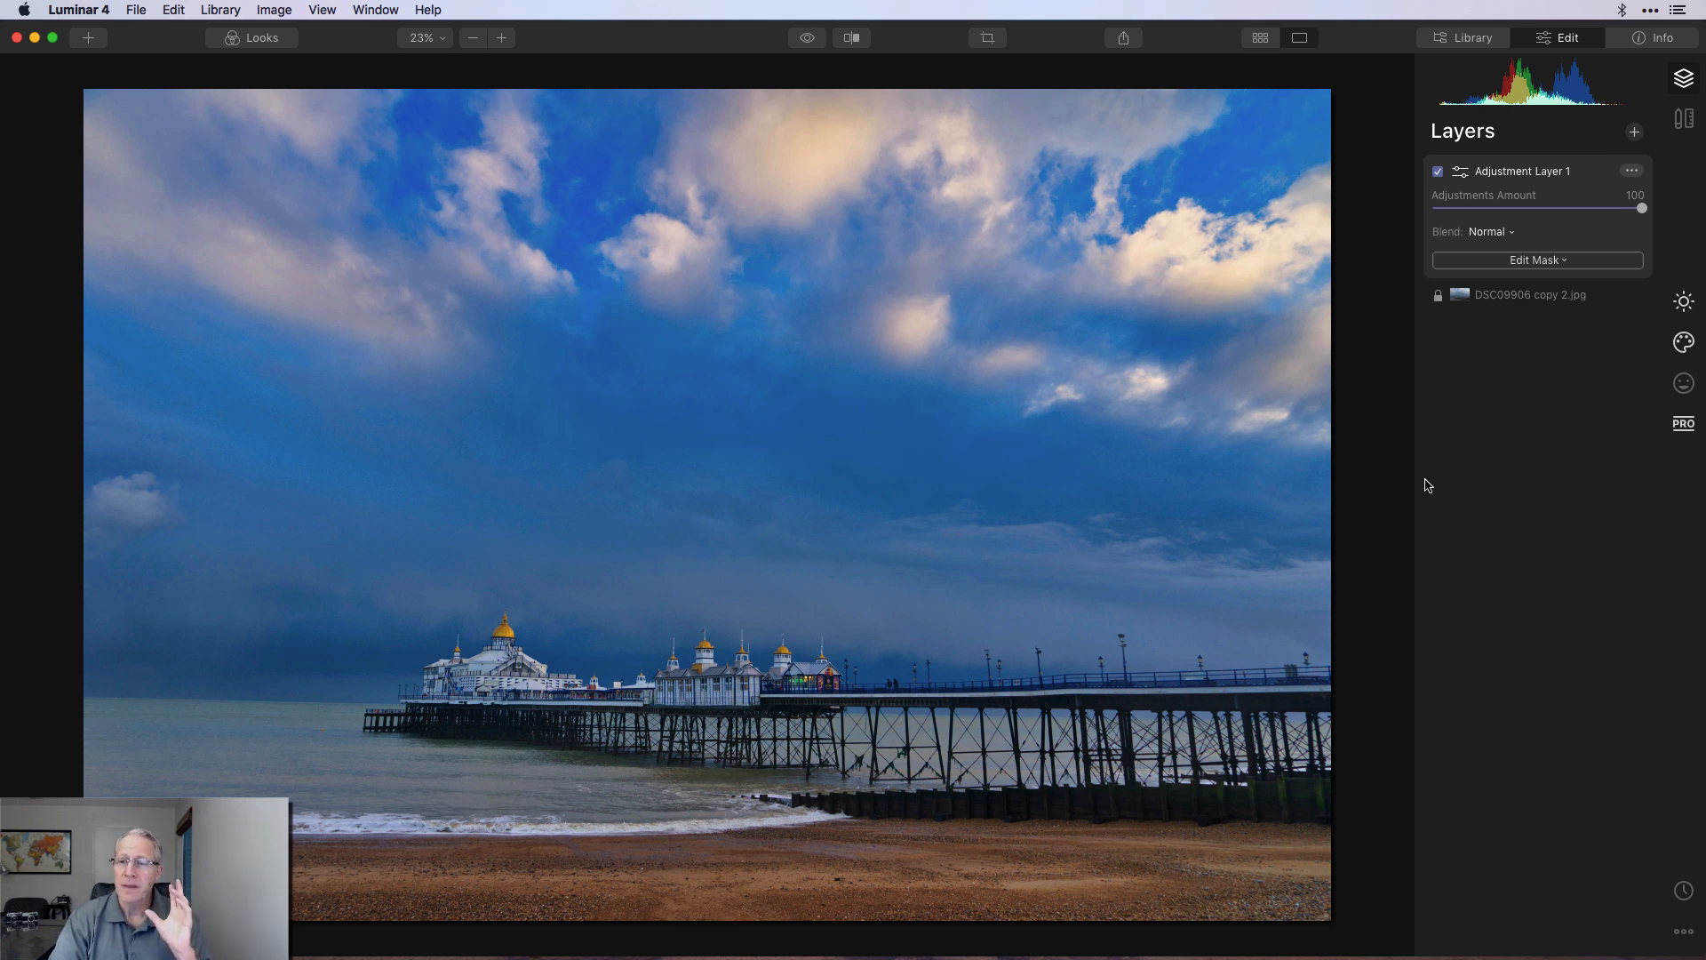
Step: Apply a mask to the sunset layer, then toggle the layer off and on to compare
click(1535, 260)
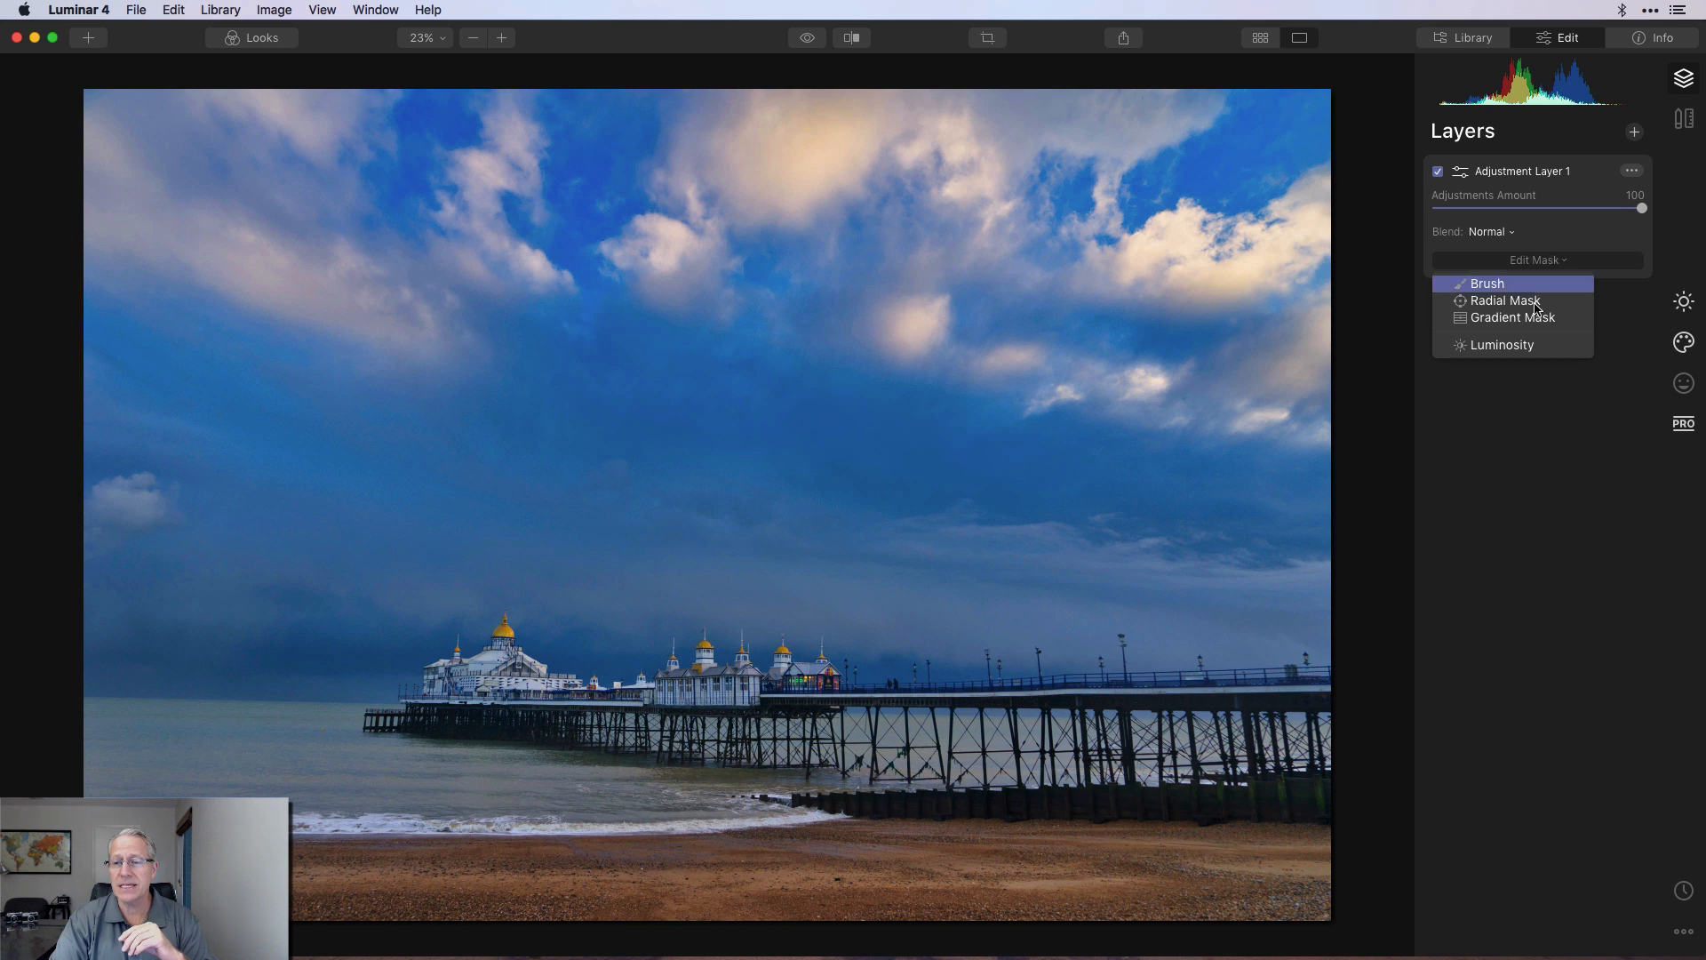
click(1499, 343)
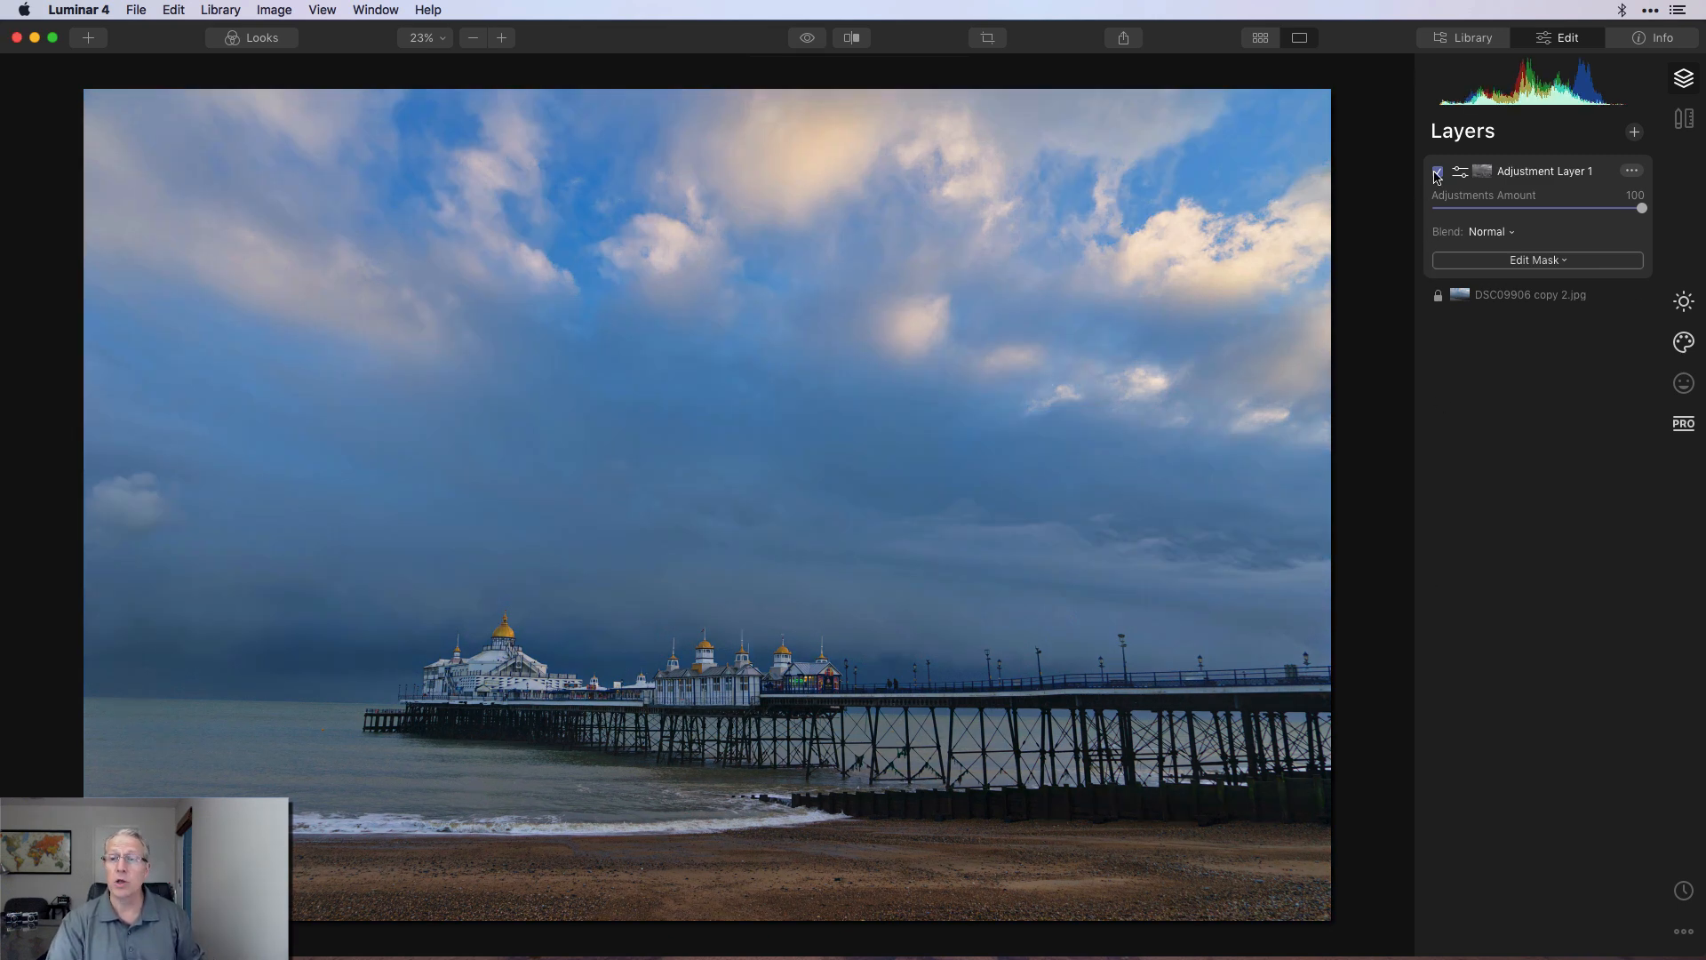
click(1438, 170)
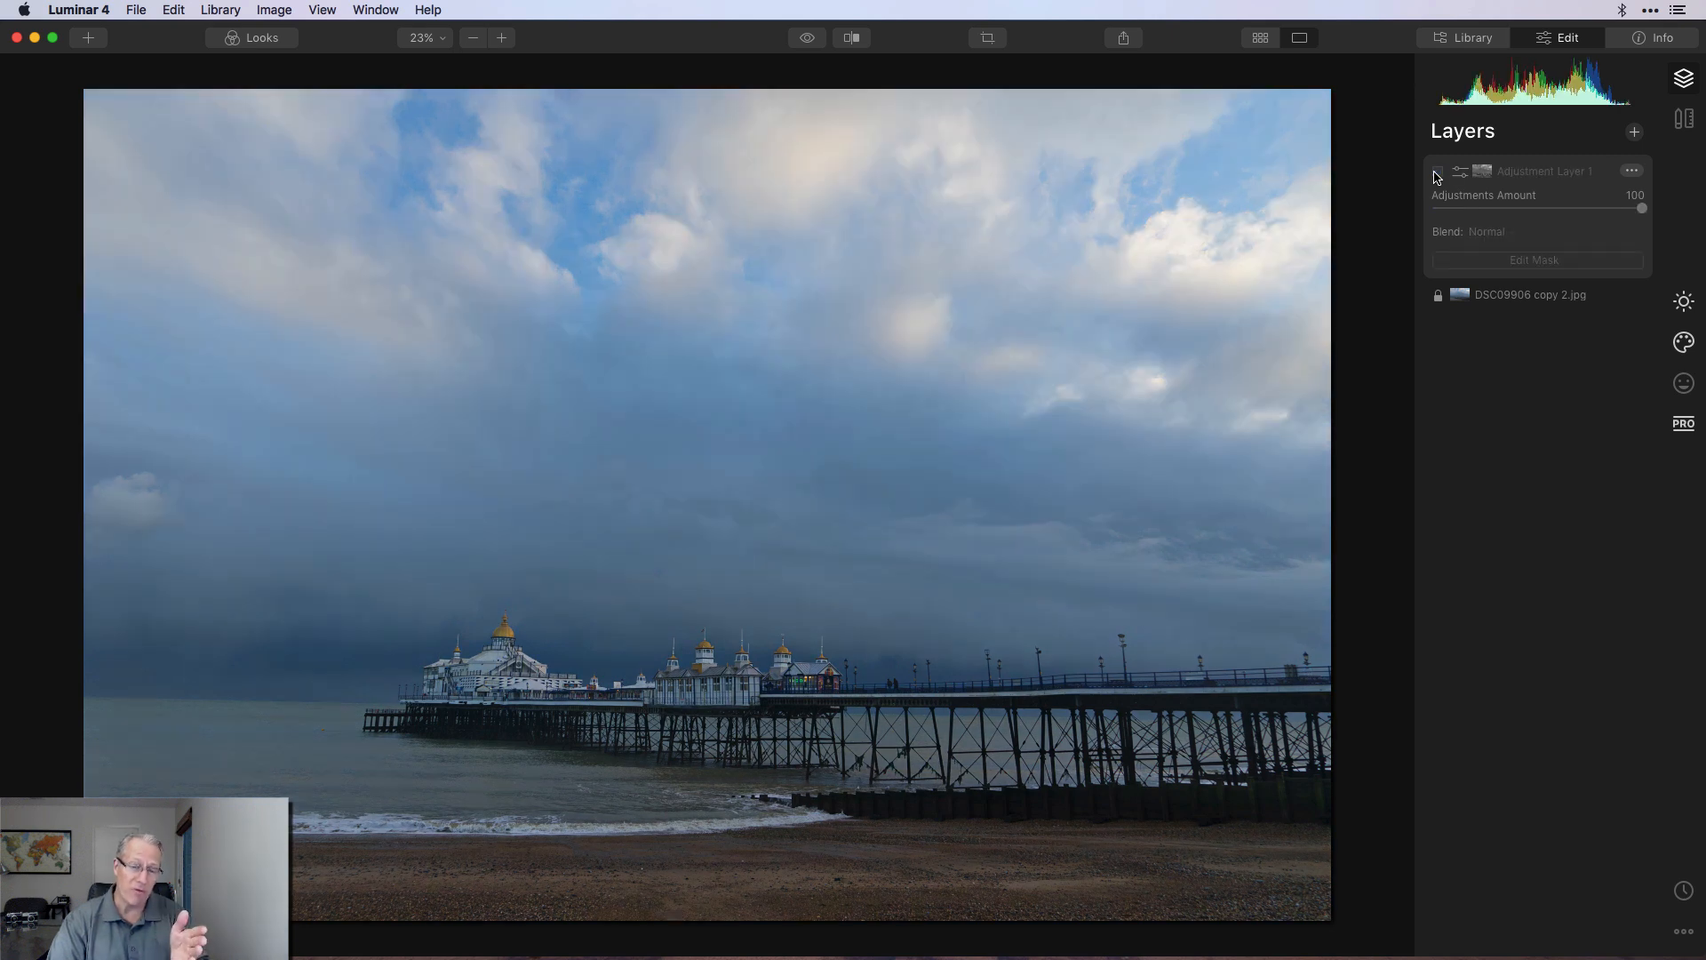
click(1438, 171)
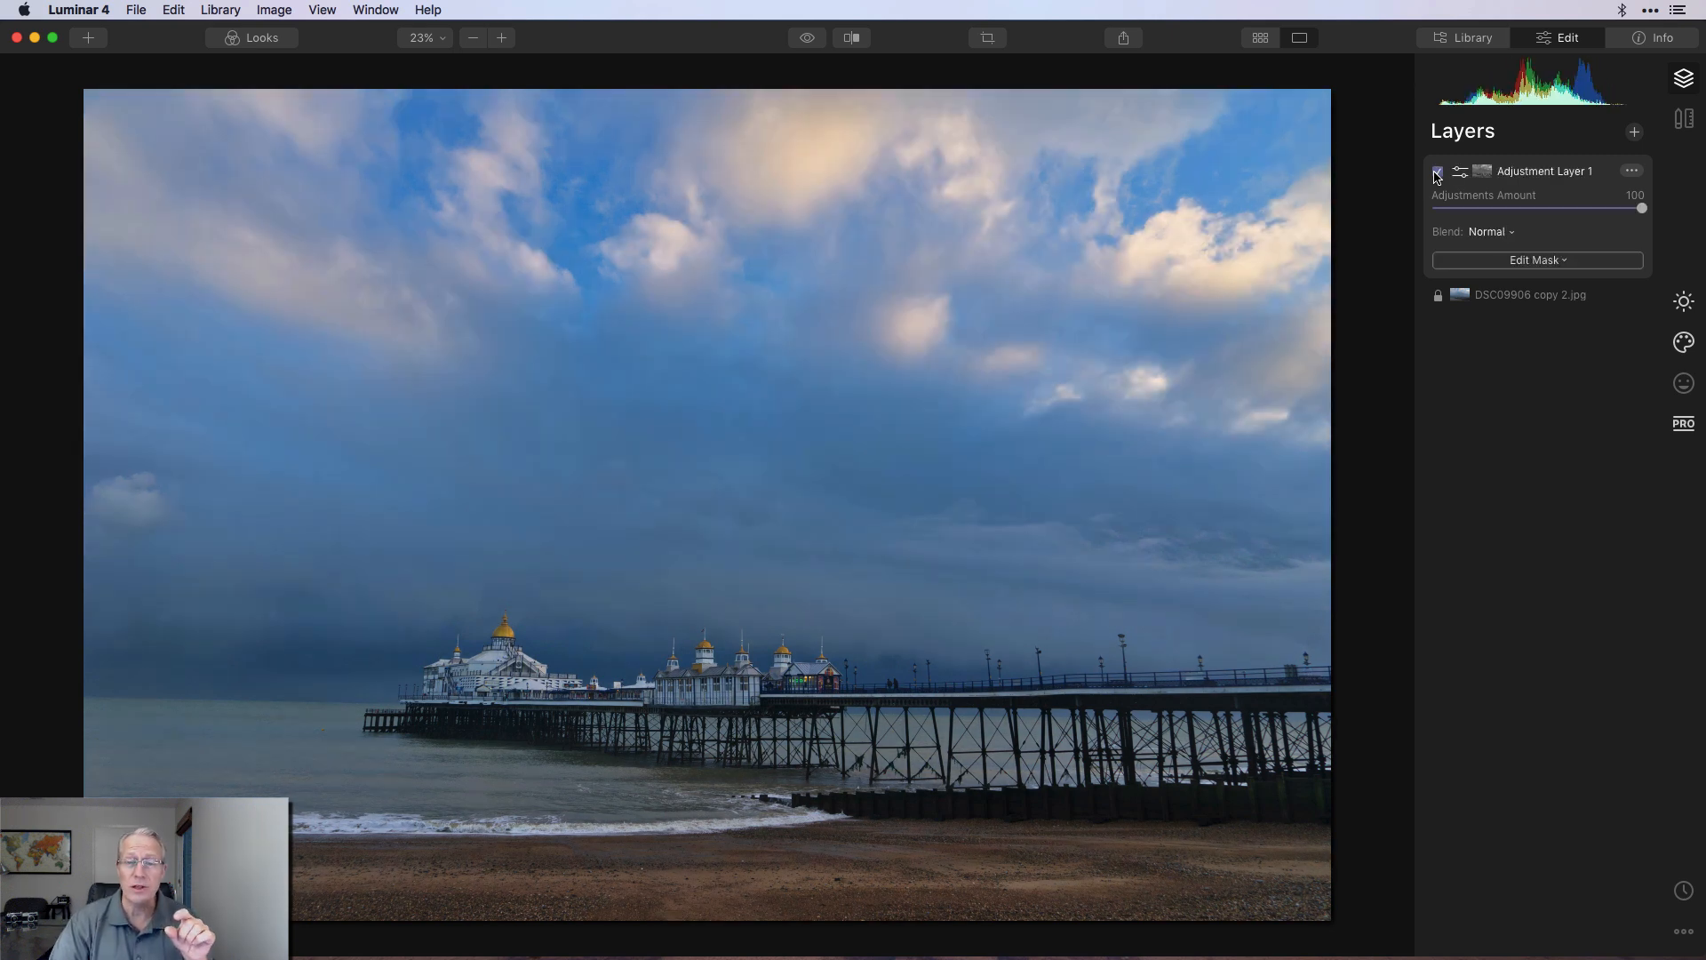
click(1437, 171)
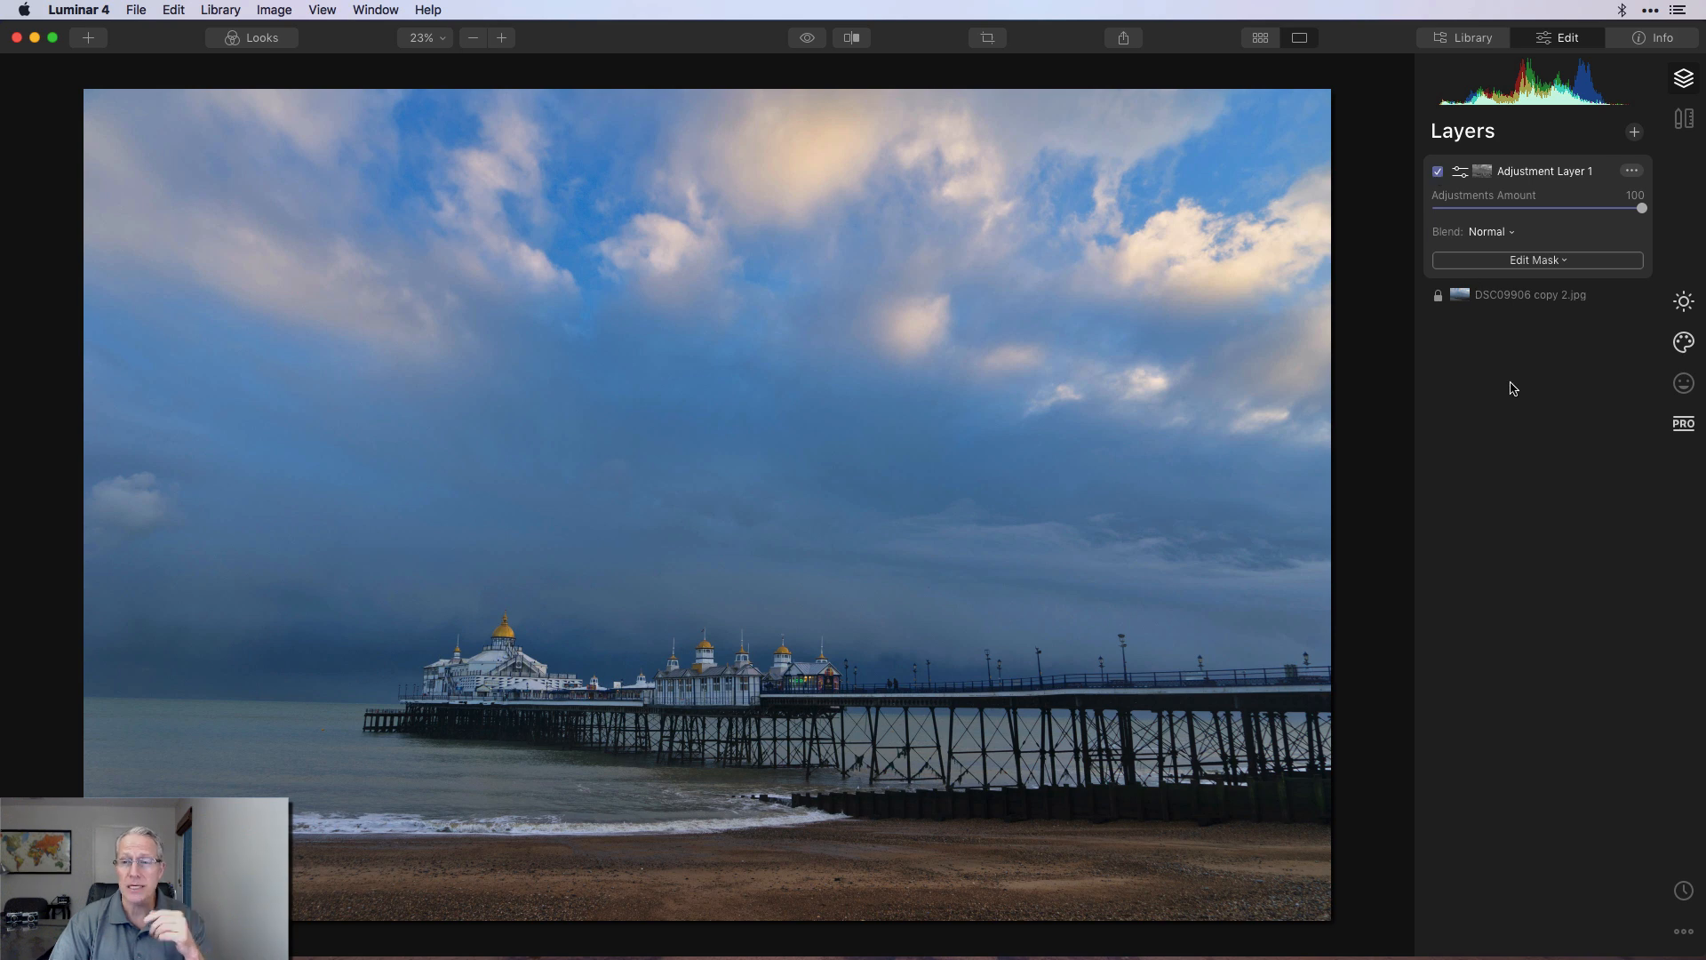
mouse_move(1532, 458)
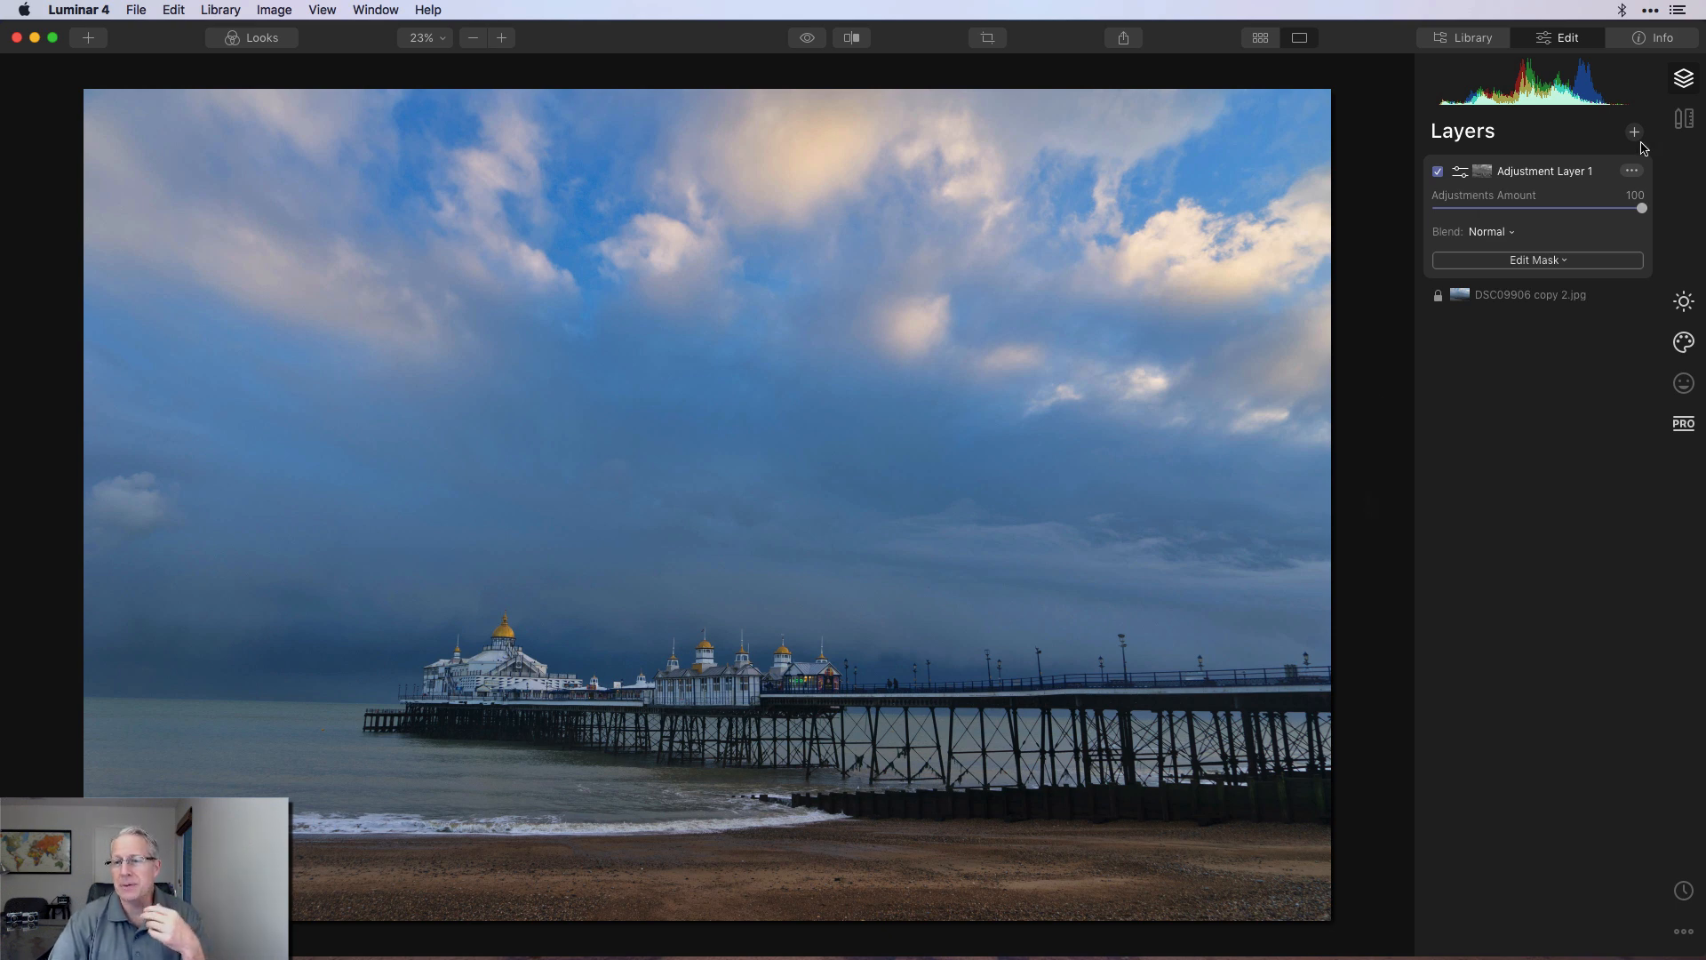
Step: Add Adjustment Layer 2 and apply adjustments deepening the blue of sky and sea
click(1635, 132)
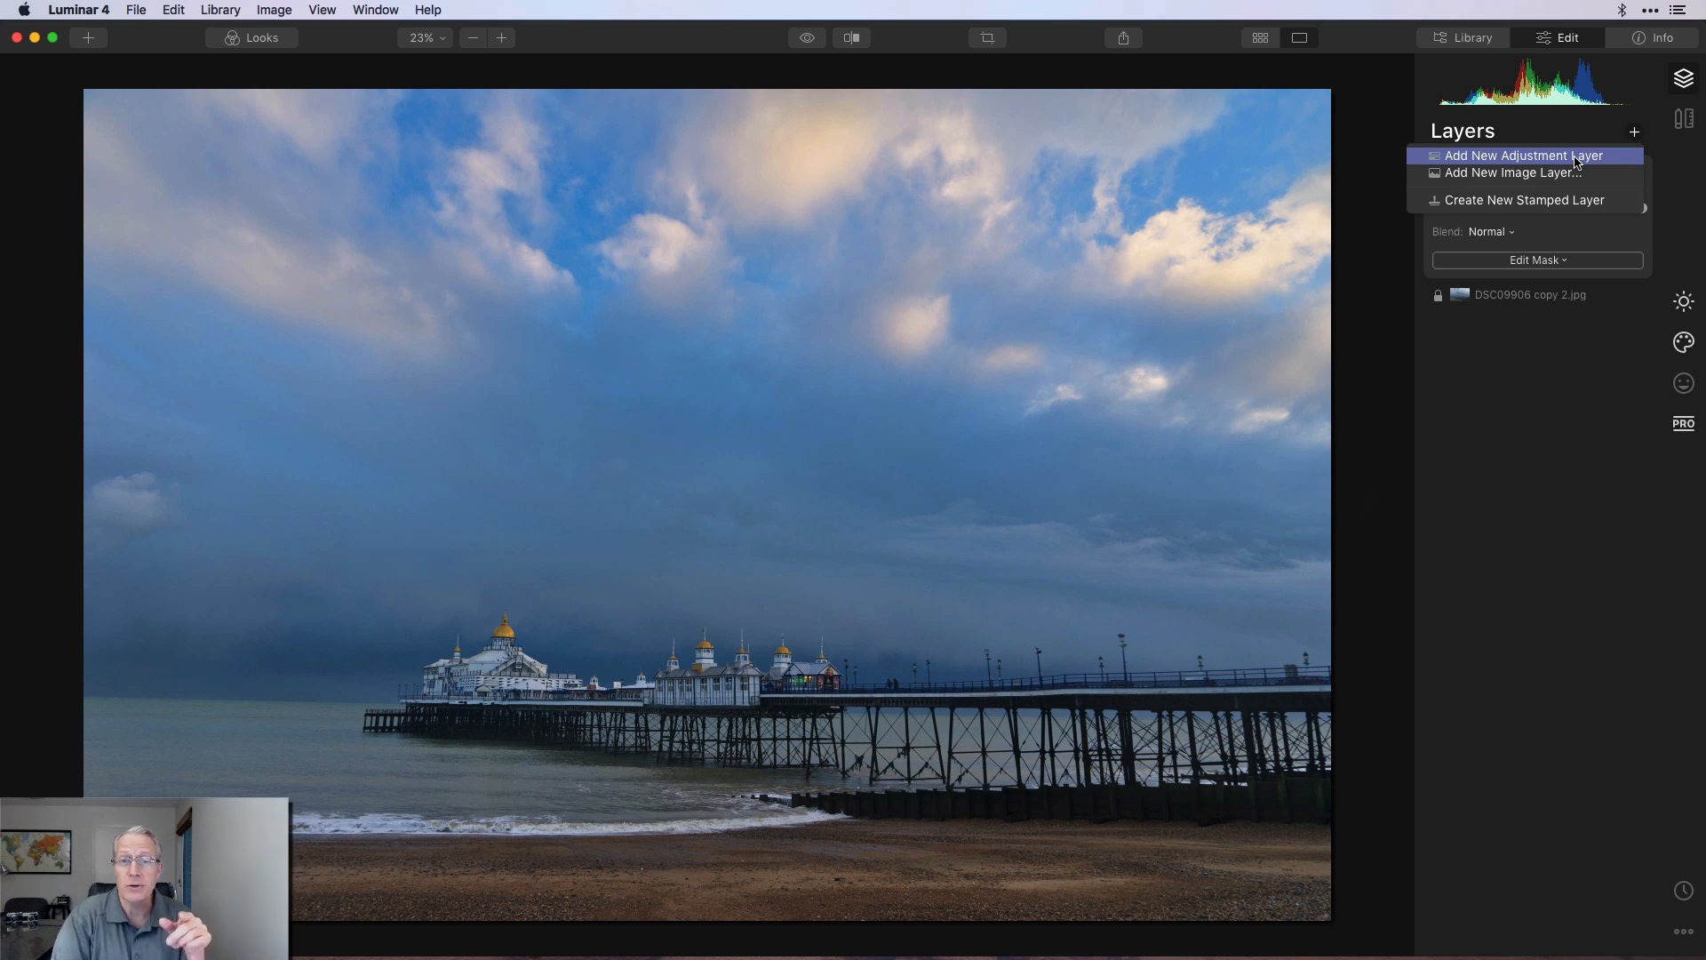
click(1521, 155)
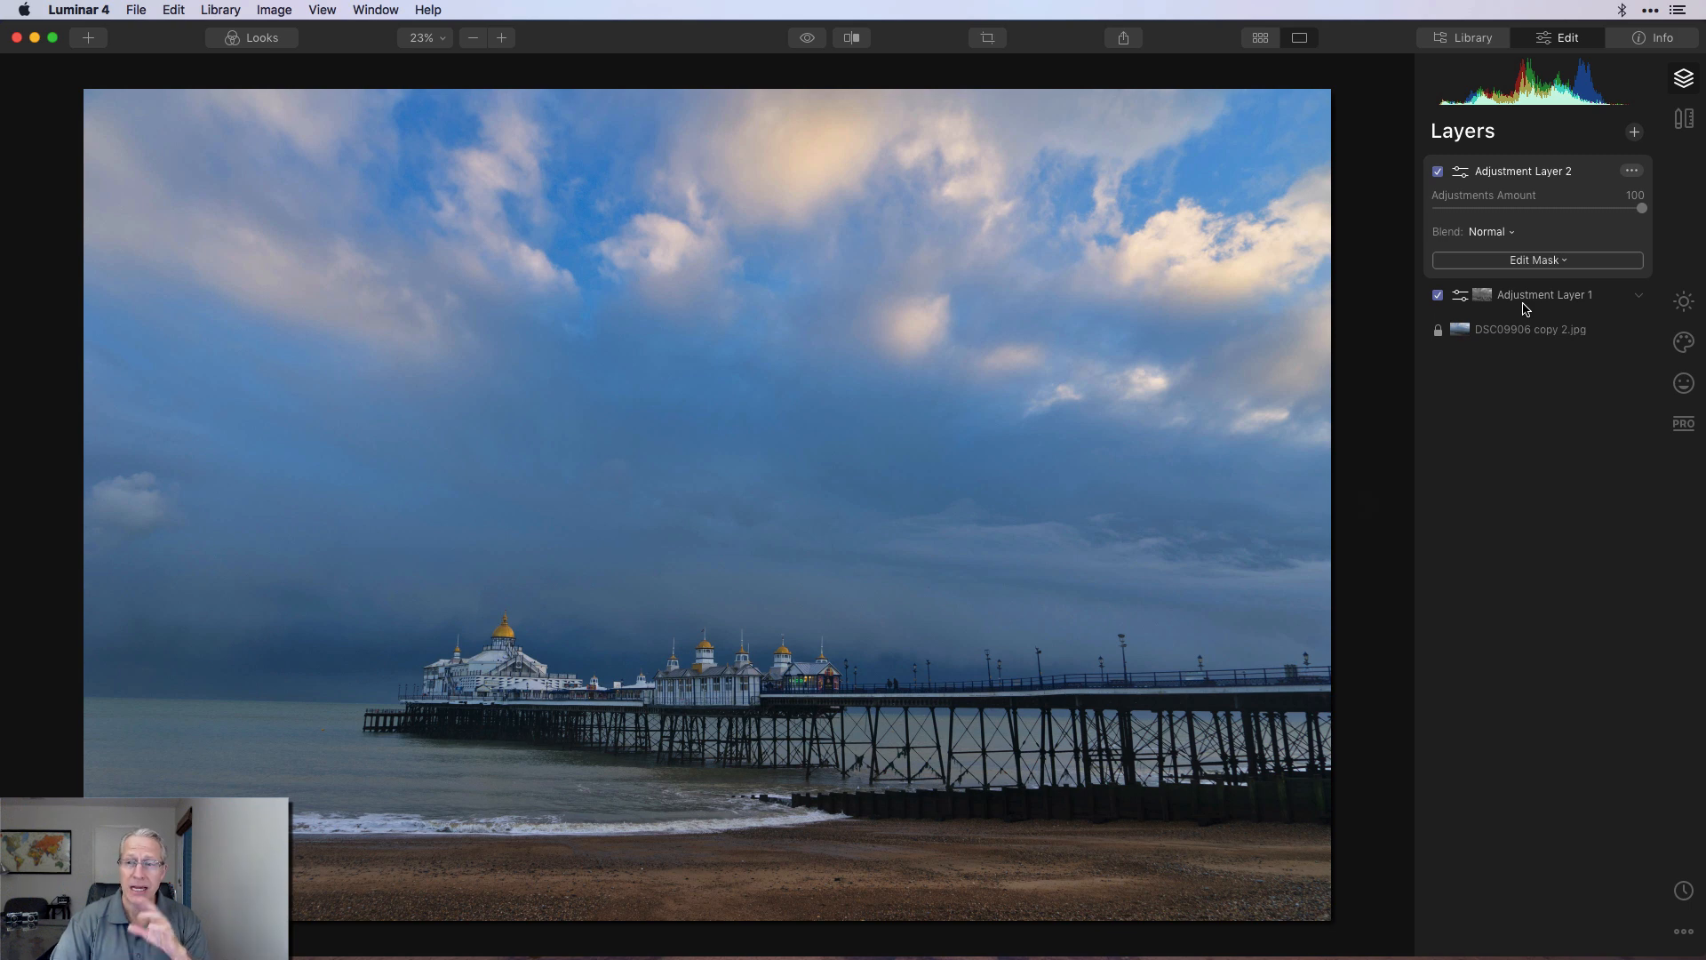
click(1631, 171)
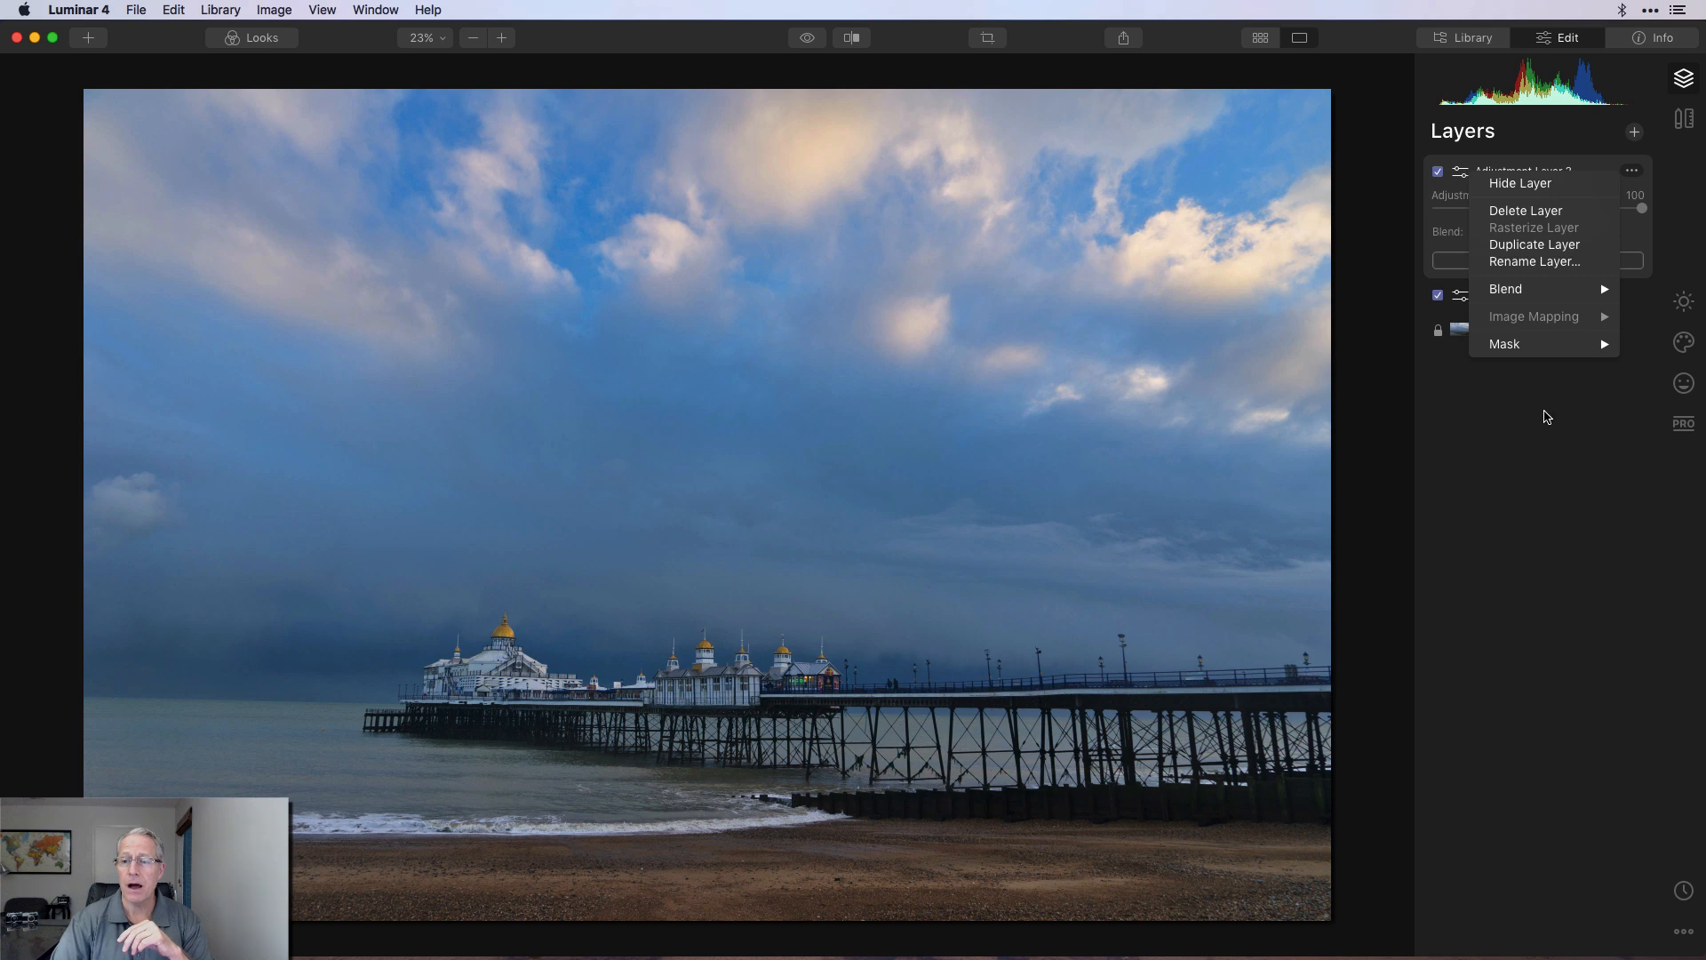
click(1546, 416)
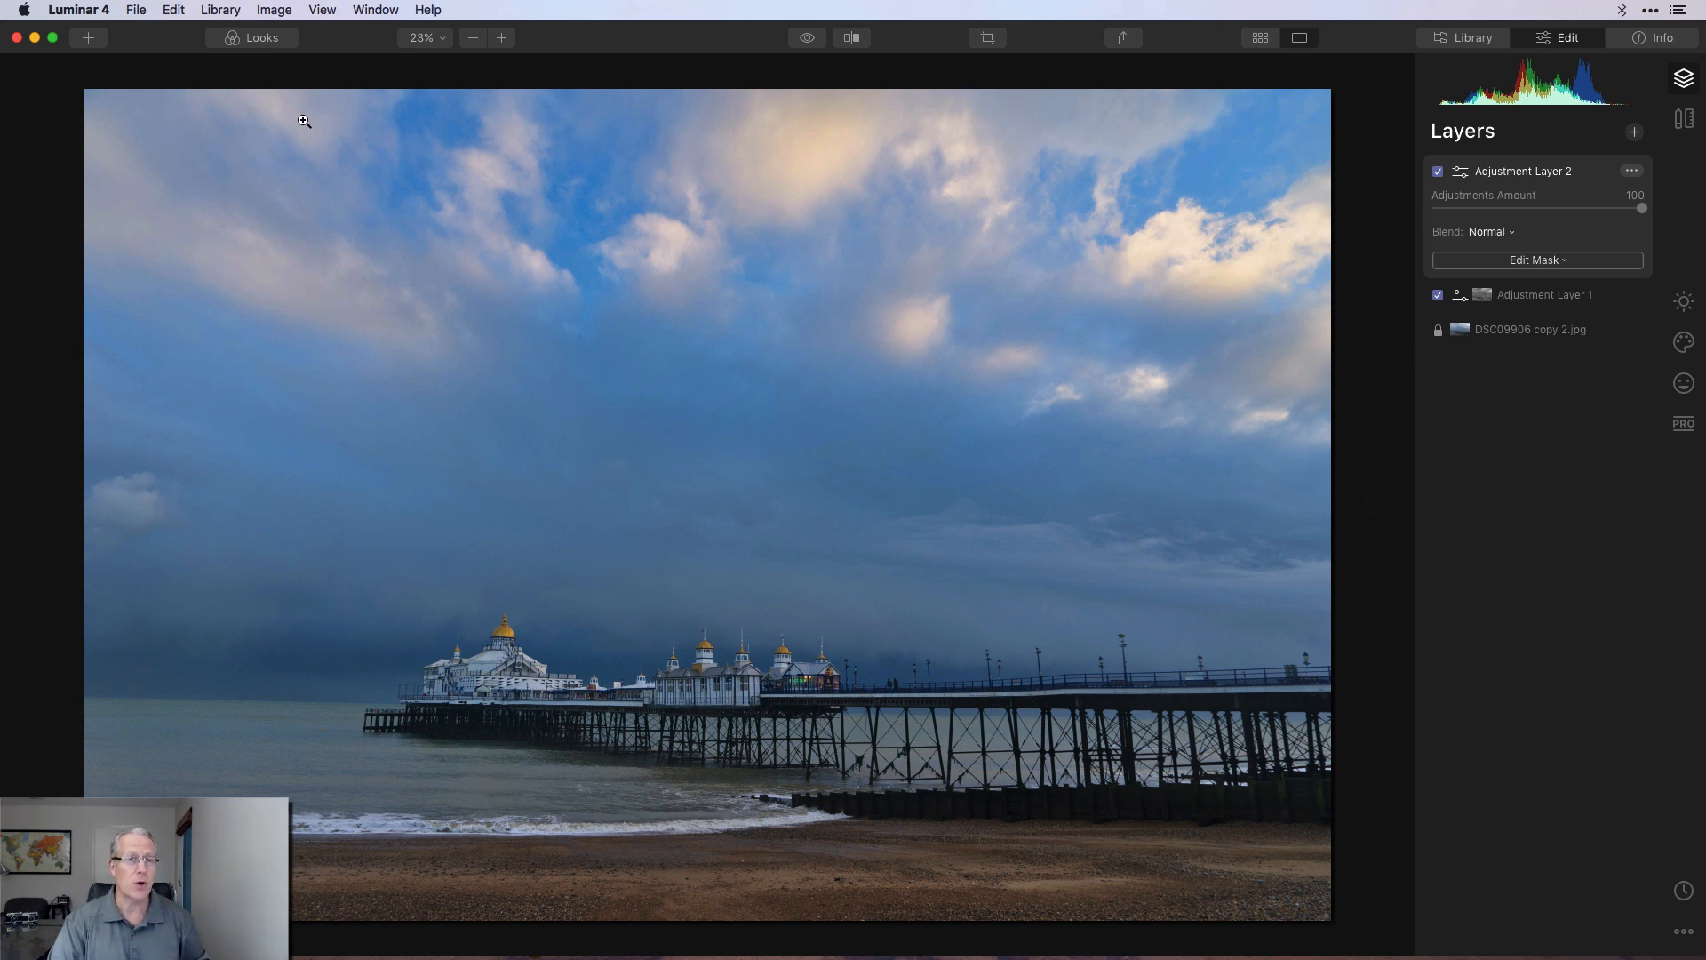
click(262, 37)
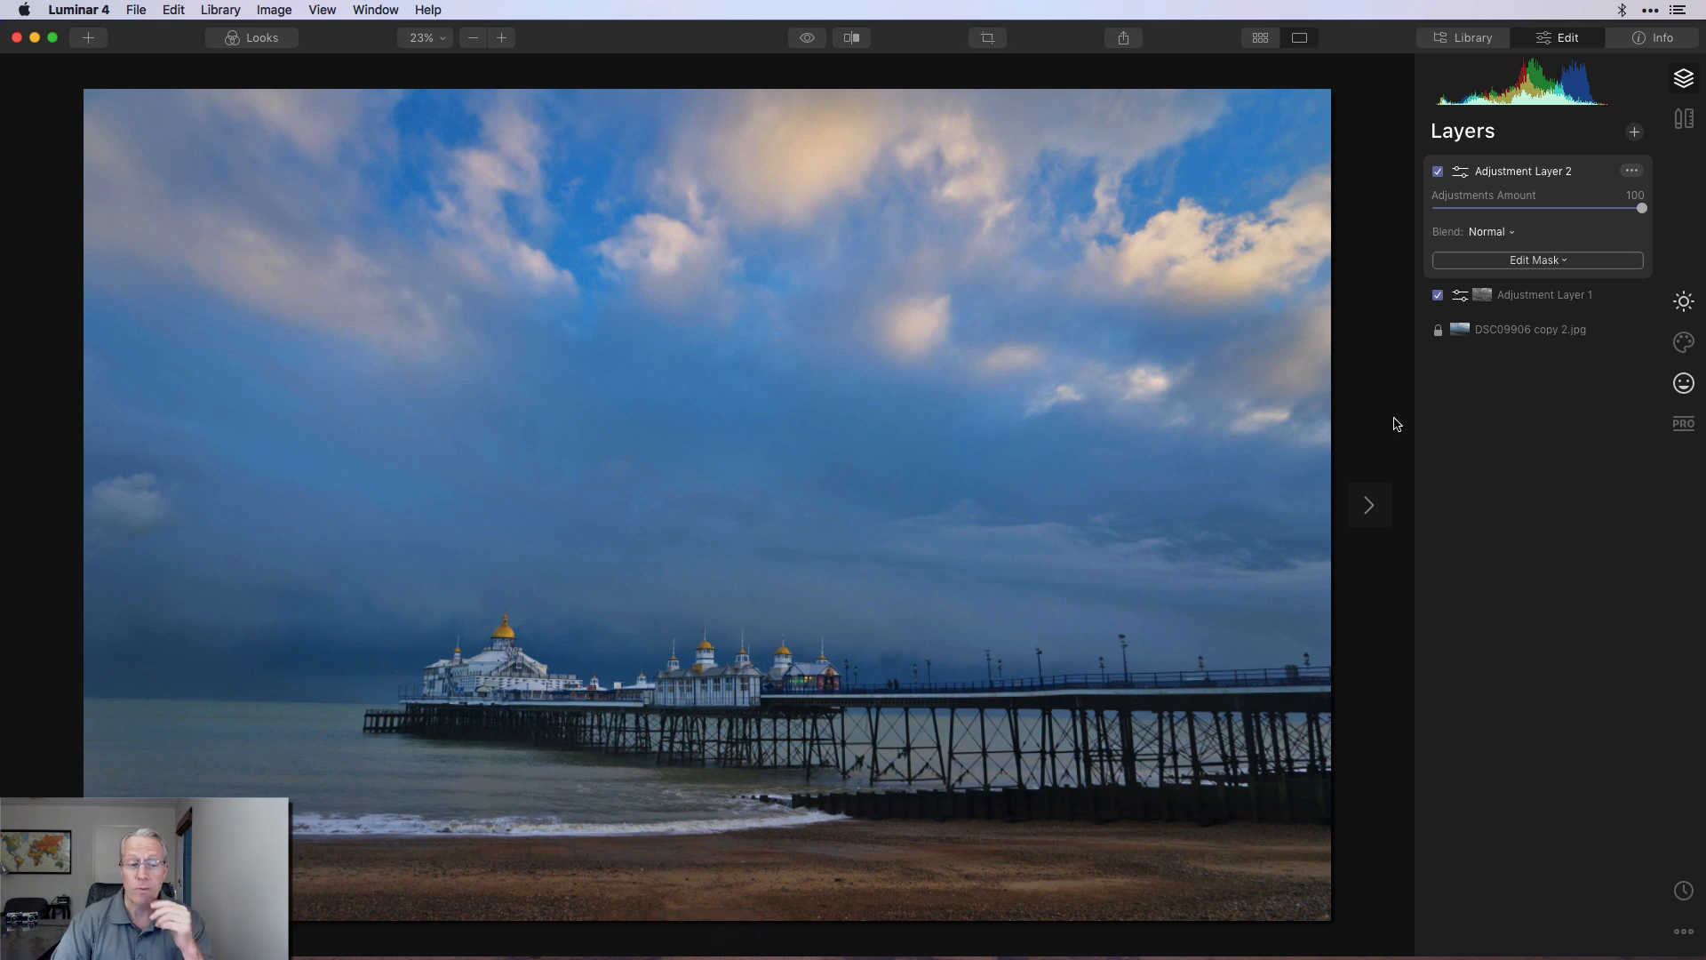
Step: Hide and re-show Adjustment Layer 2 to check its deeper blue effect
click(1437, 170)
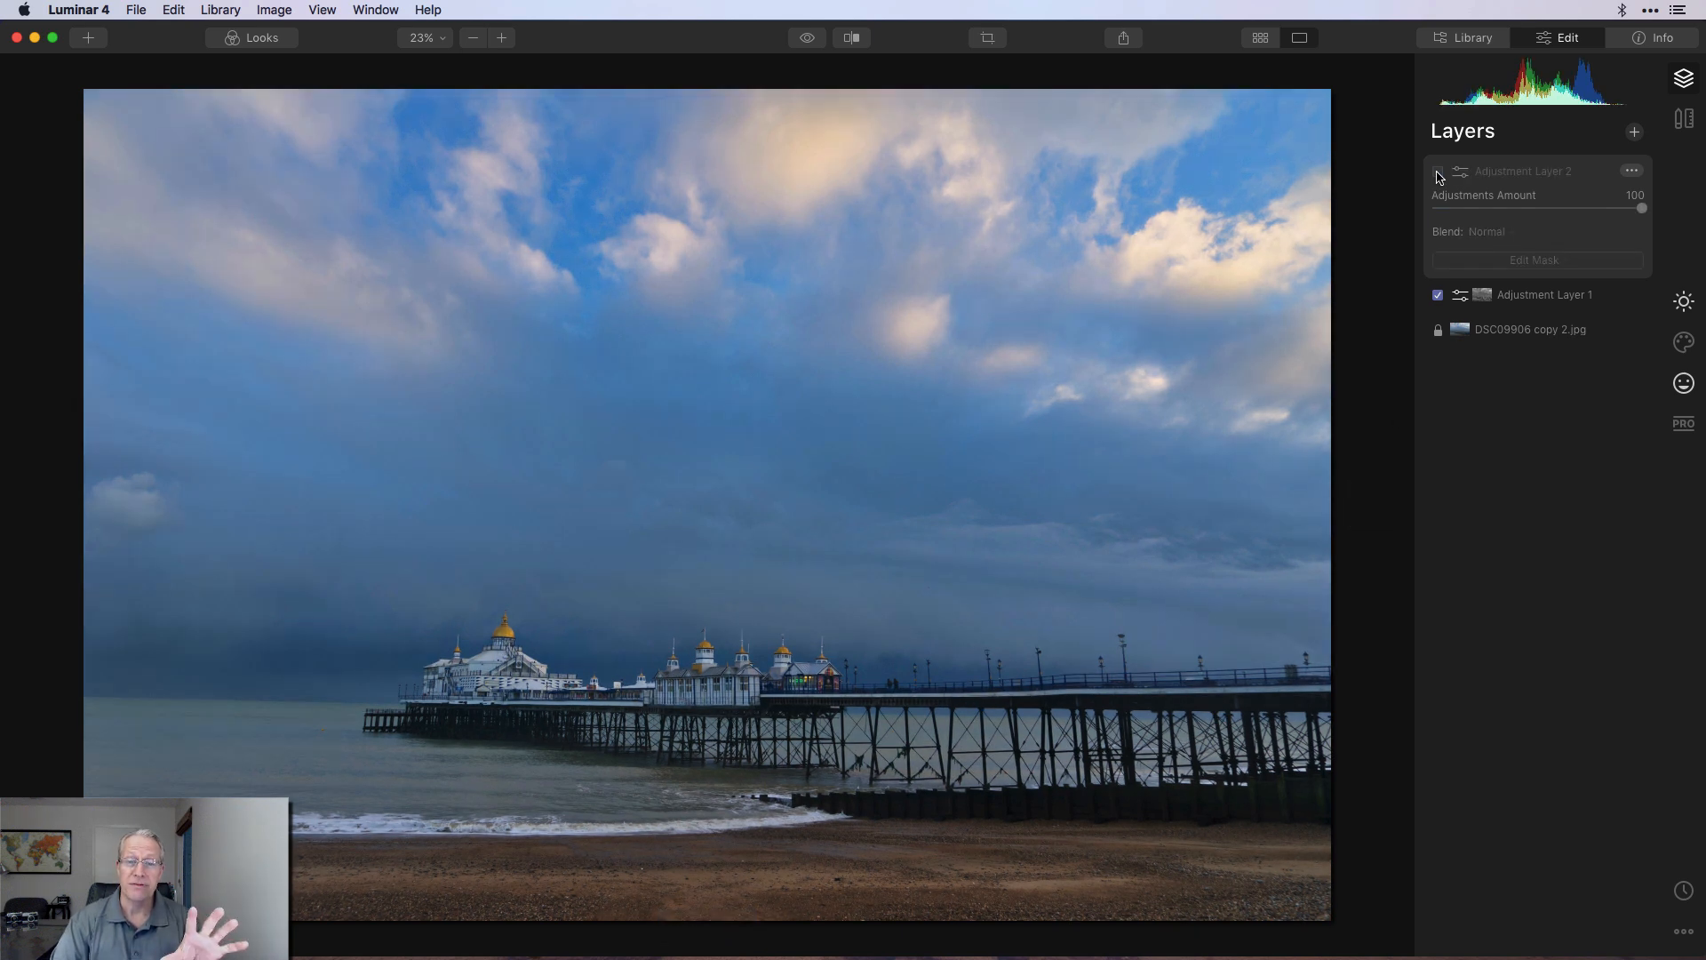
click(1438, 176)
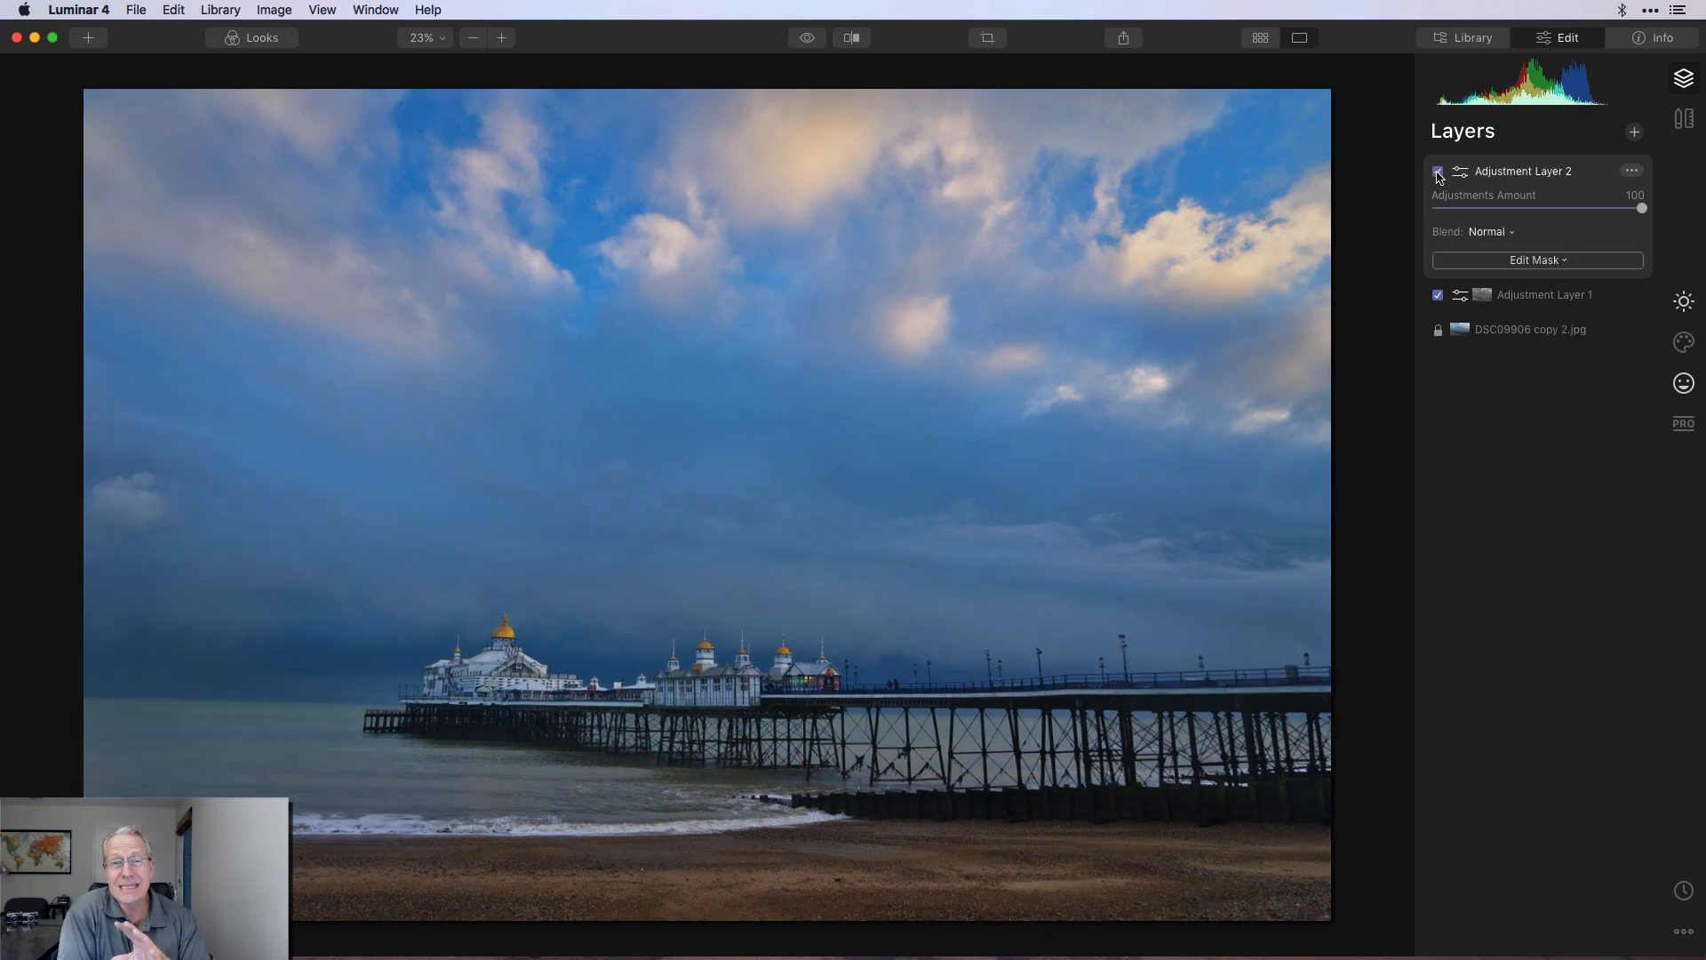
click(1438, 170)
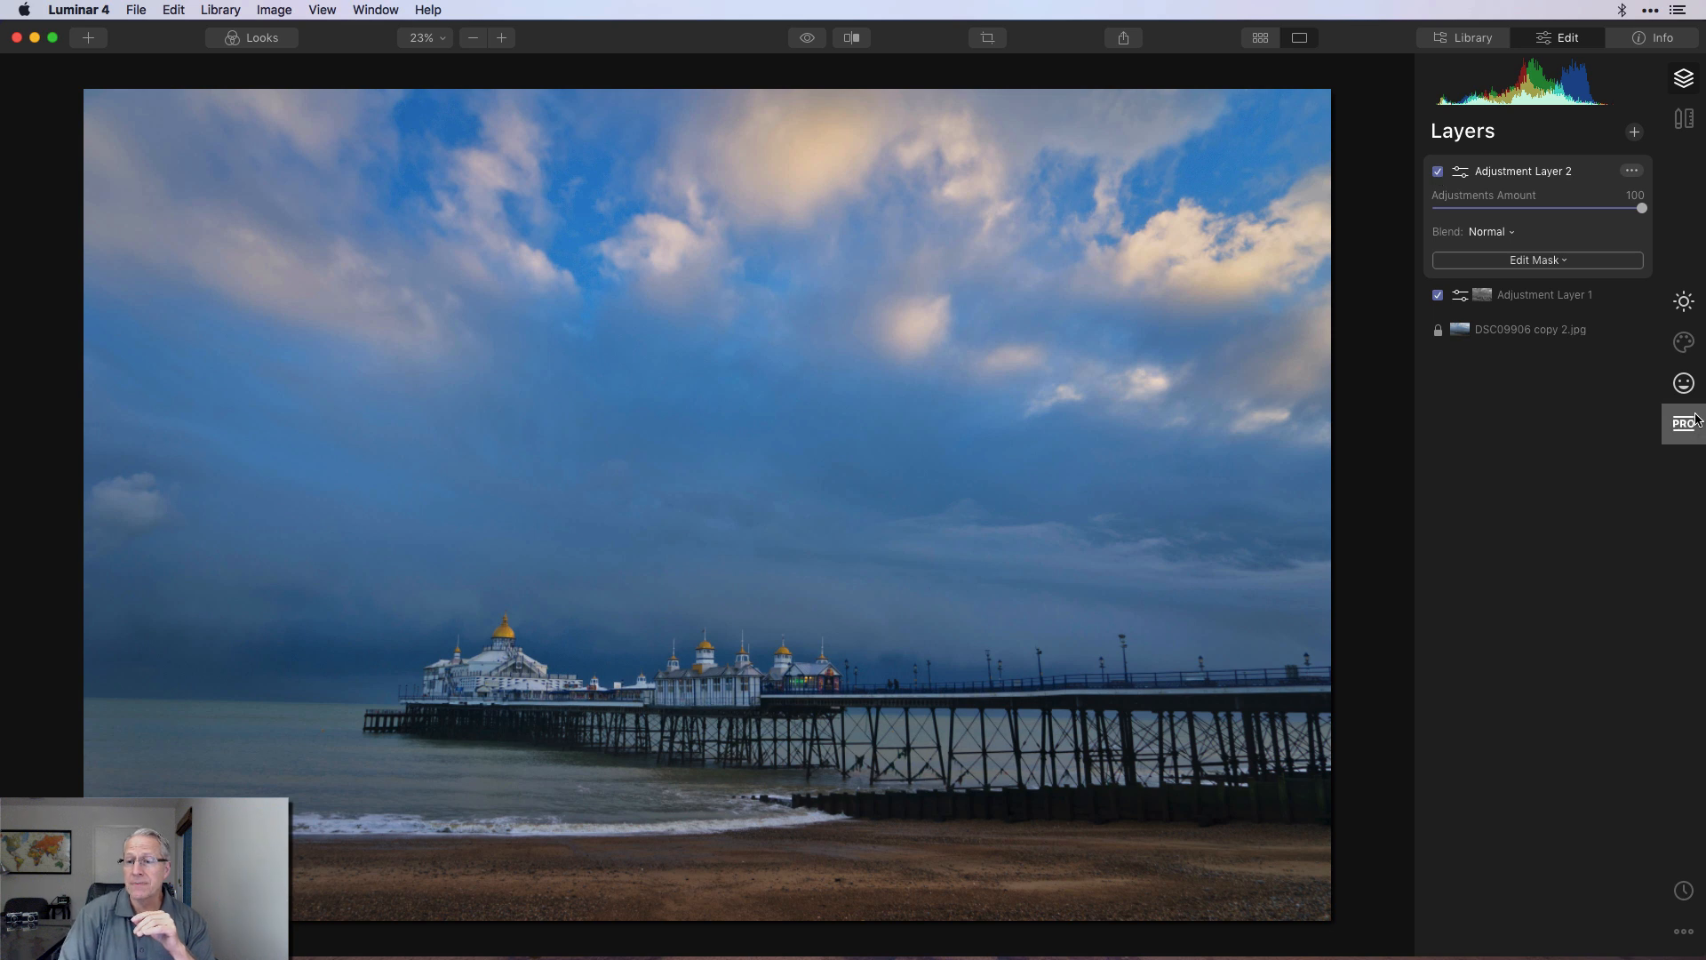
mouse_move(1683, 383)
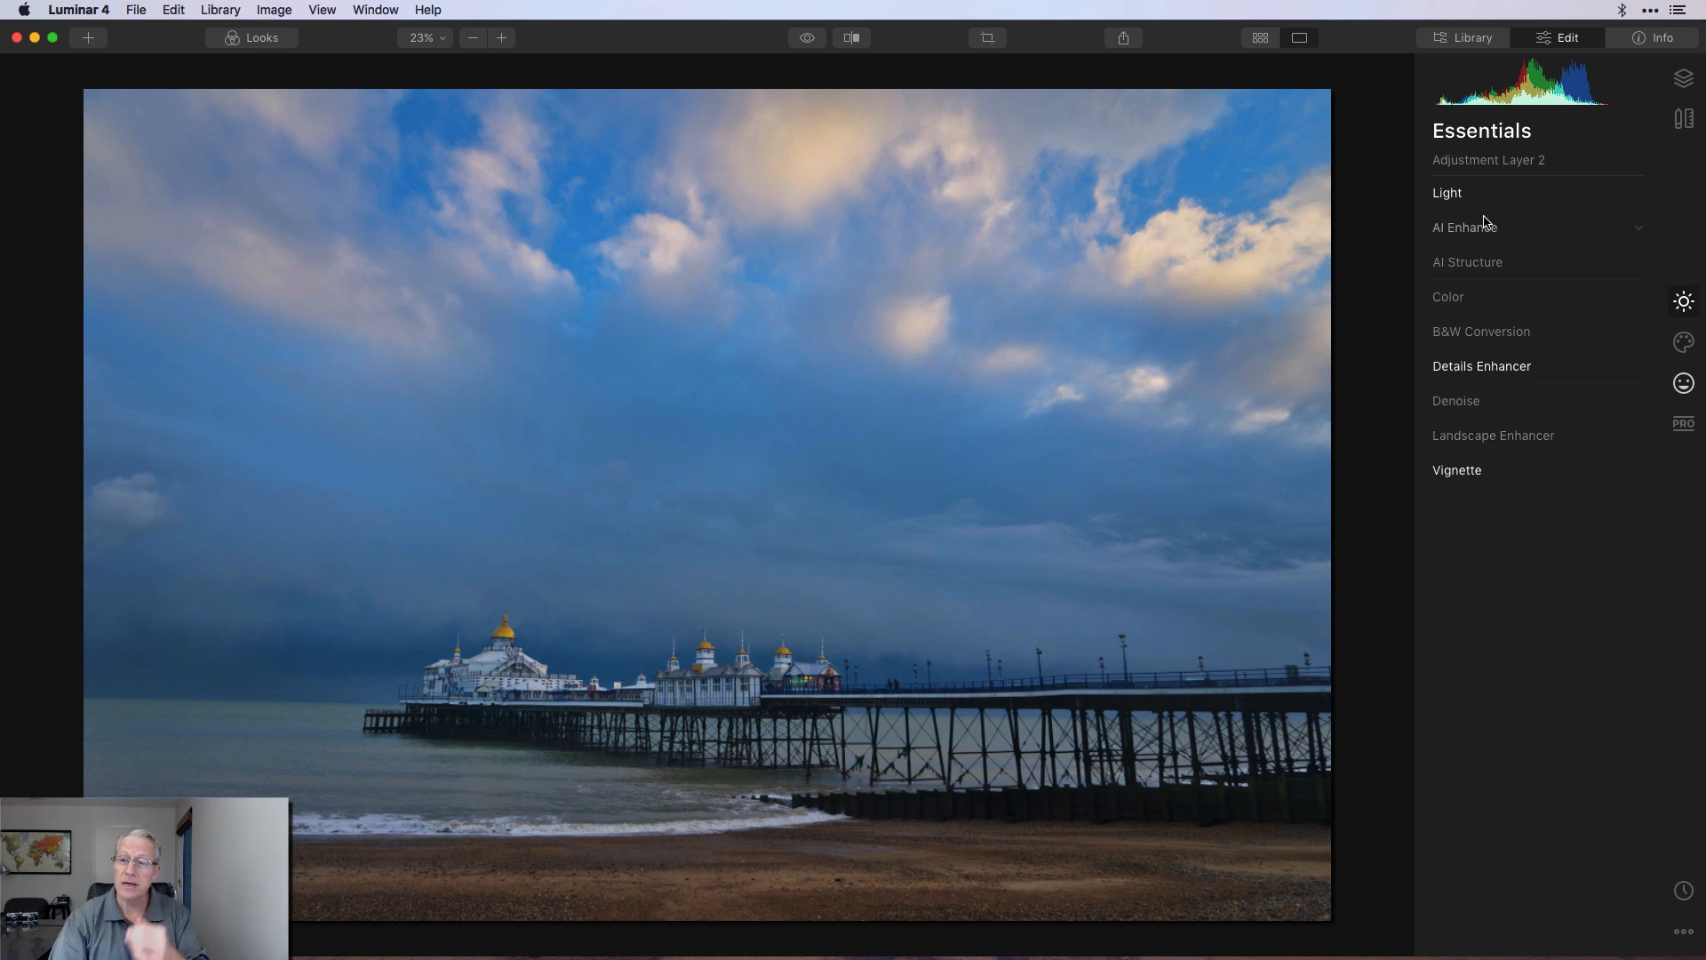
Step: Expand and collapse the Light and Details Enhancer panels, then return to the layers list
click(1447, 192)
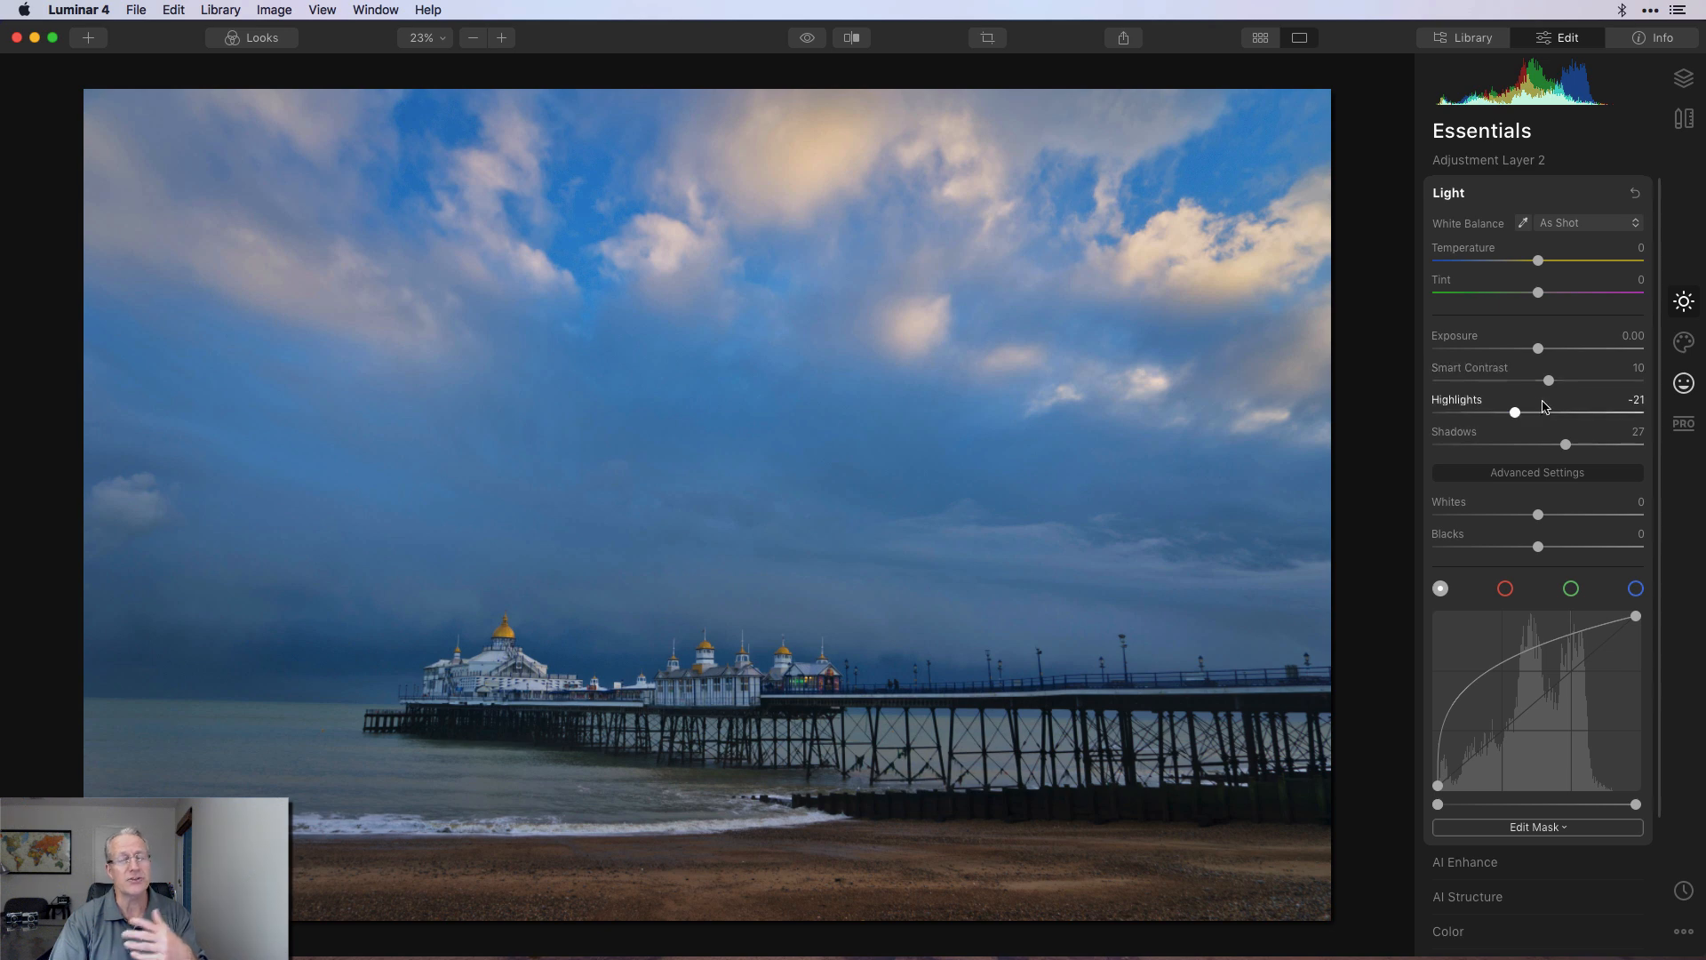
click(1448, 192)
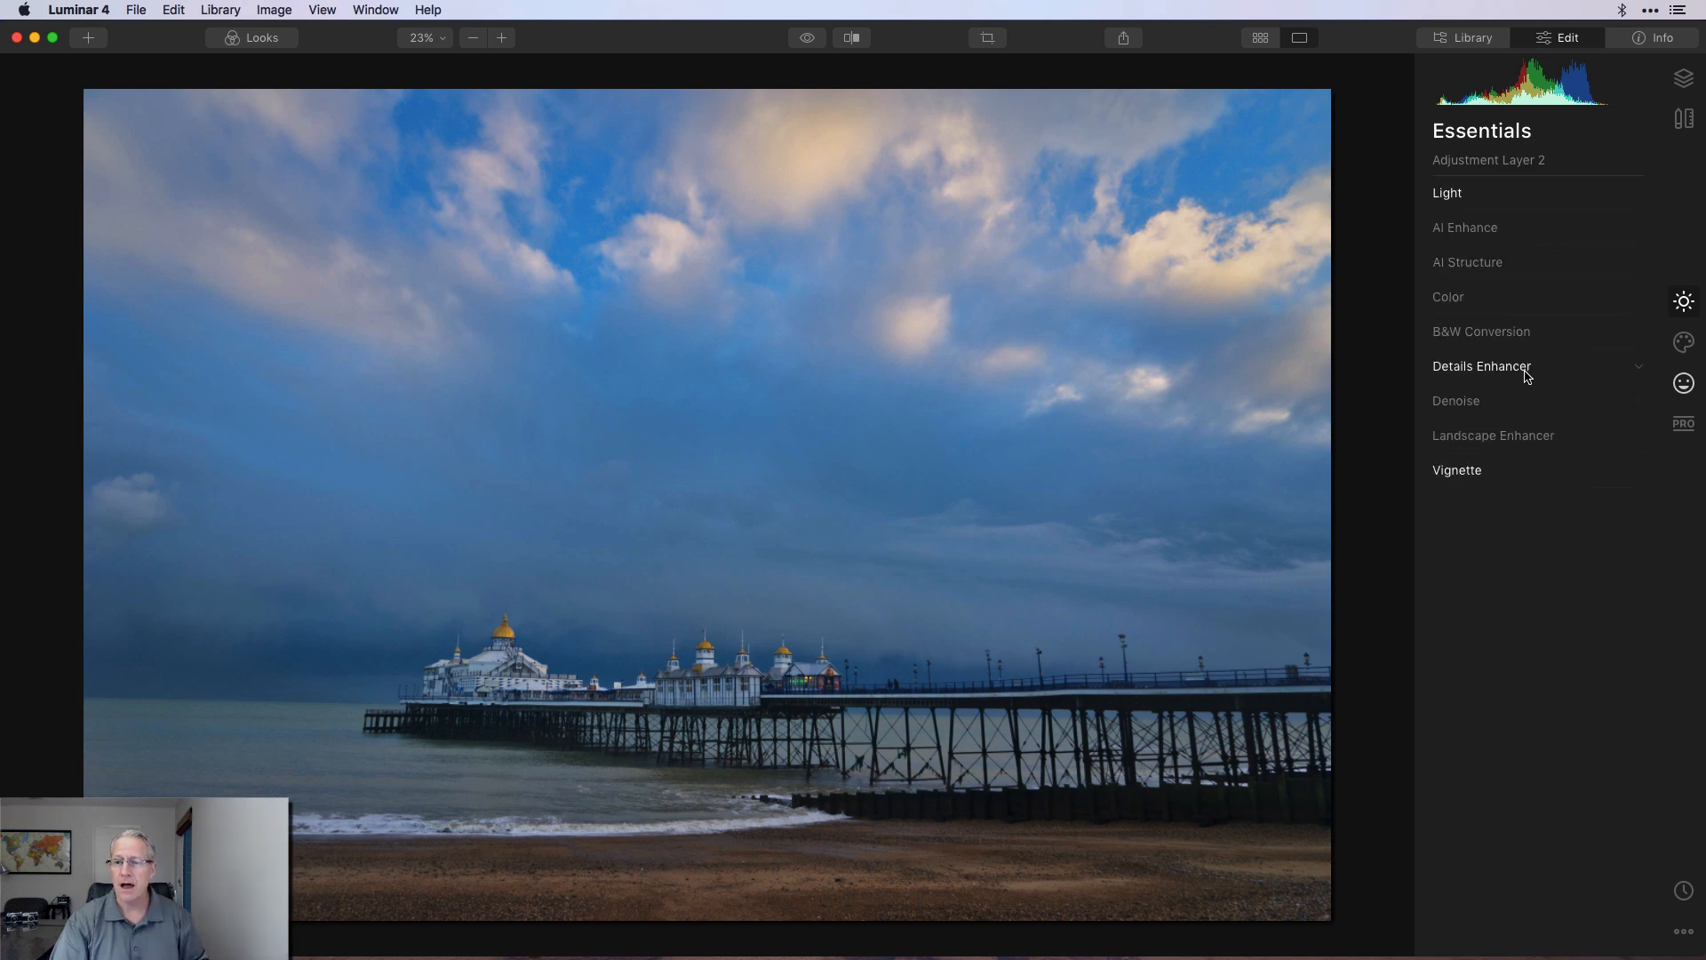
click(1480, 366)
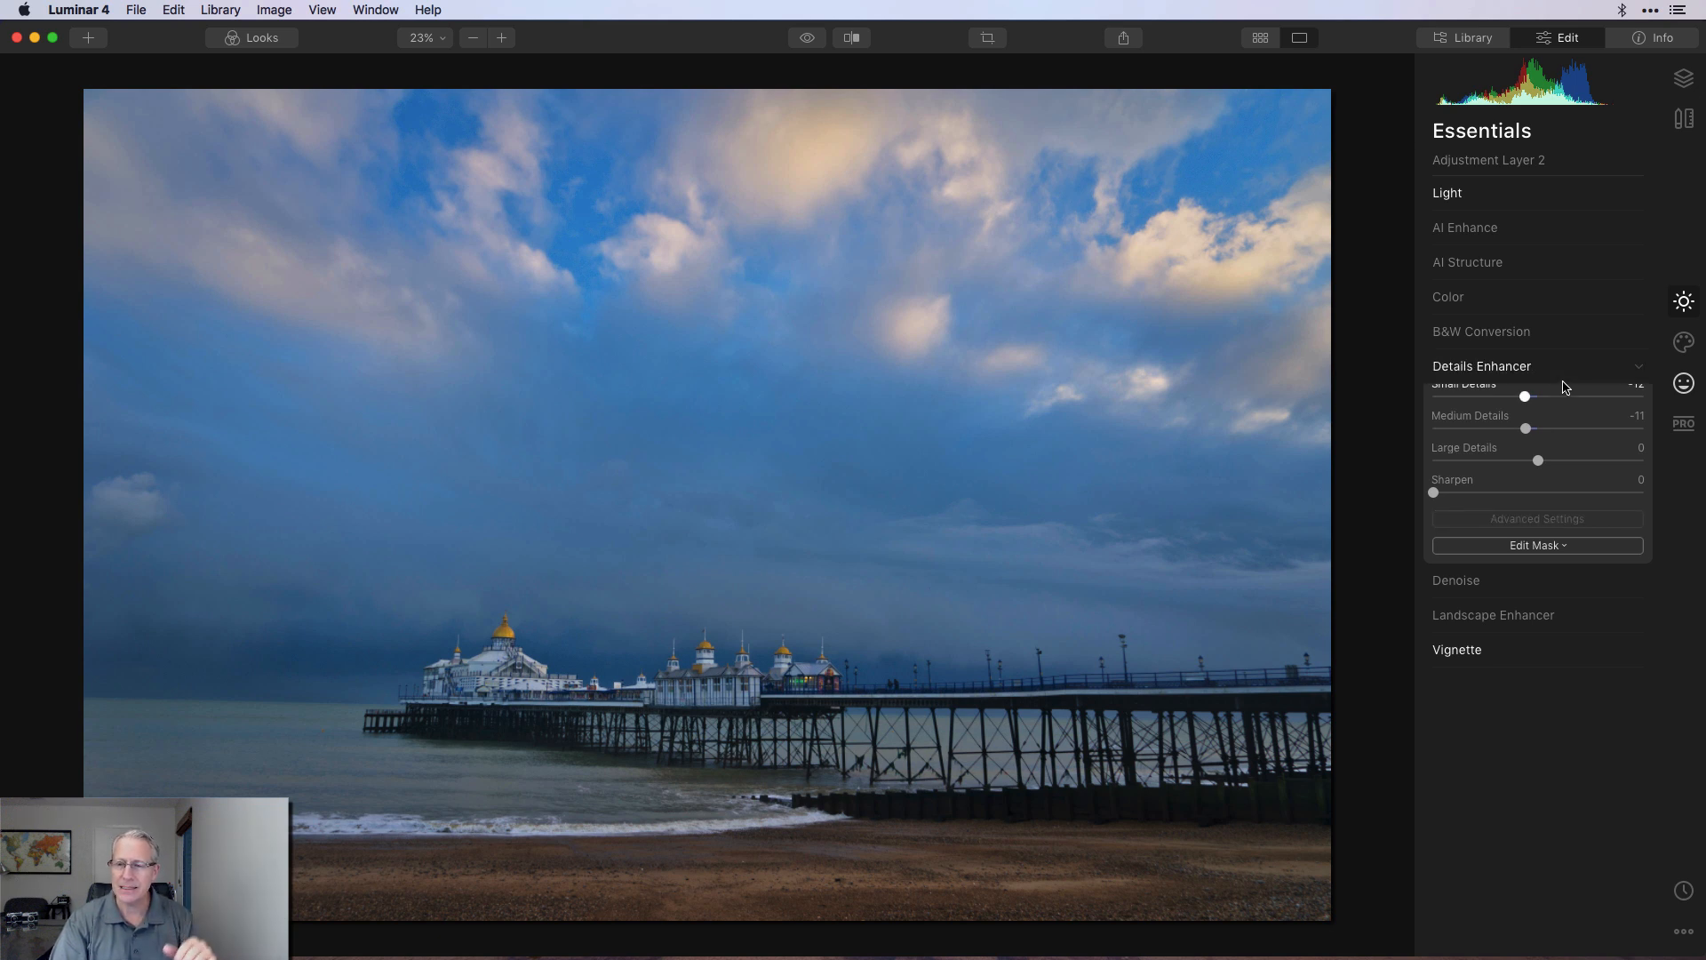
click(1480, 366)
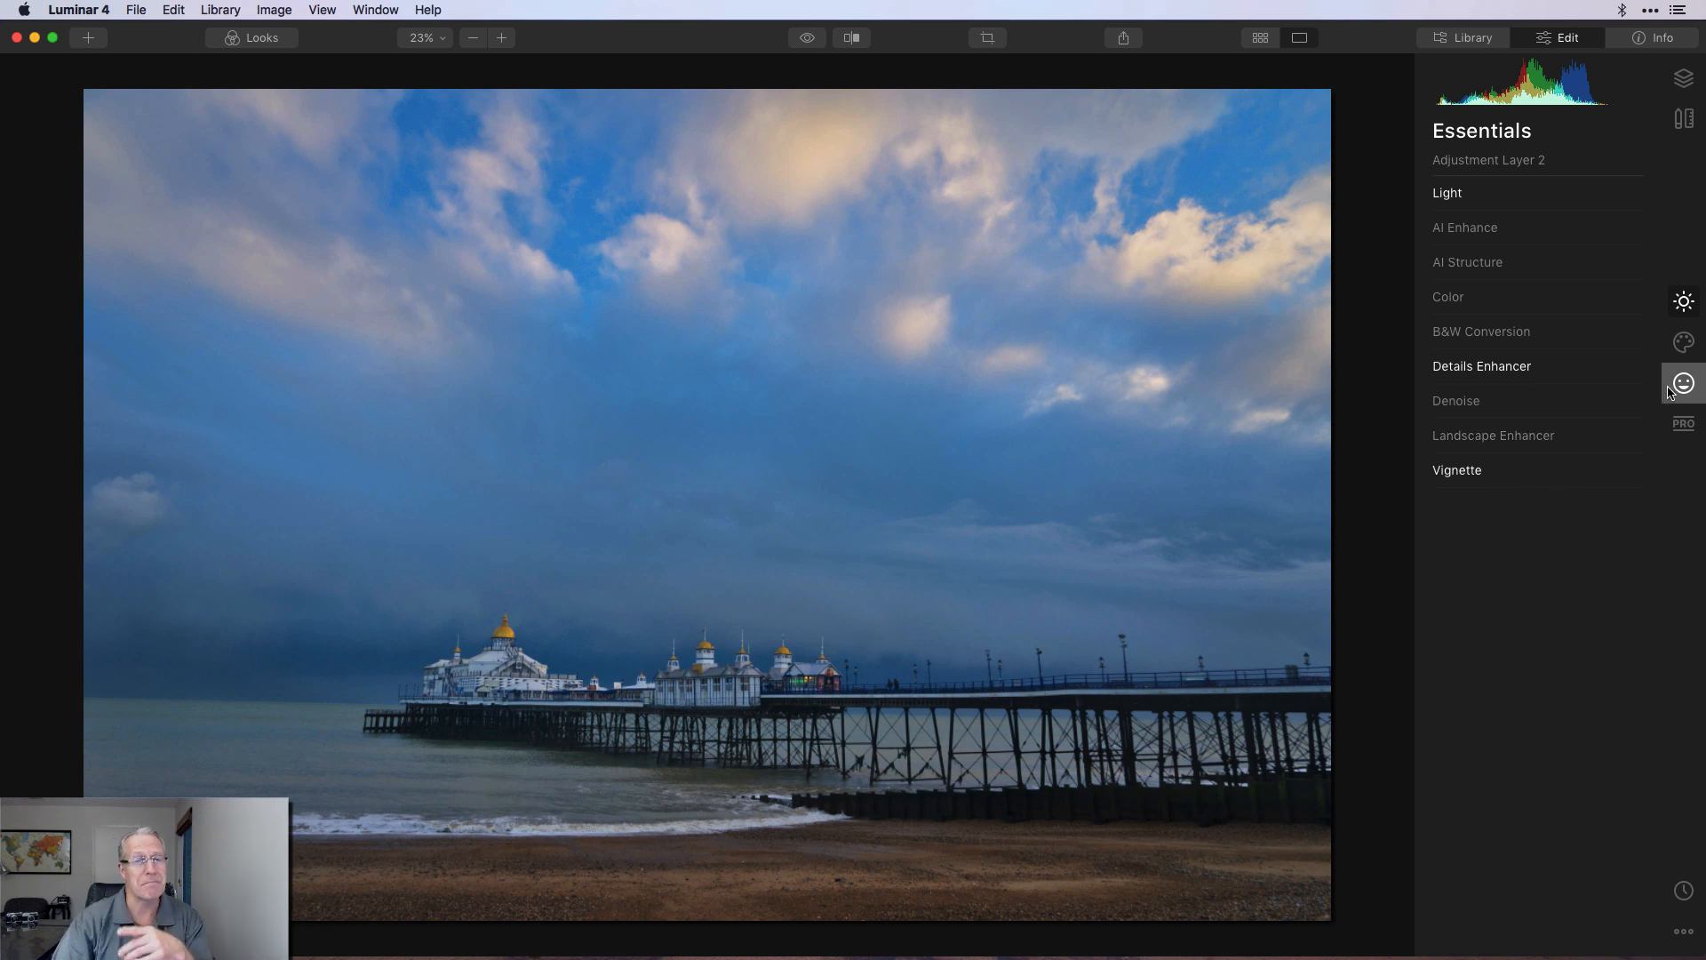
mouse_move(1683, 382)
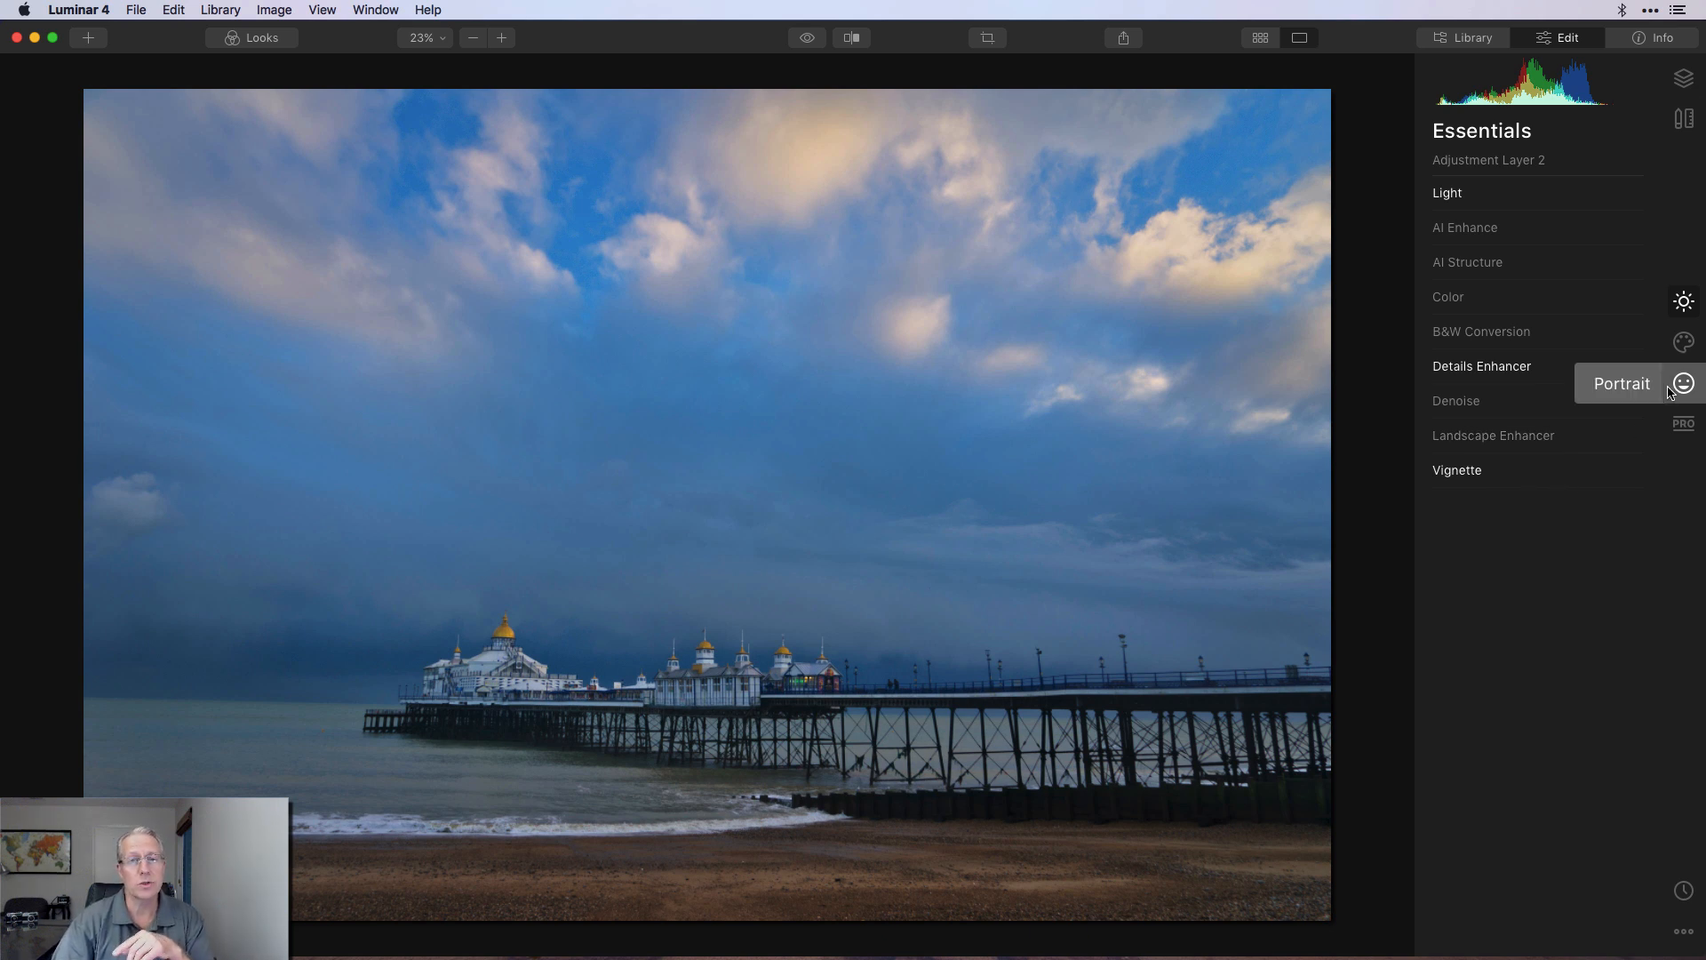
mouse_move(1541, 577)
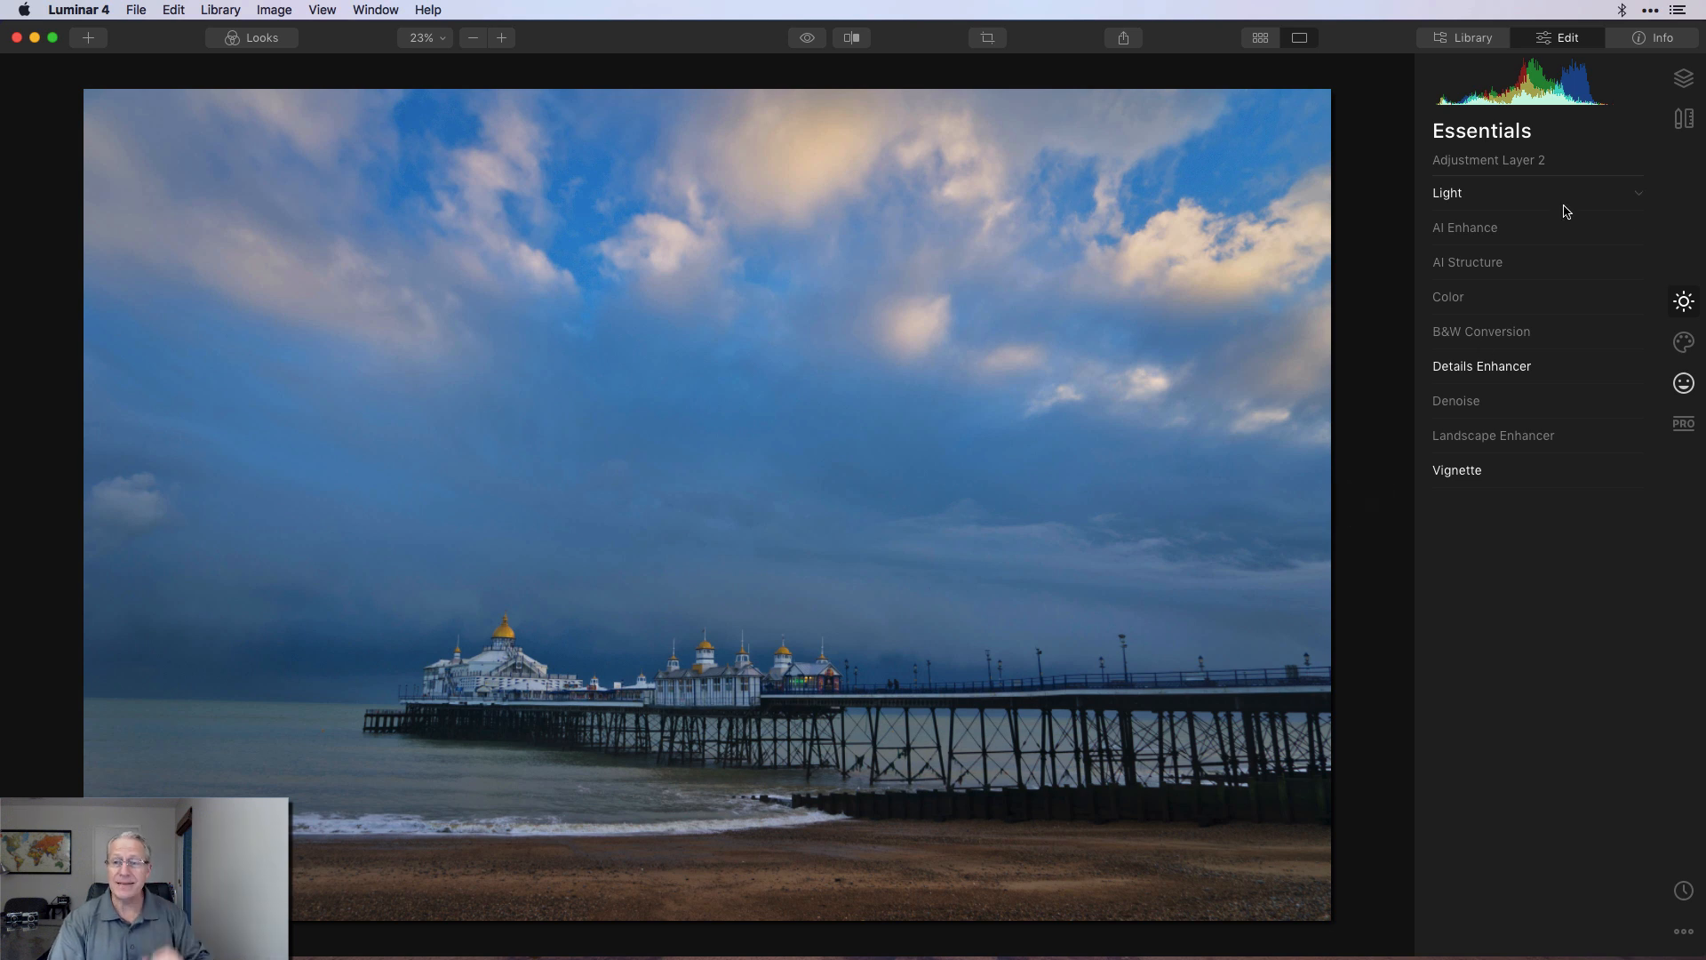
click(1681, 78)
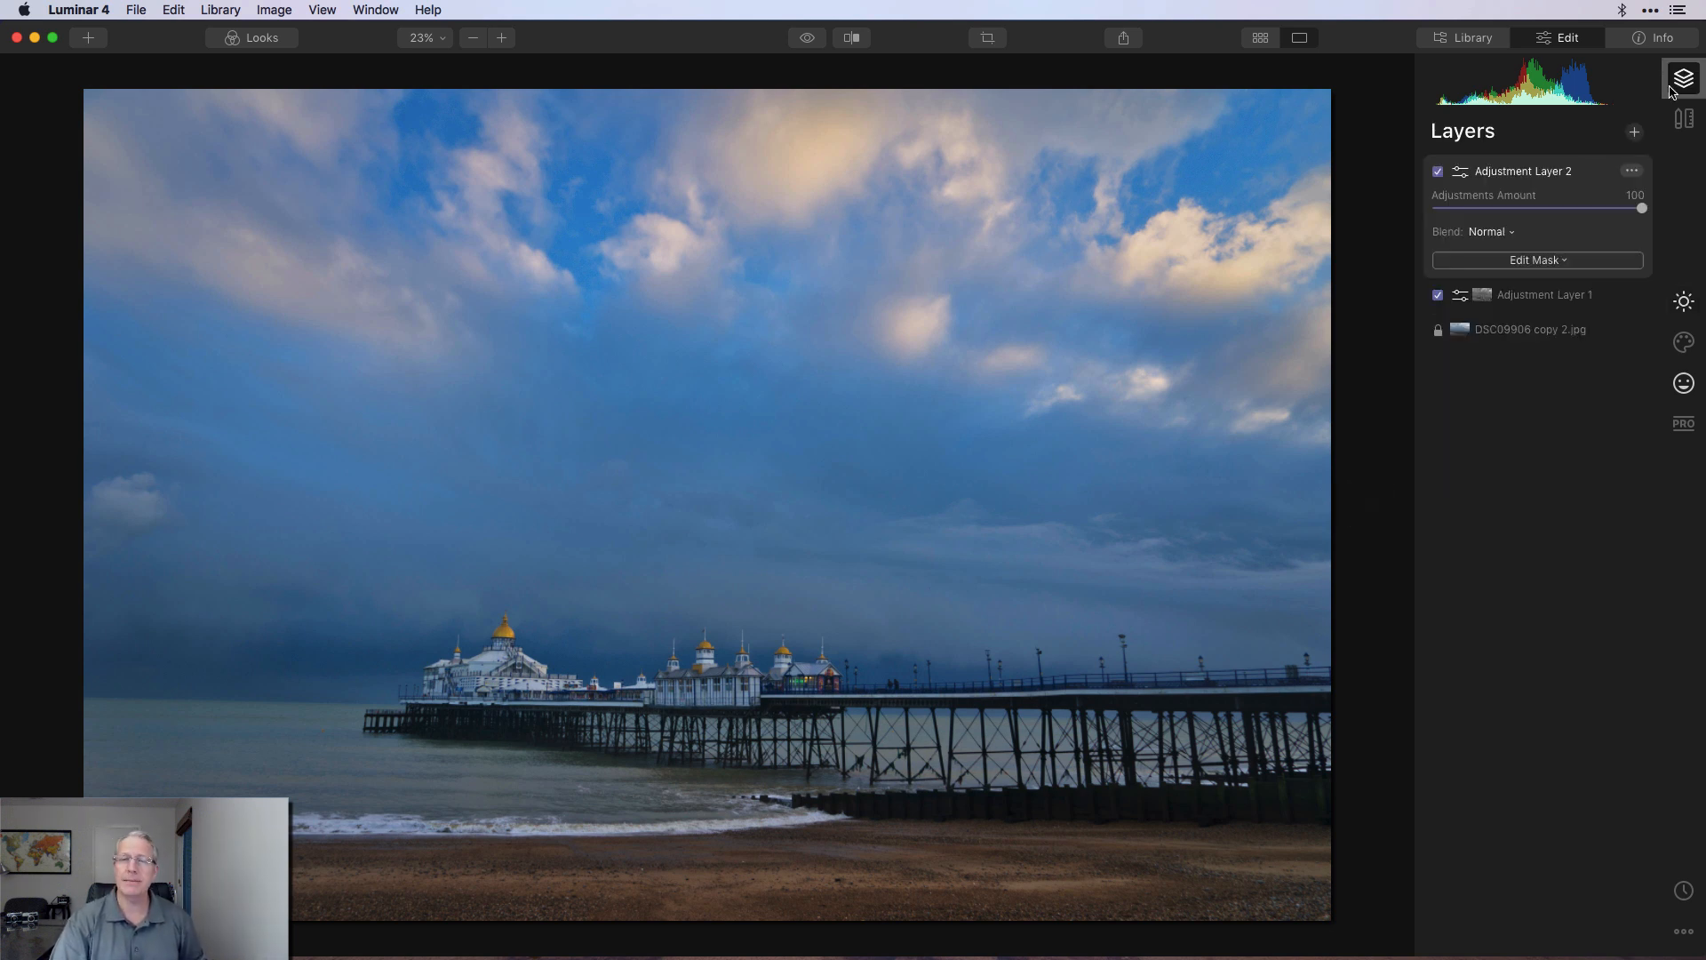
Step: Add Adjustment Layer 3 on top of the layer stack
click(1635, 131)
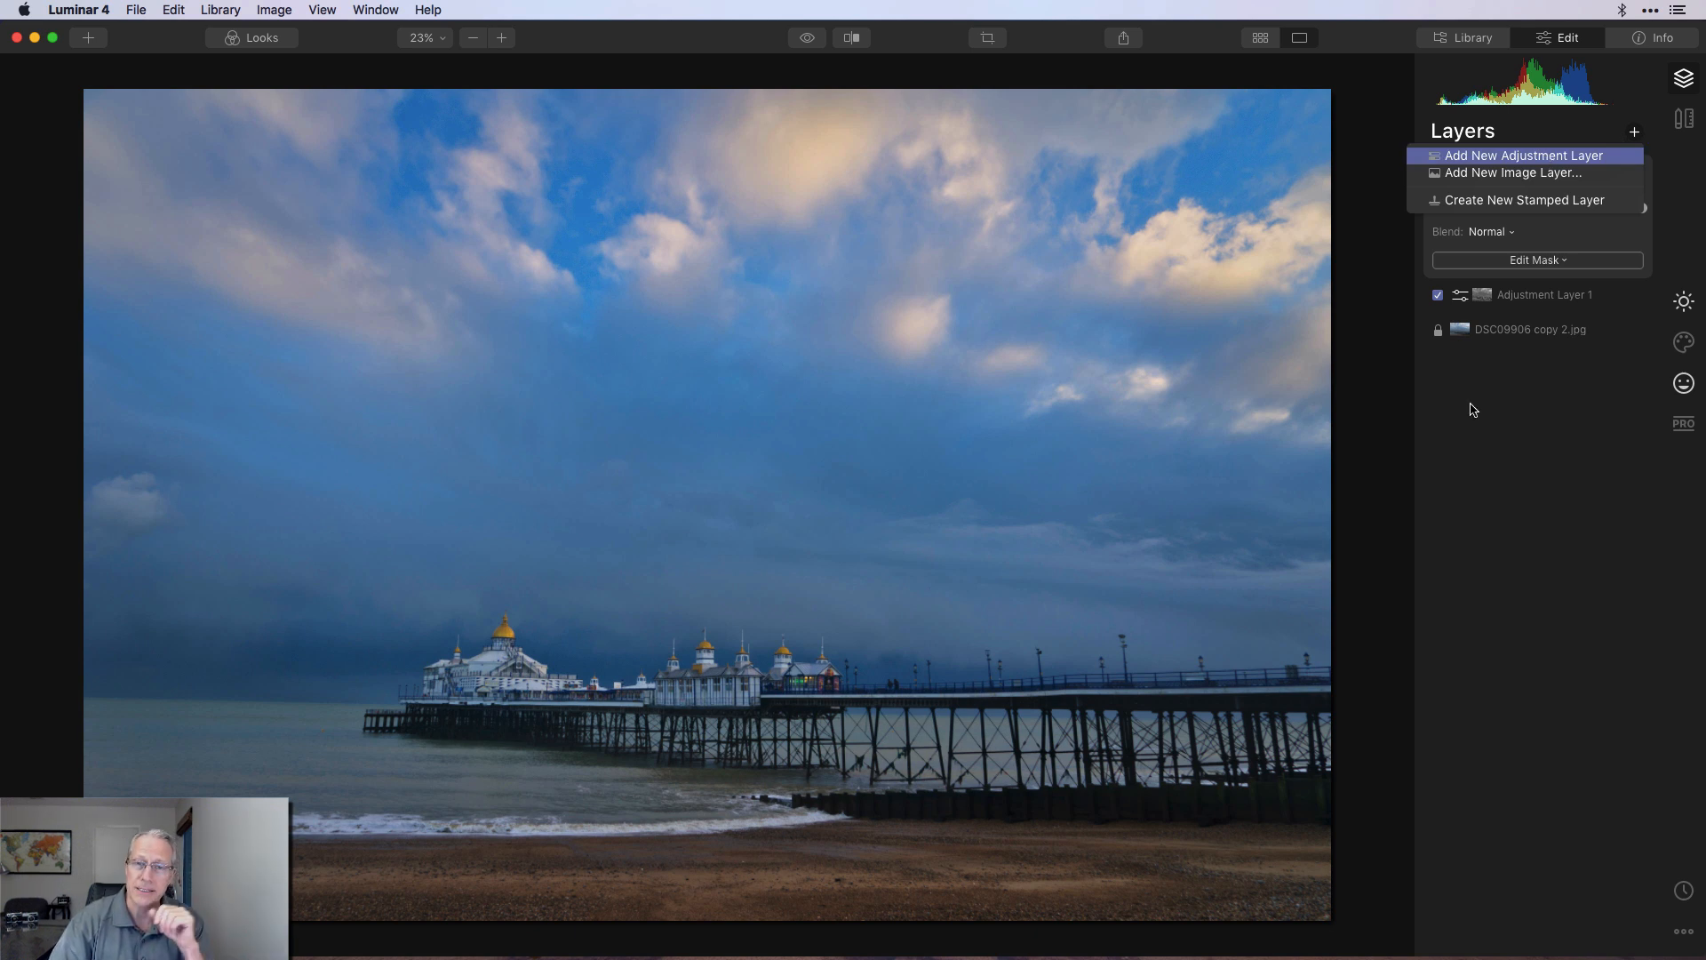
click(1523, 154)
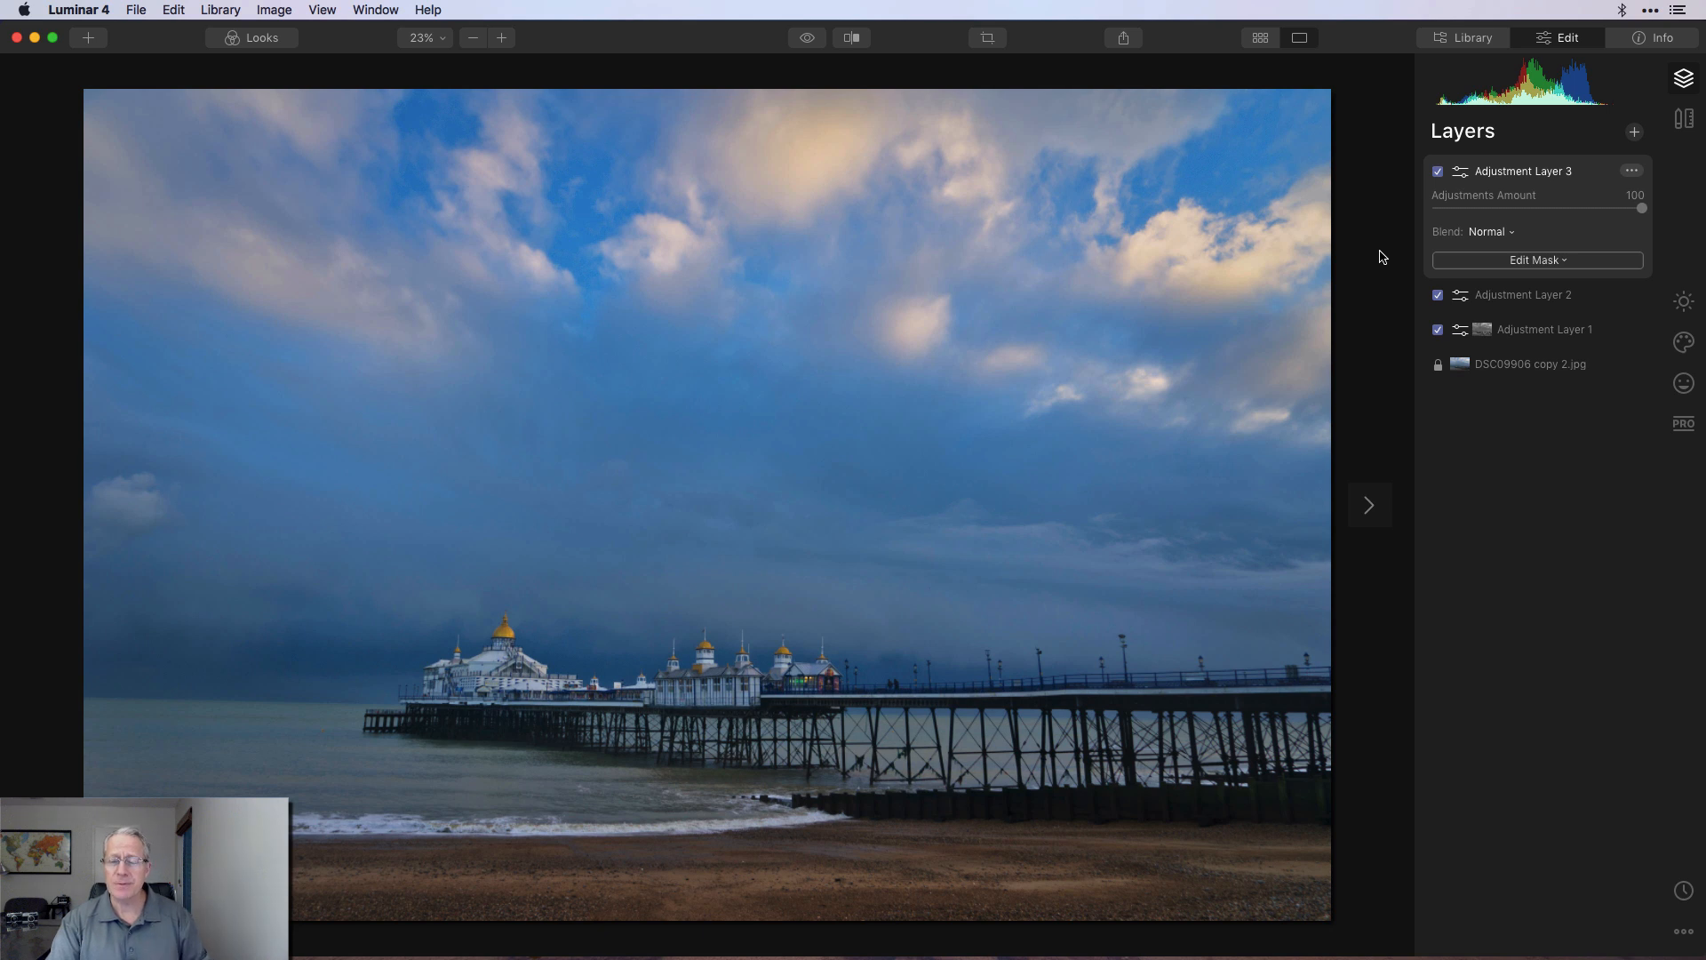
mouse_move(1403, 347)
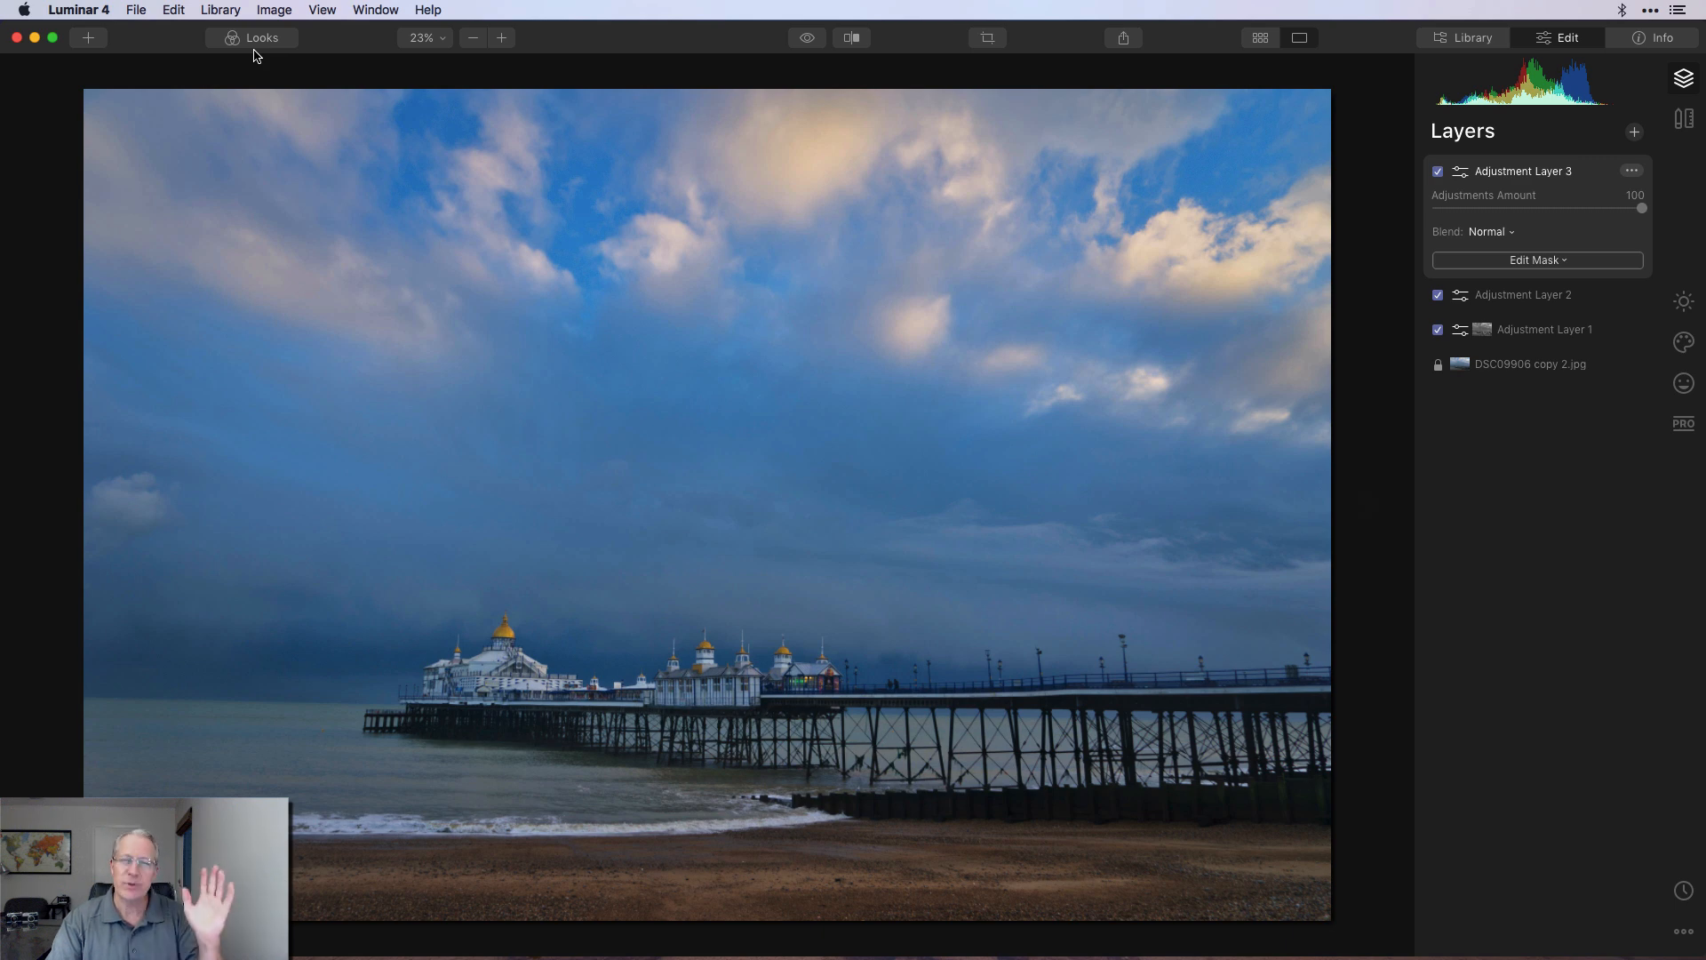
Step: Apply a preset look to Adjustment Layer 3 giving a vivid, saturated blue
click(261, 37)
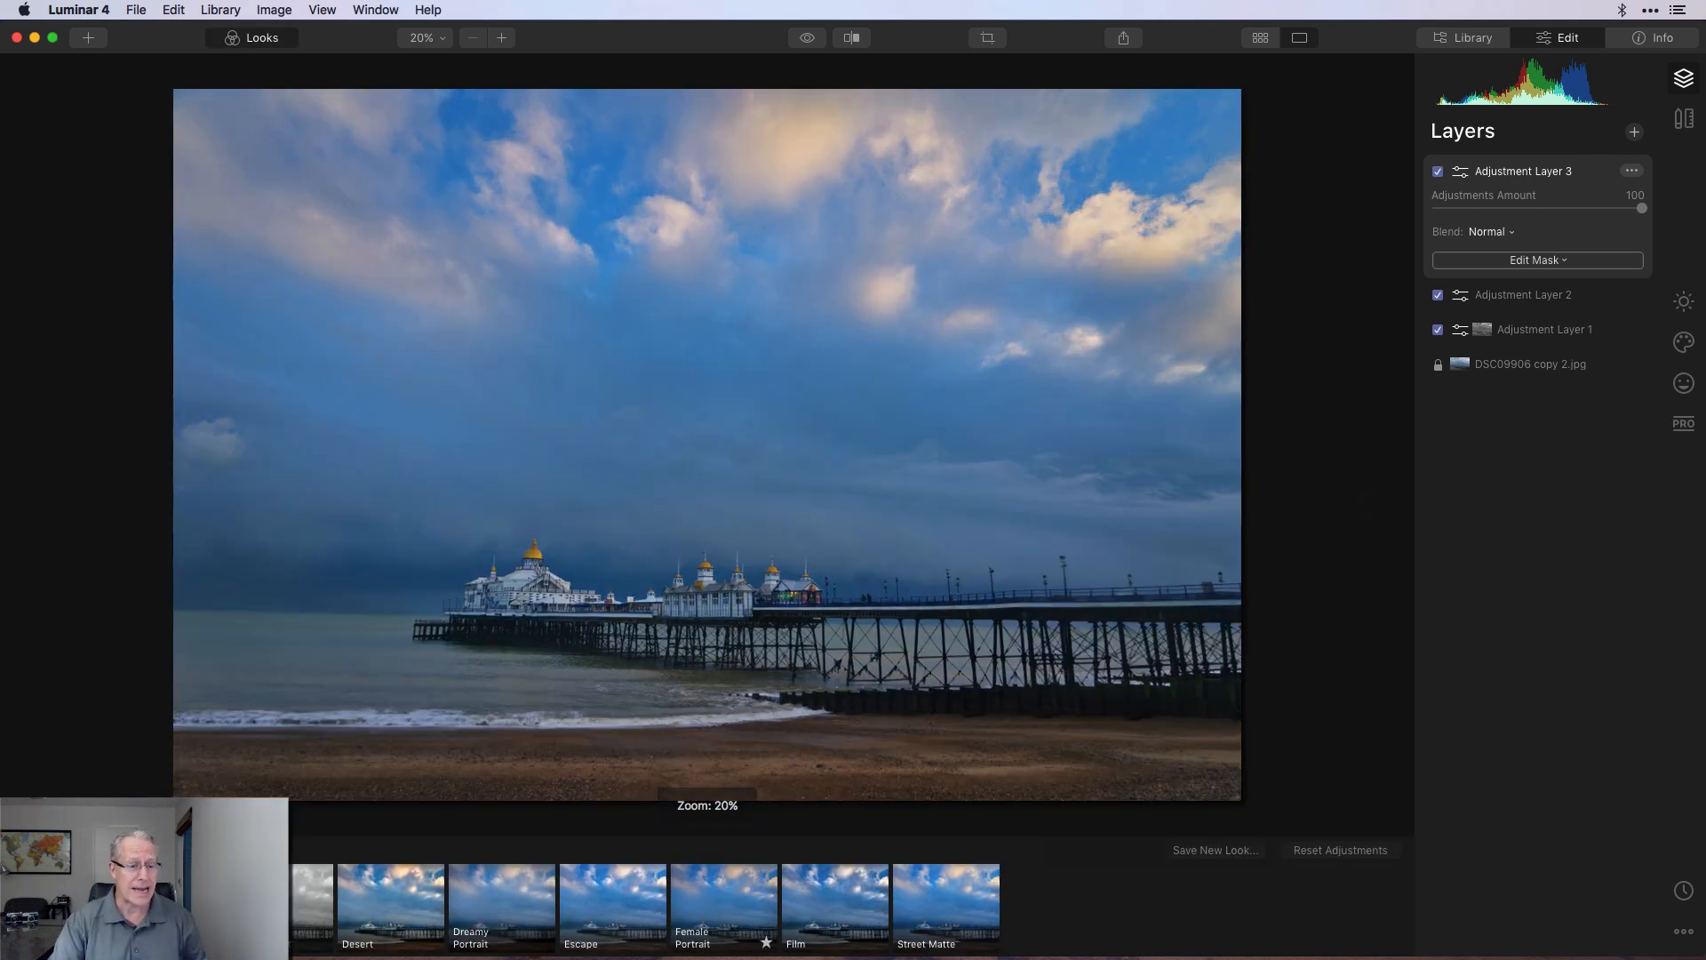
click(259, 37)
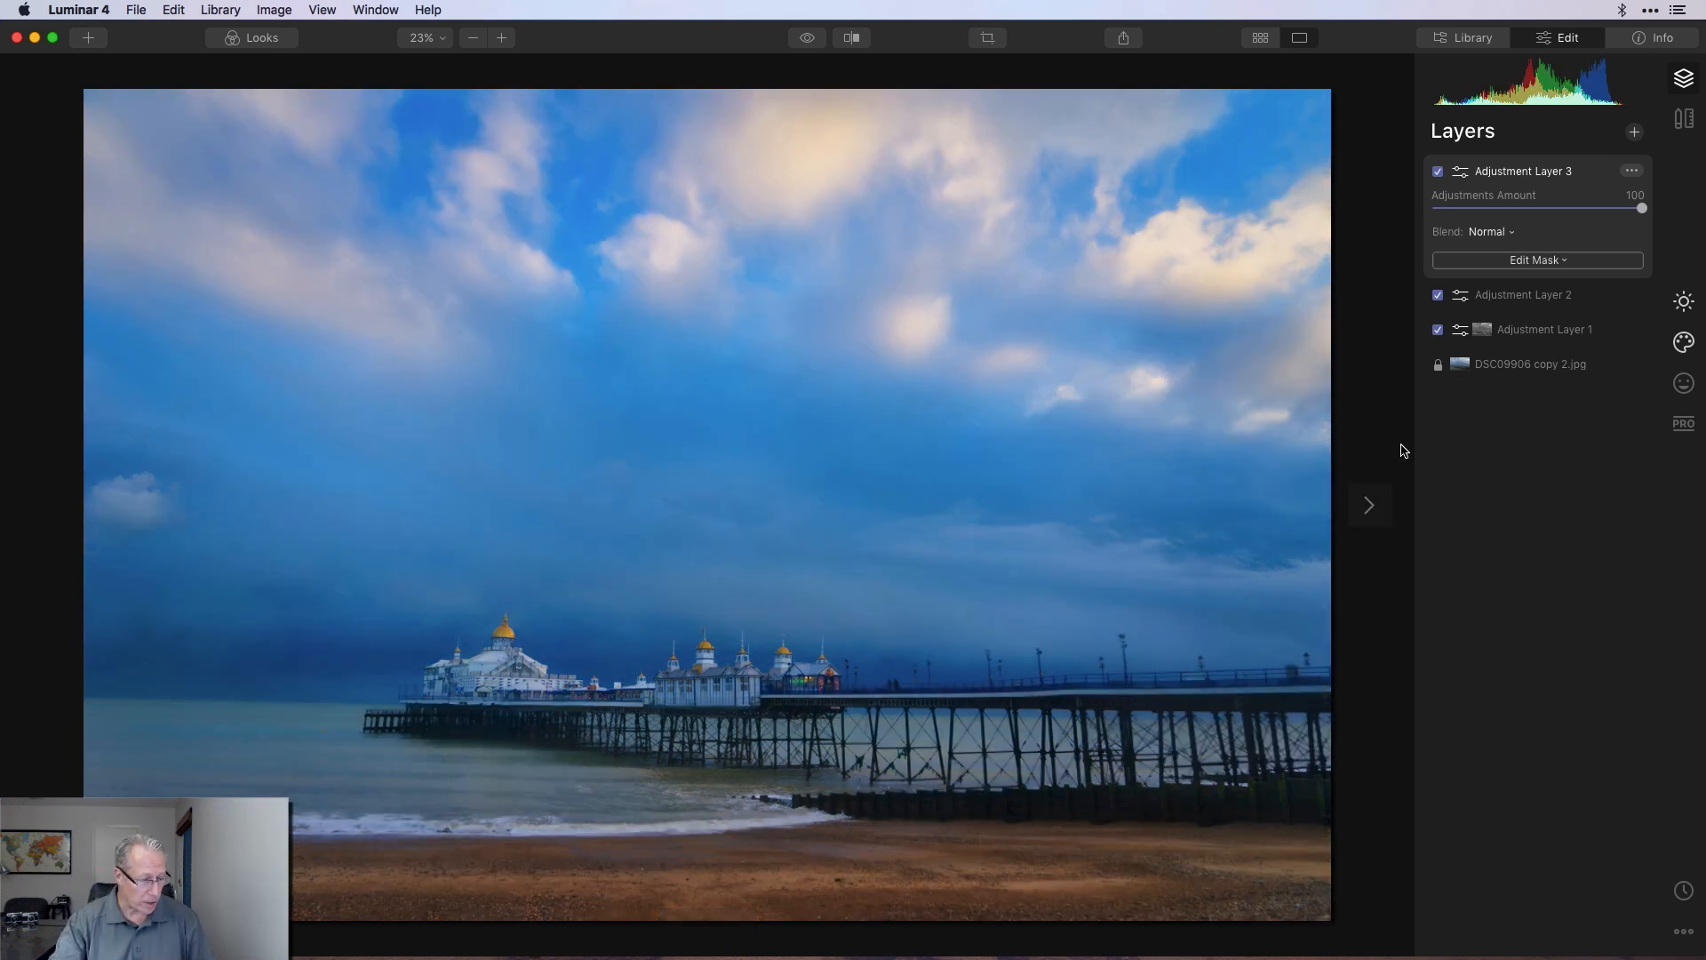
Step: Add a gradient mask to Adjustment Layer 3 limiting the blue look to the sky
click(1535, 259)
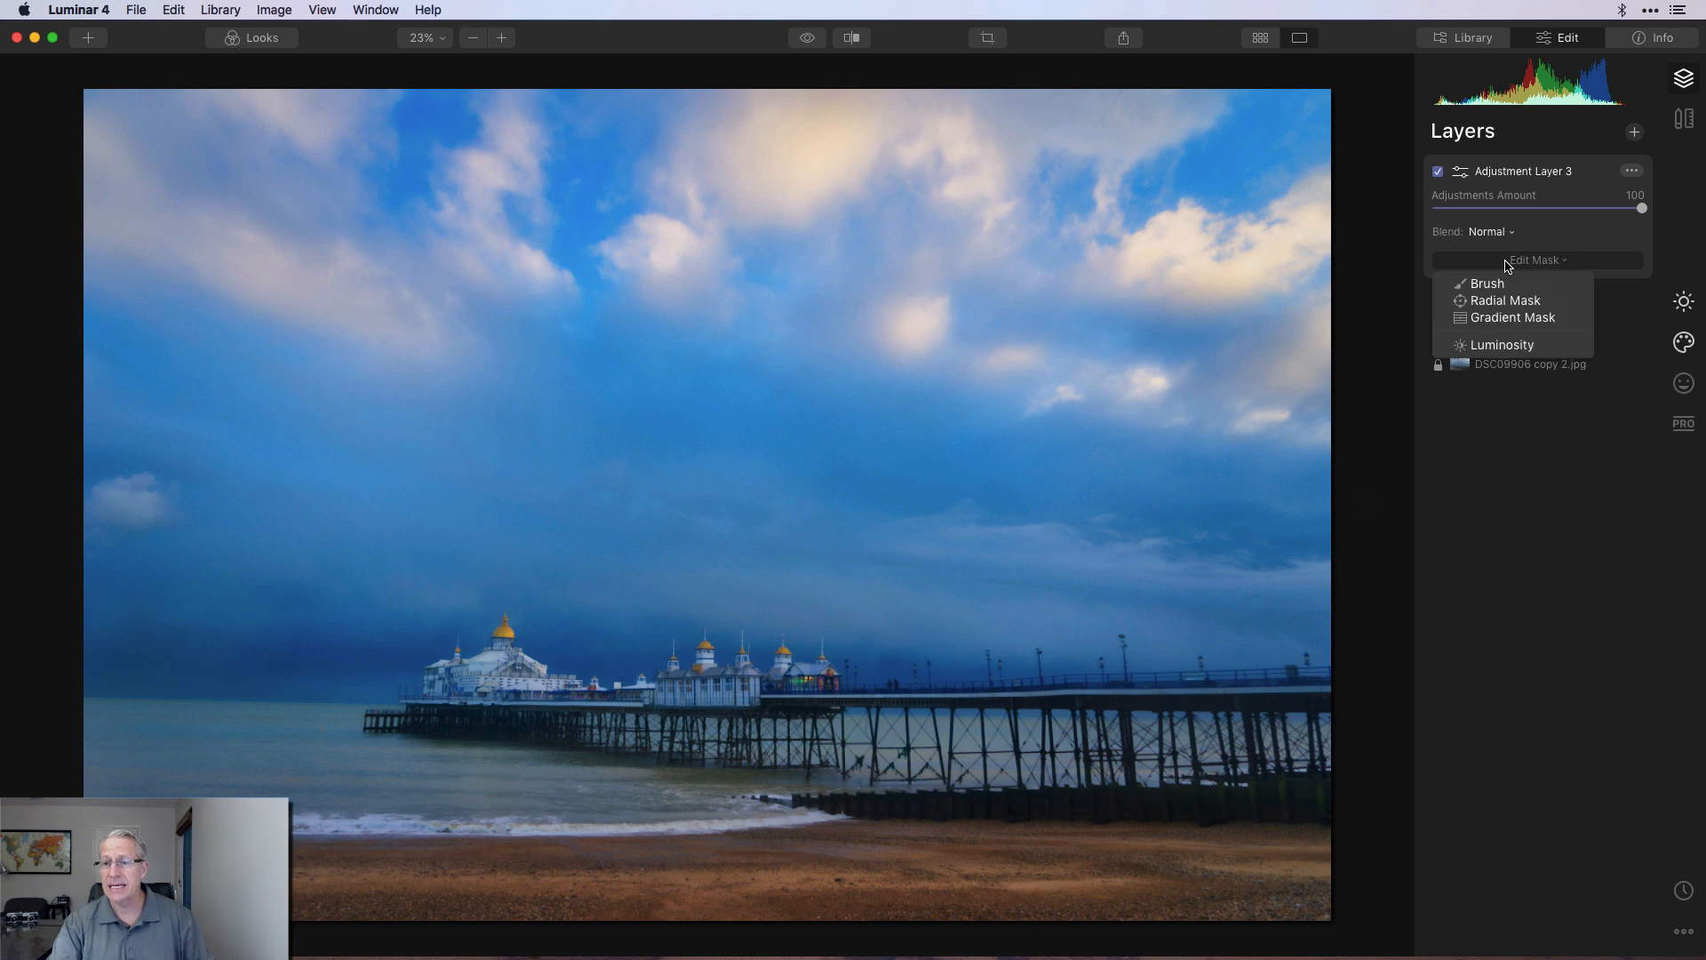
click(1512, 316)
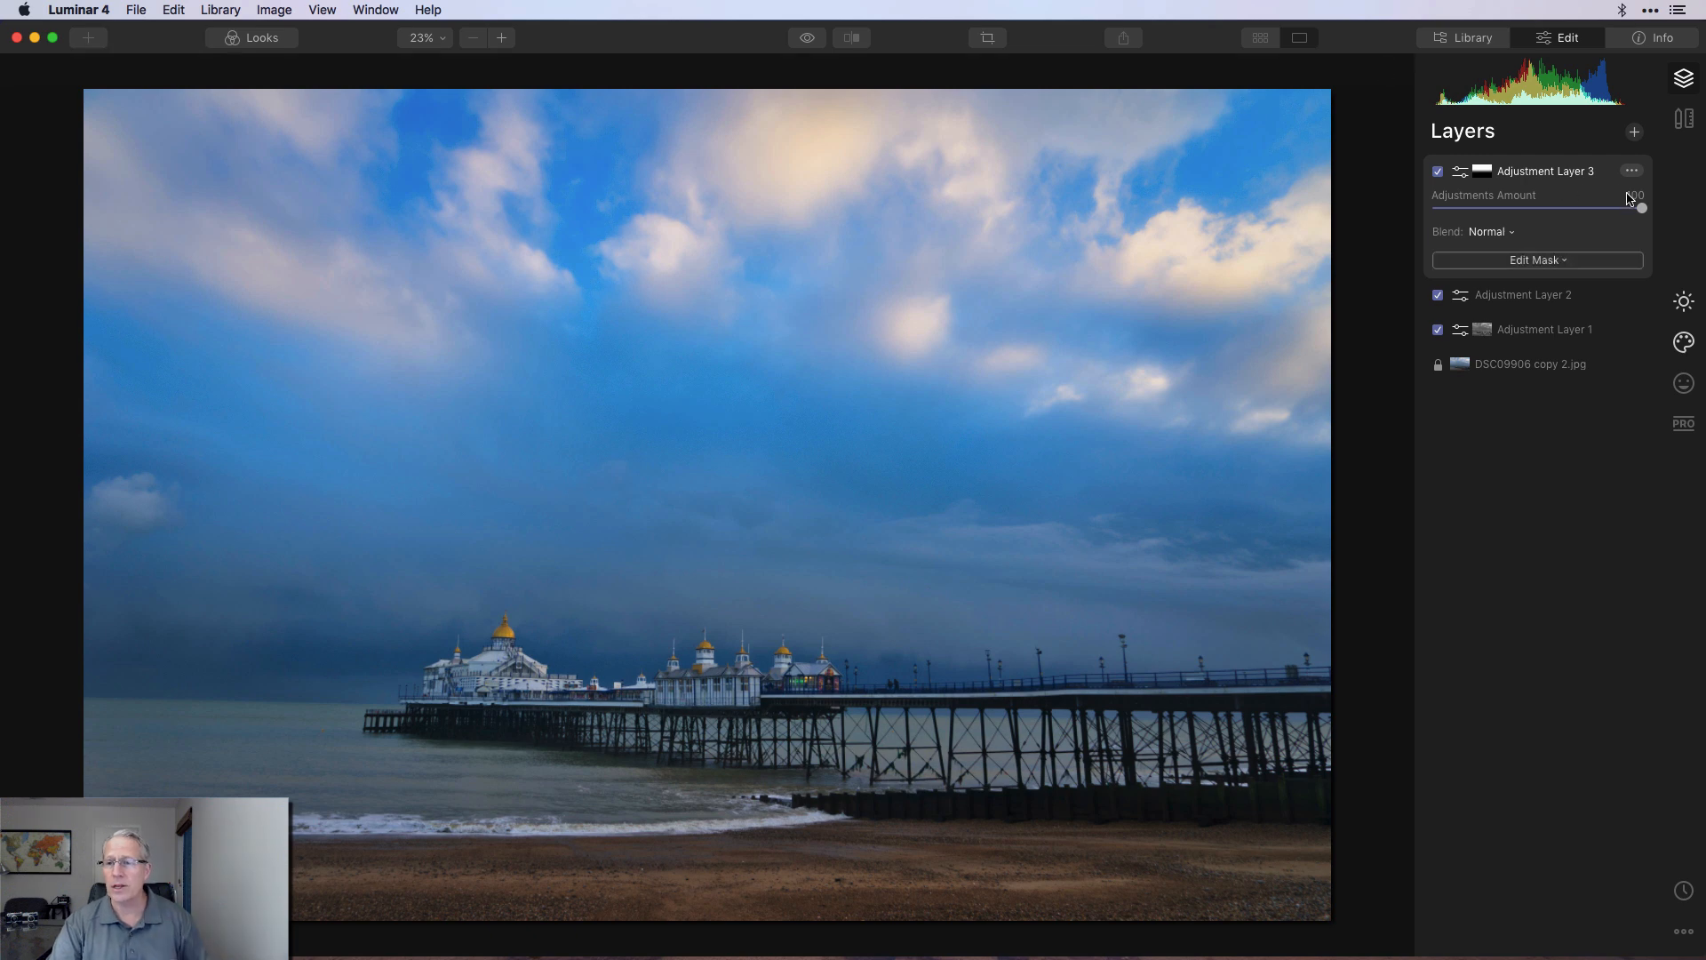
Step: Ease Adjustment Layer 3's amount to 85 and compare the edit against the original
drag(1642, 208, 1629, 207)
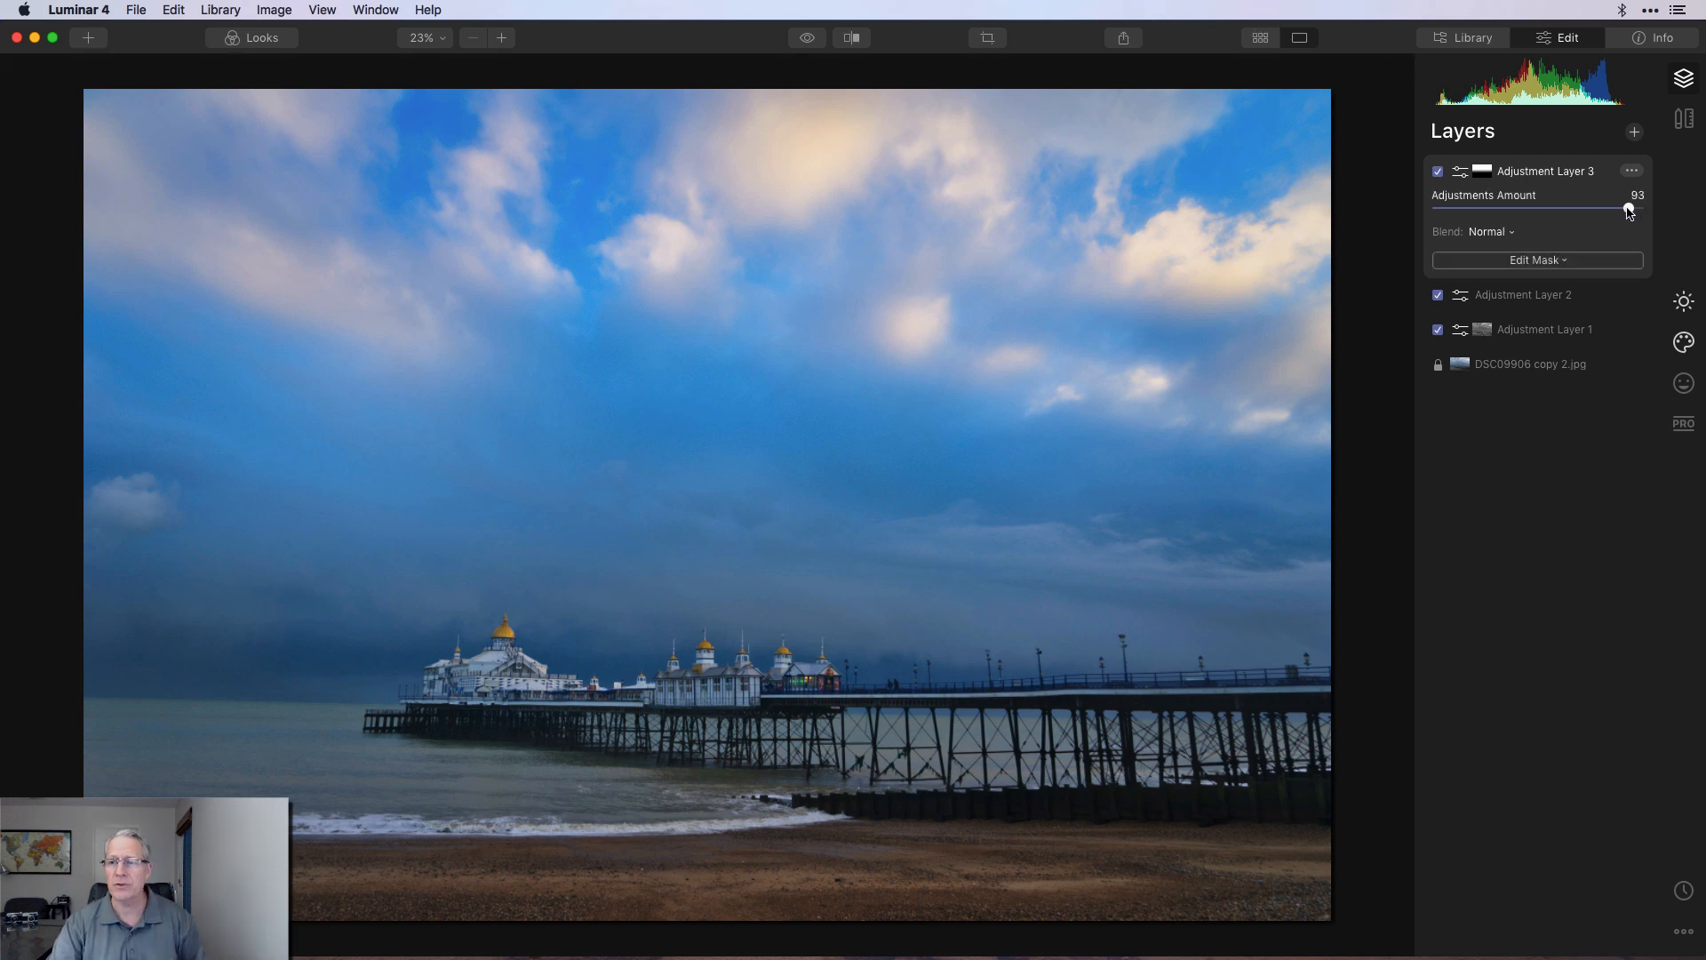
drag(1627, 210, 1614, 210)
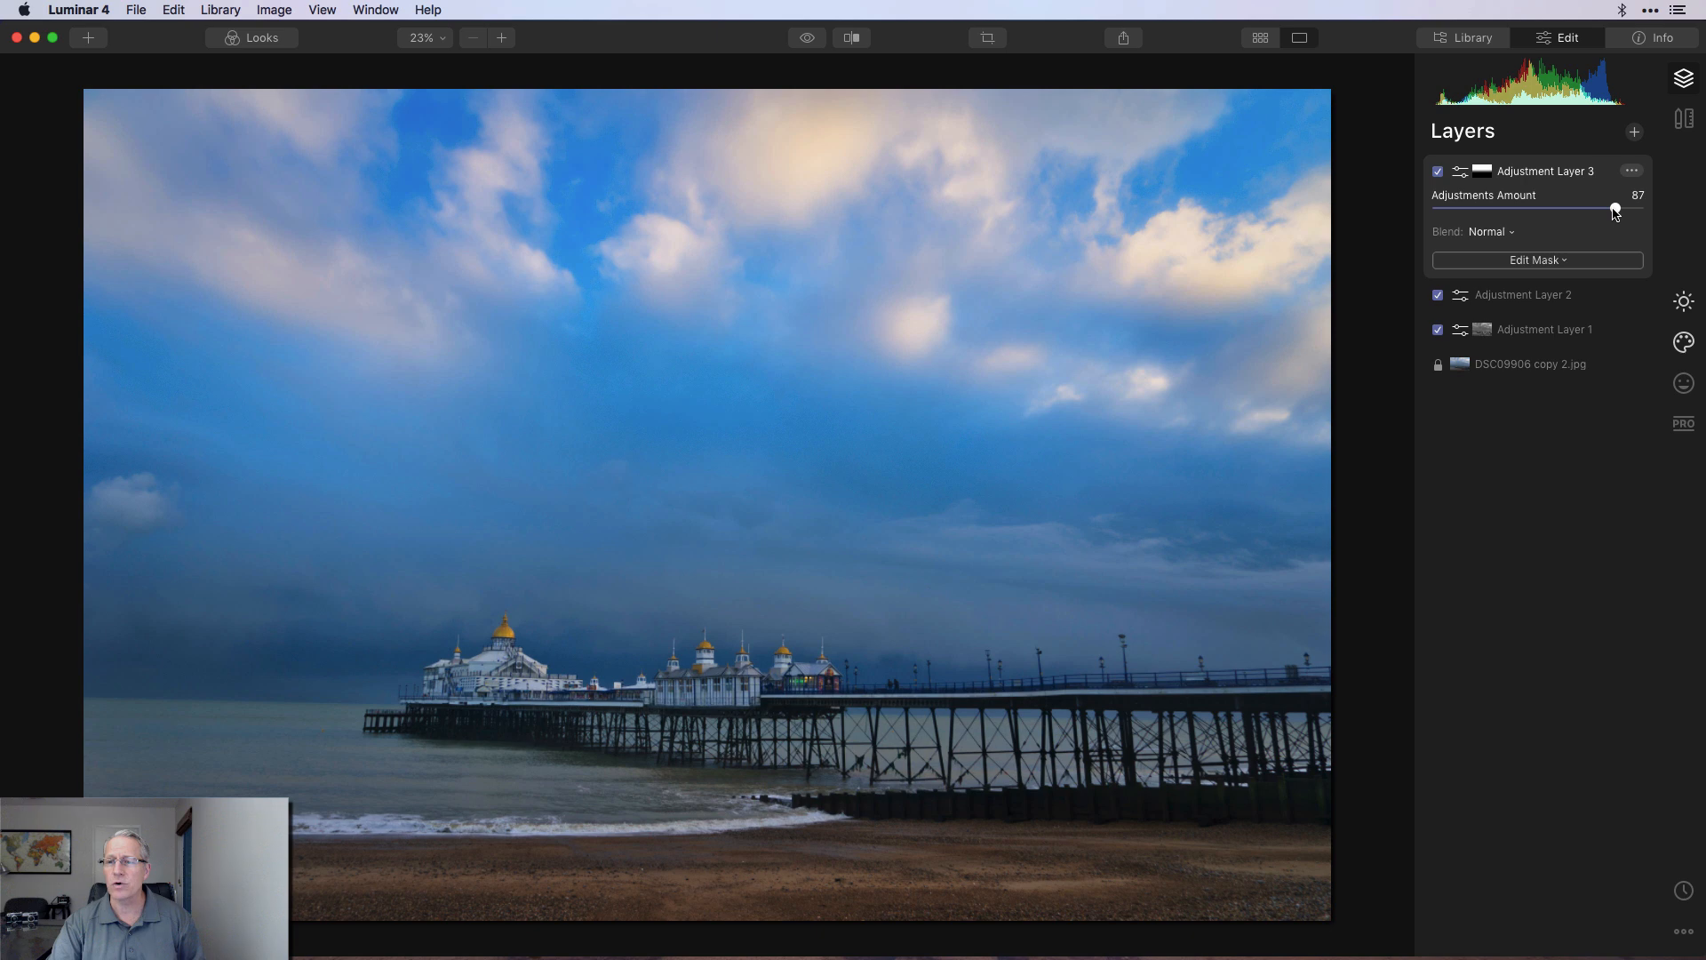
drag(1616, 209, 1610, 210)
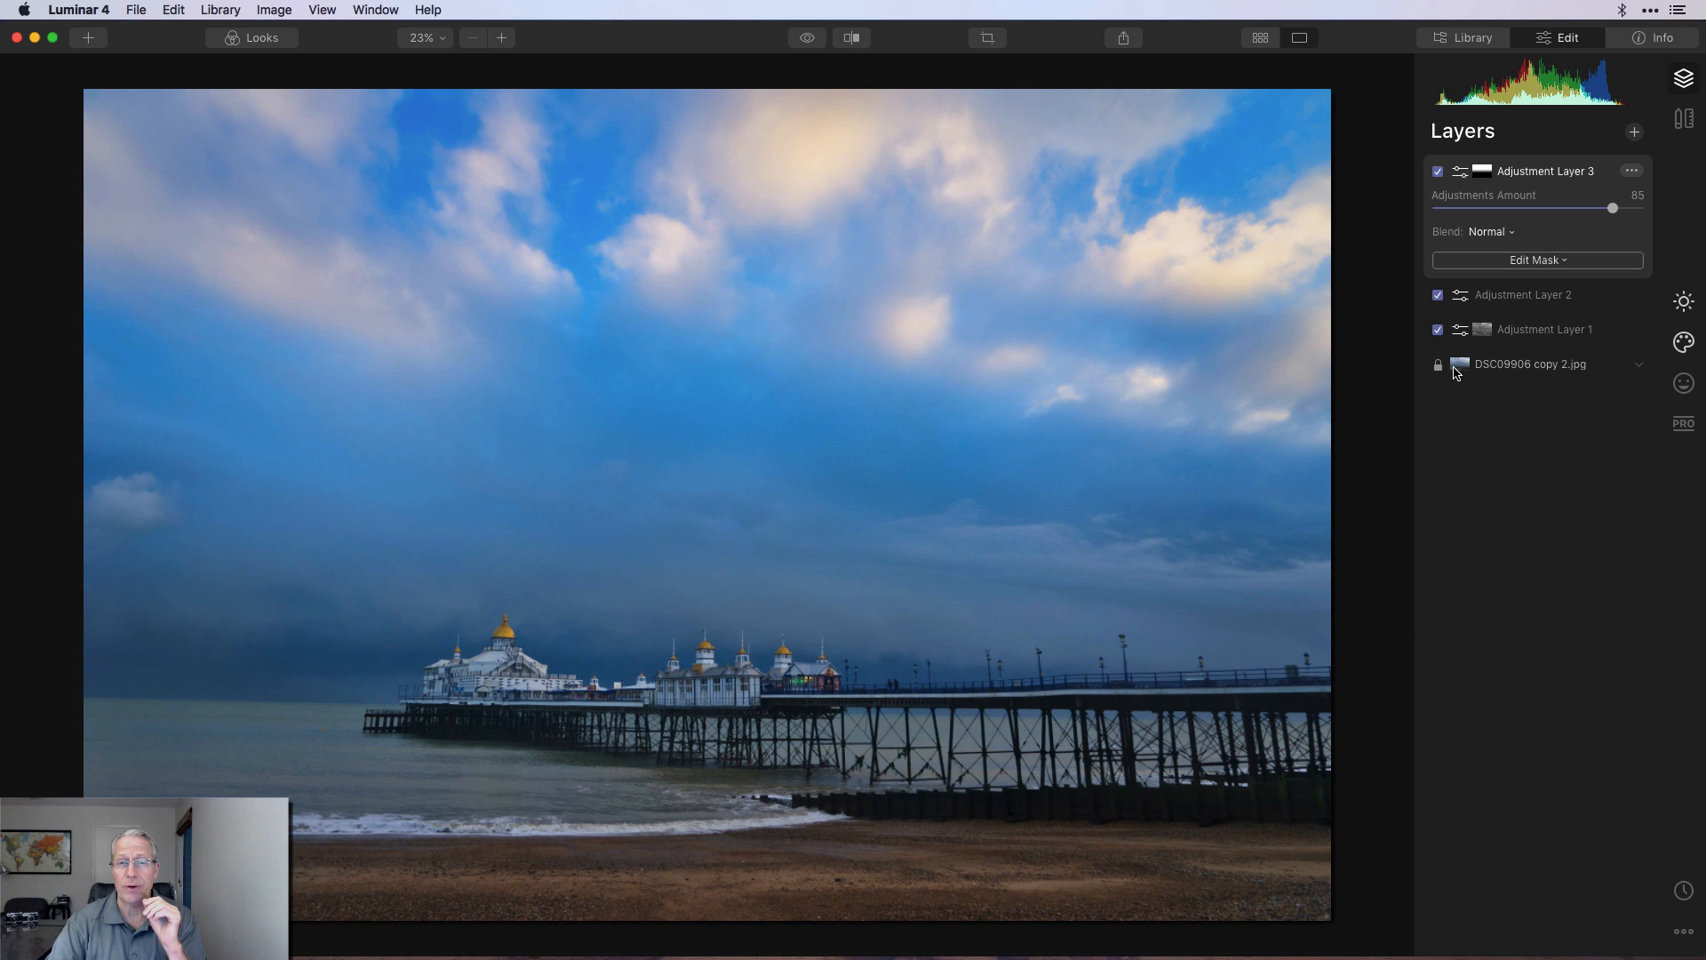
click(806, 37)
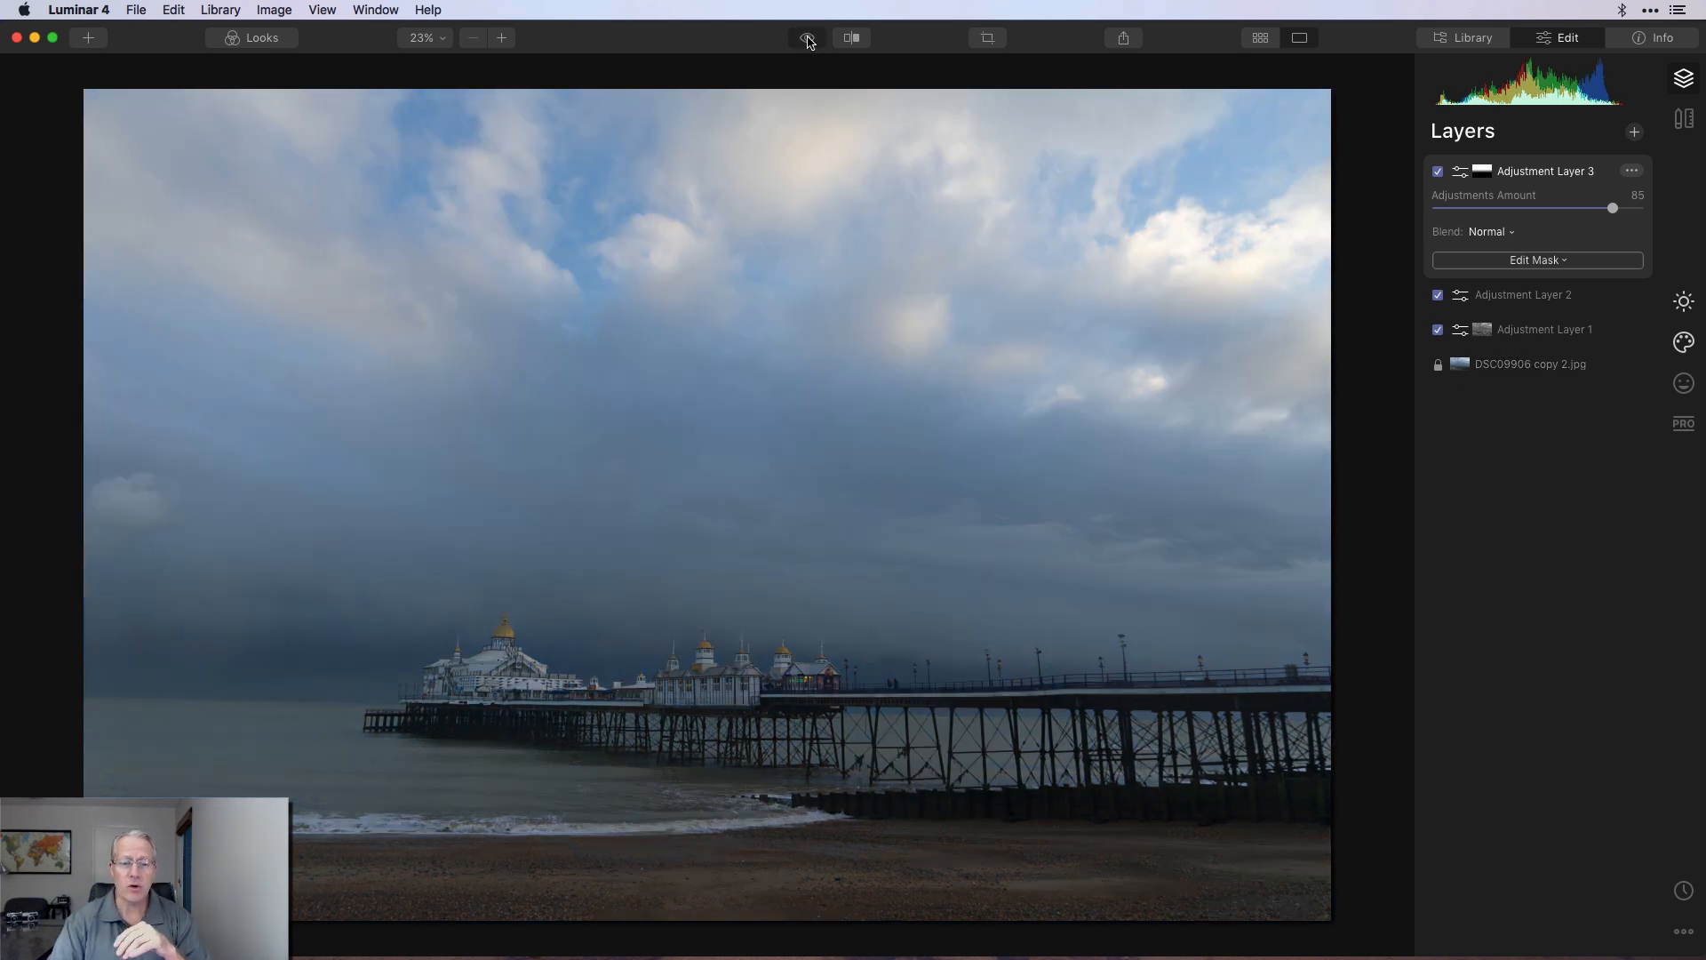
click(807, 37)
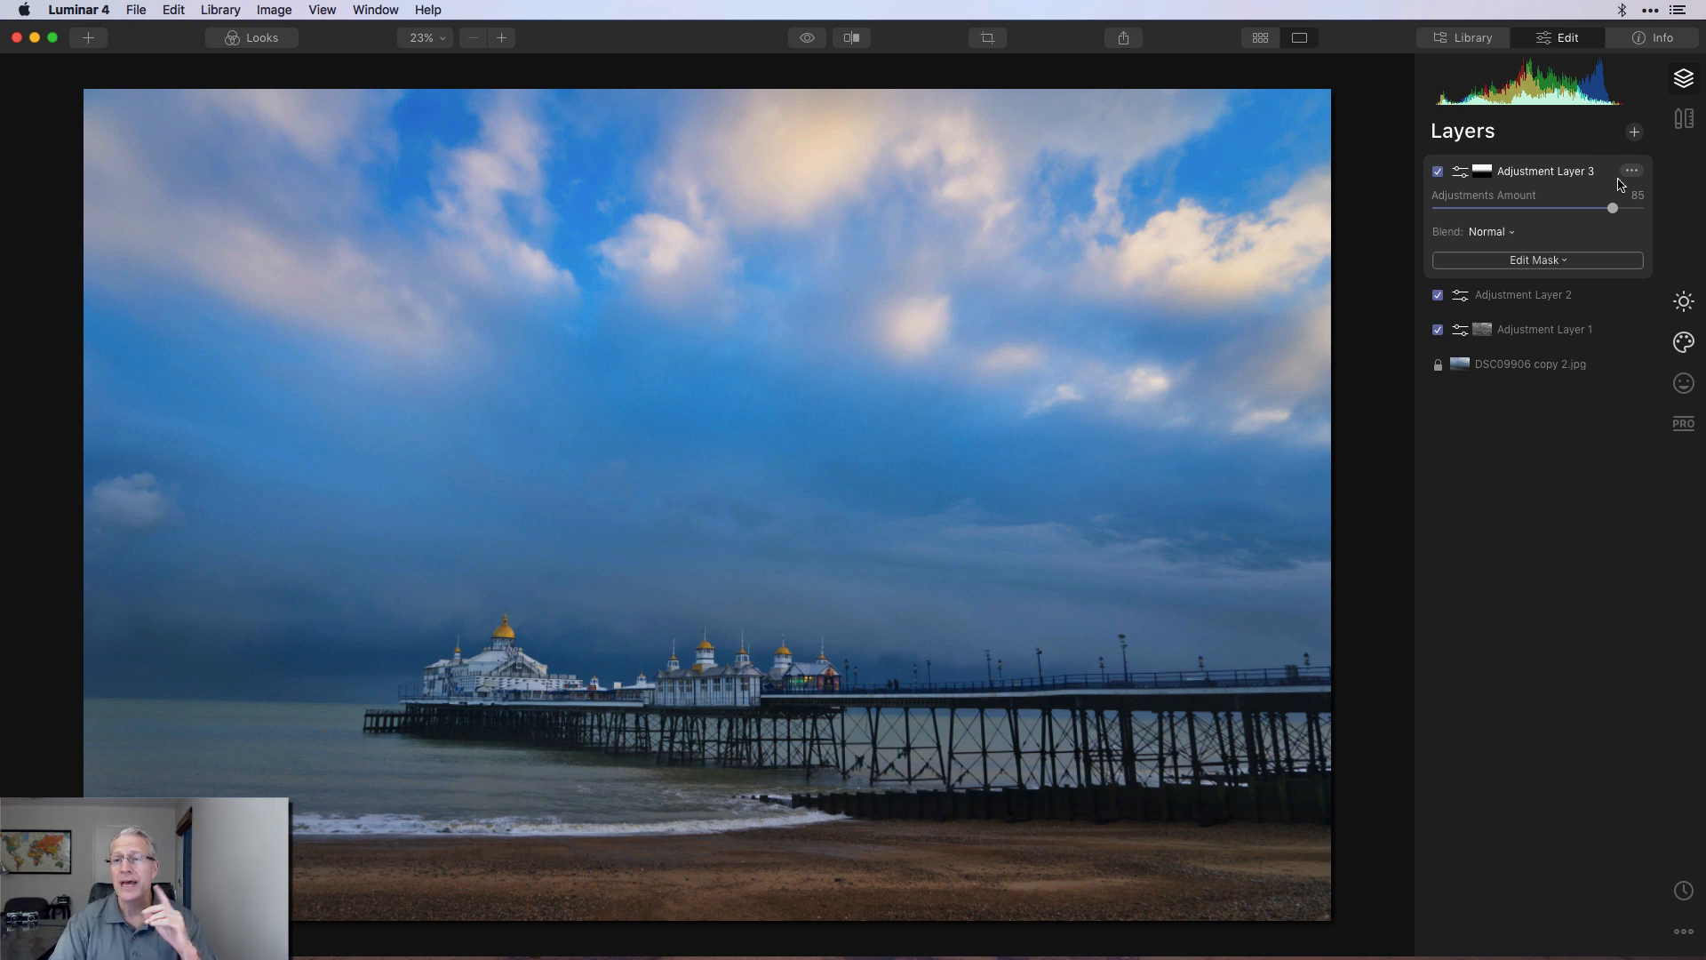
Step: Add Adjustment Layer 4 to the top of the stack and show its Essentials tools
click(1637, 129)
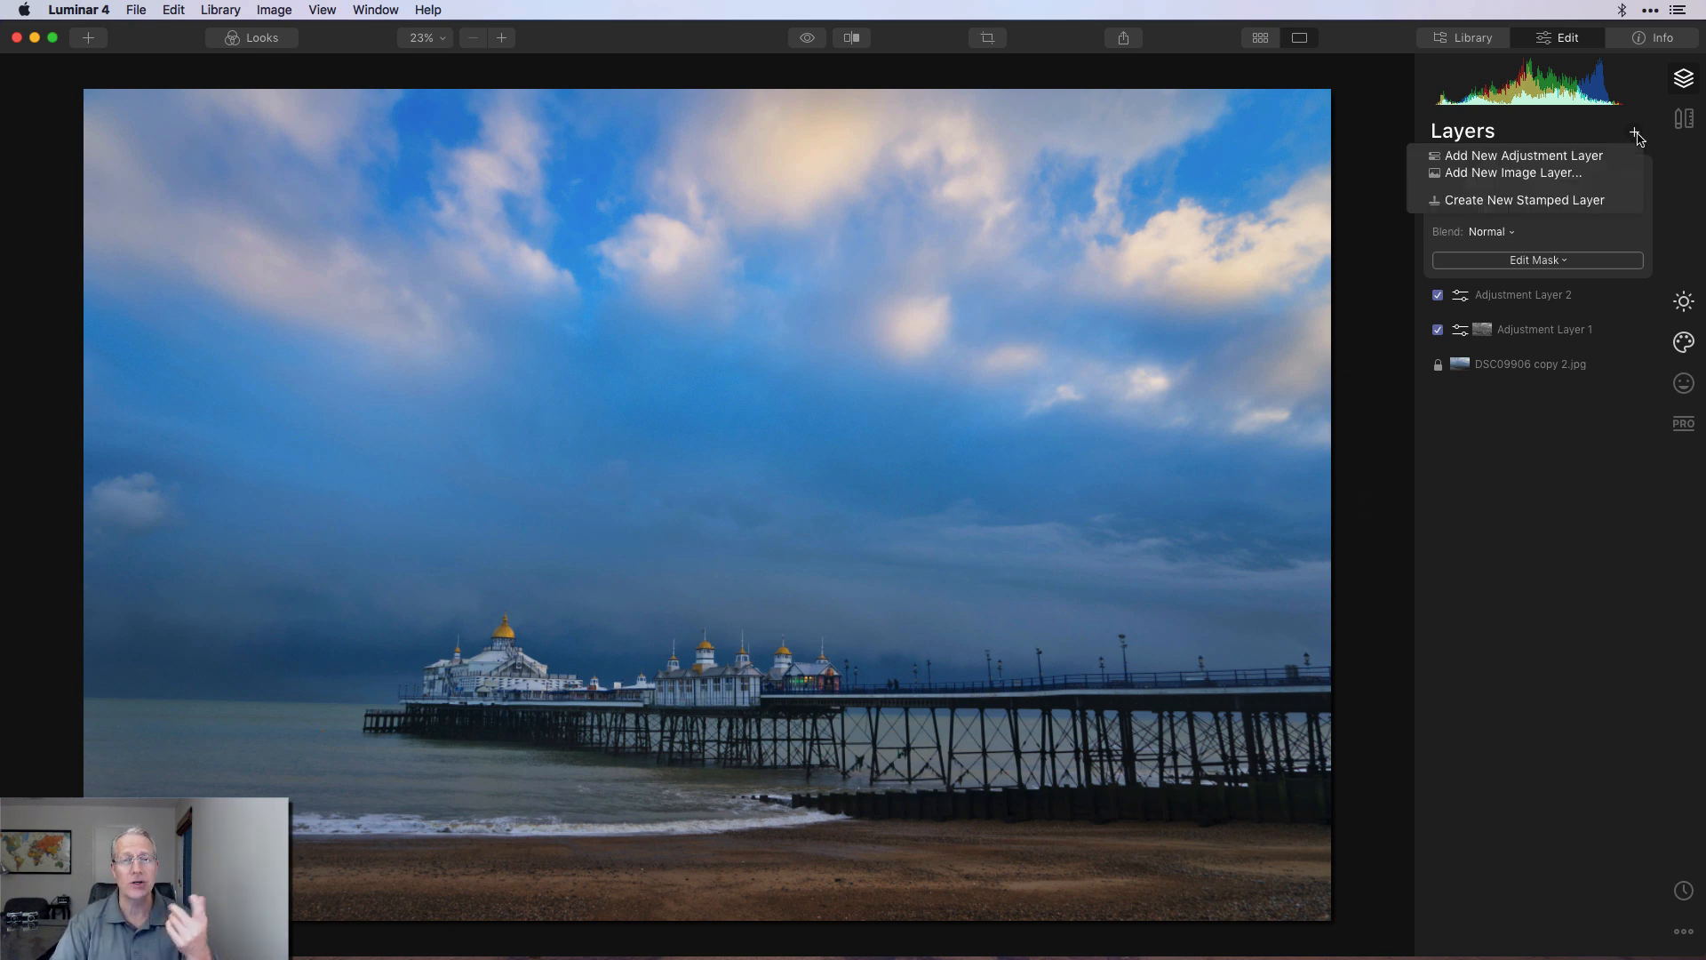
mouse_move(1523, 154)
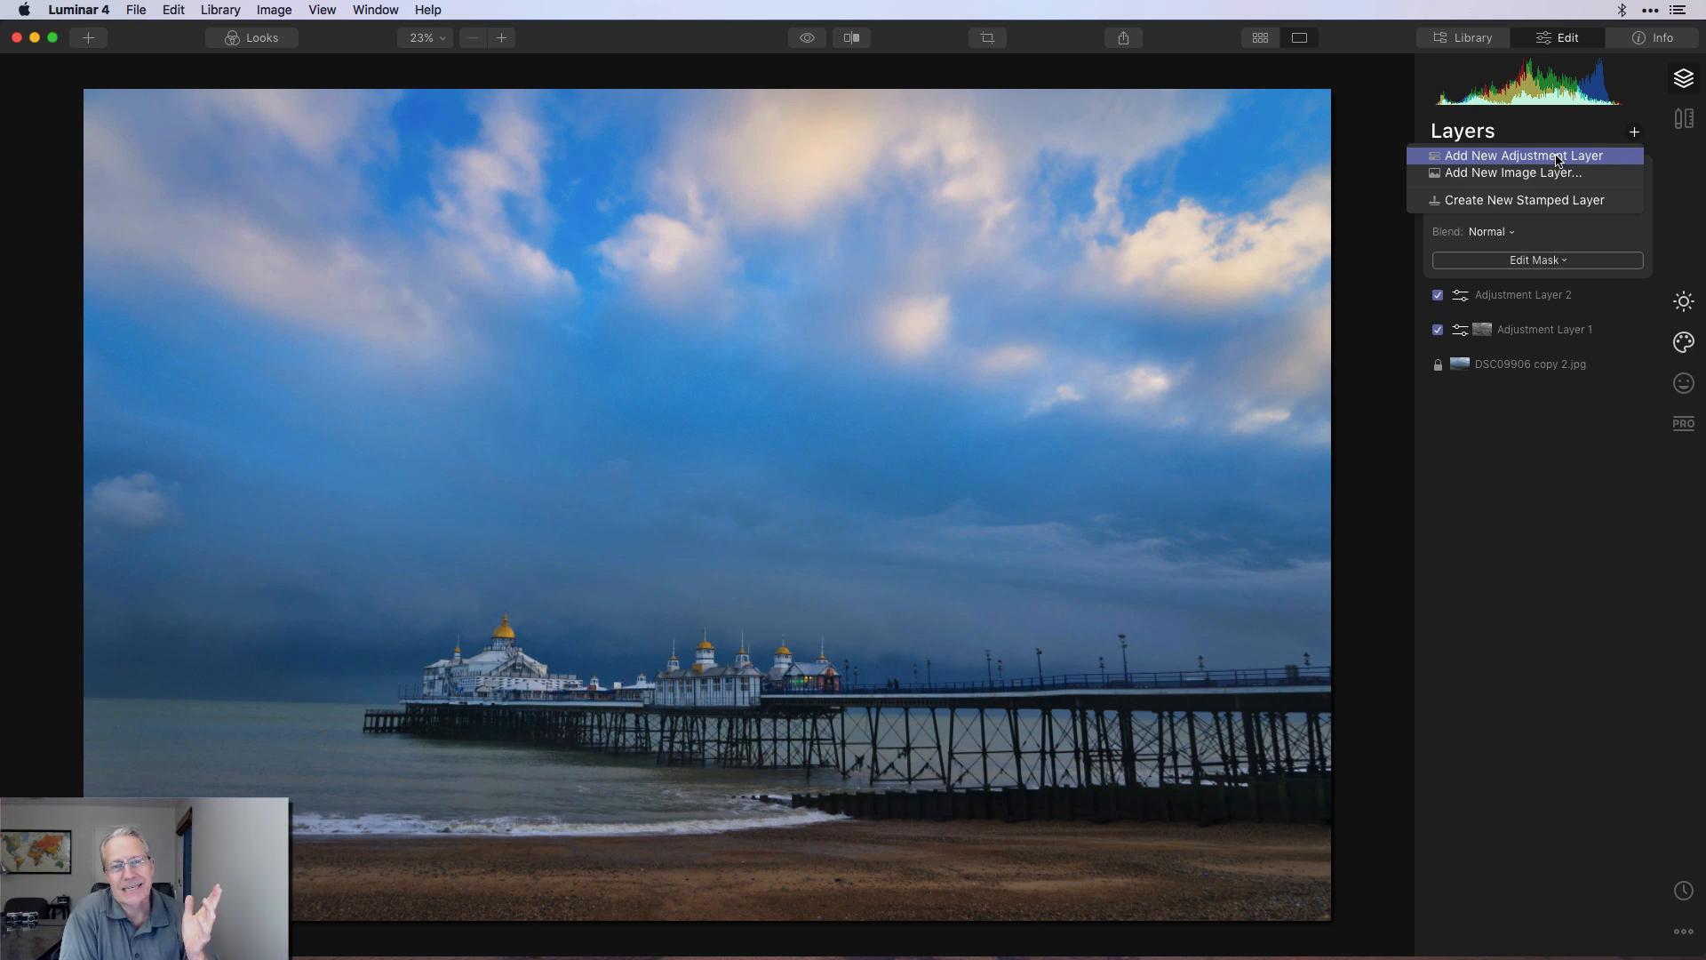
click(1523, 154)
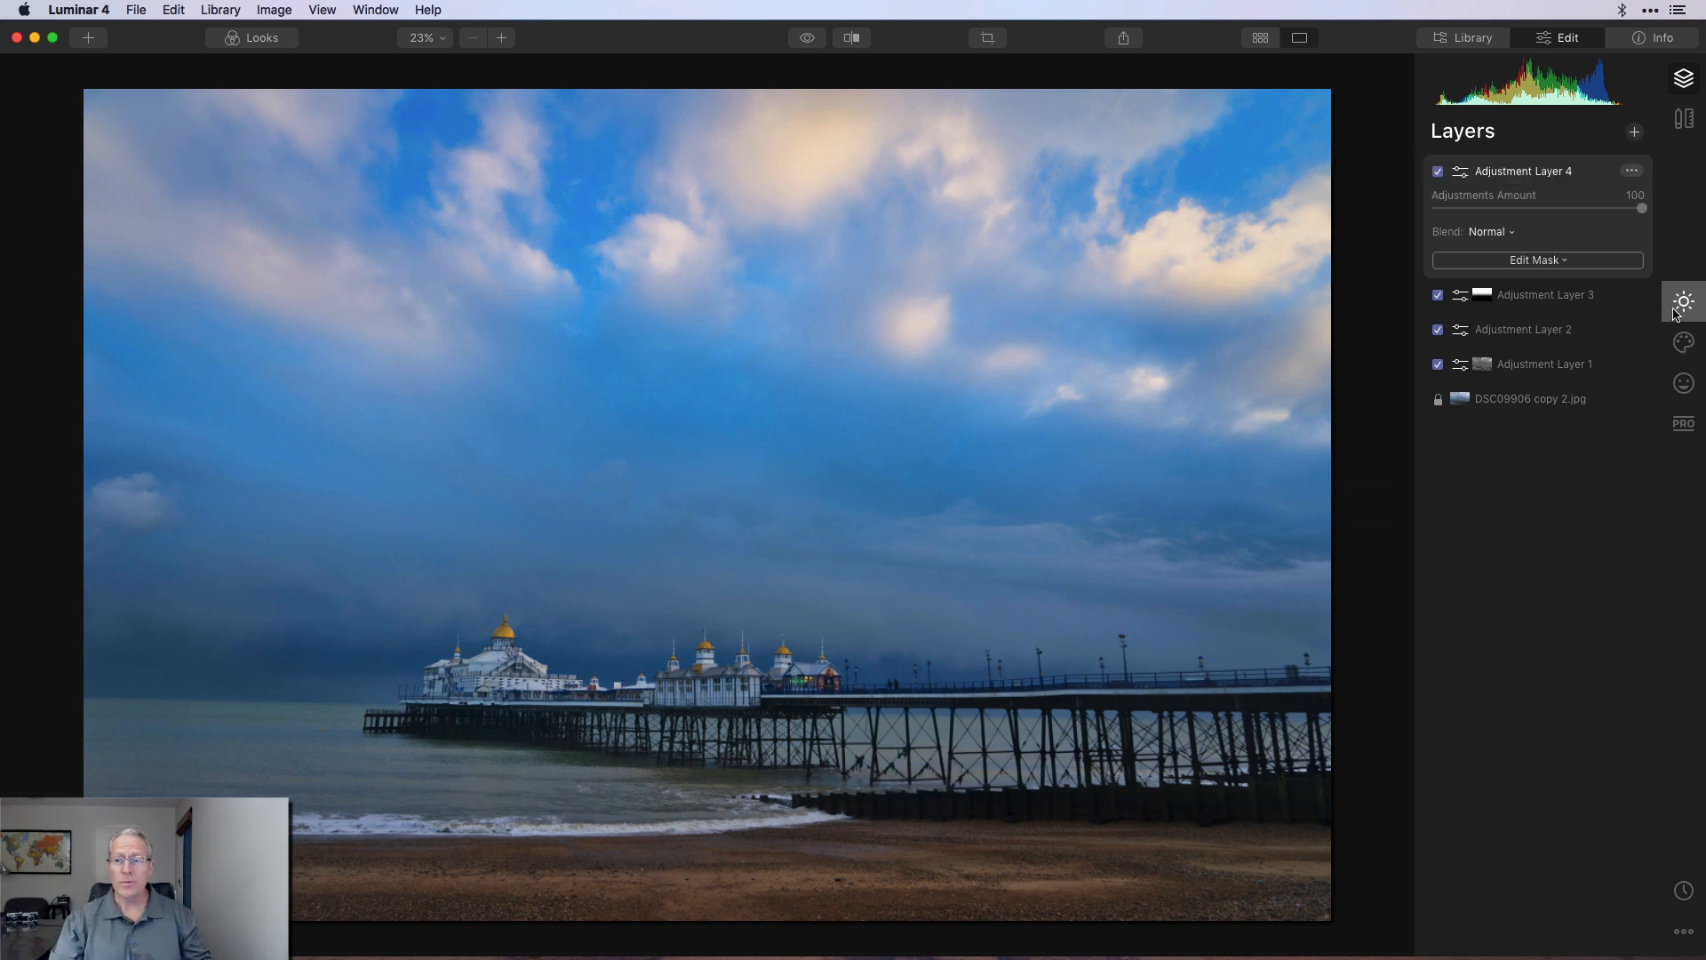
click(1683, 302)
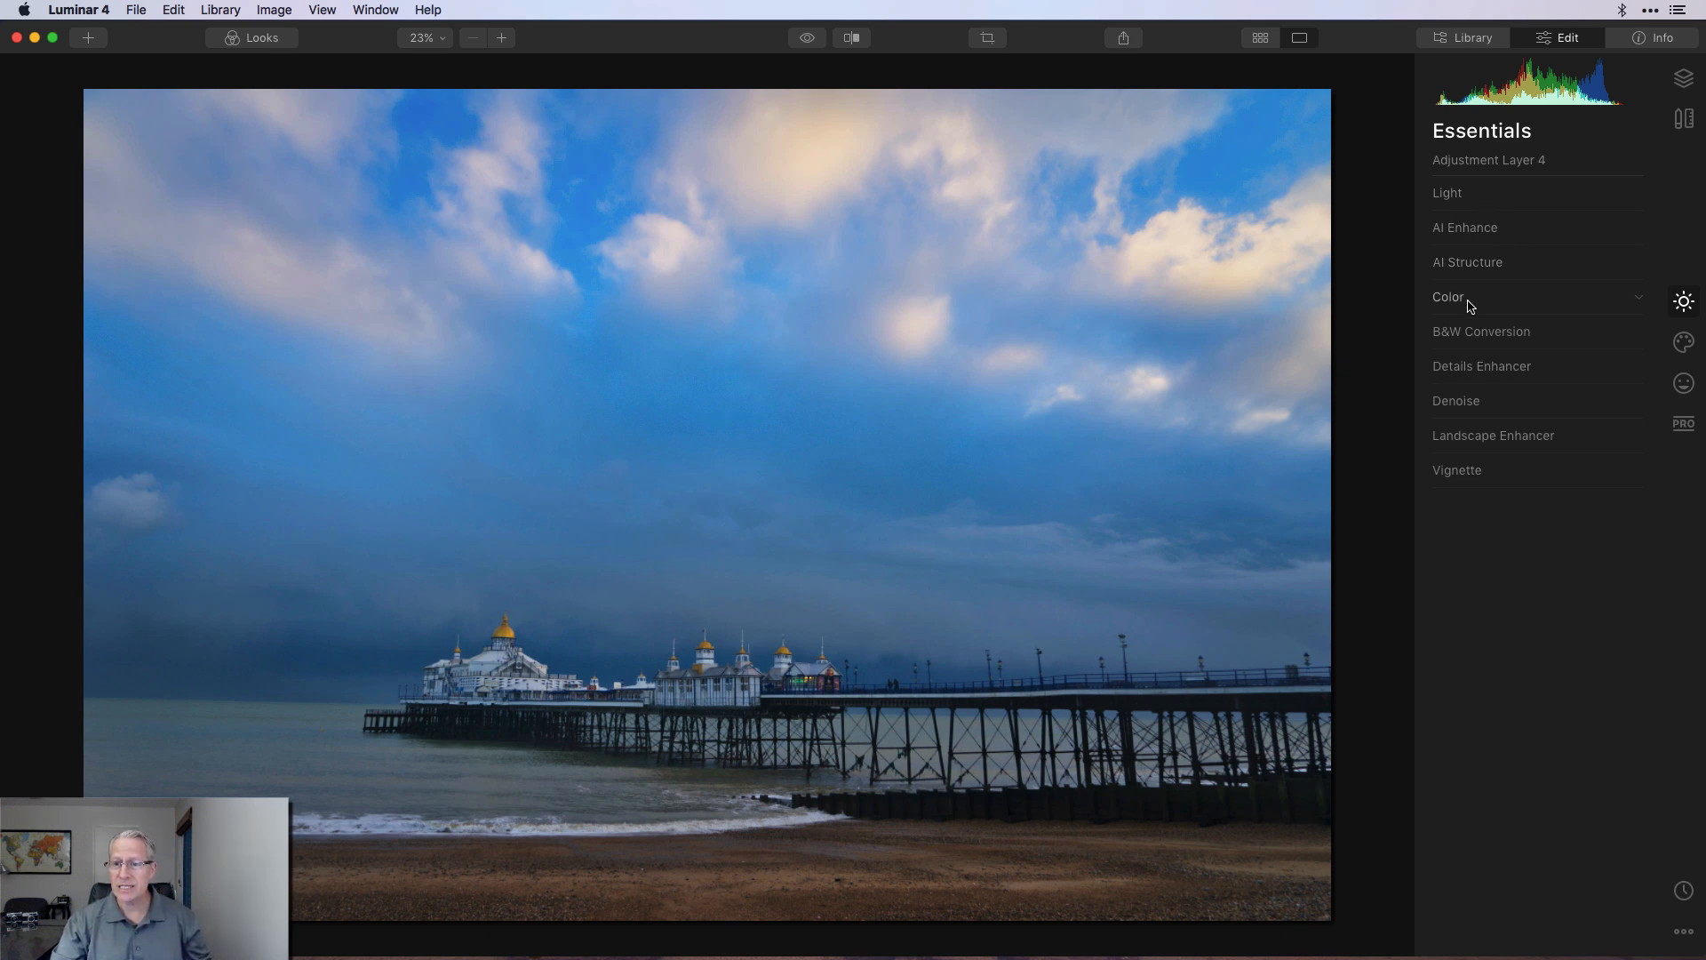
Step: In Color, lower blue saturation to -15 on Adjustment Layer 4, then reveal Landscape Enhancer
click(1449, 297)
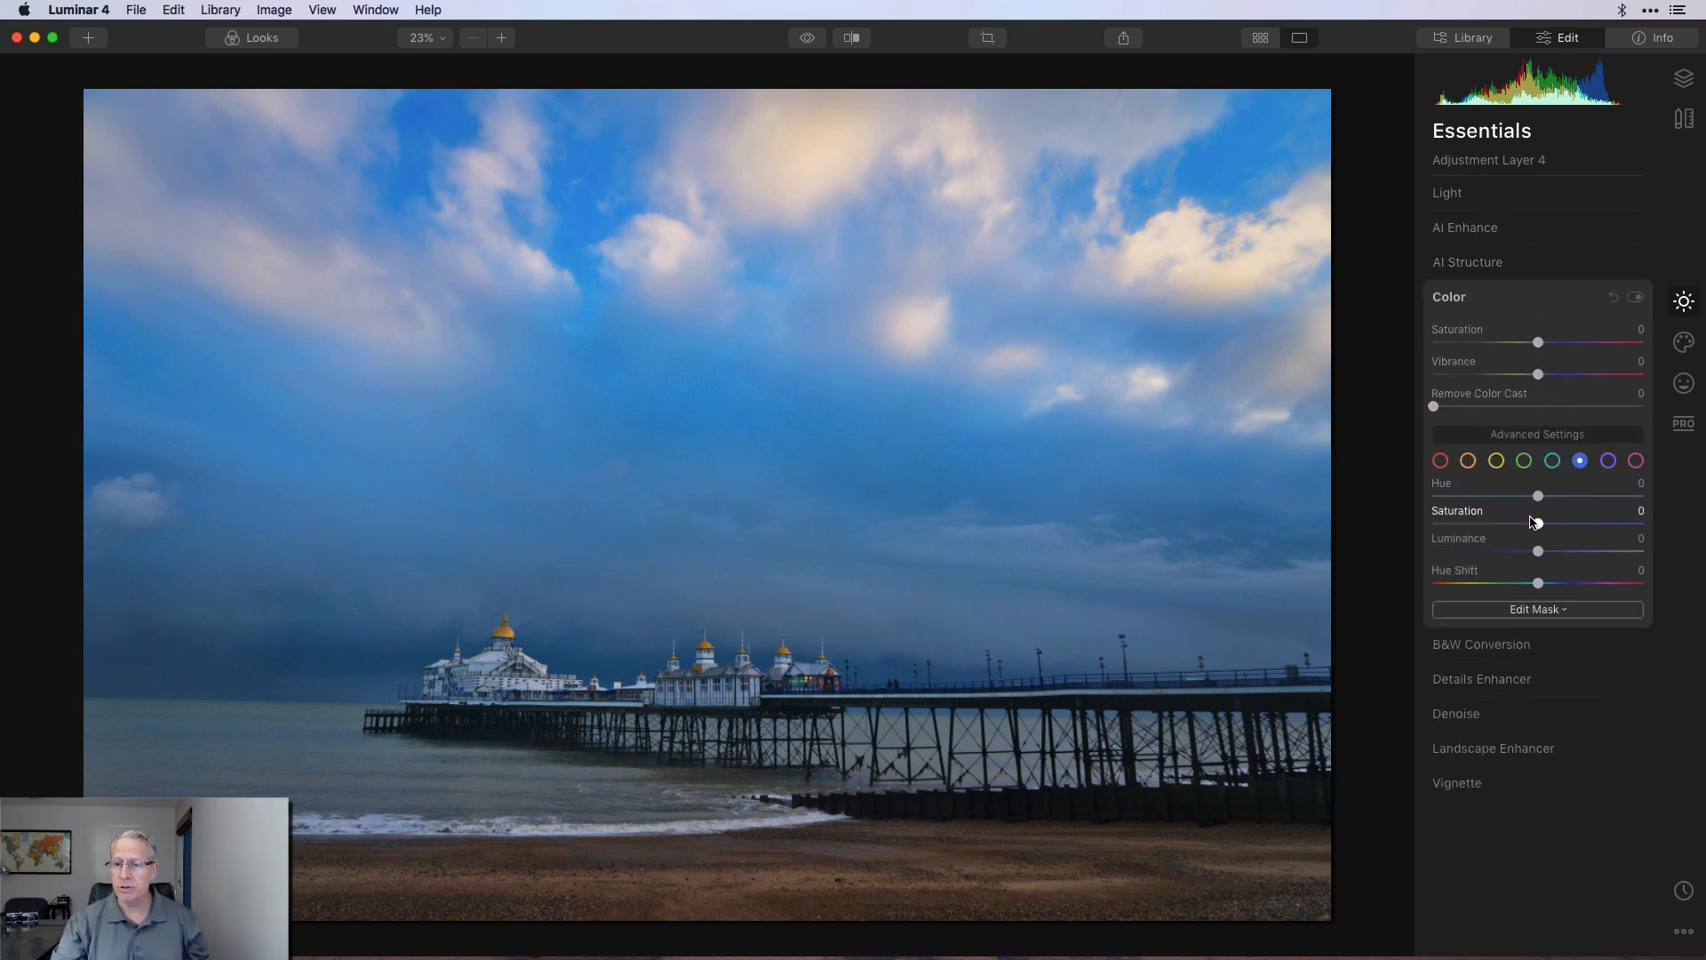
drag(1537, 523, 1522, 523)
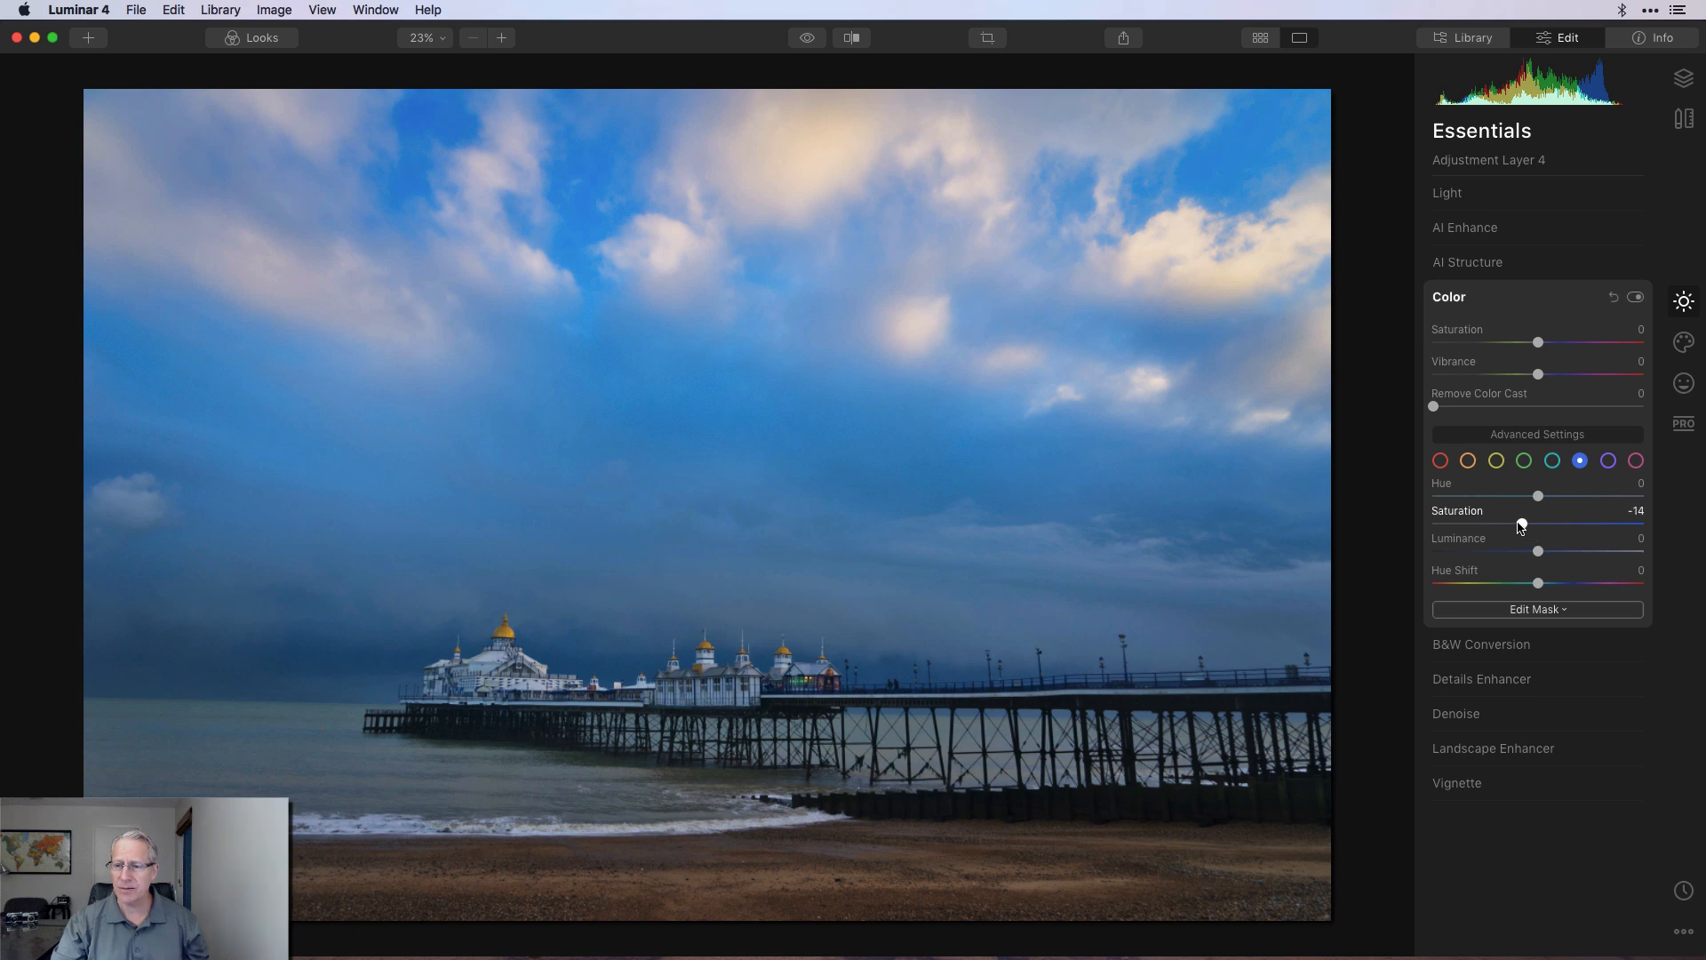
drag(1539, 497, 1535, 498)
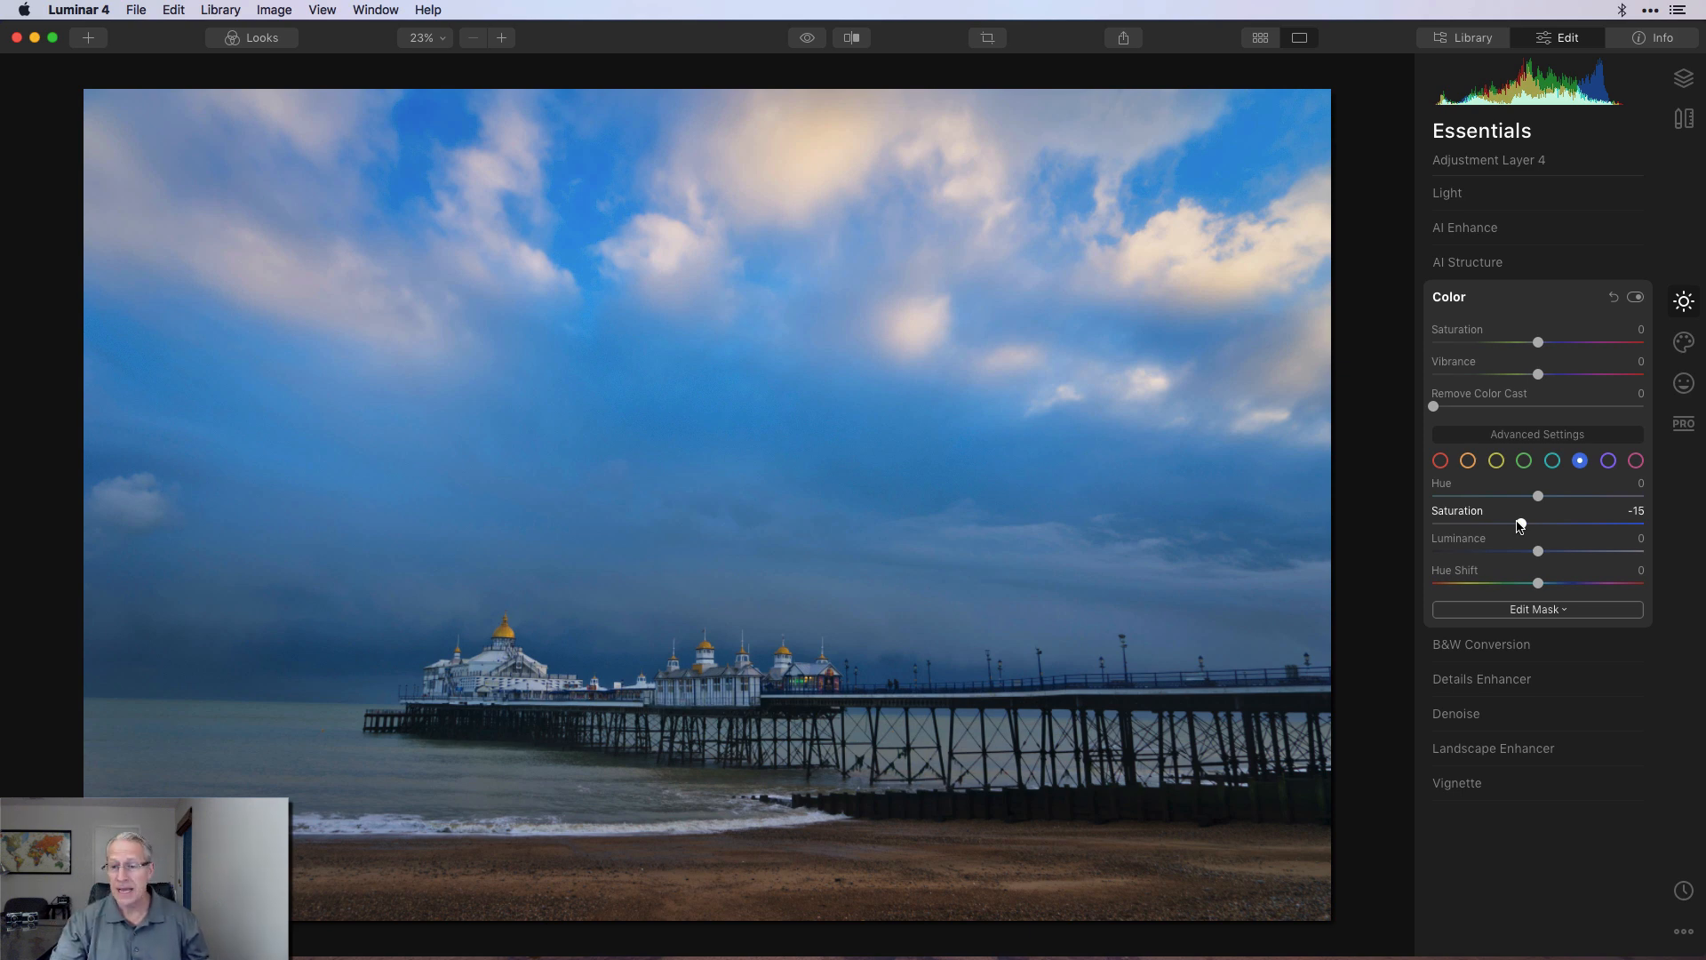
click(1448, 297)
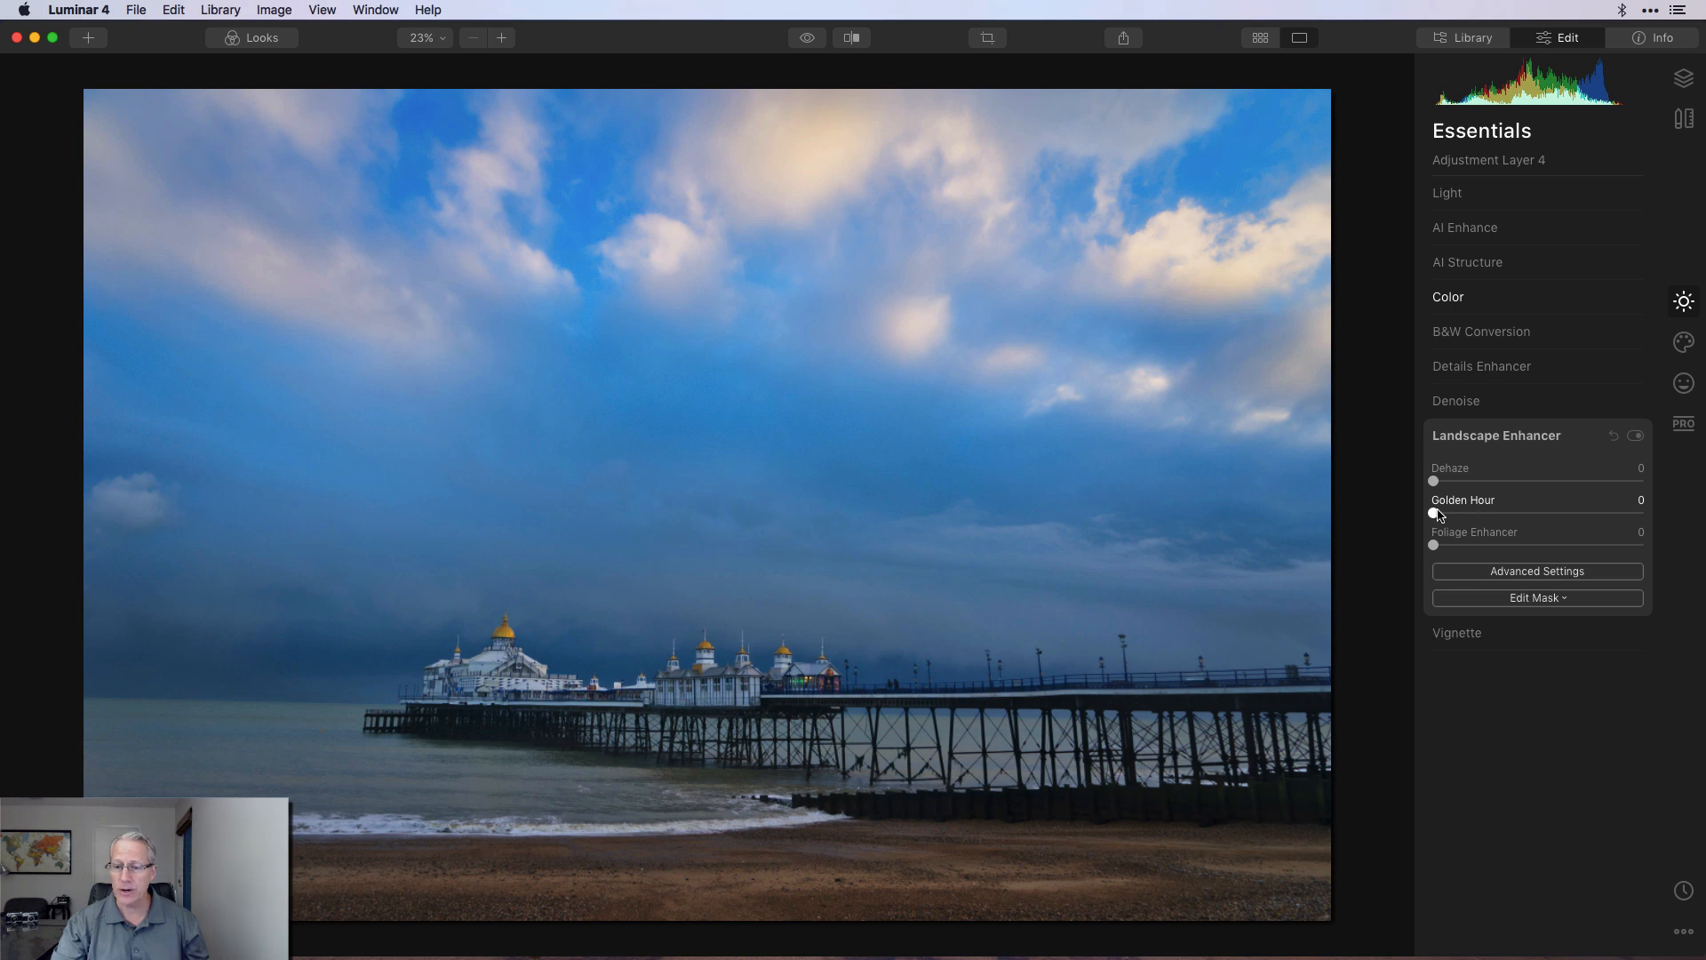
Step: Raise Golden Hour to 43 and fade it across the photo with a gradient mask
drag(1434, 512, 1523, 512)
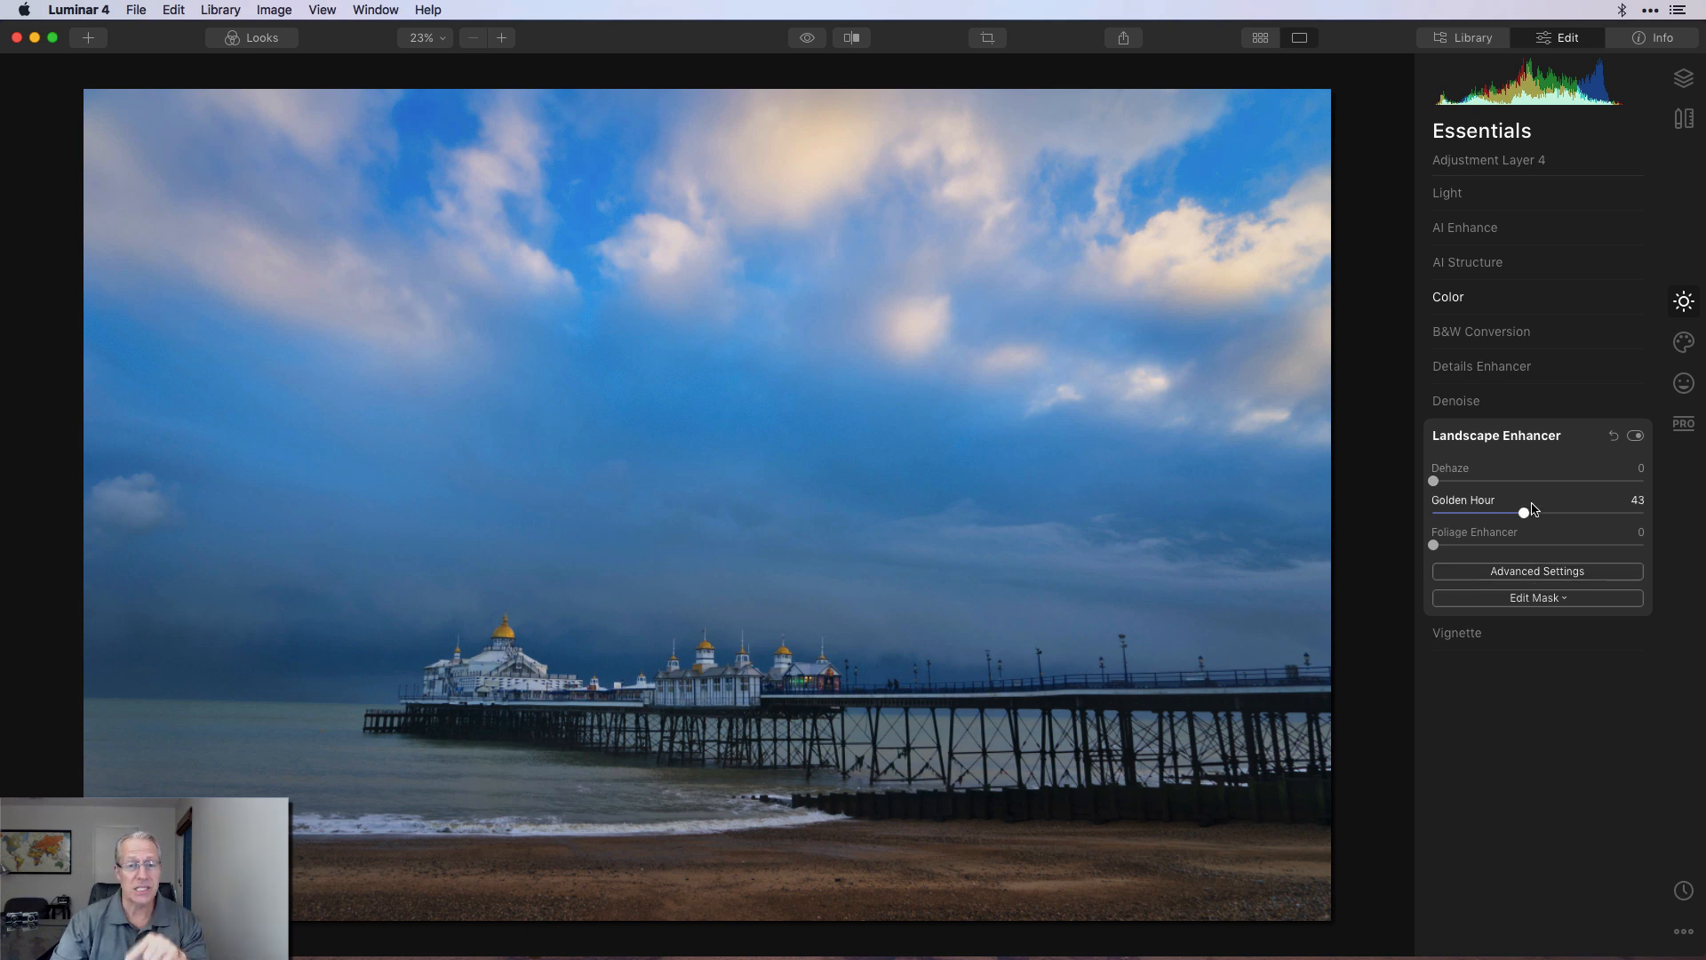
click(1535, 597)
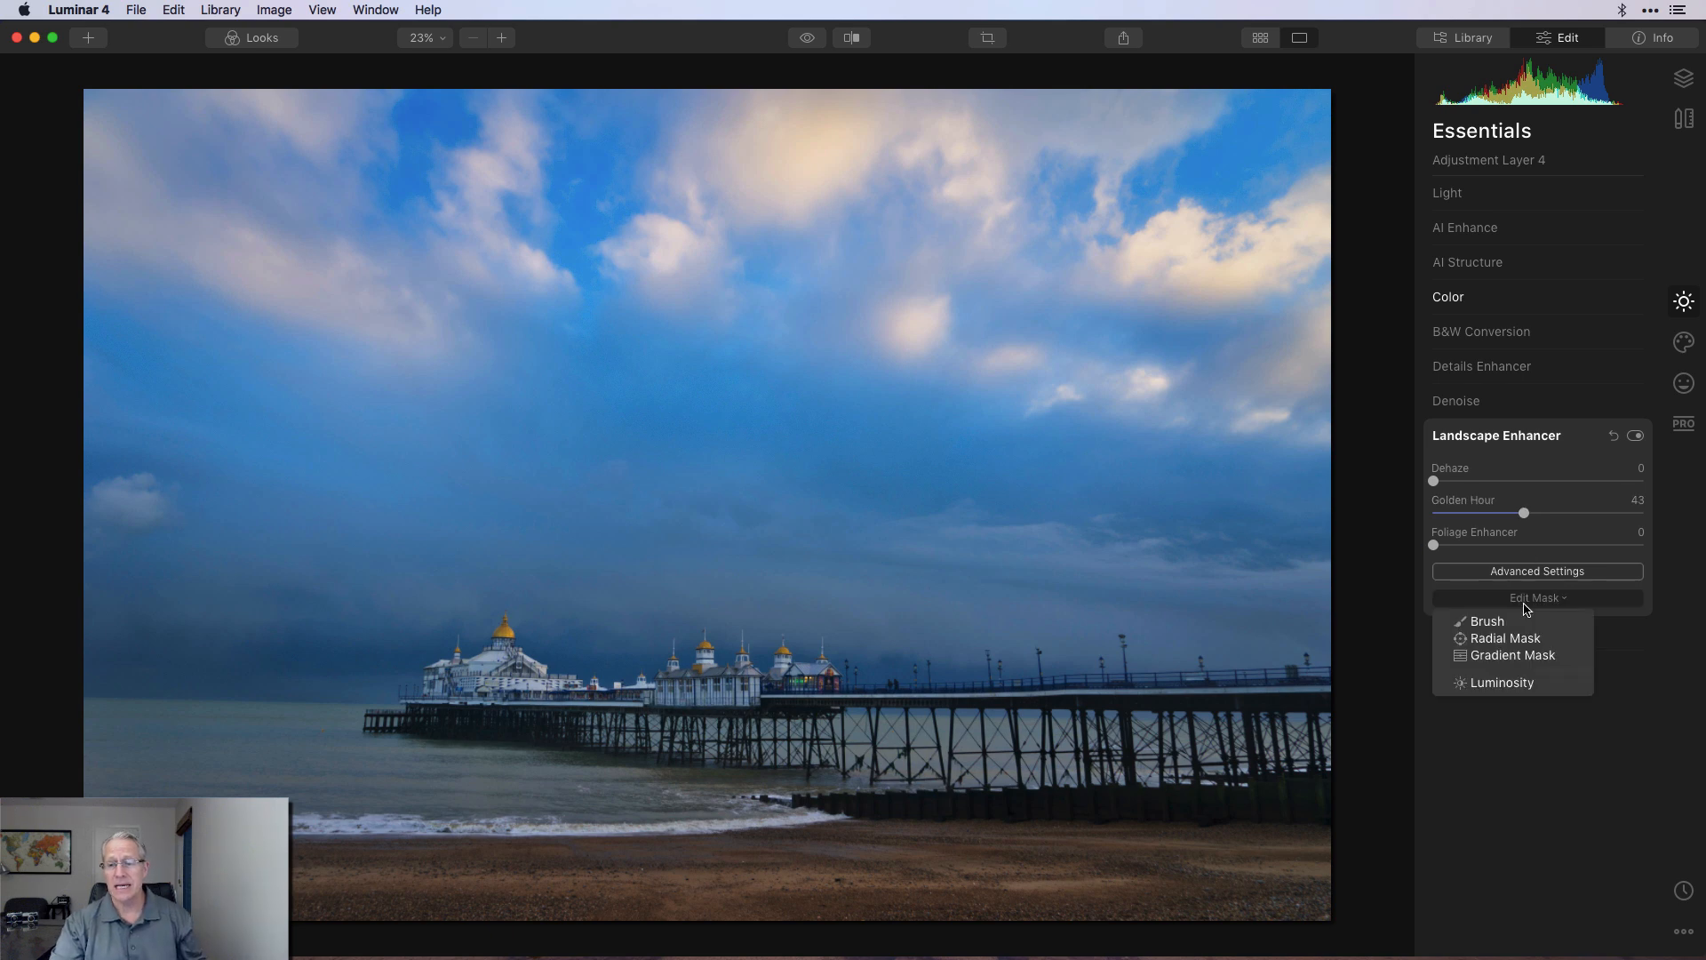
click(1512, 654)
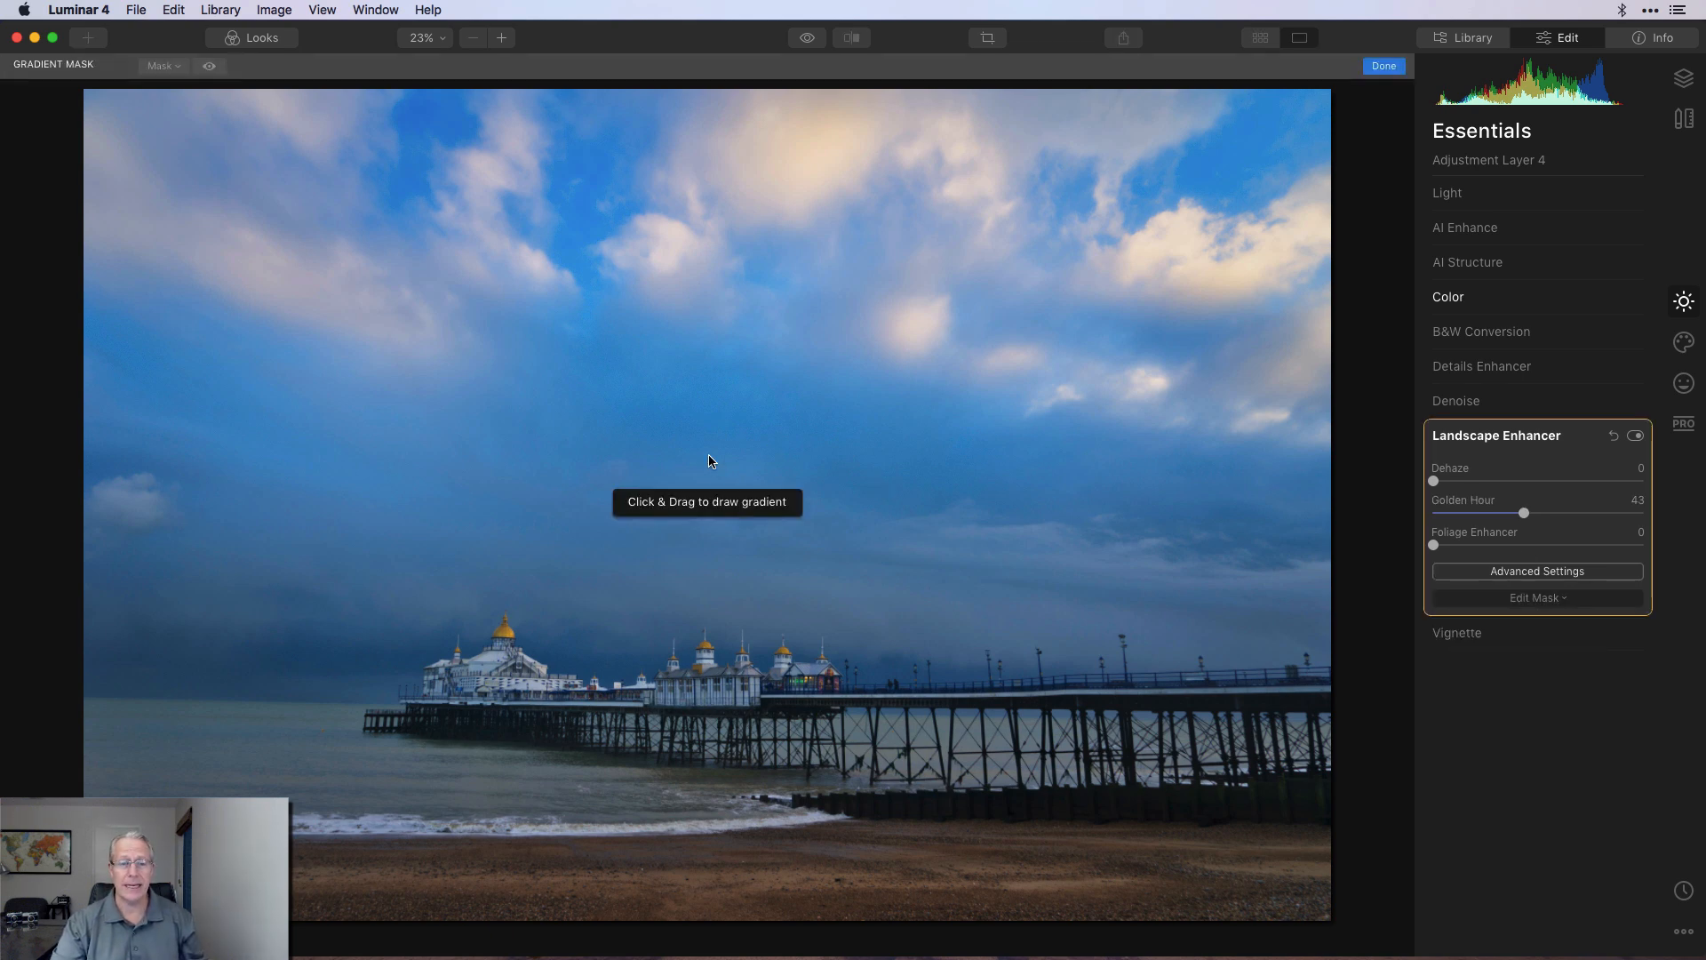
drag(711, 461, 715, 592)
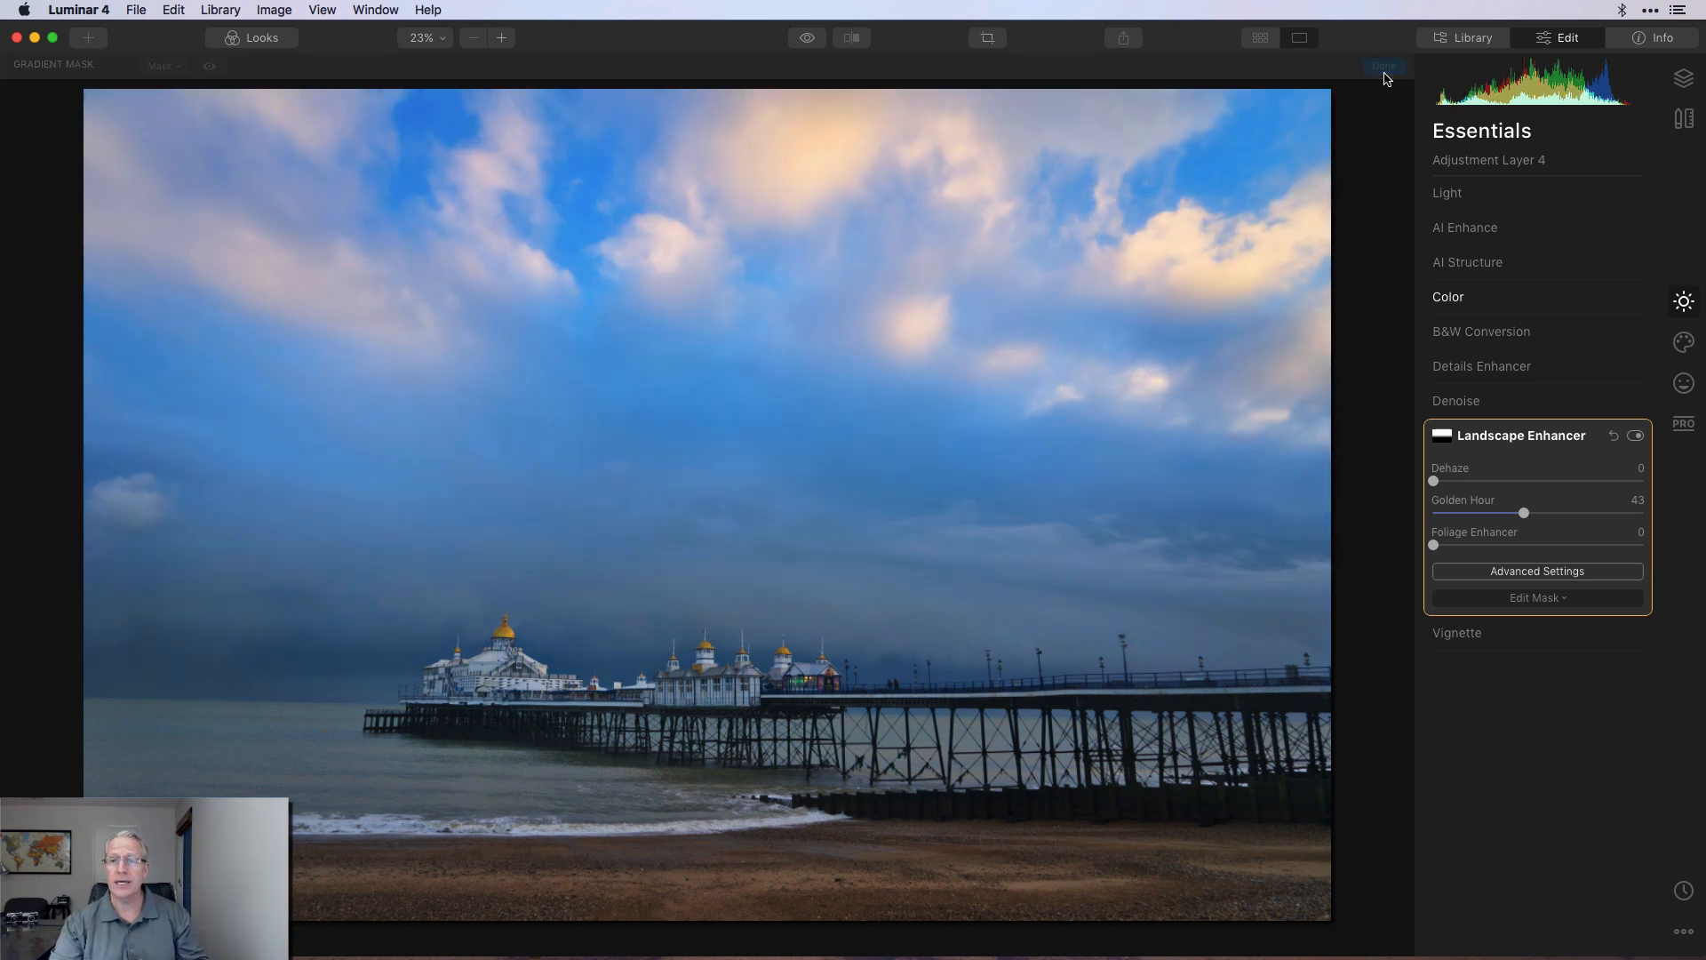
click(1383, 65)
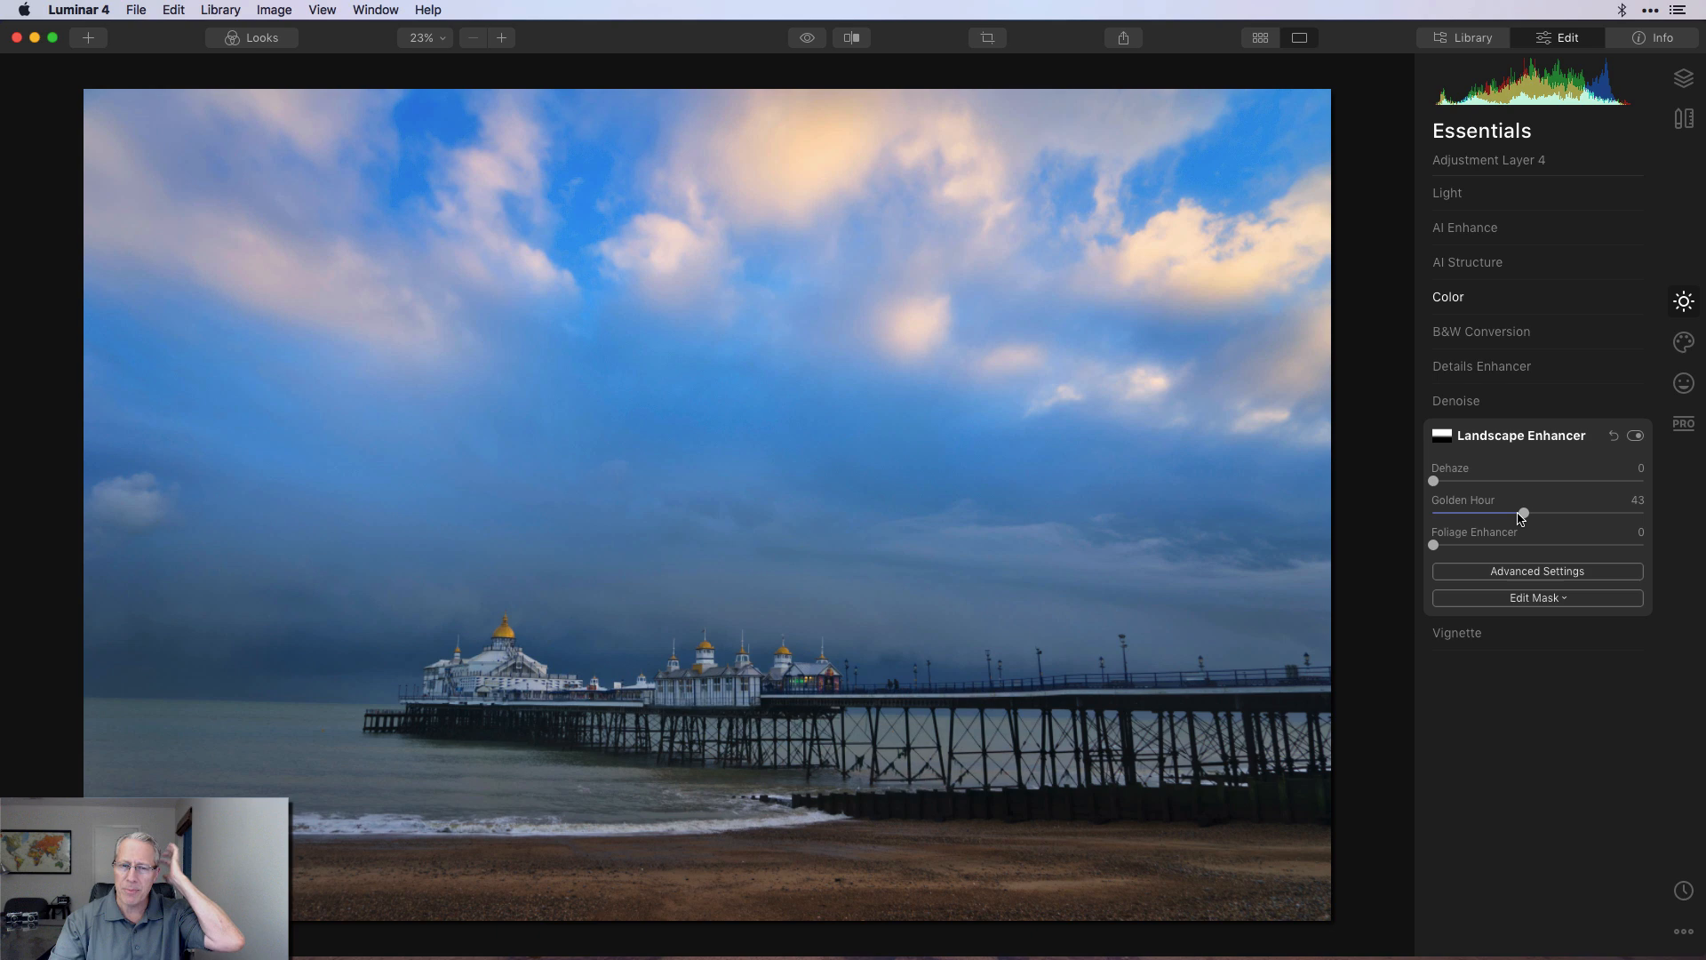
mouse_move(938, 444)
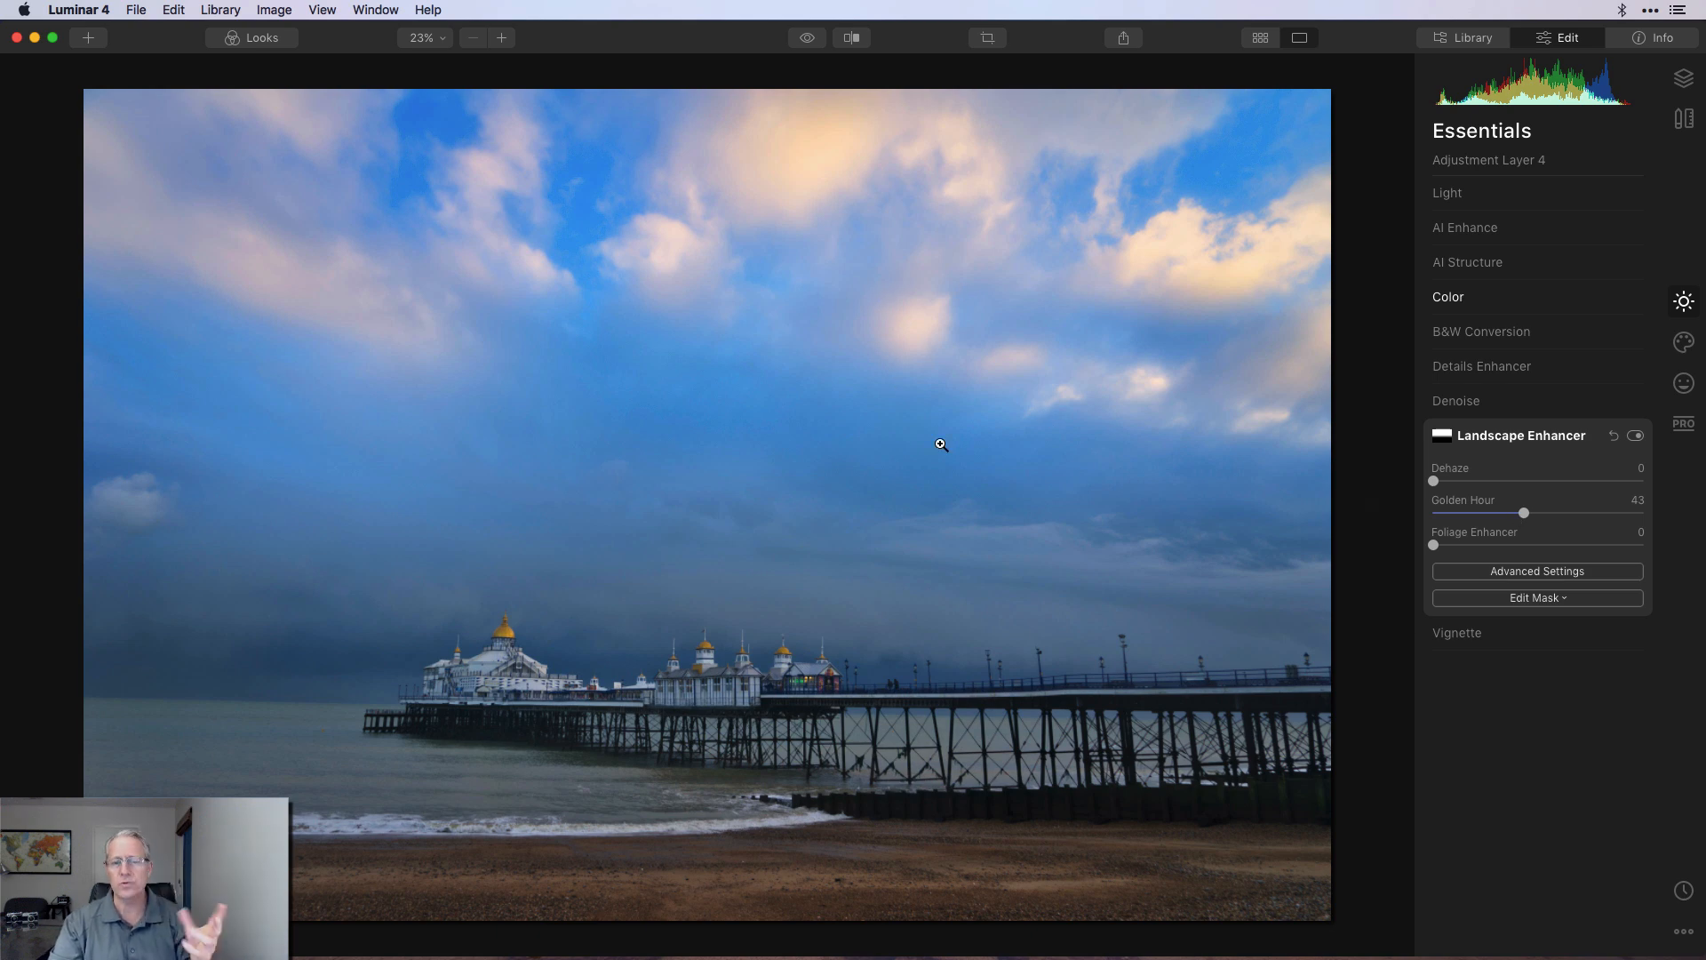
mouse_move(948, 490)
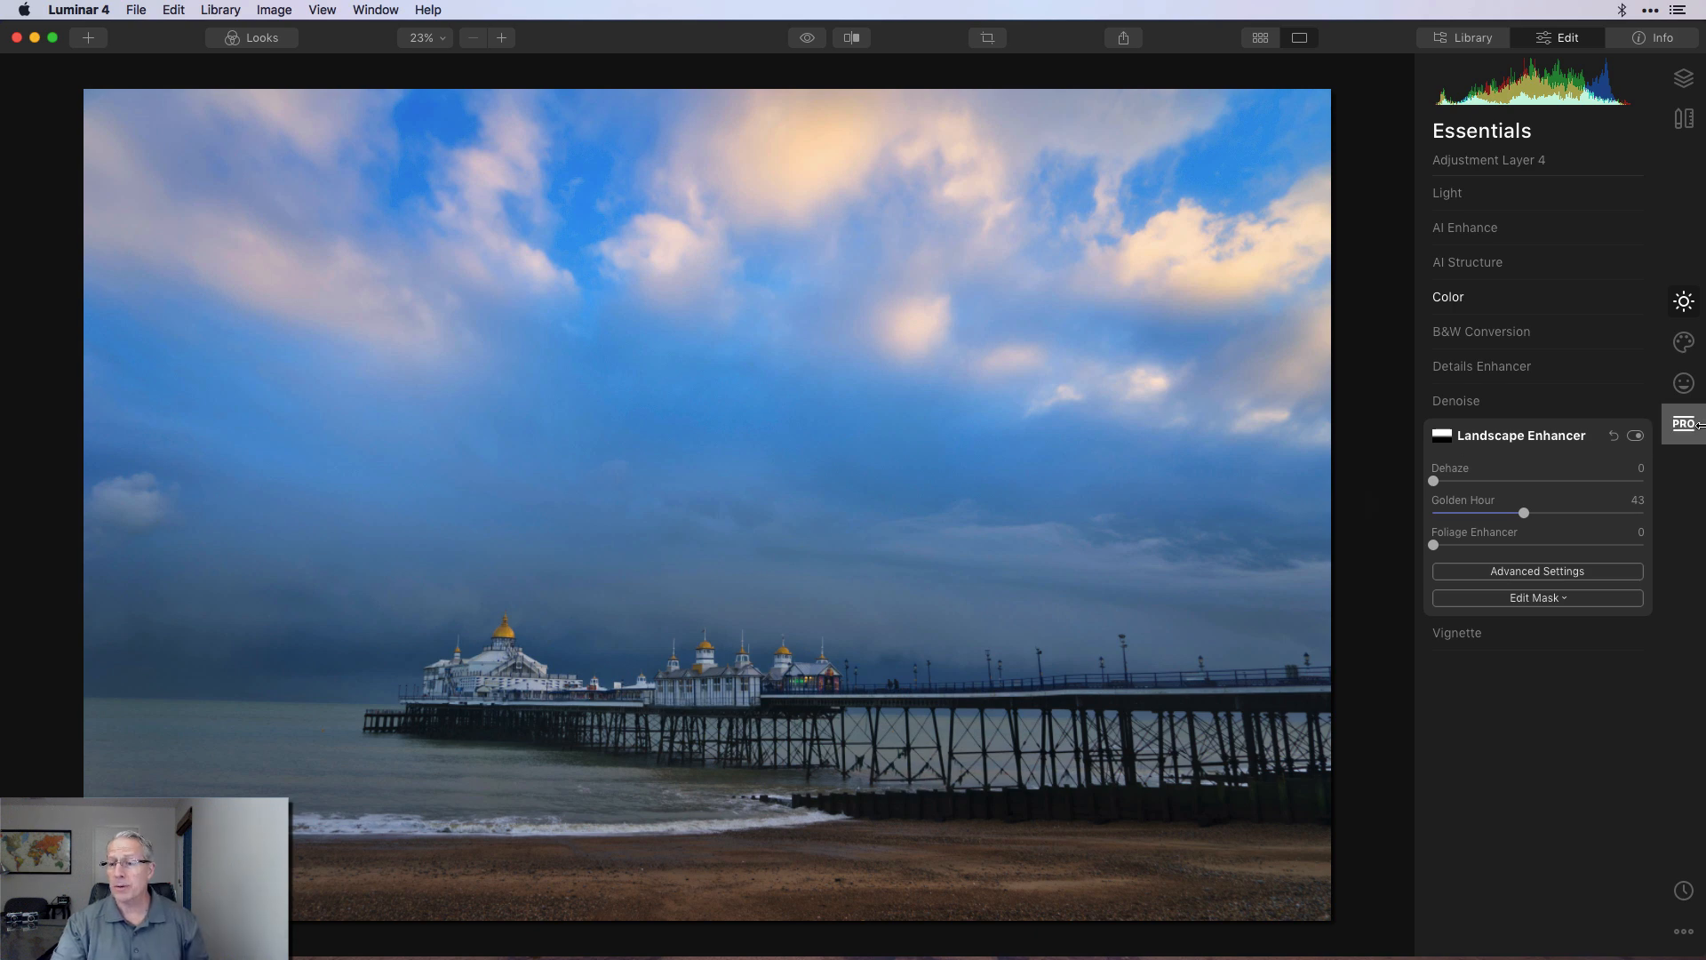
Step: Set the Adjustable Gradient above the pier; Top: Exposure 3, Contrast 20, Warmth 10, Vibrance 10
click(1683, 423)
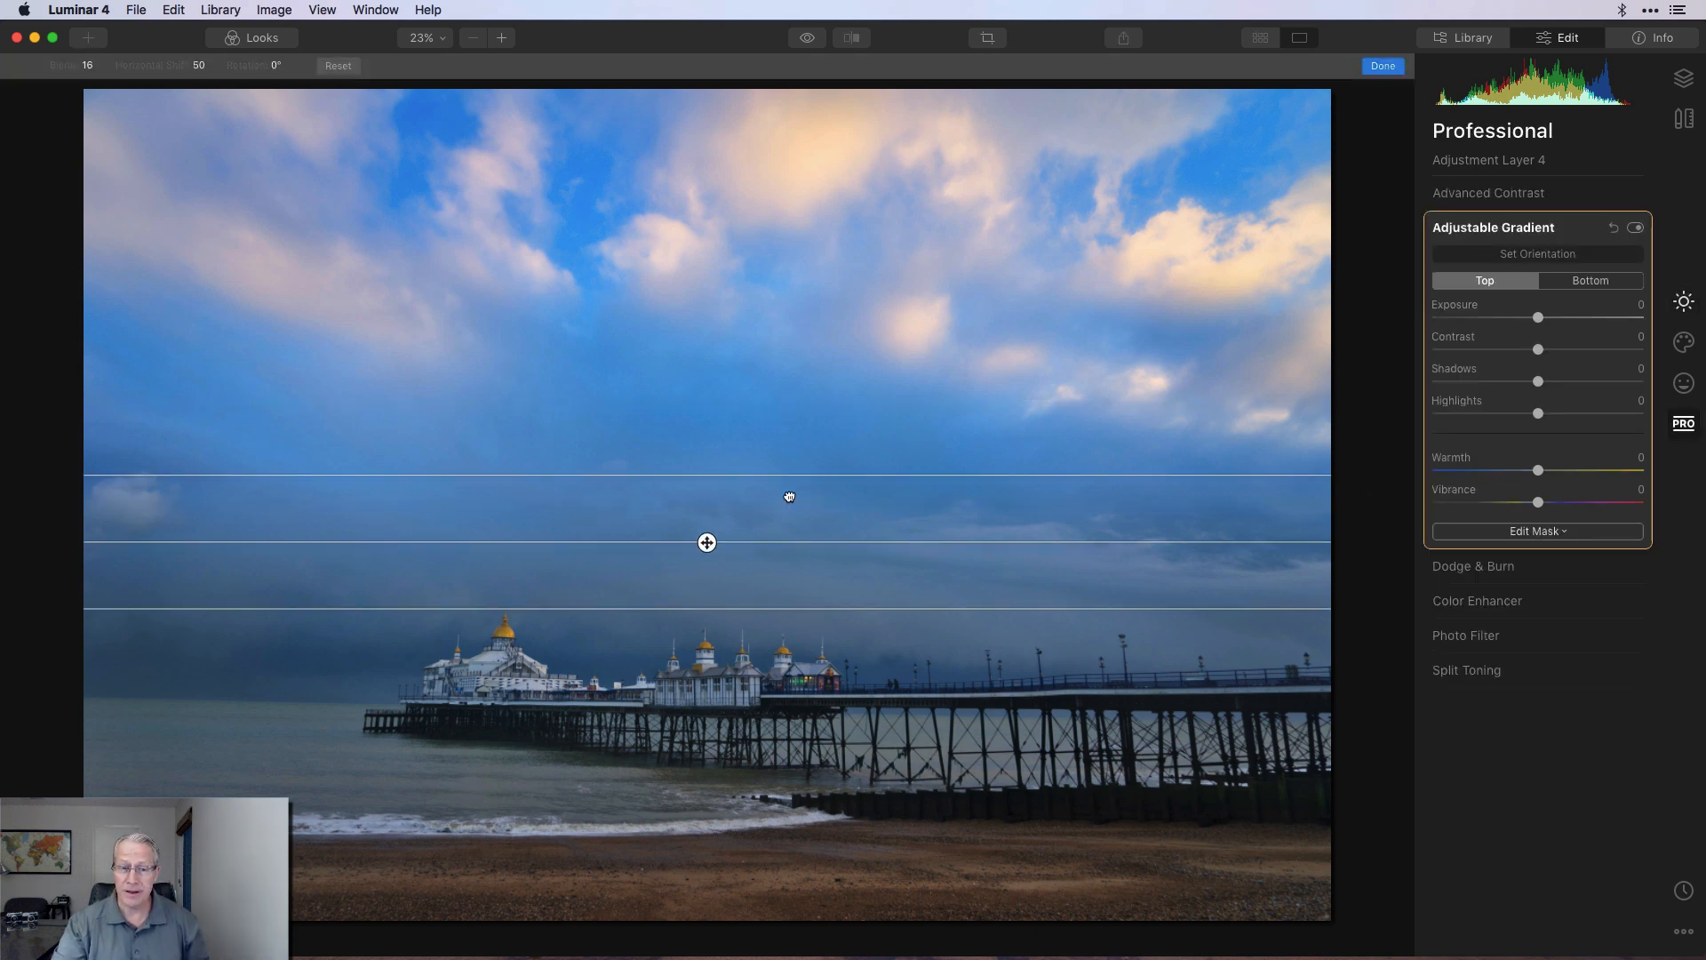
drag(706, 542, 706, 584)
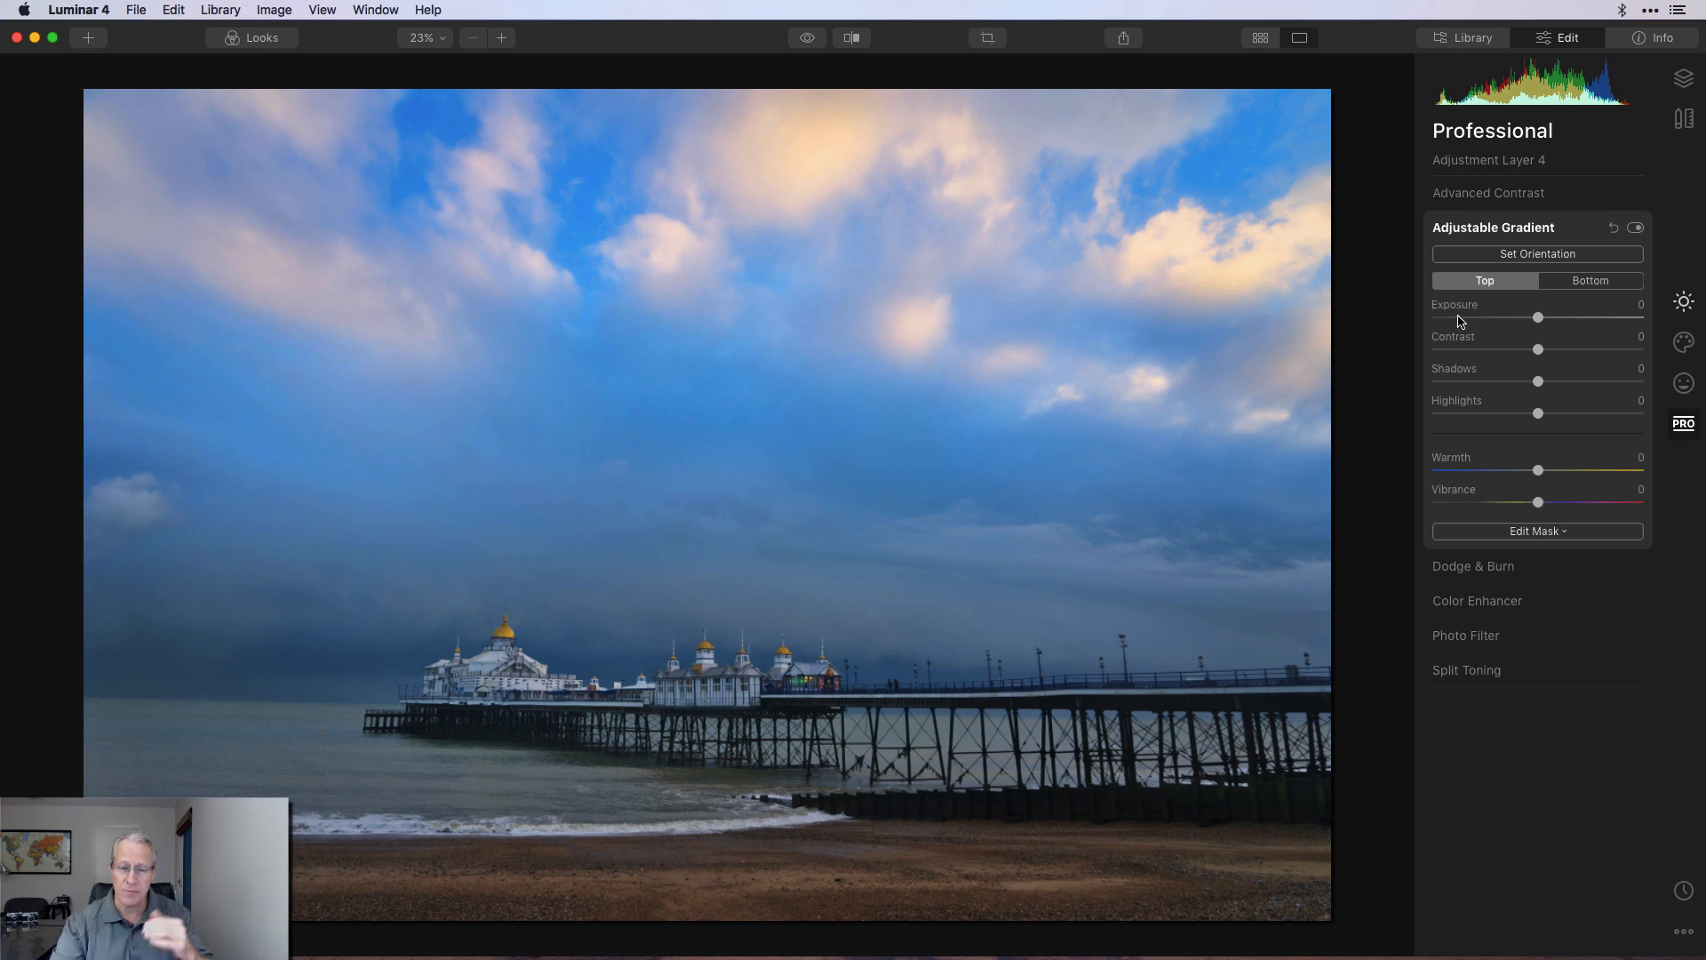
click(1535, 254)
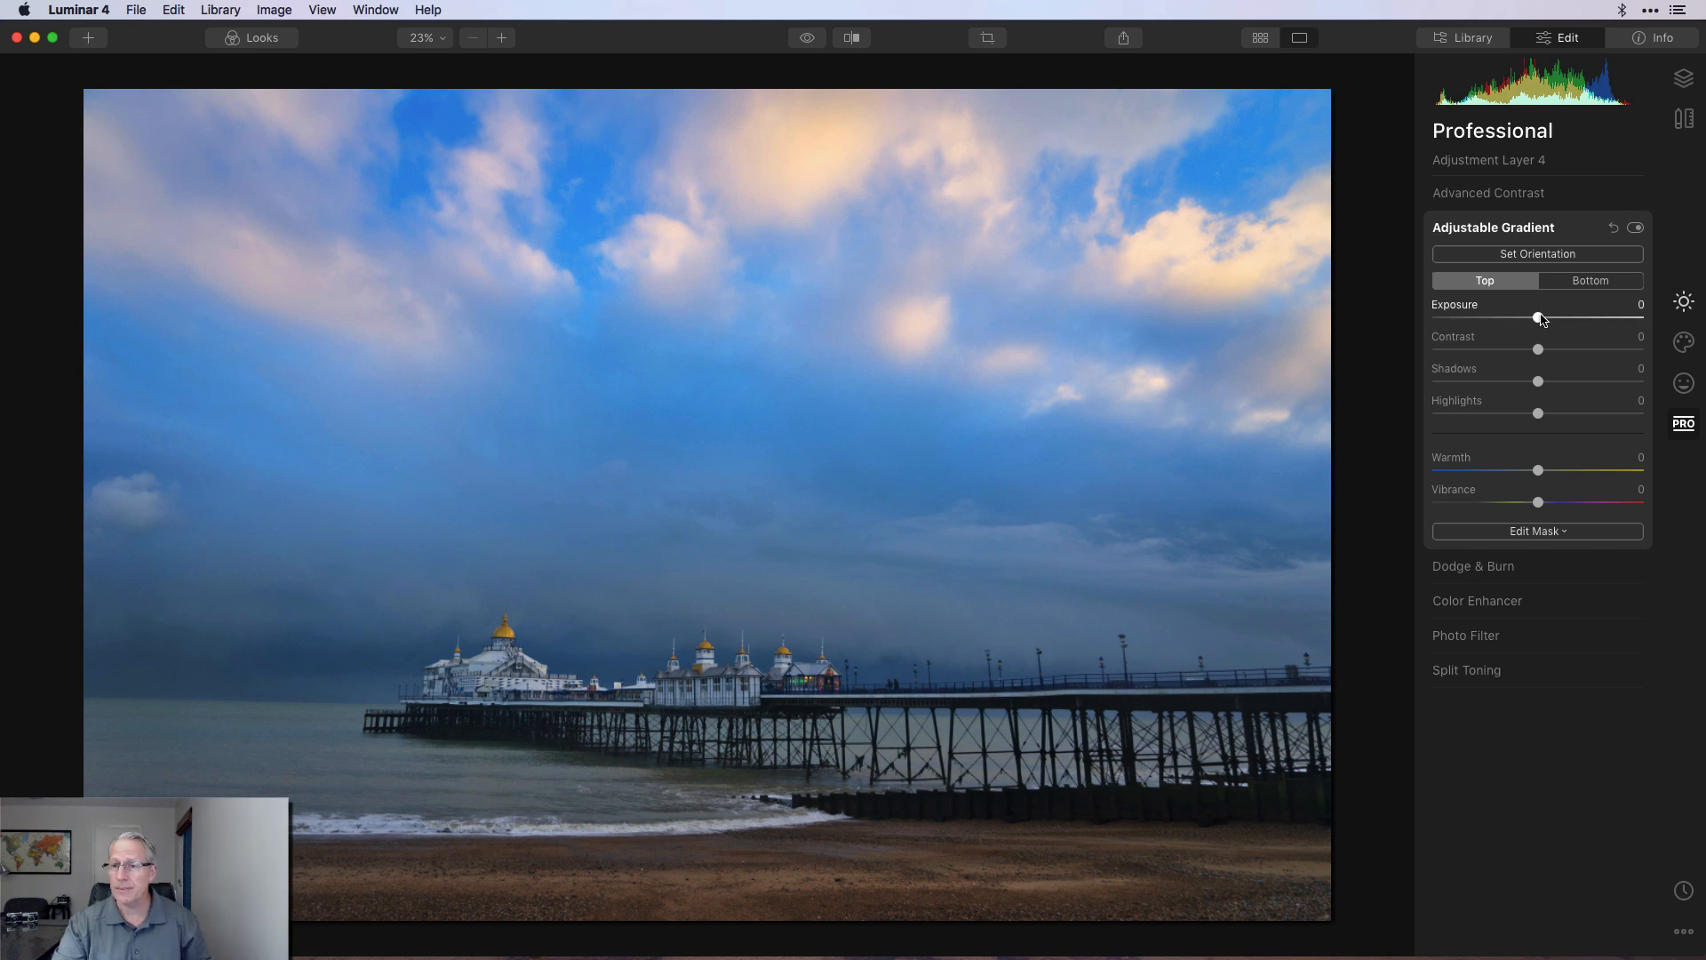
drag(1538, 318, 1543, 318)
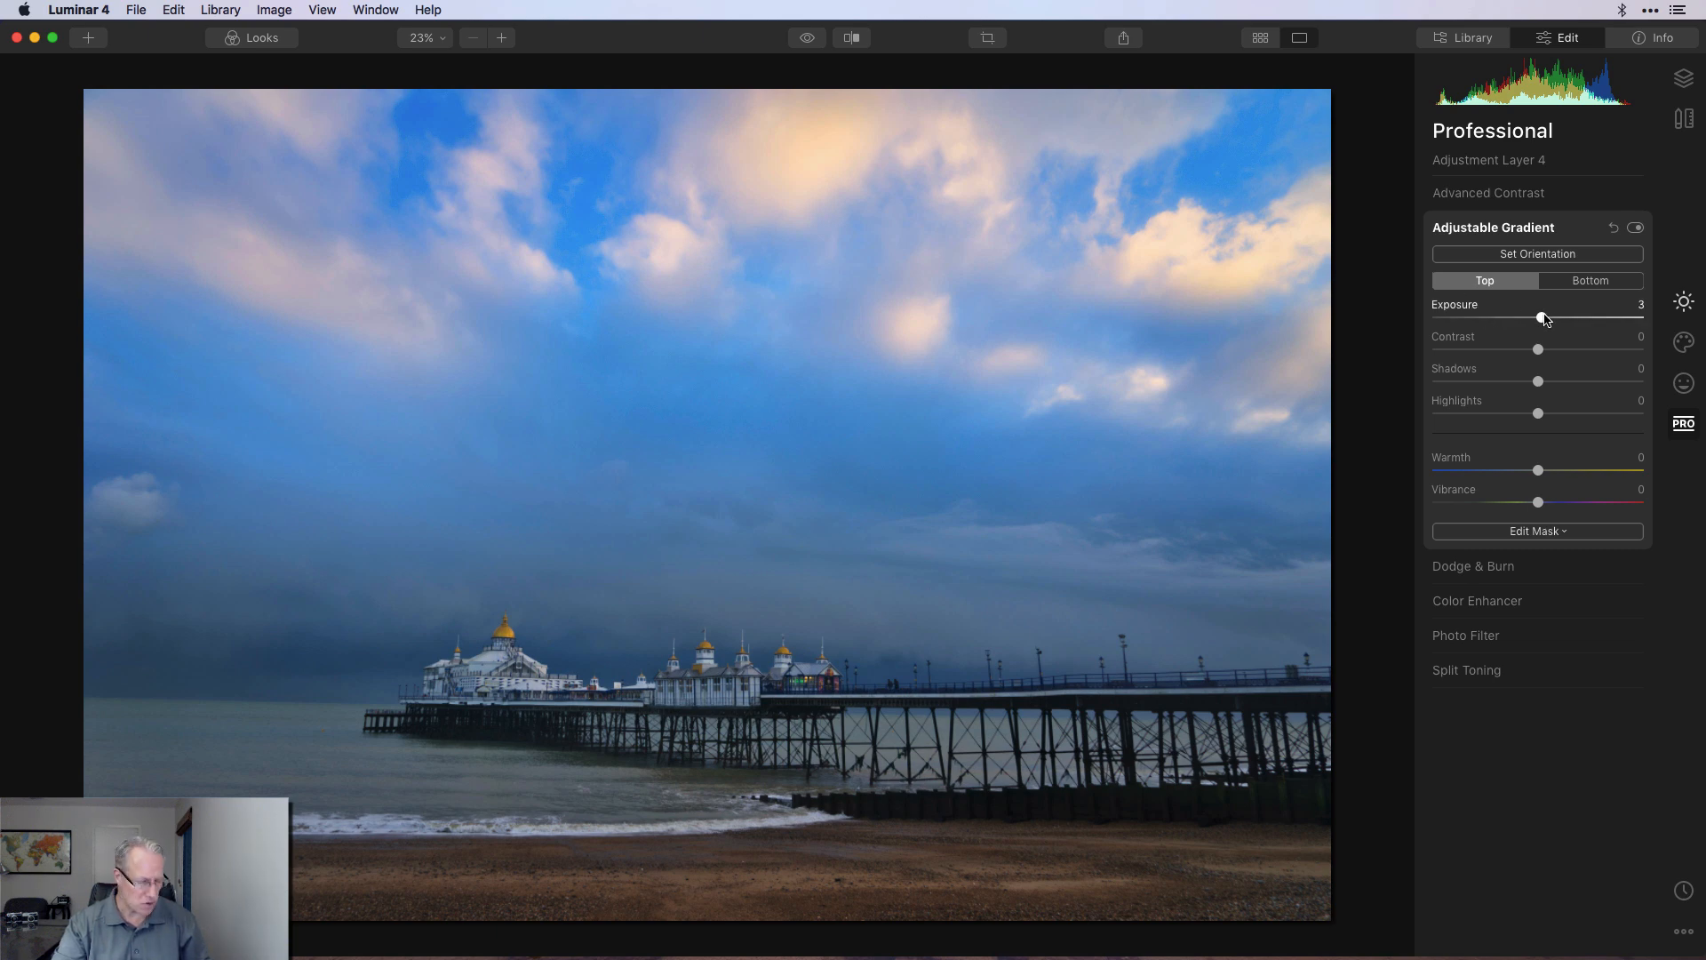
drag(1538, 348, 1563, 349)
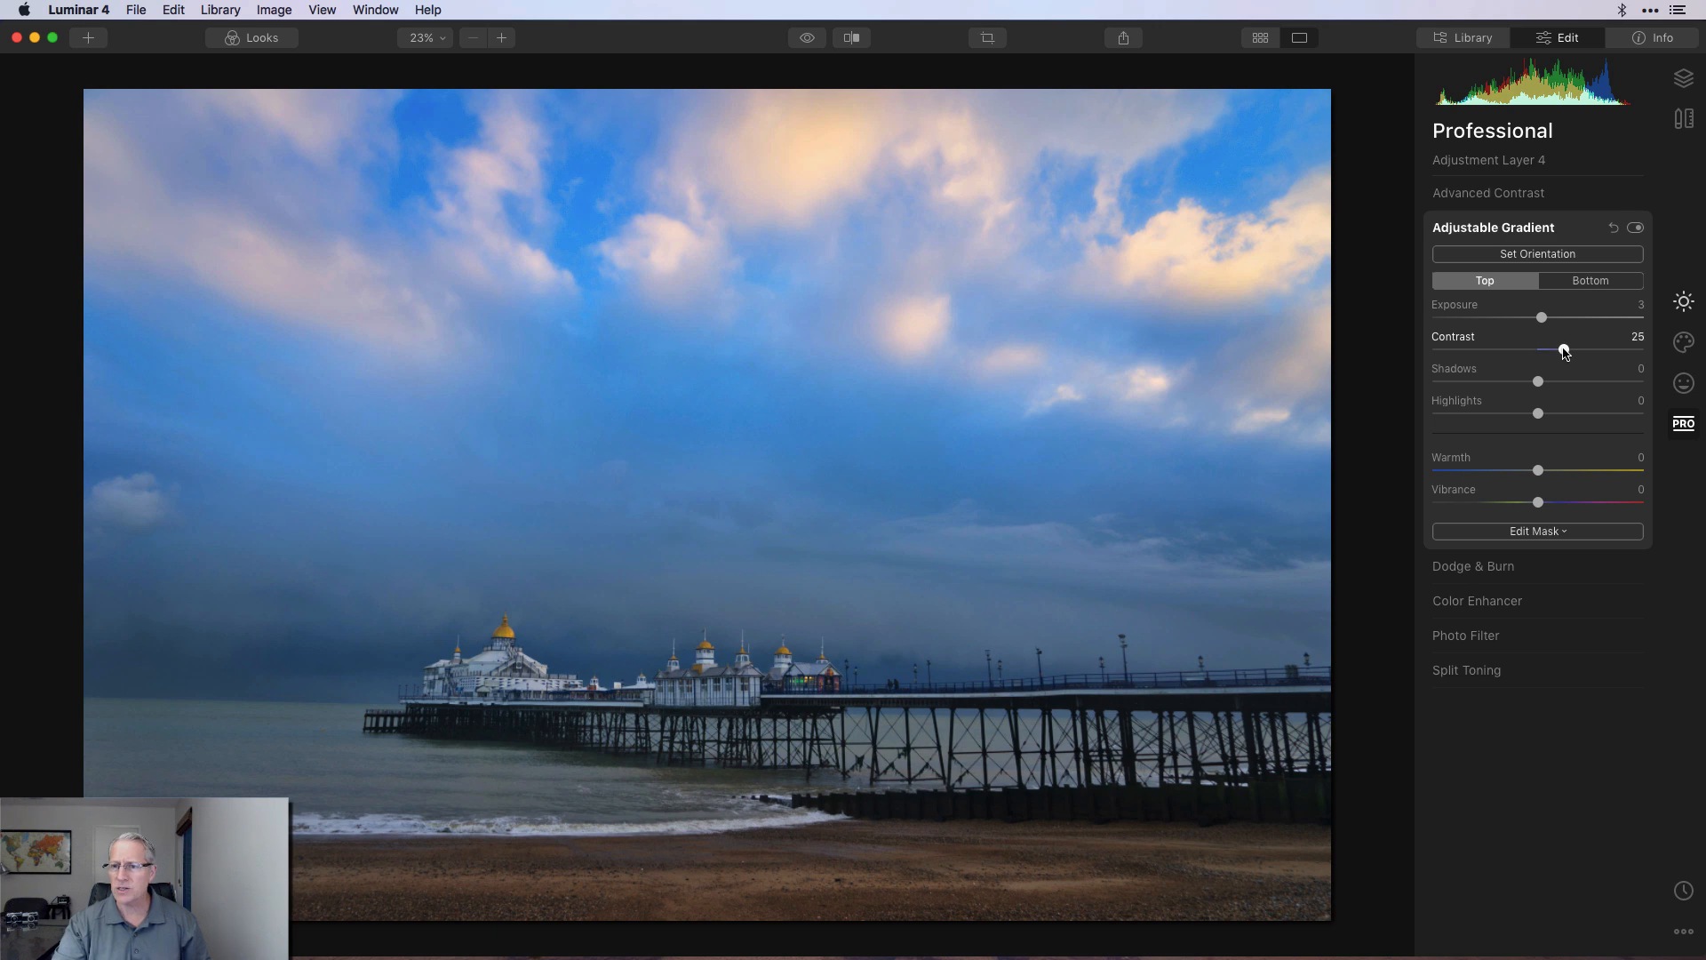
drag(1563, 349, 1558, 348)
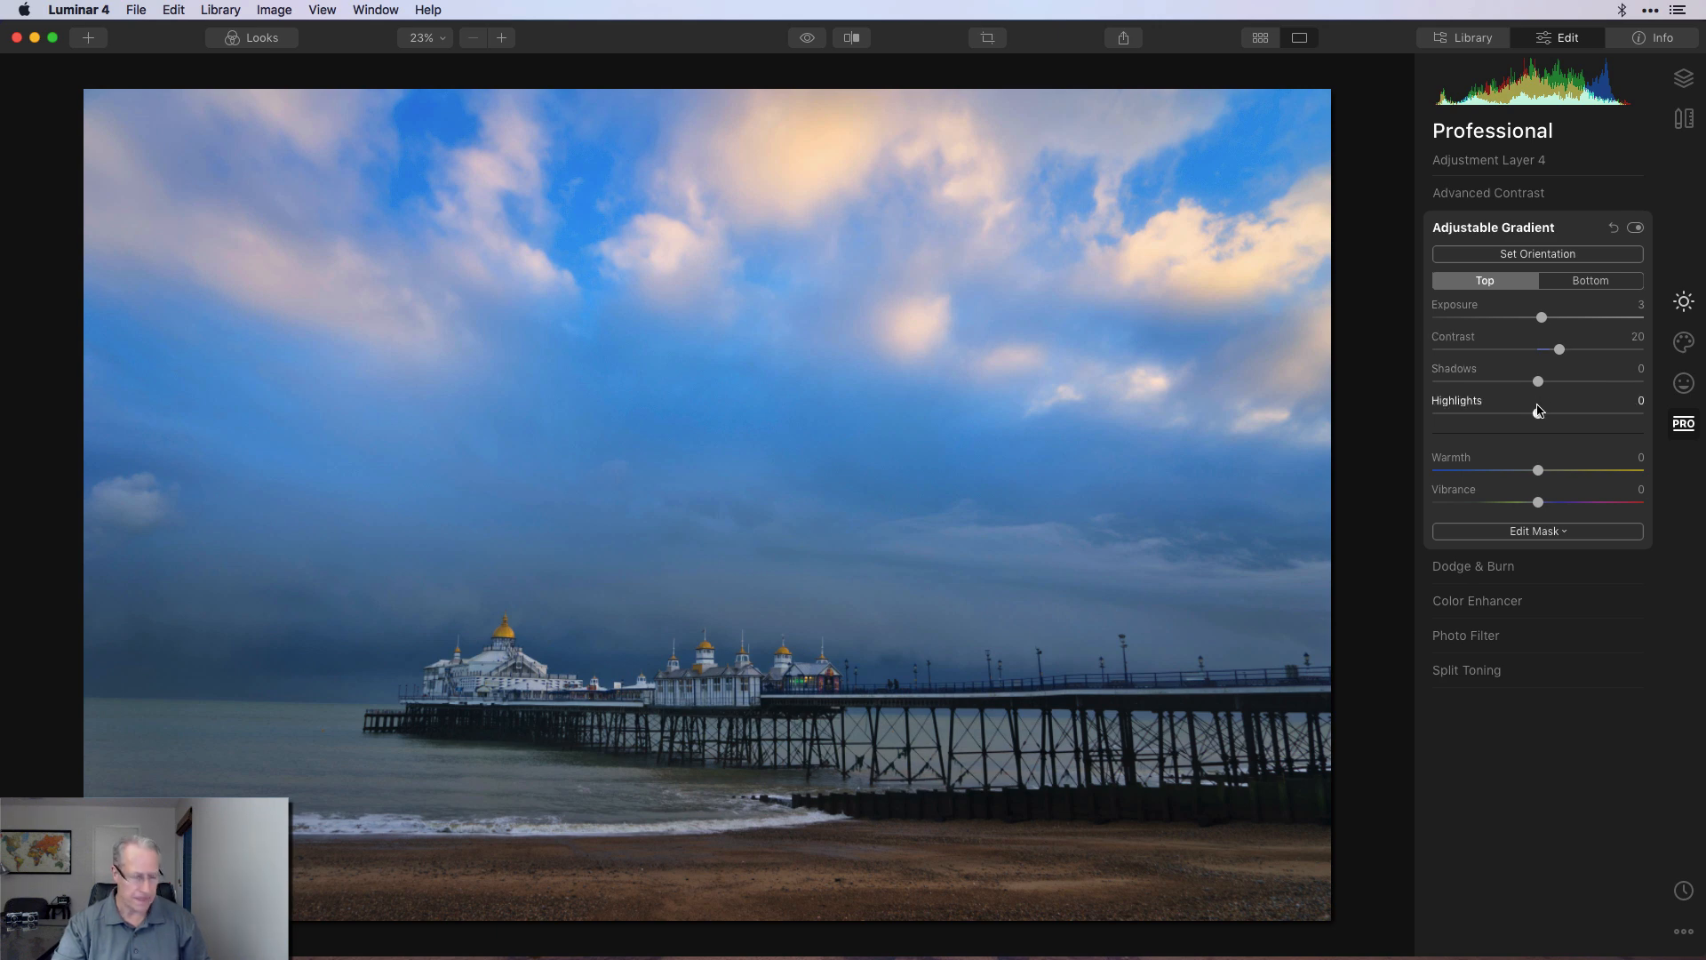
drag(1537, 469, 1543, 469)
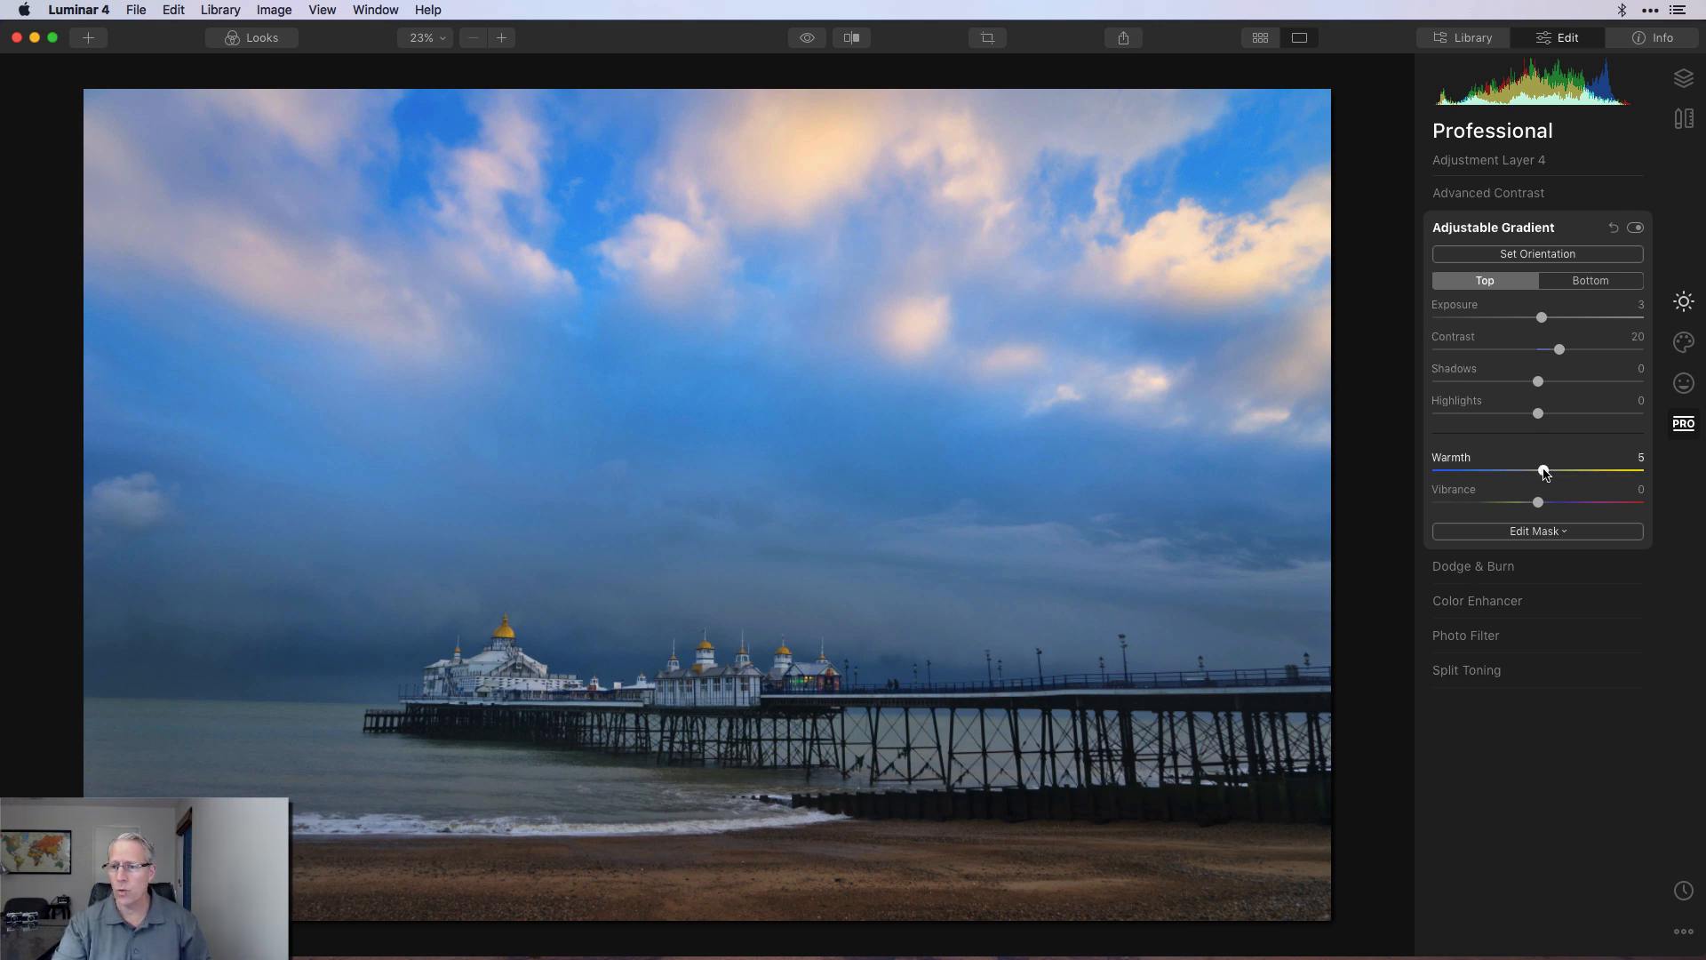
drag(1543, 468, 1547, 468)
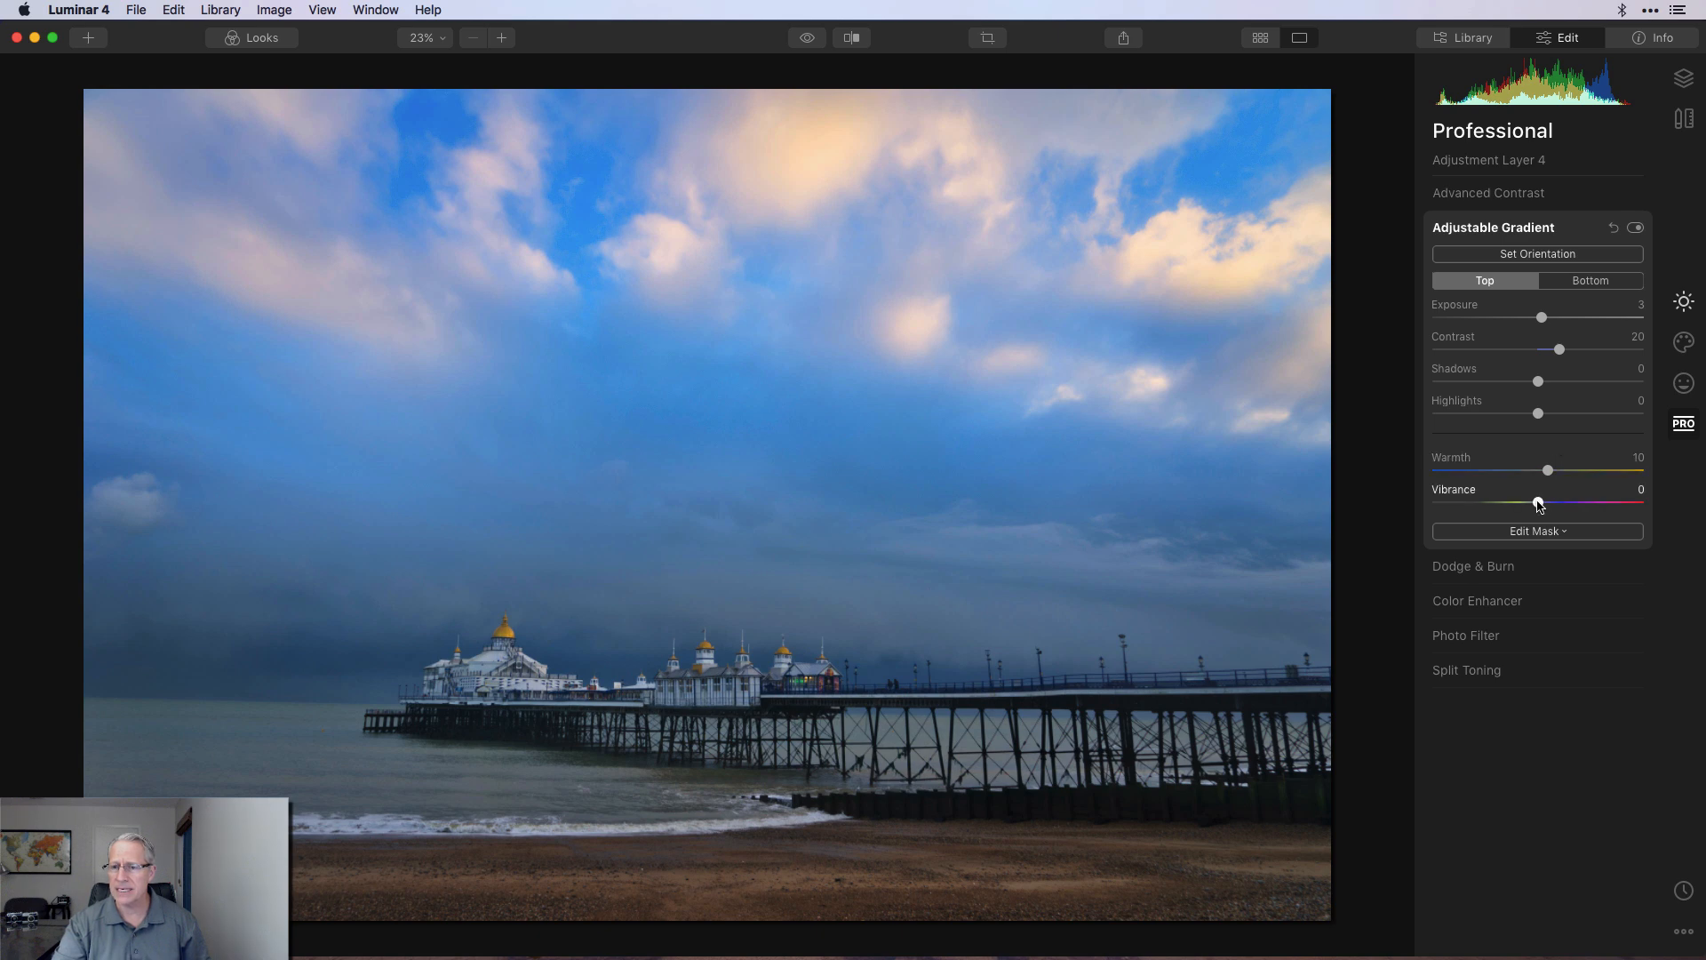
drag(1538, 501, 1550, 501)
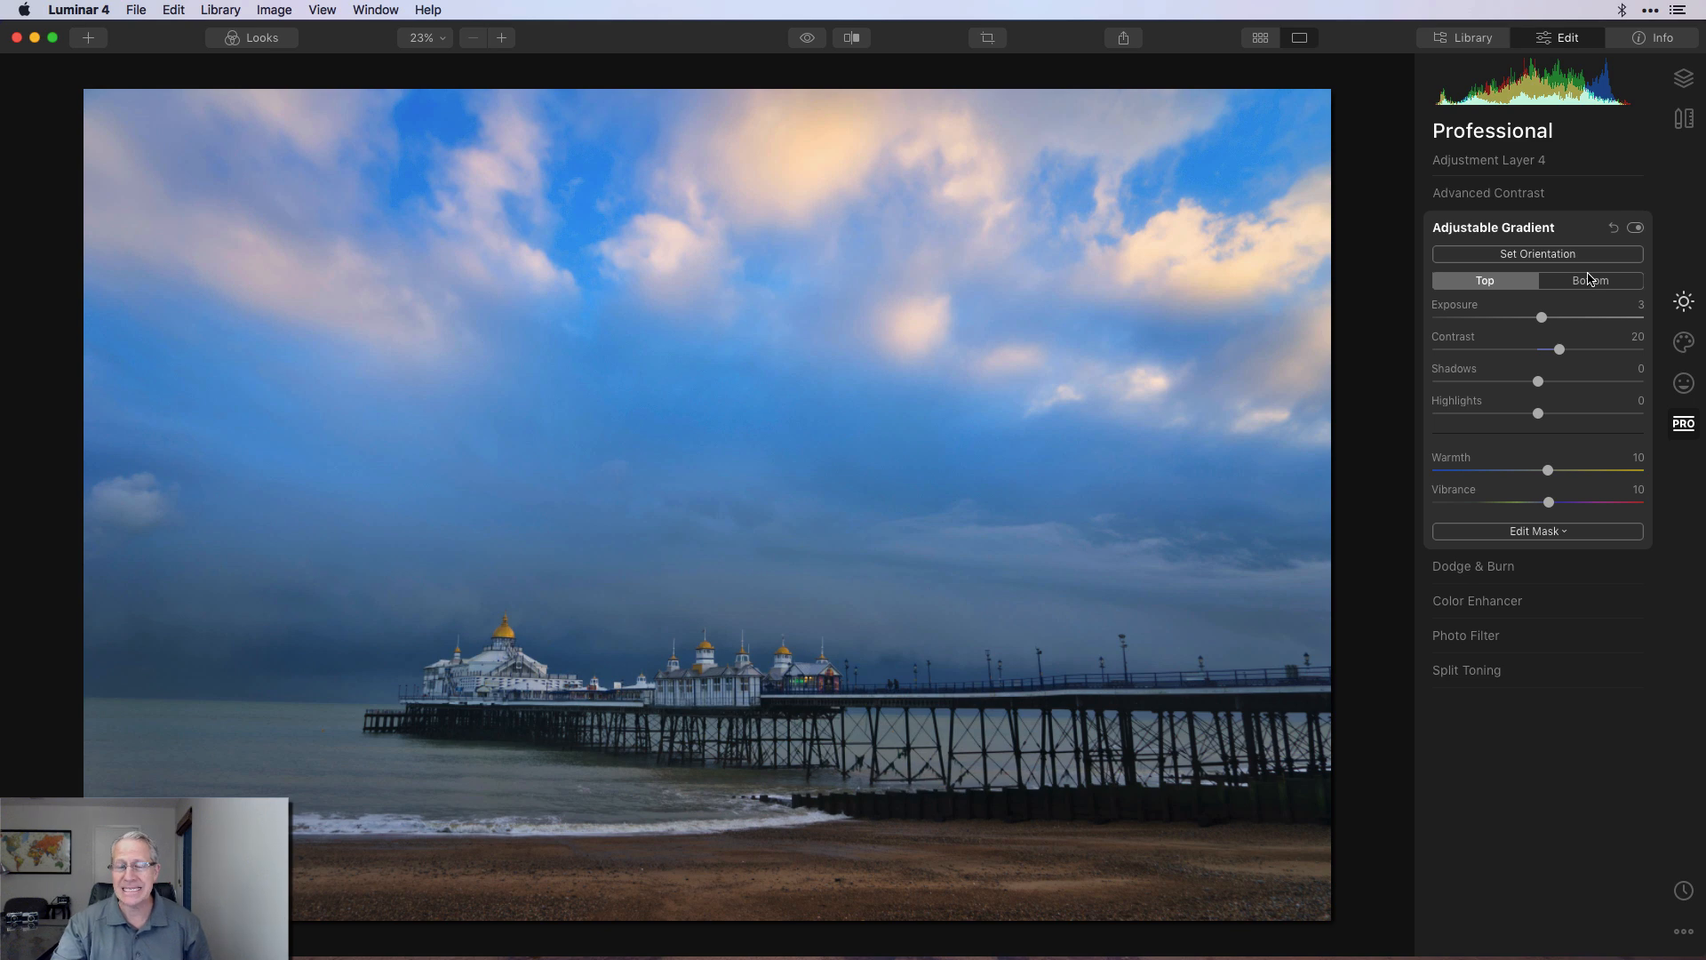
Step: Set the gradient Bottom to Exposure 18, Contrast 12, Warmth 7 and toggle it off and on to compare
click(1590, 281)
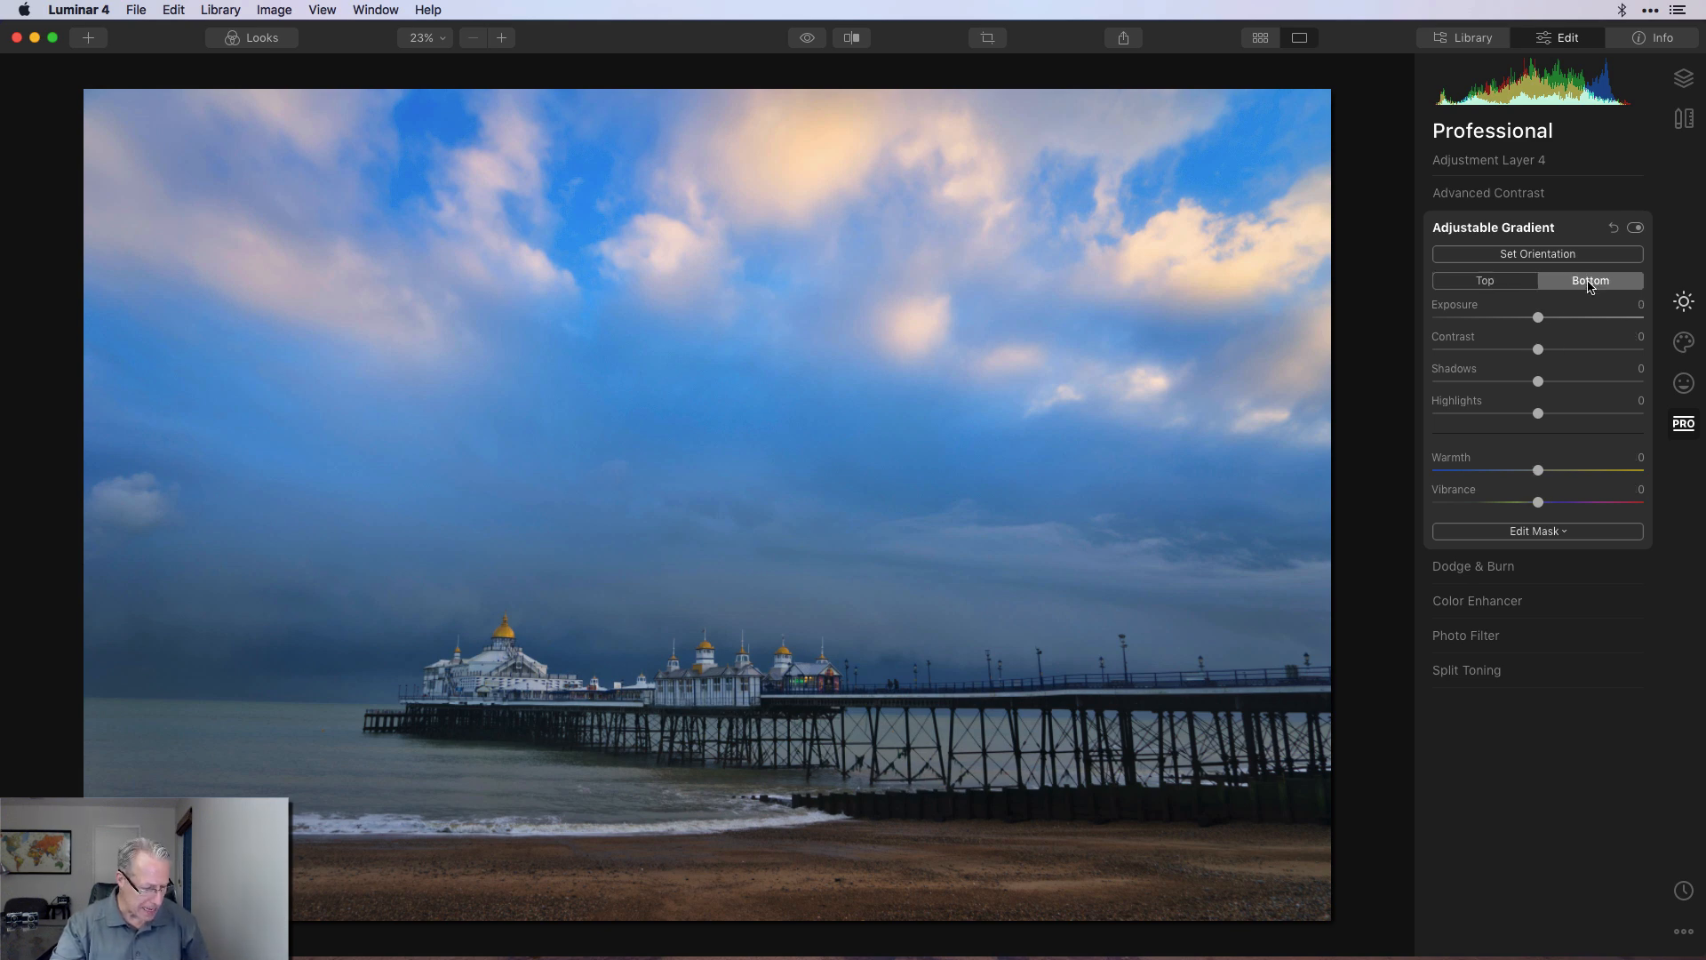
drag(1539, 316, 1555, 316)
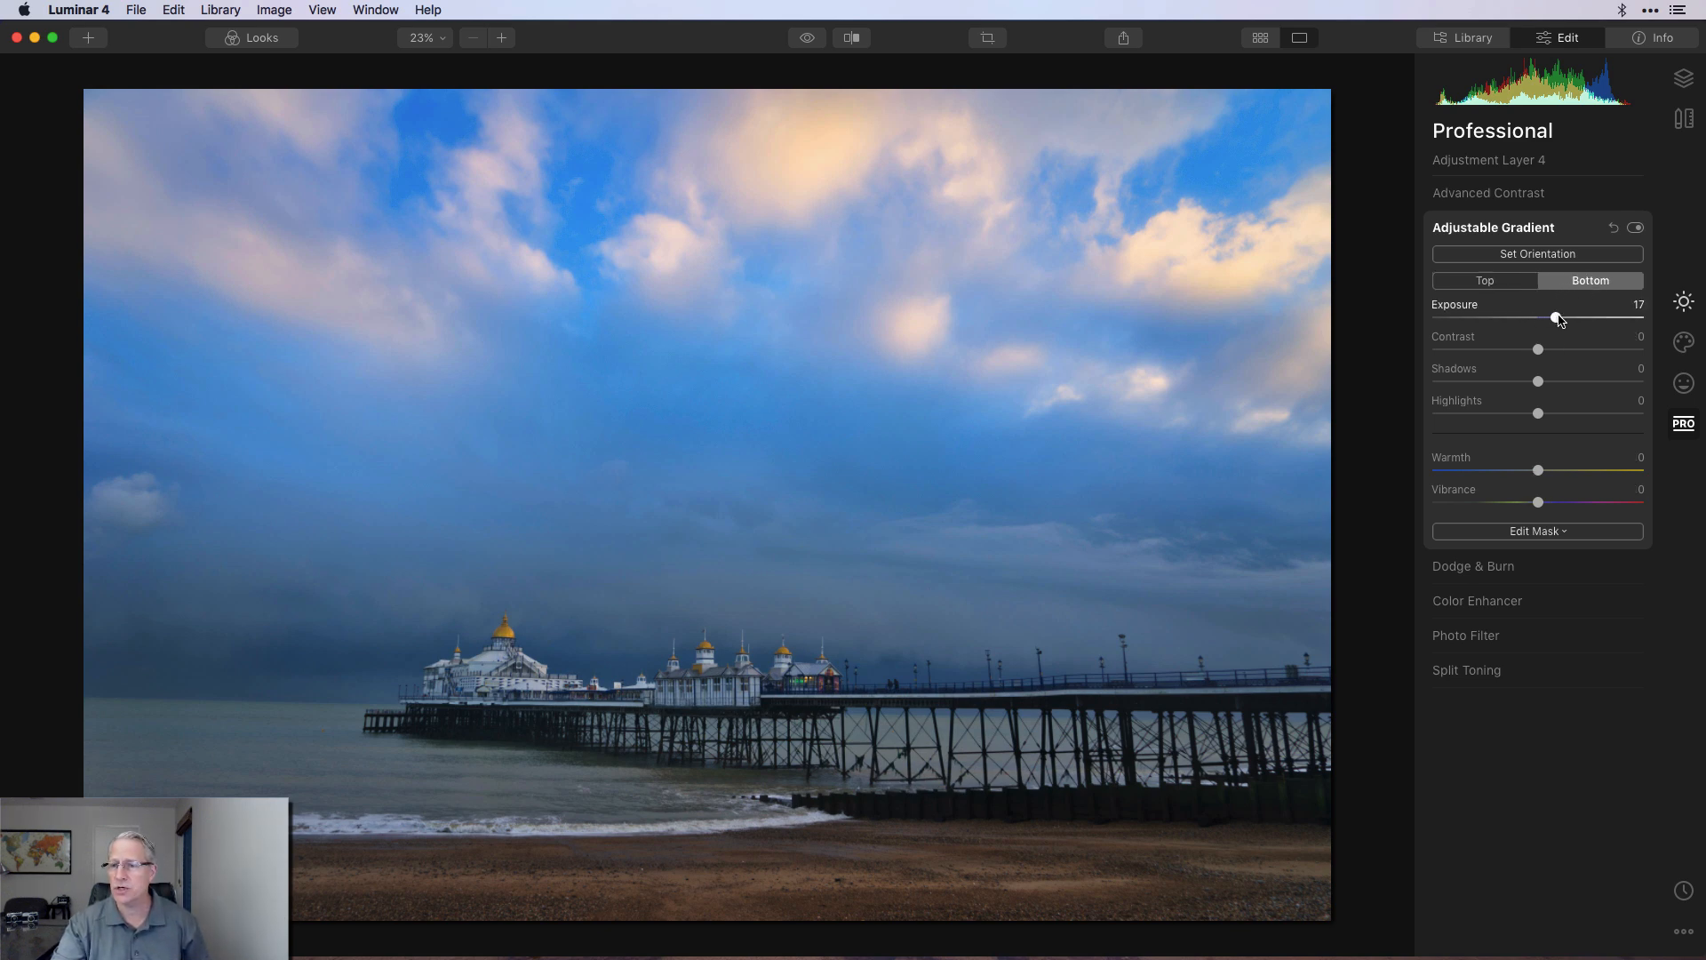
drag(1538, 316, 1541, 317)
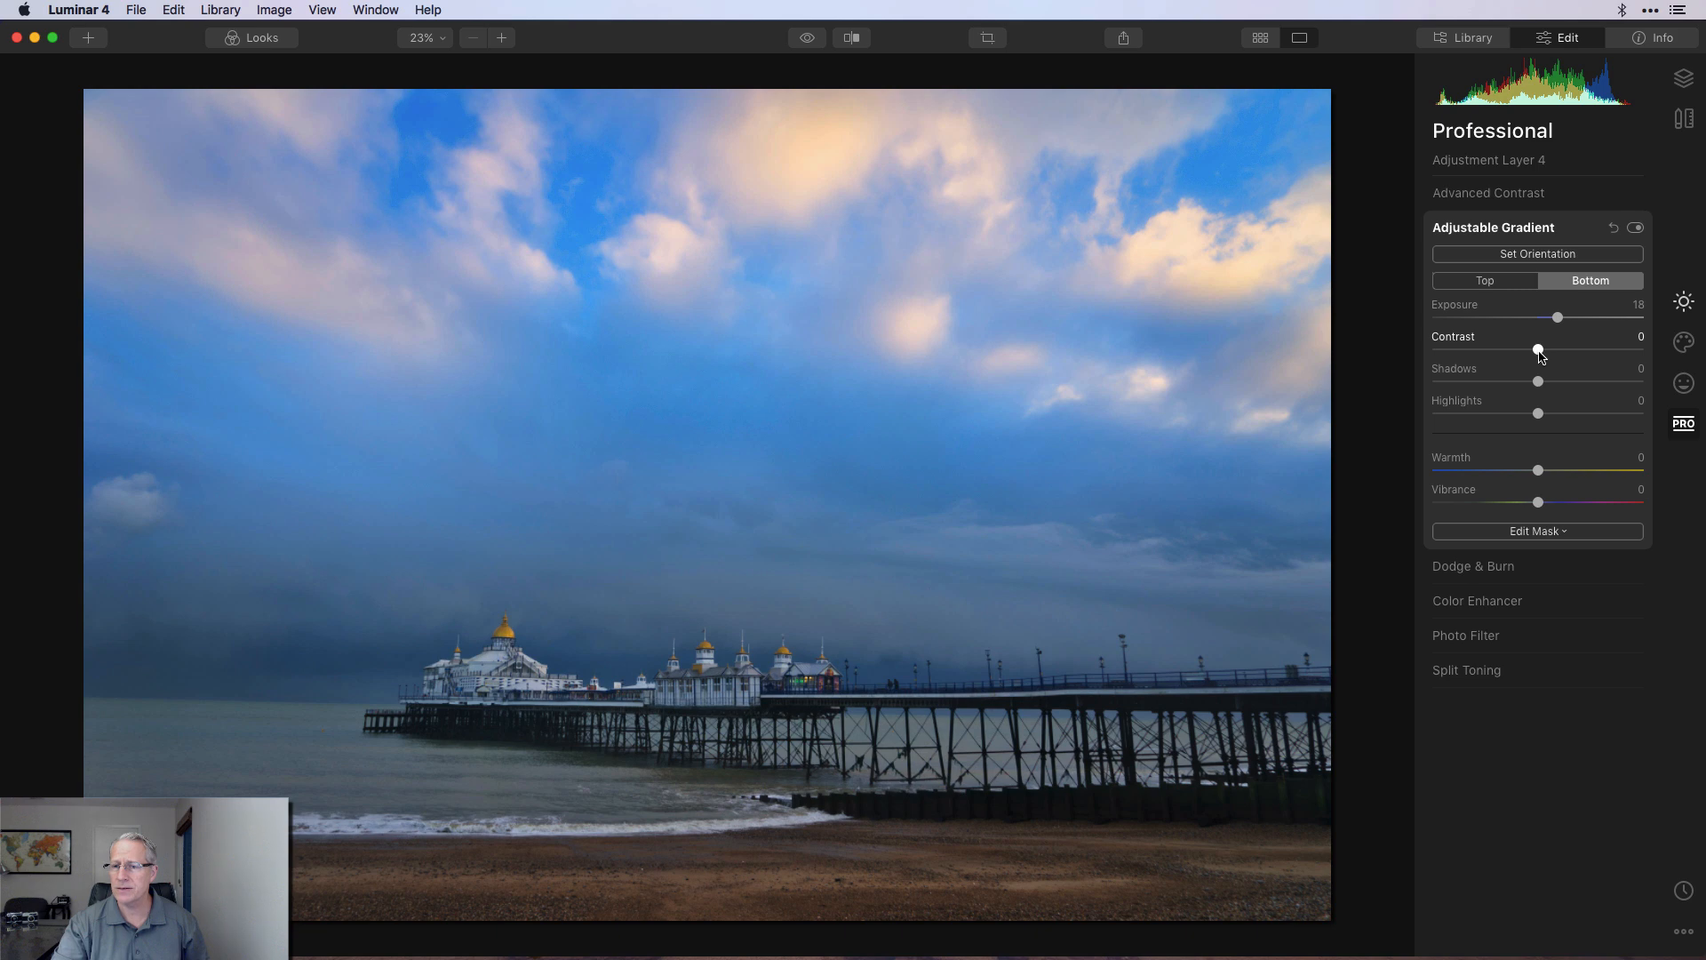
drag(1537, 348, 1549, 349)
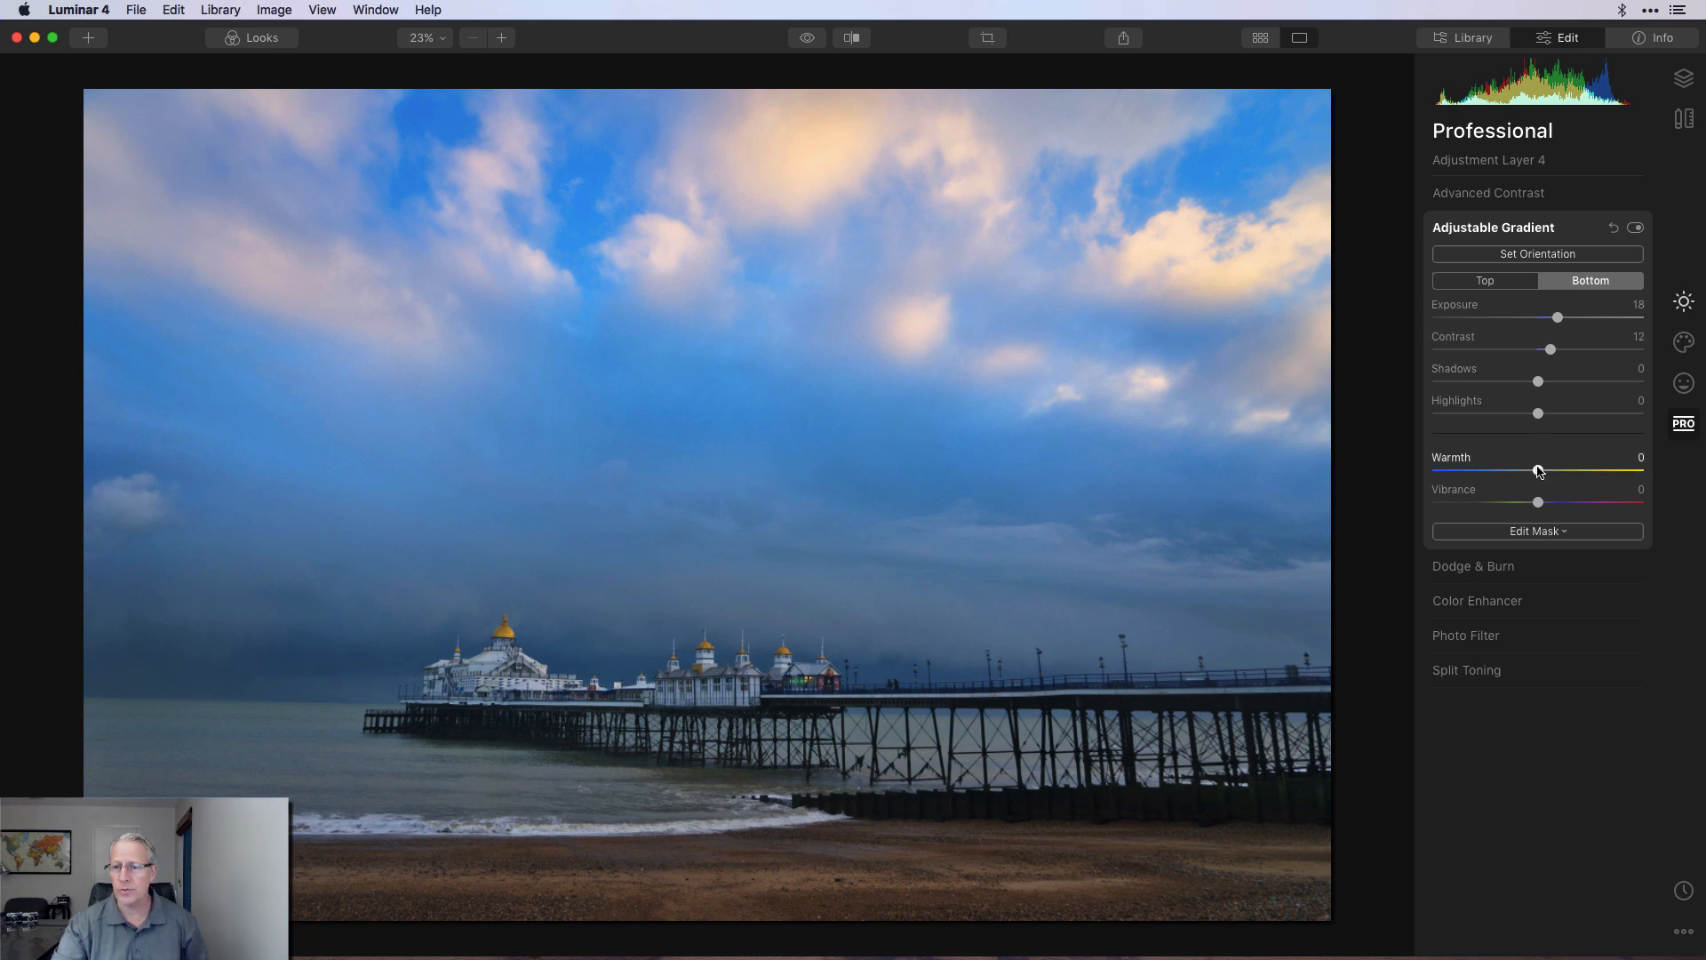
drag(1537, 469, 1546, 469)
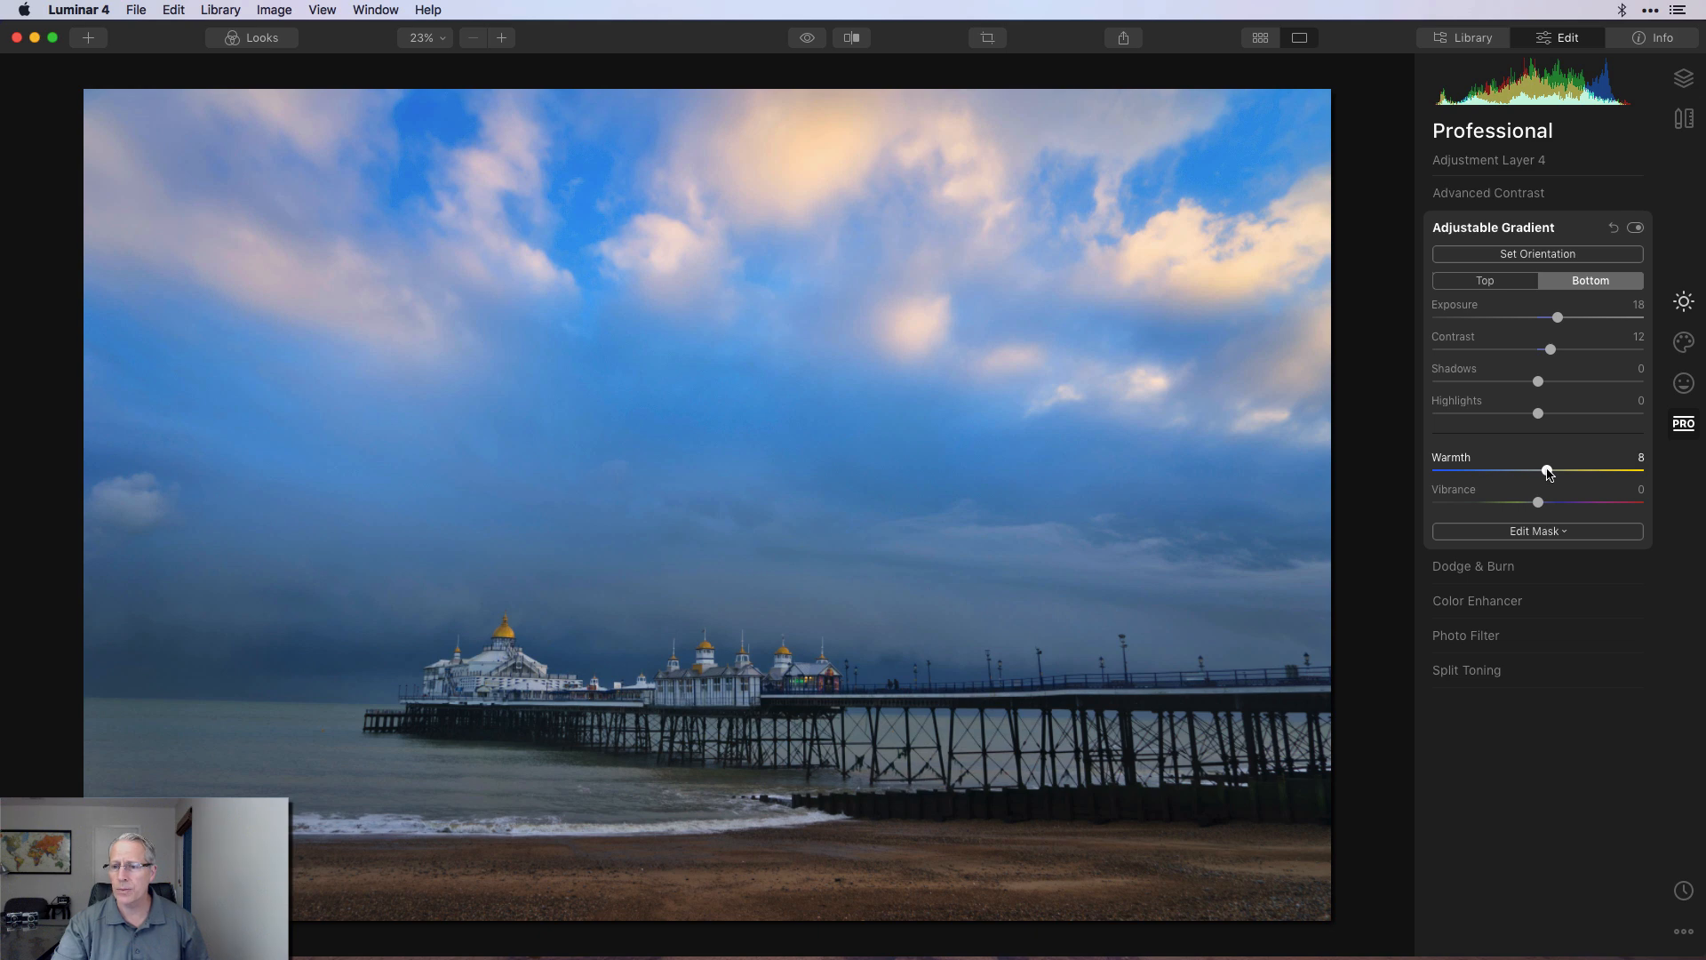
drag(1548, 467, 1544, 468)
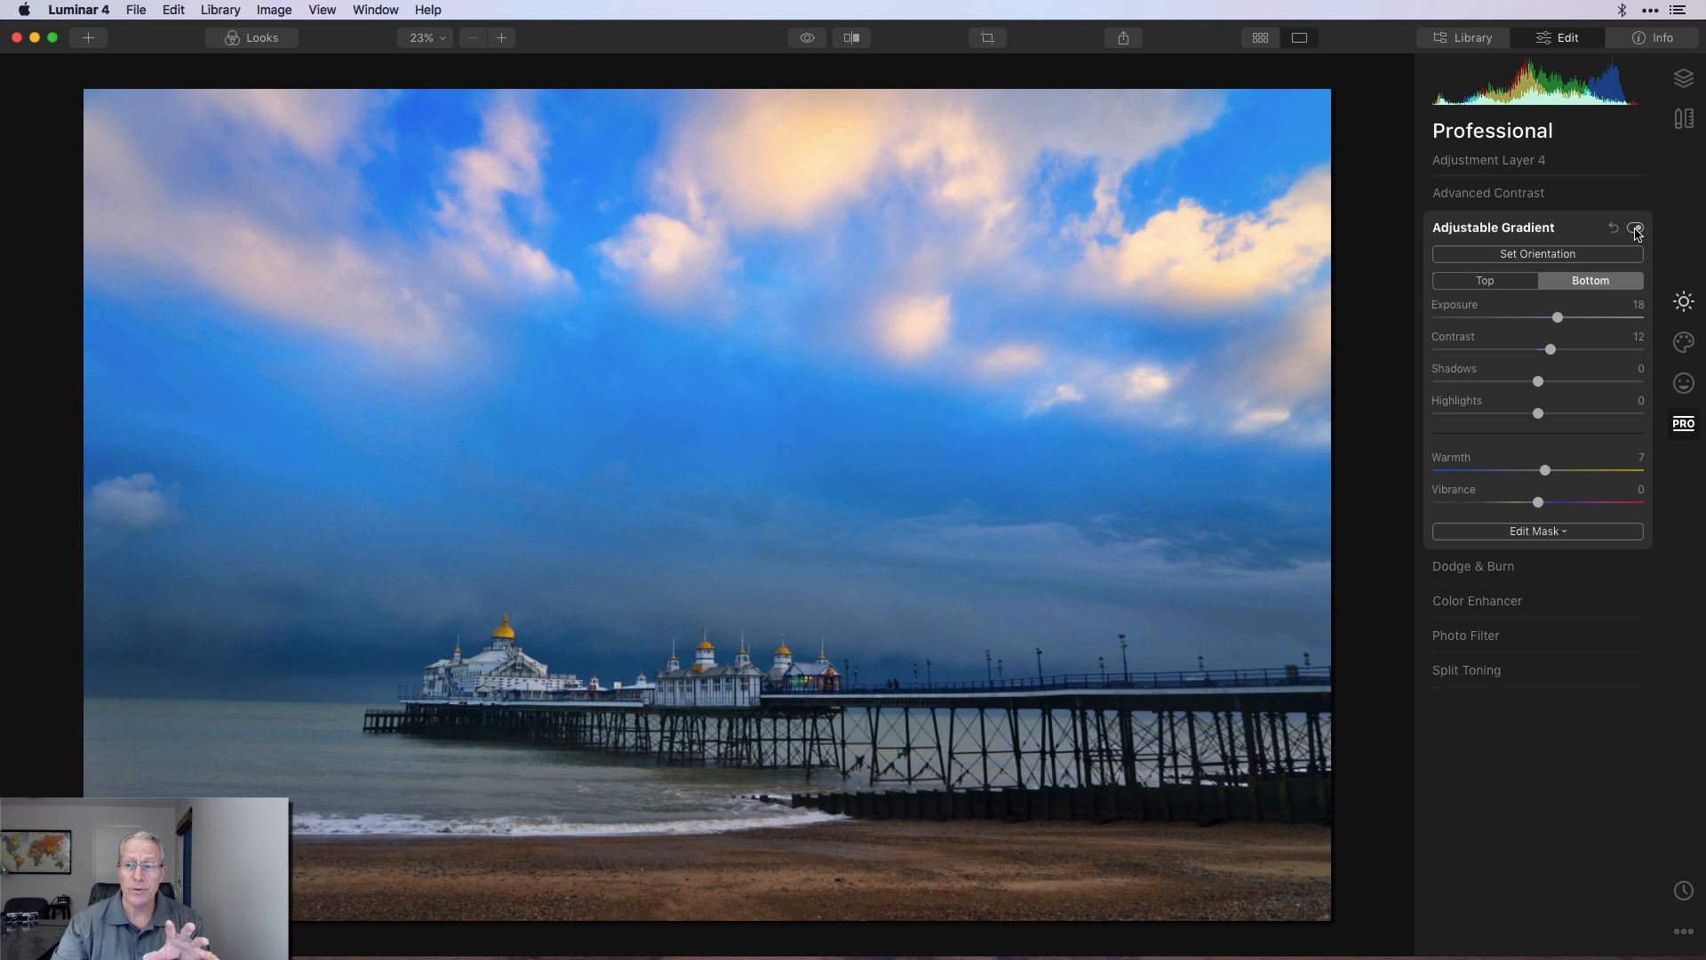
click(1633, 229)
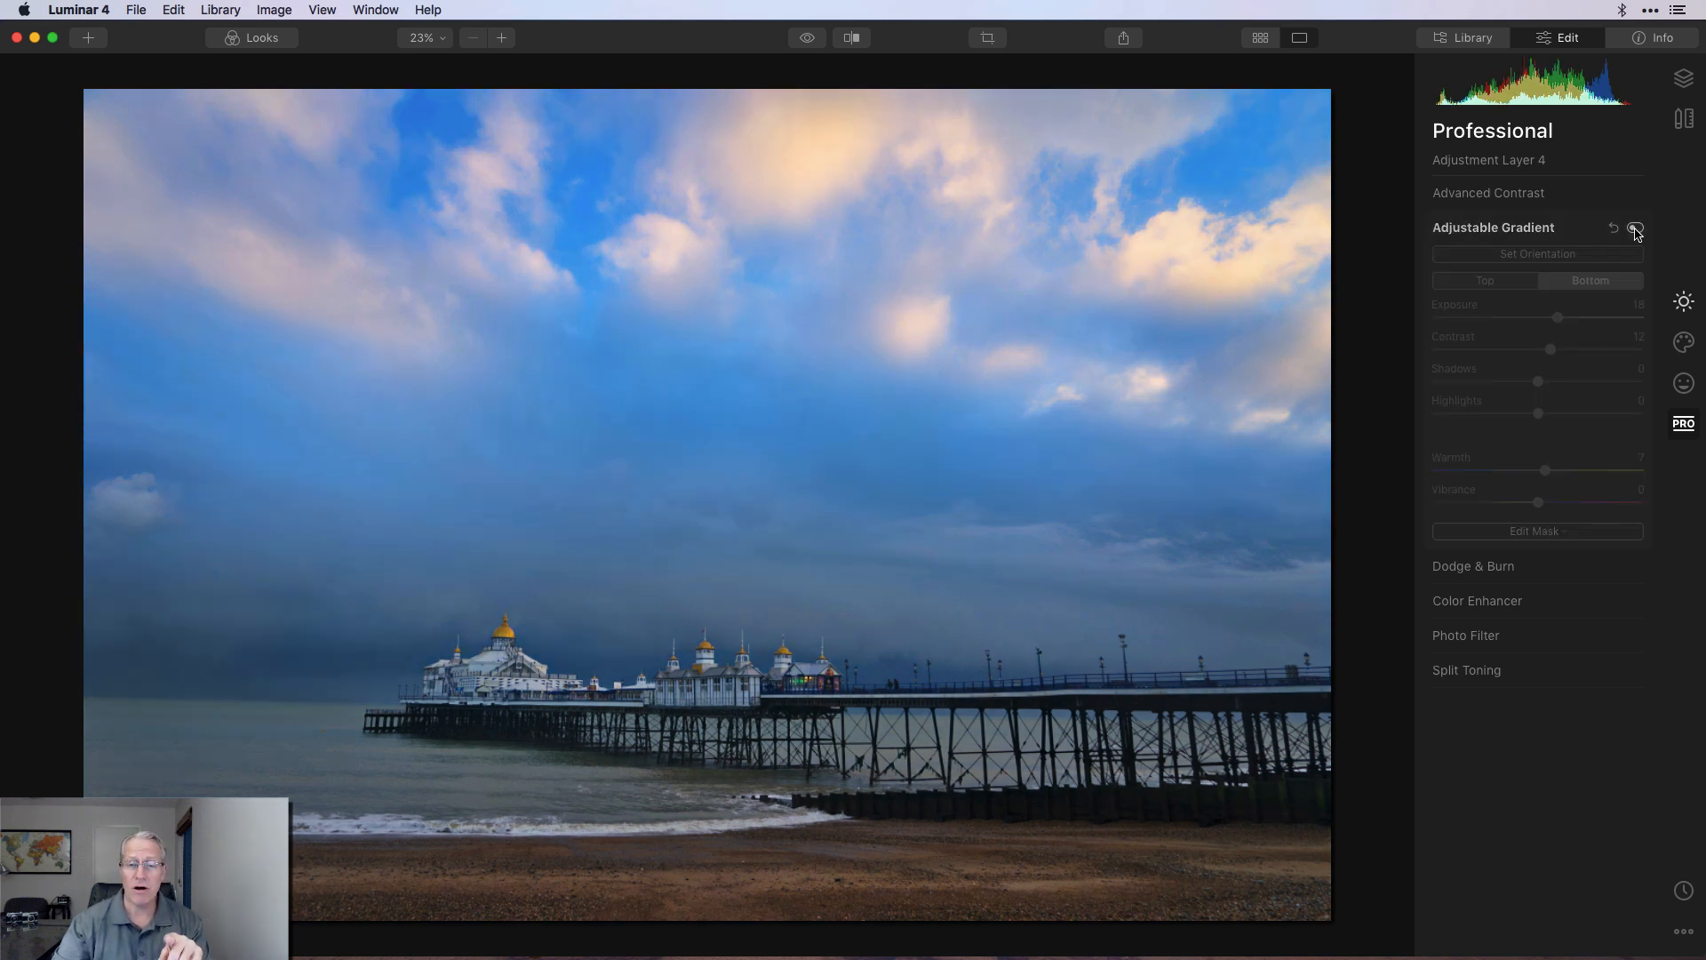
click(1635, 229)
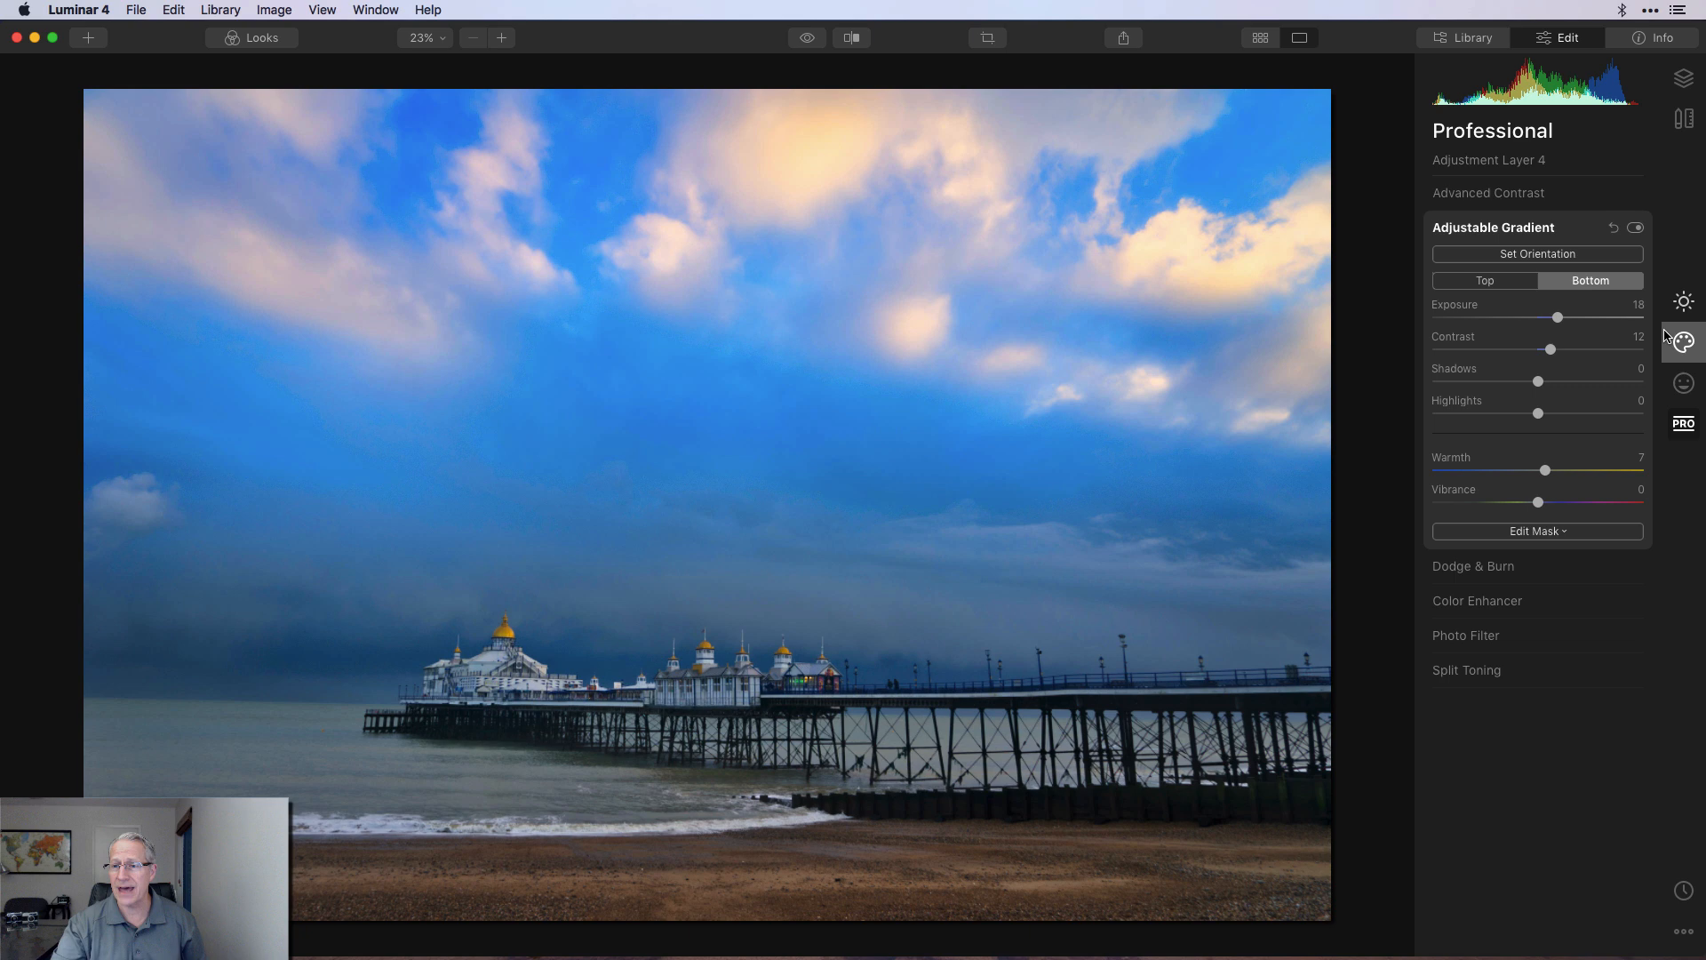
click(1683, 341)
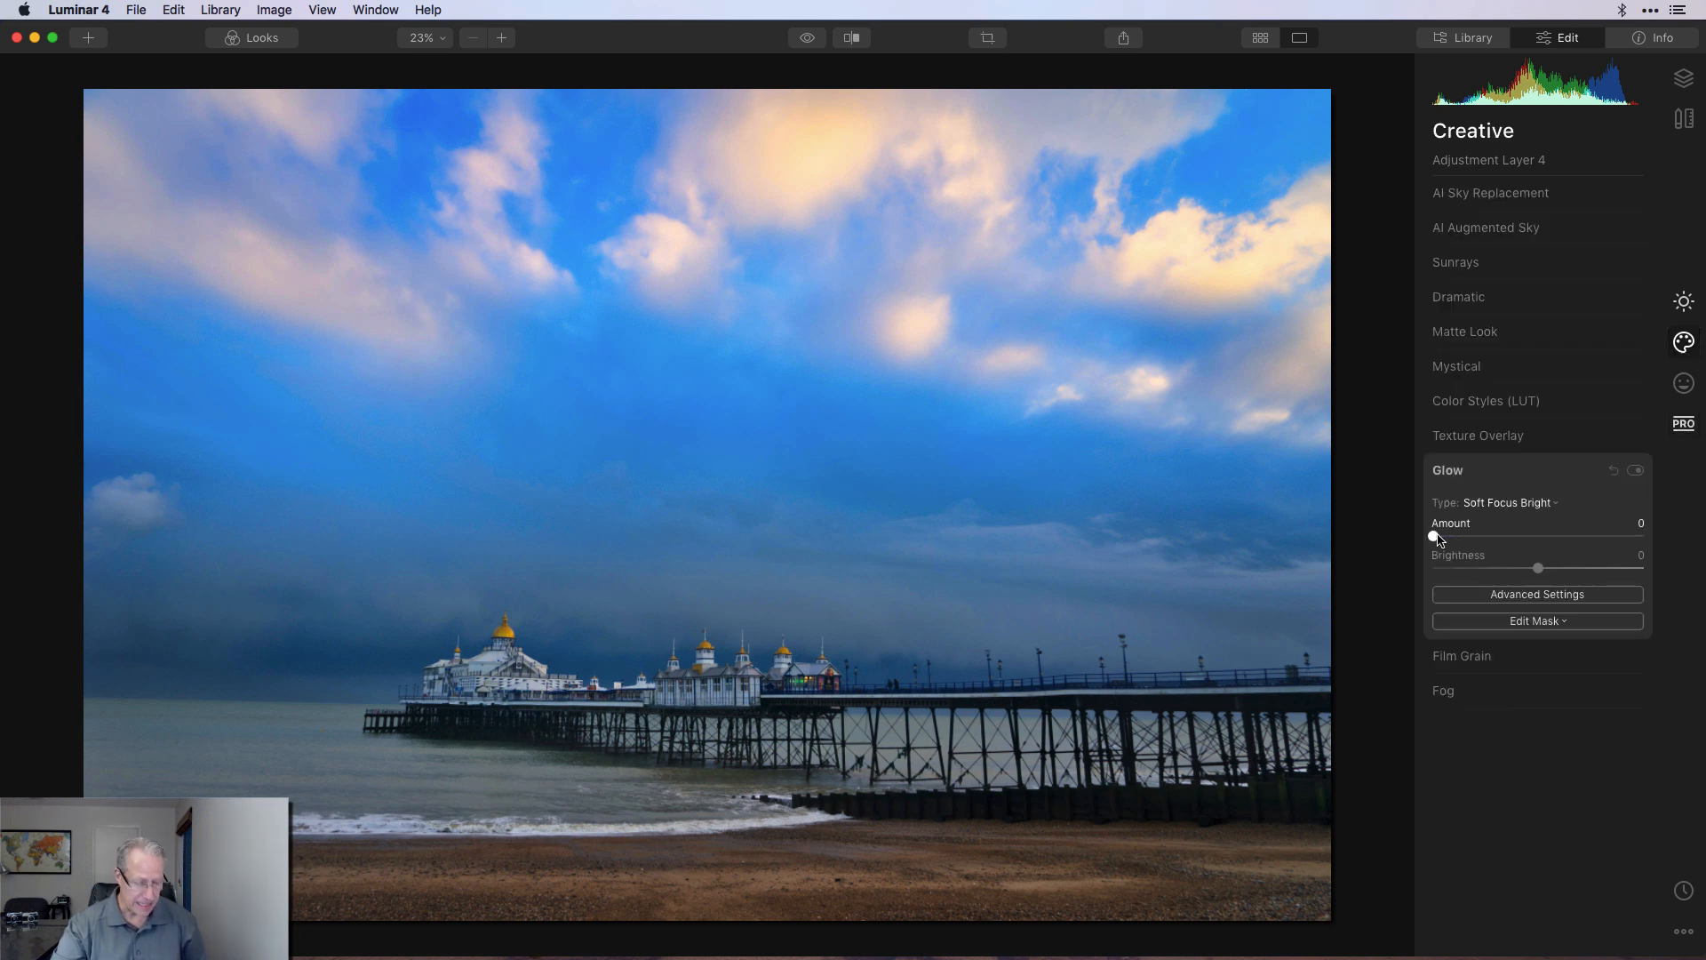
Step: Set Glow amount 30, gradient-mask it onto the foreground surf and beach, and compare off and on
drag(1433, 537, 1495, 536)
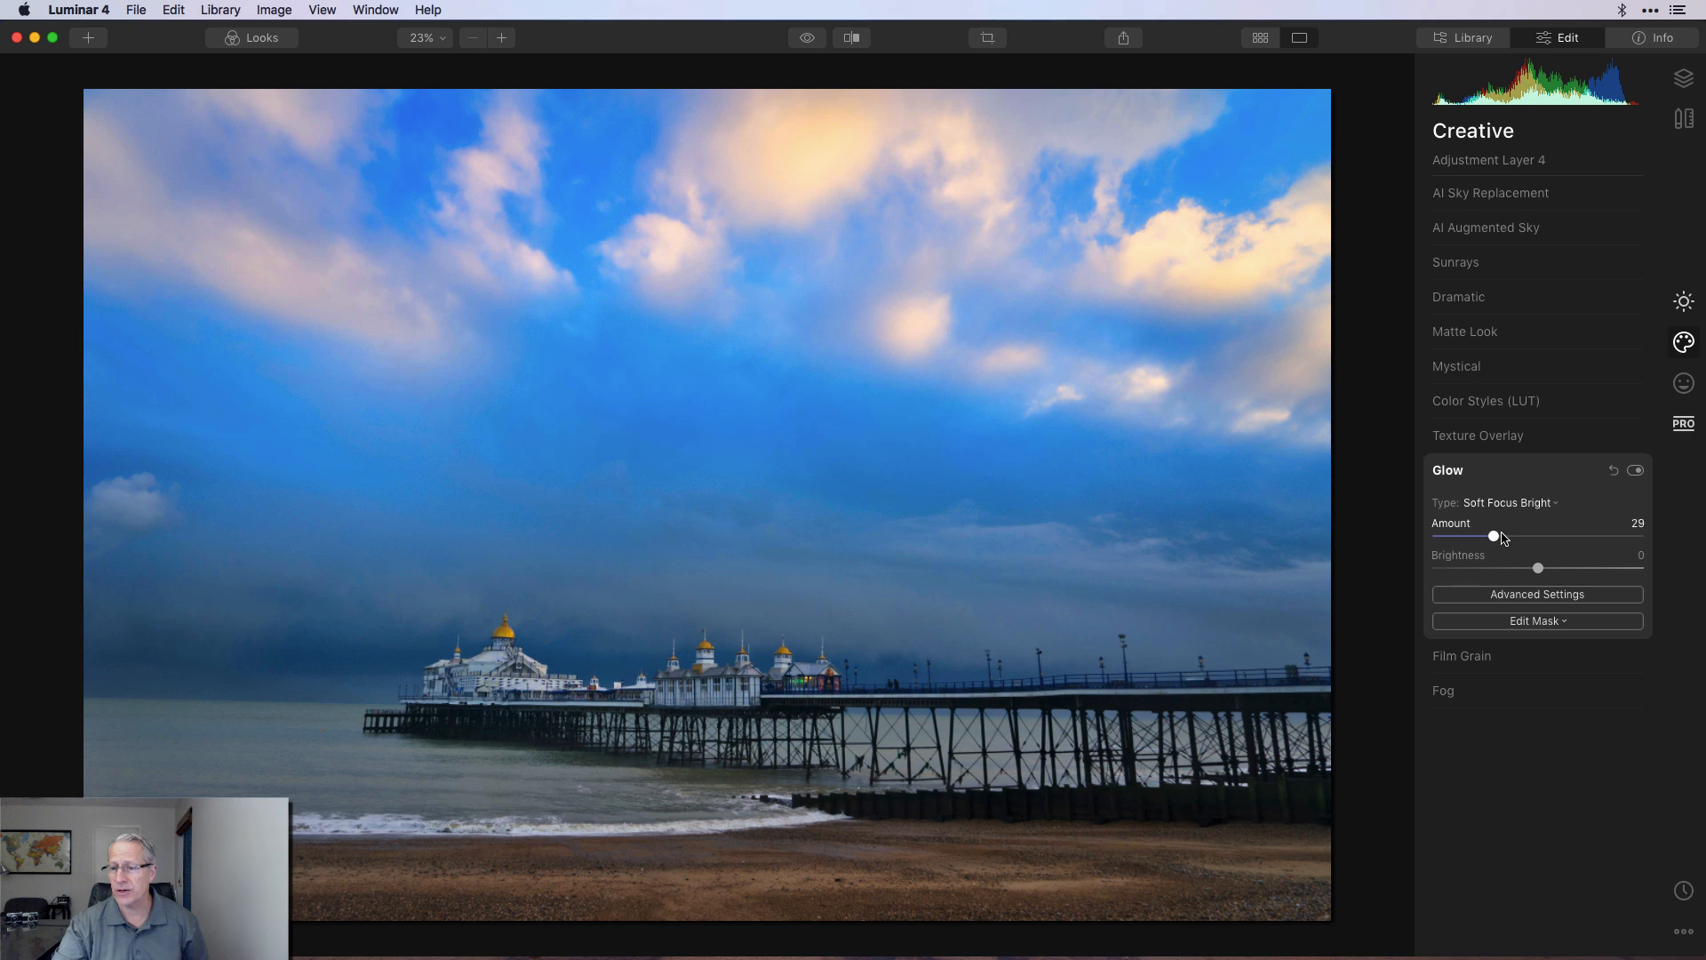
drag(1494, 535, 1500, 534)
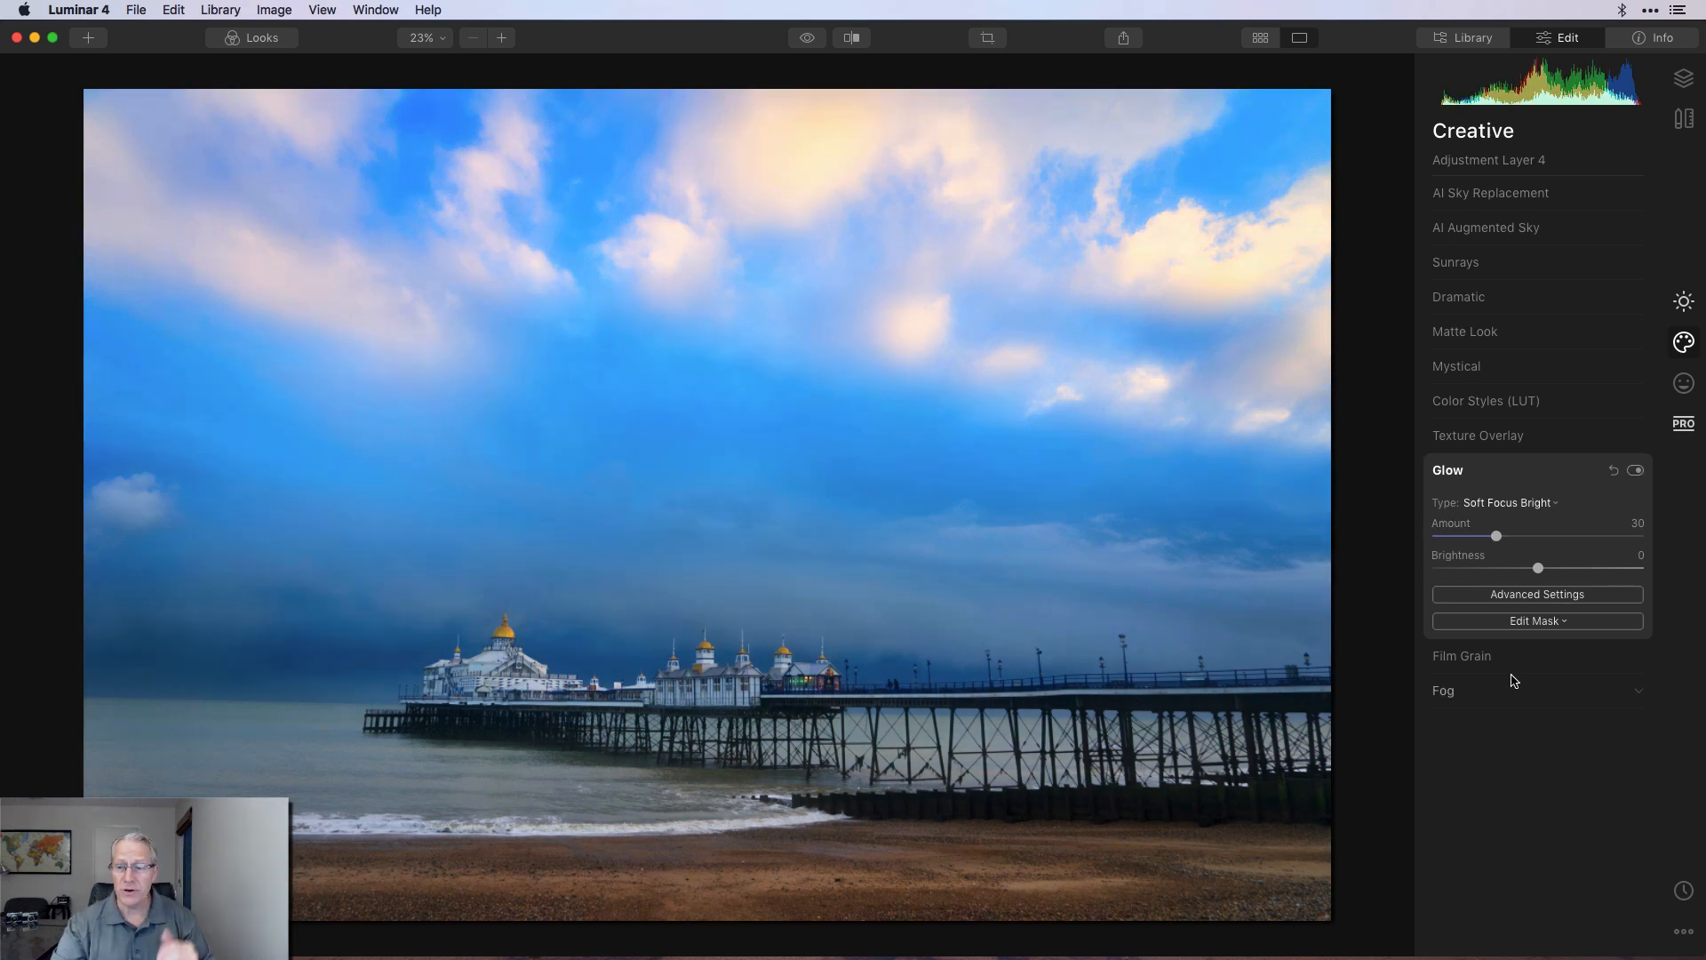
click(1536, 621)
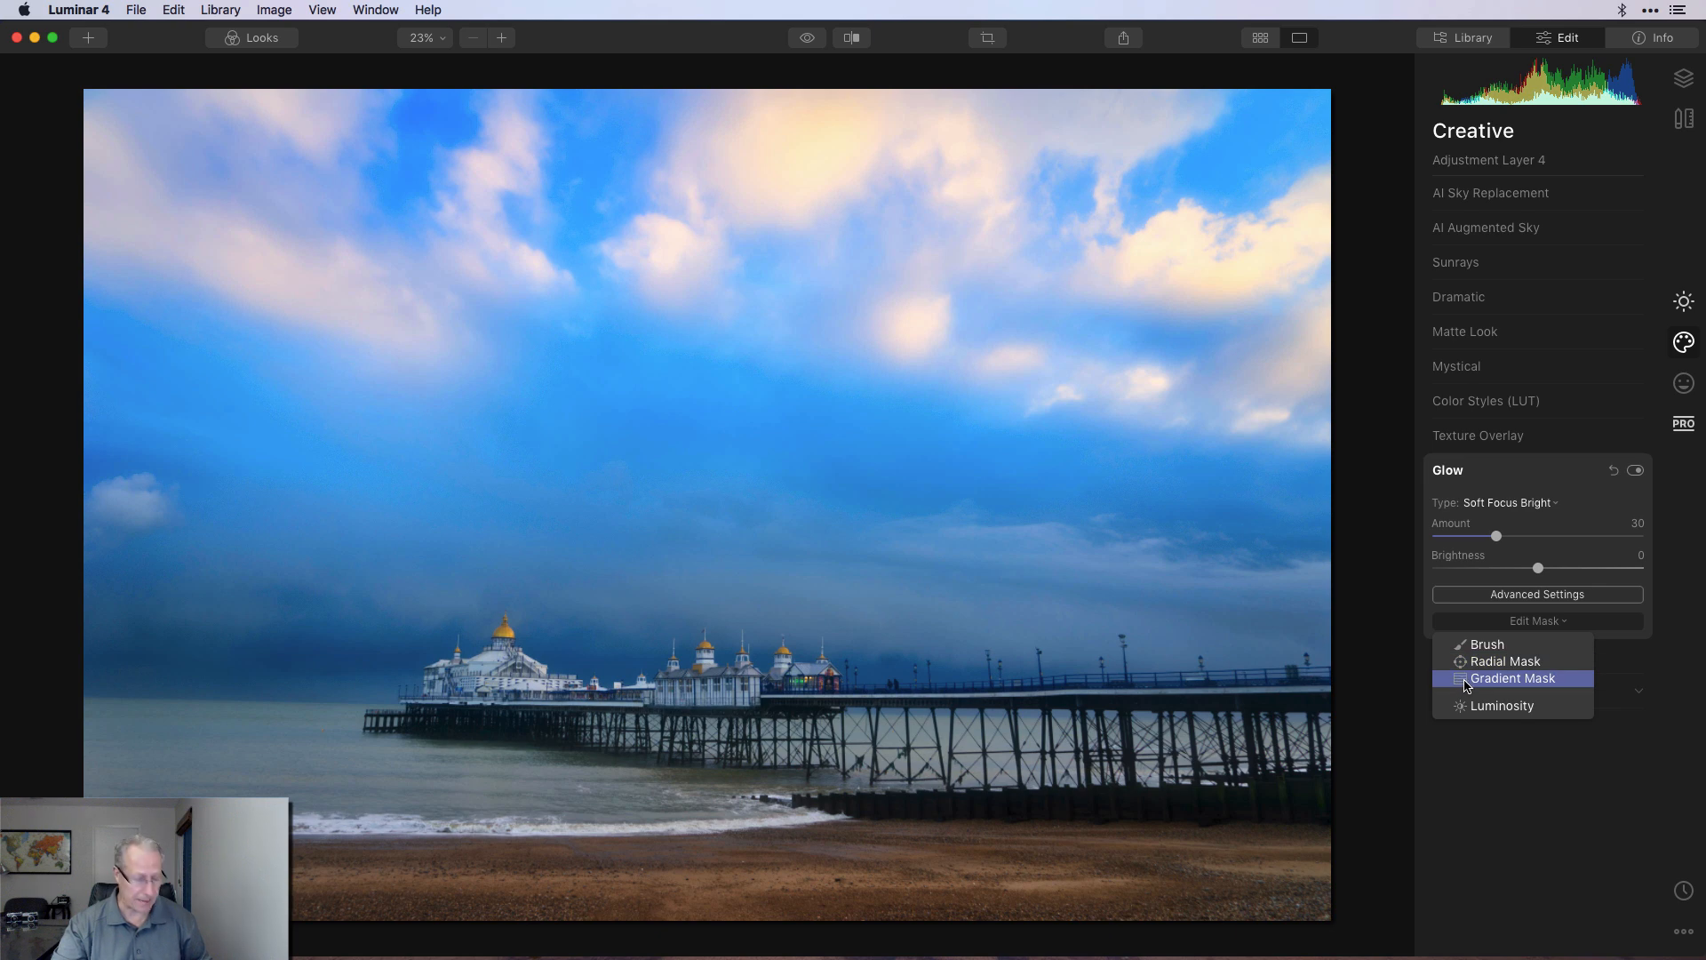
click(1510, 677)
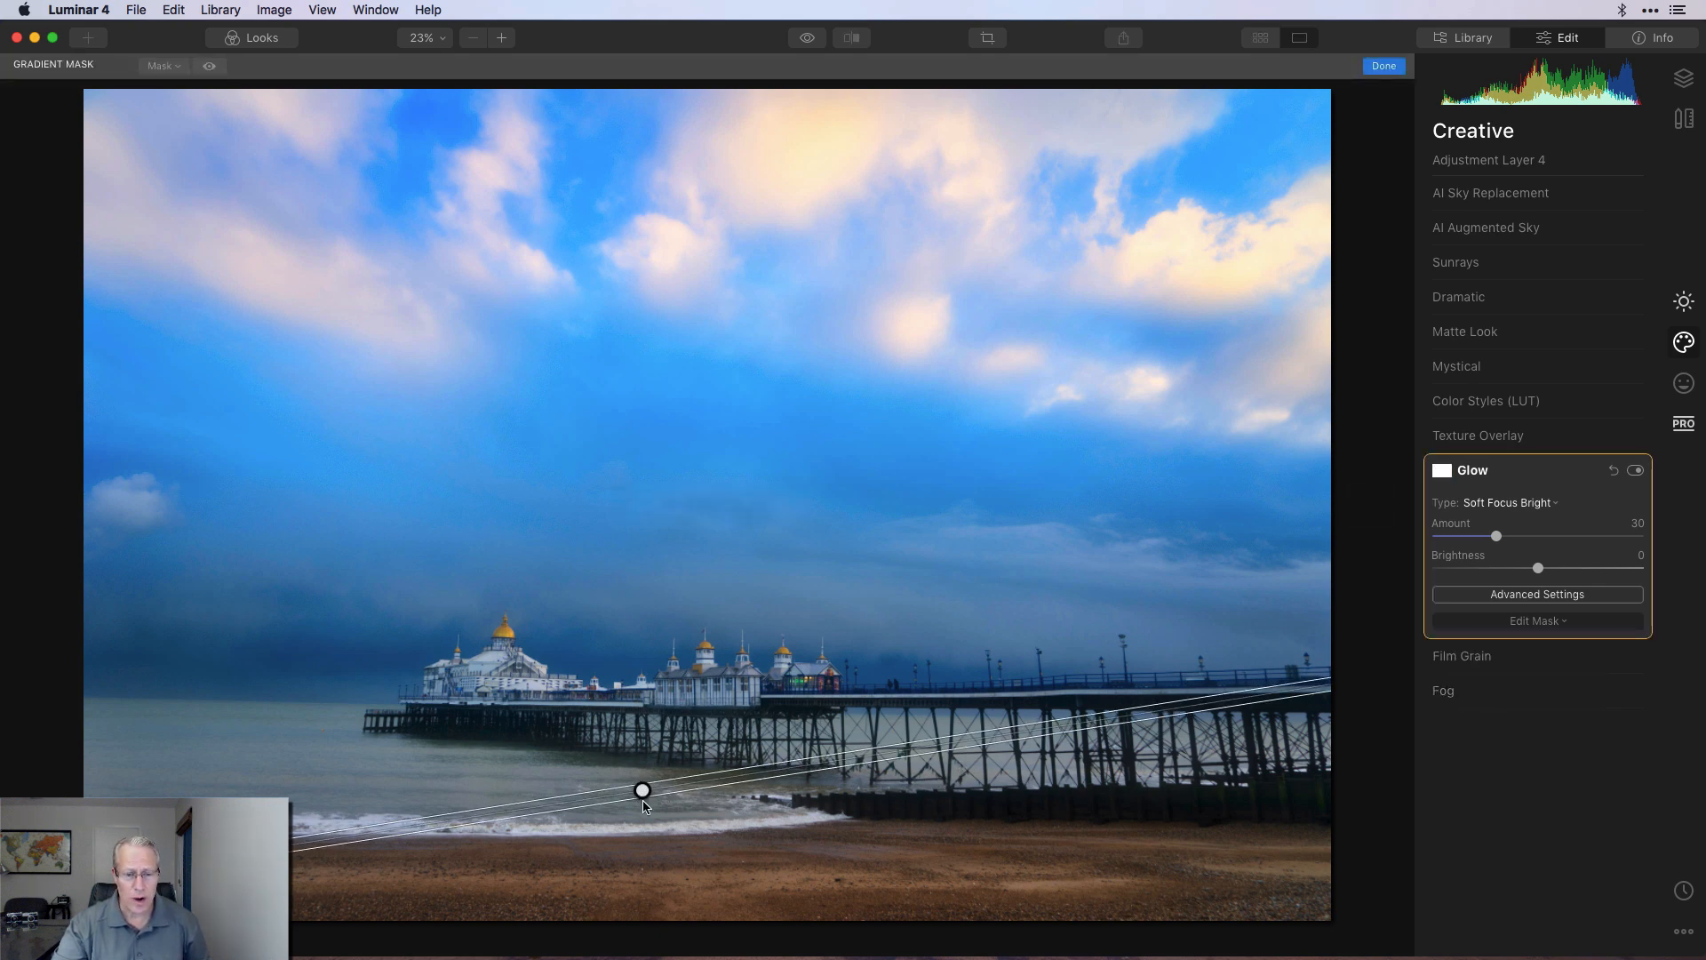
drag(642, 789, 641, 763)
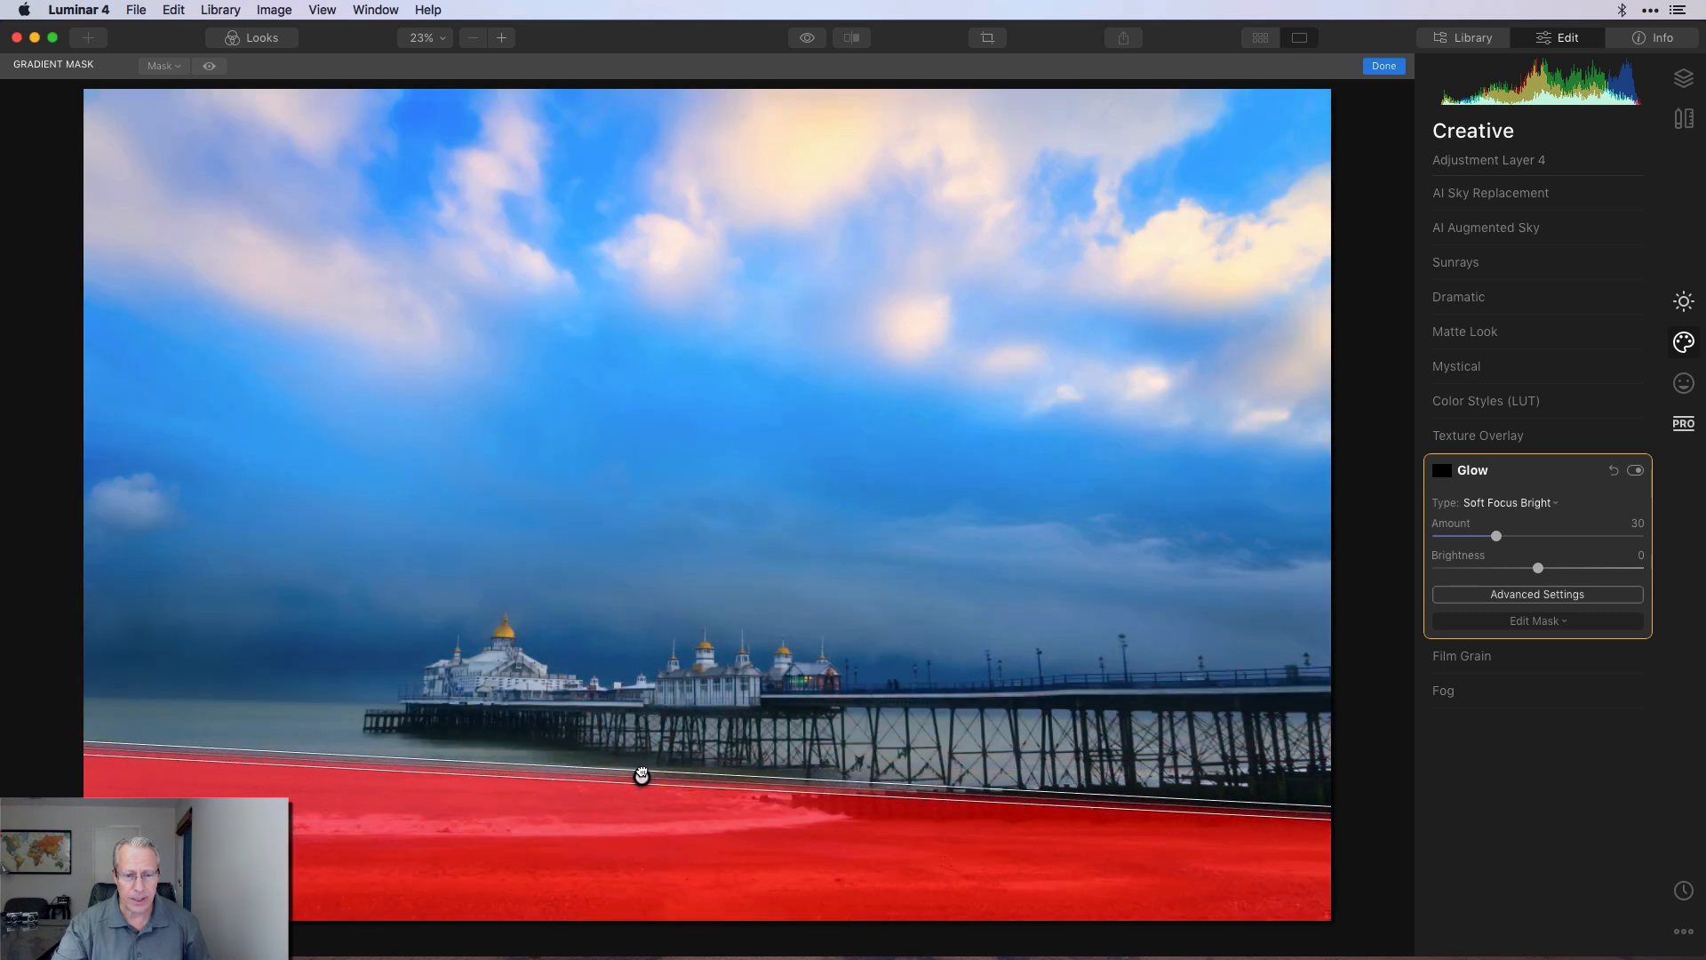
drag(641, 775, 642, 768)
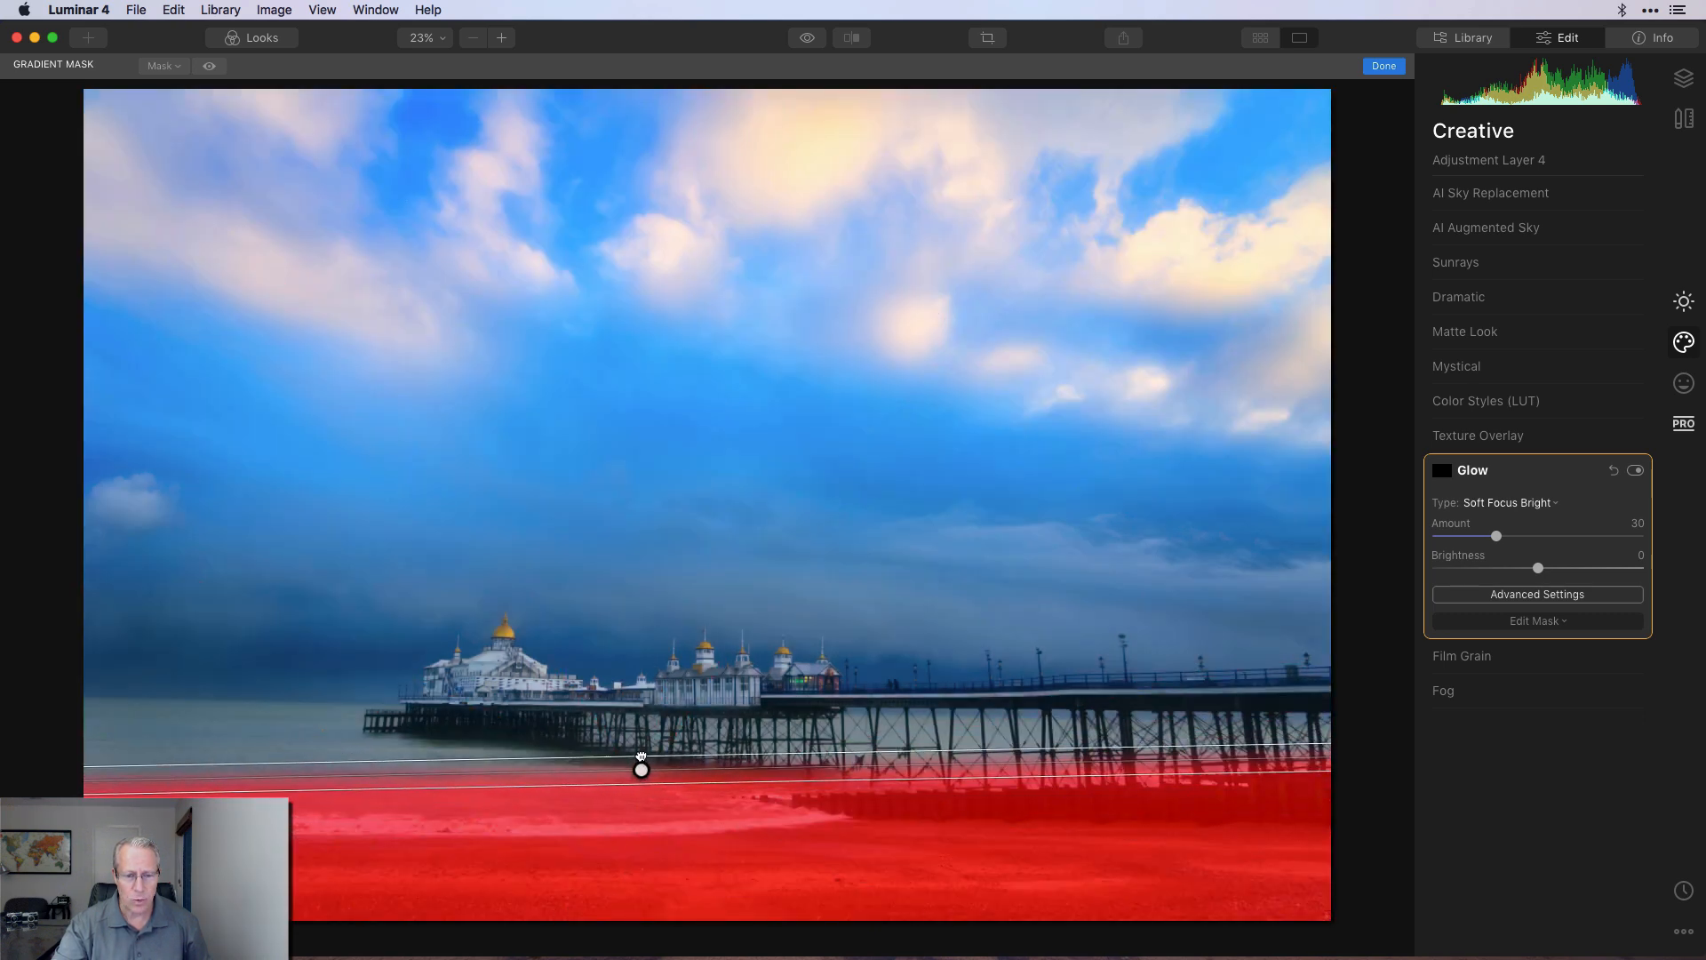
drag(642, 769, 640, 754)
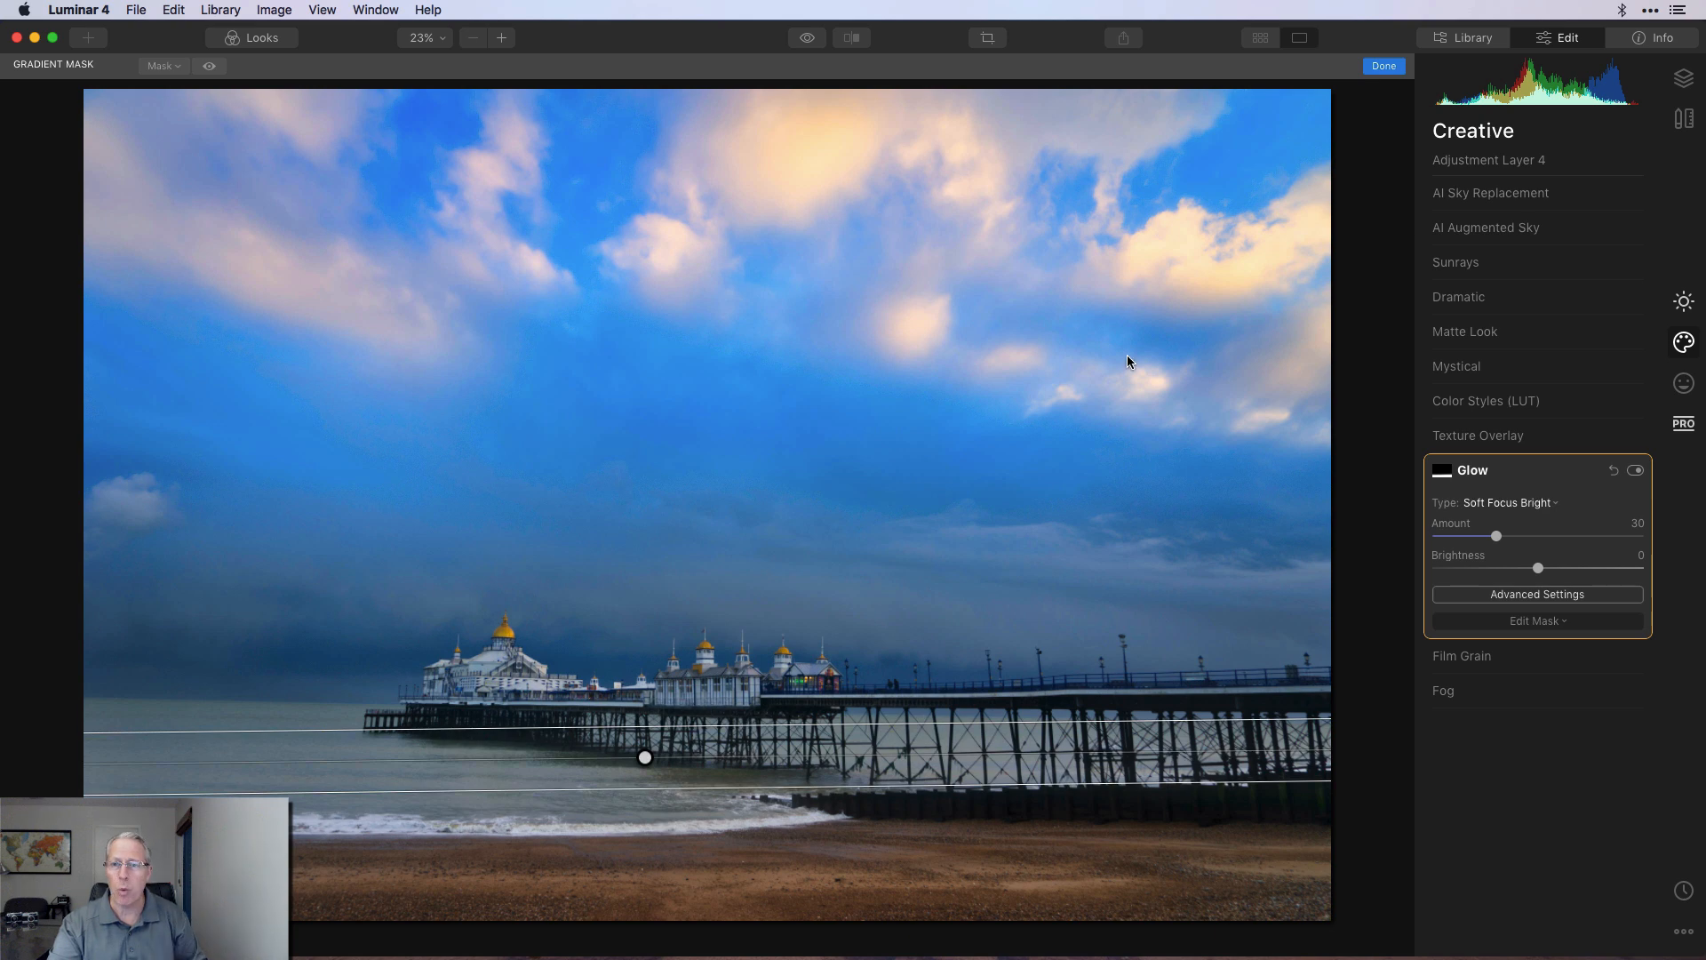
click(1383, 66)
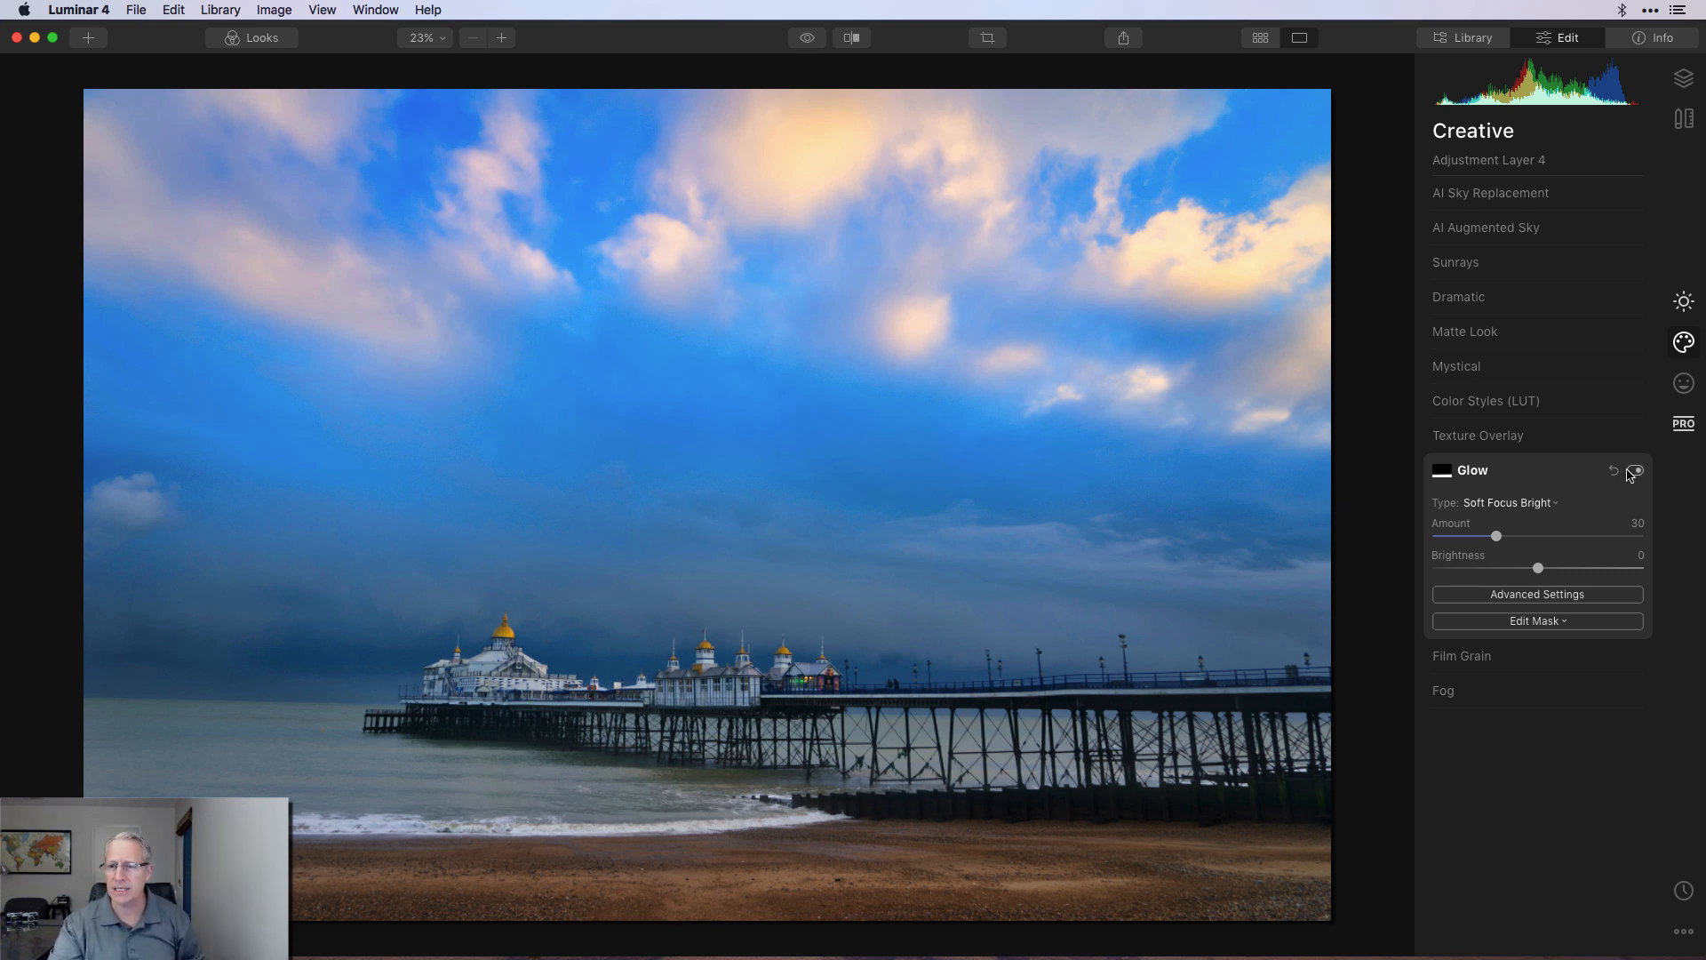
click(1633, 469)
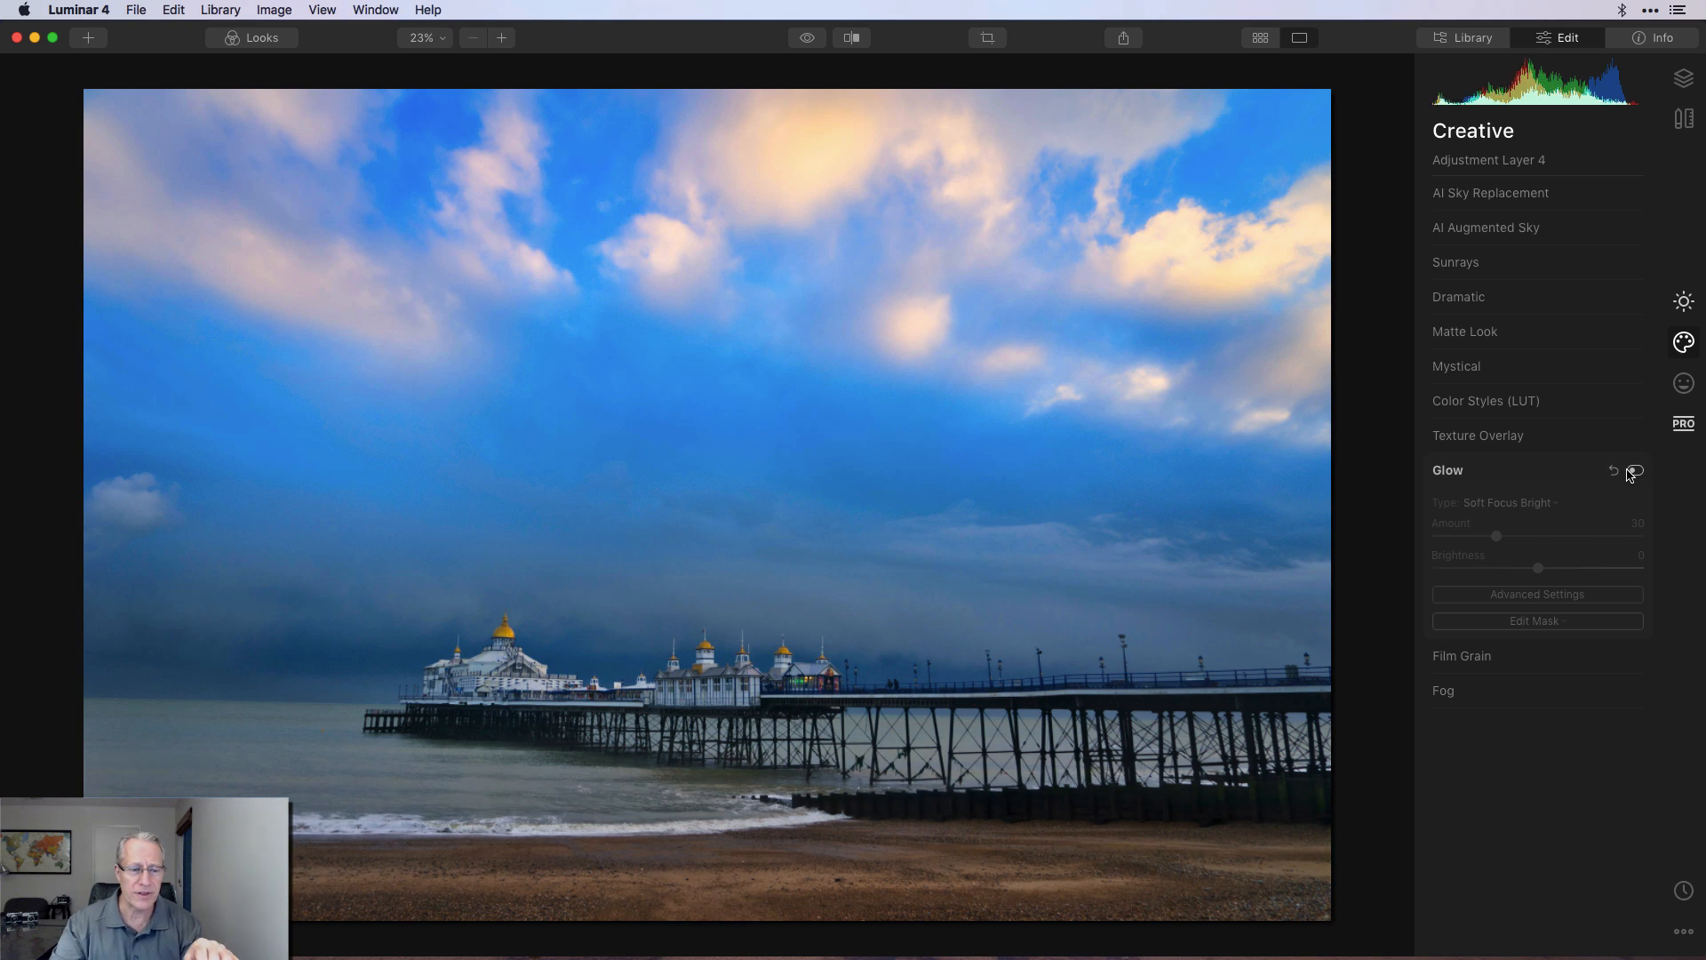
click(1635, 469)
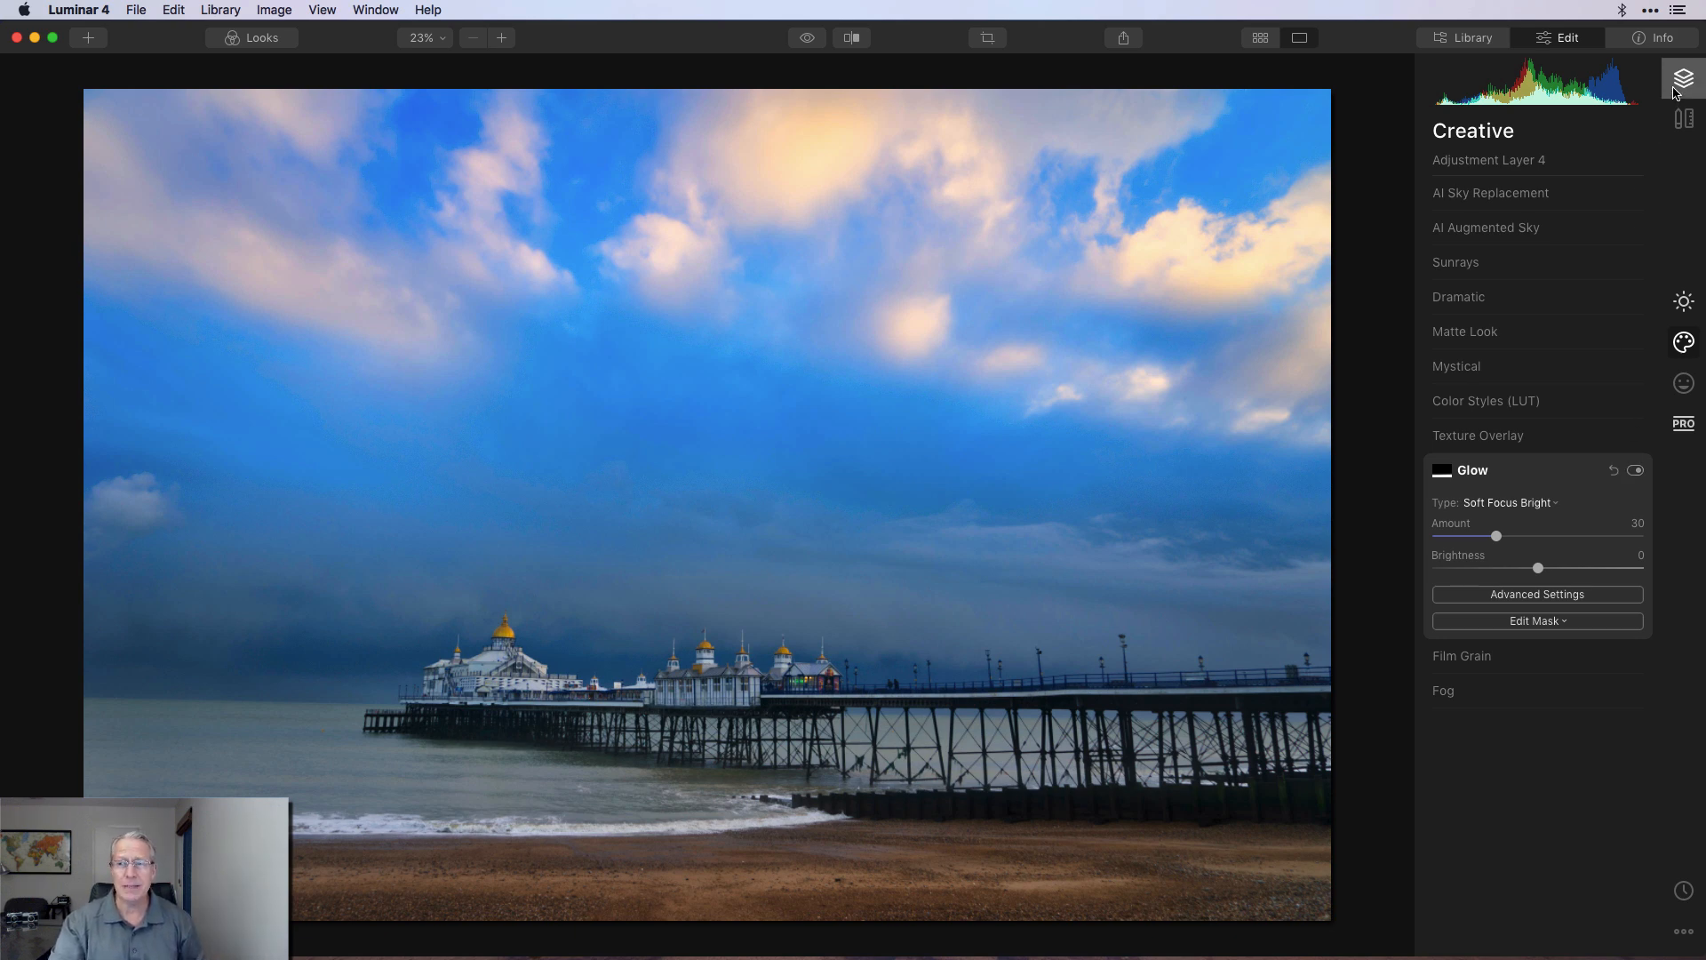
Step: Show the layers list and compare the finished pier edit with the original photo
click(1682, 77)
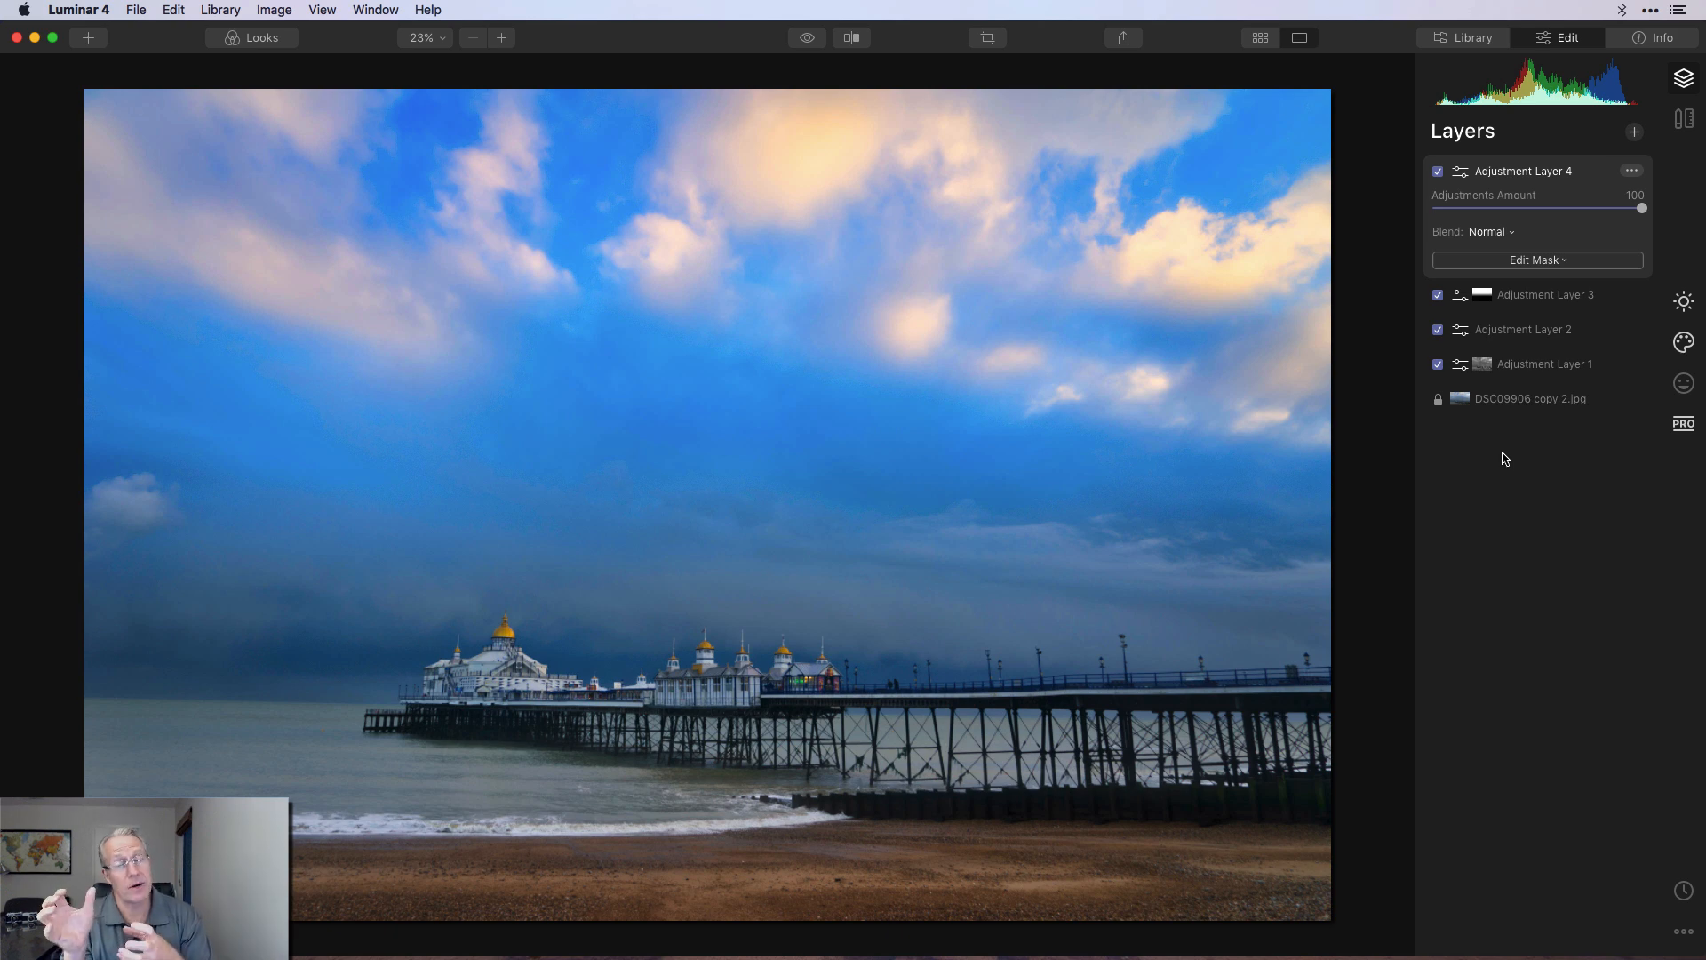
mouse_move(727, 7)
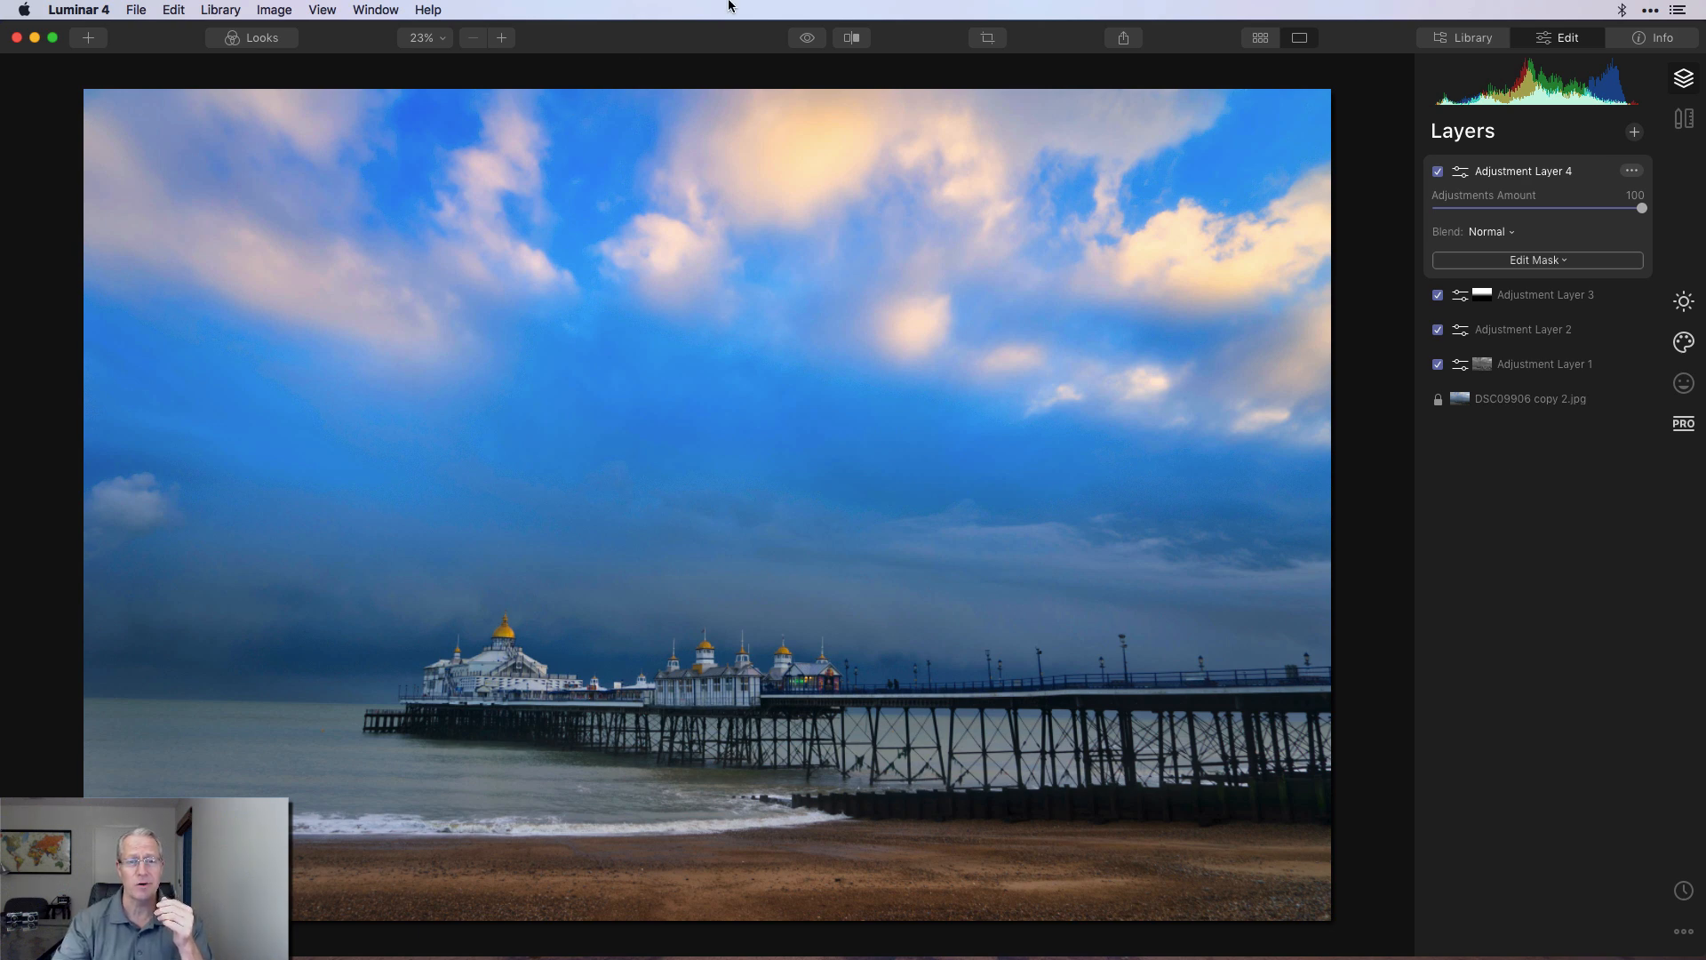
click(807, 37)
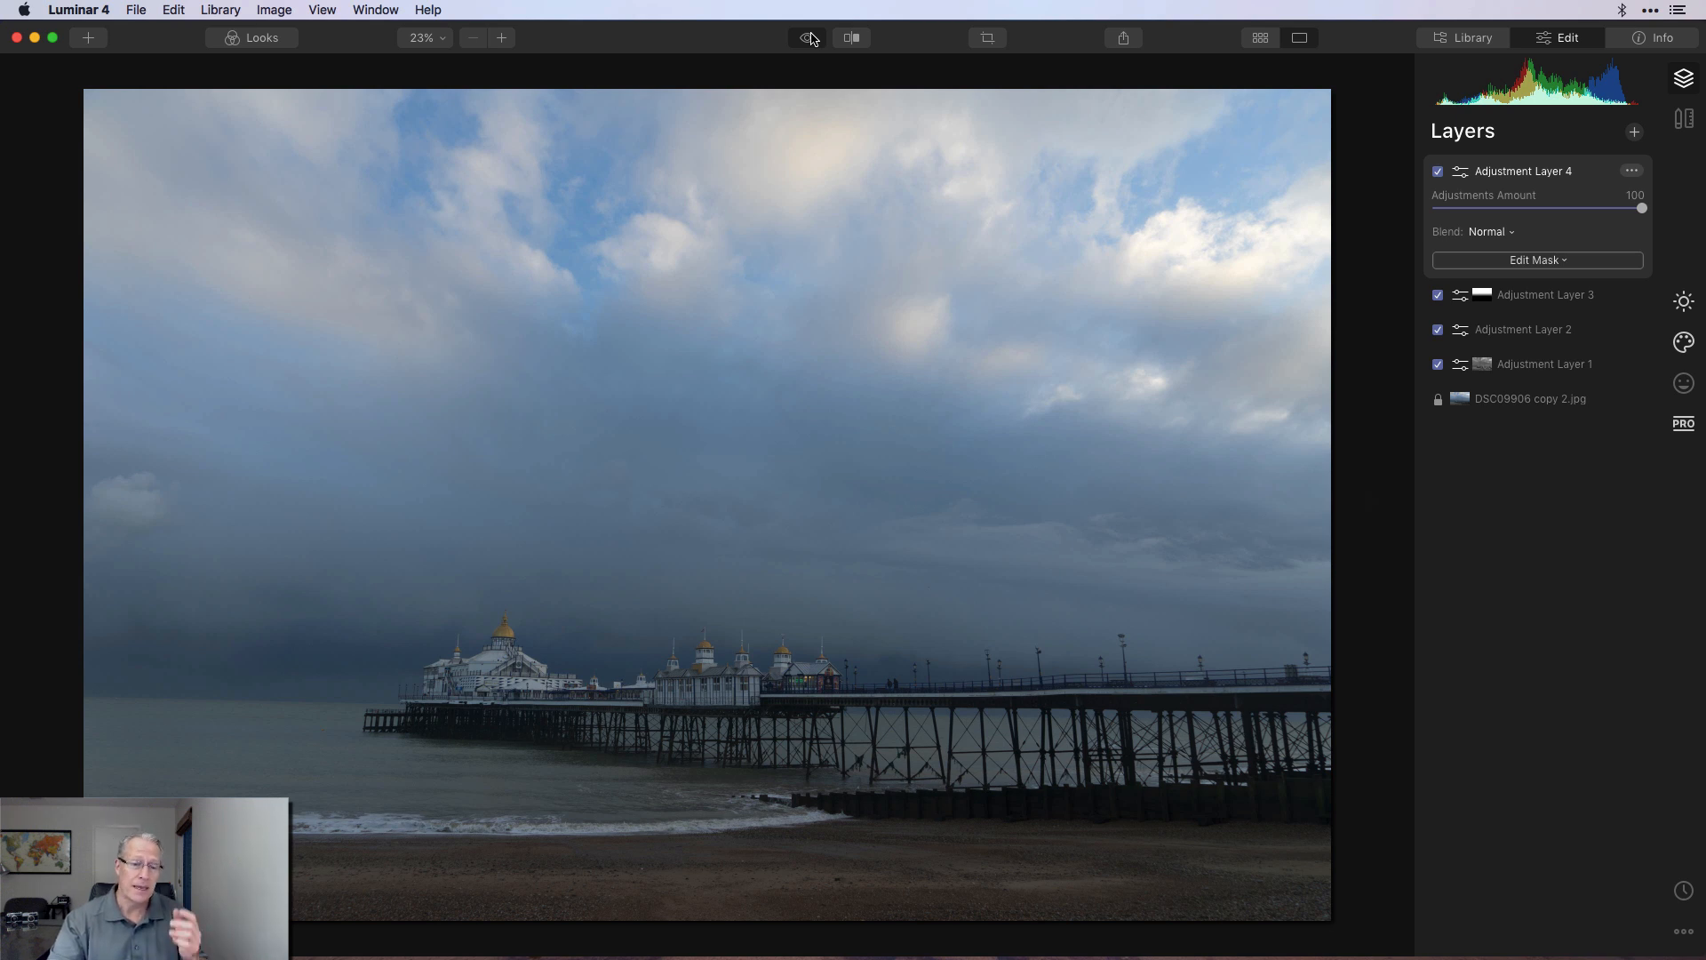
click(804, 38)
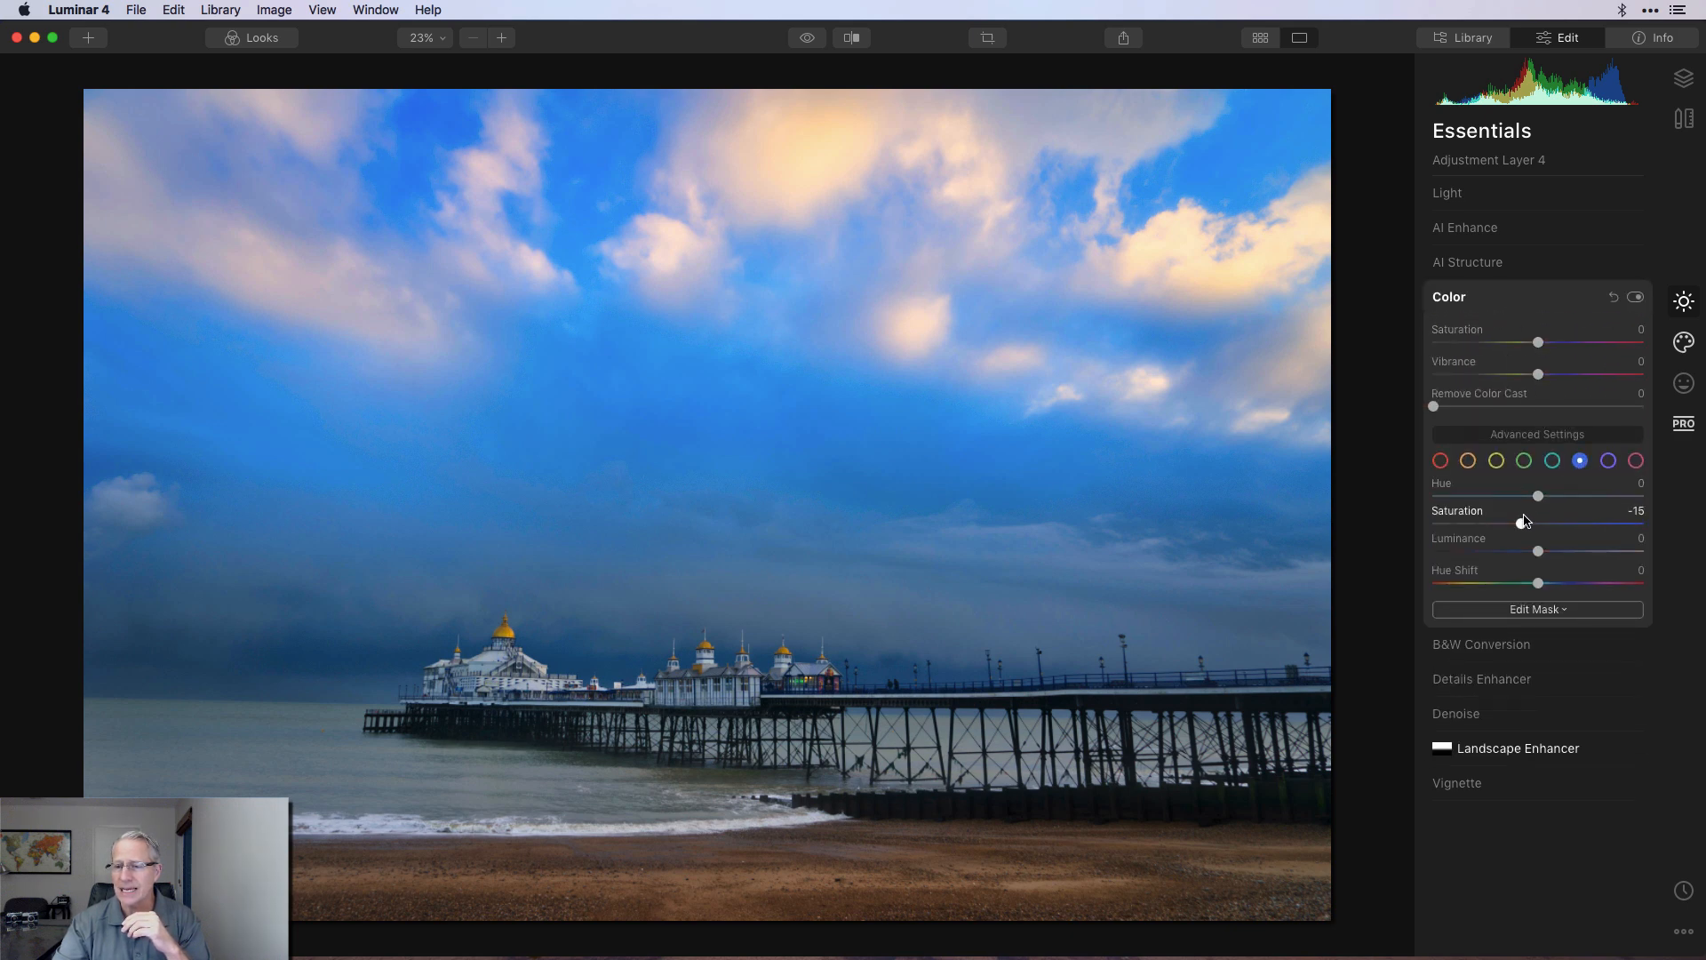
Step: Set blue Saturation to -28 and Luminance to 25 in Color's advanced settings
drag(1539, 495, 1523, 495)
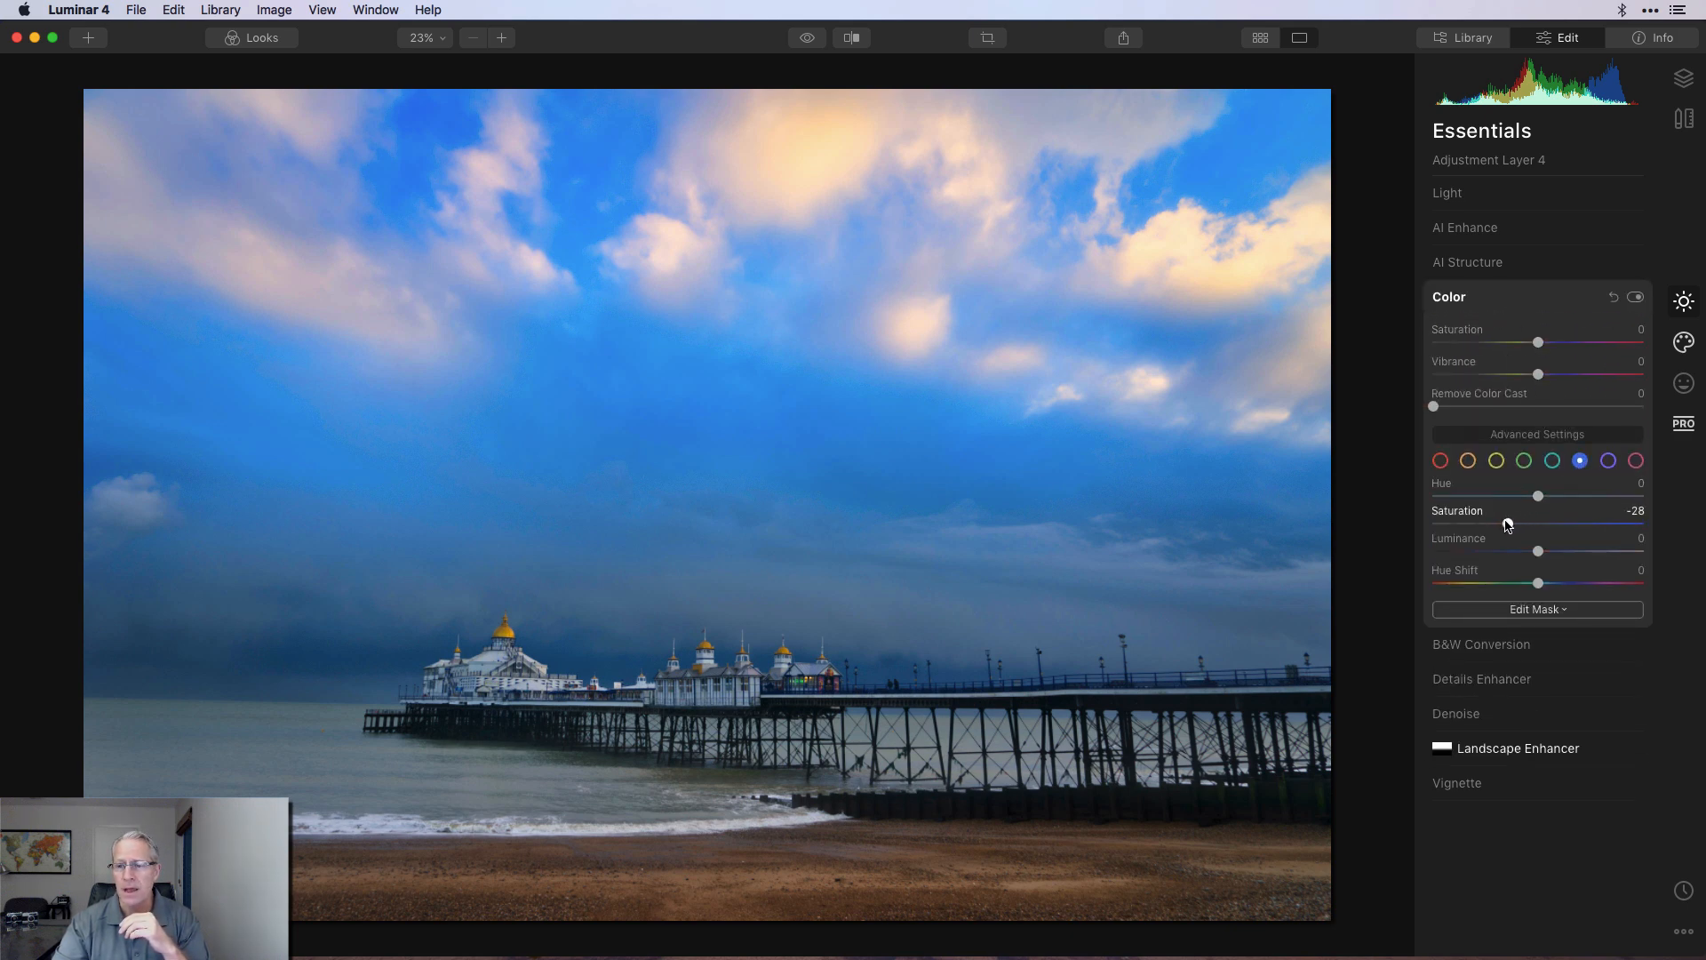
drag(1537, 551, 1544, 551)
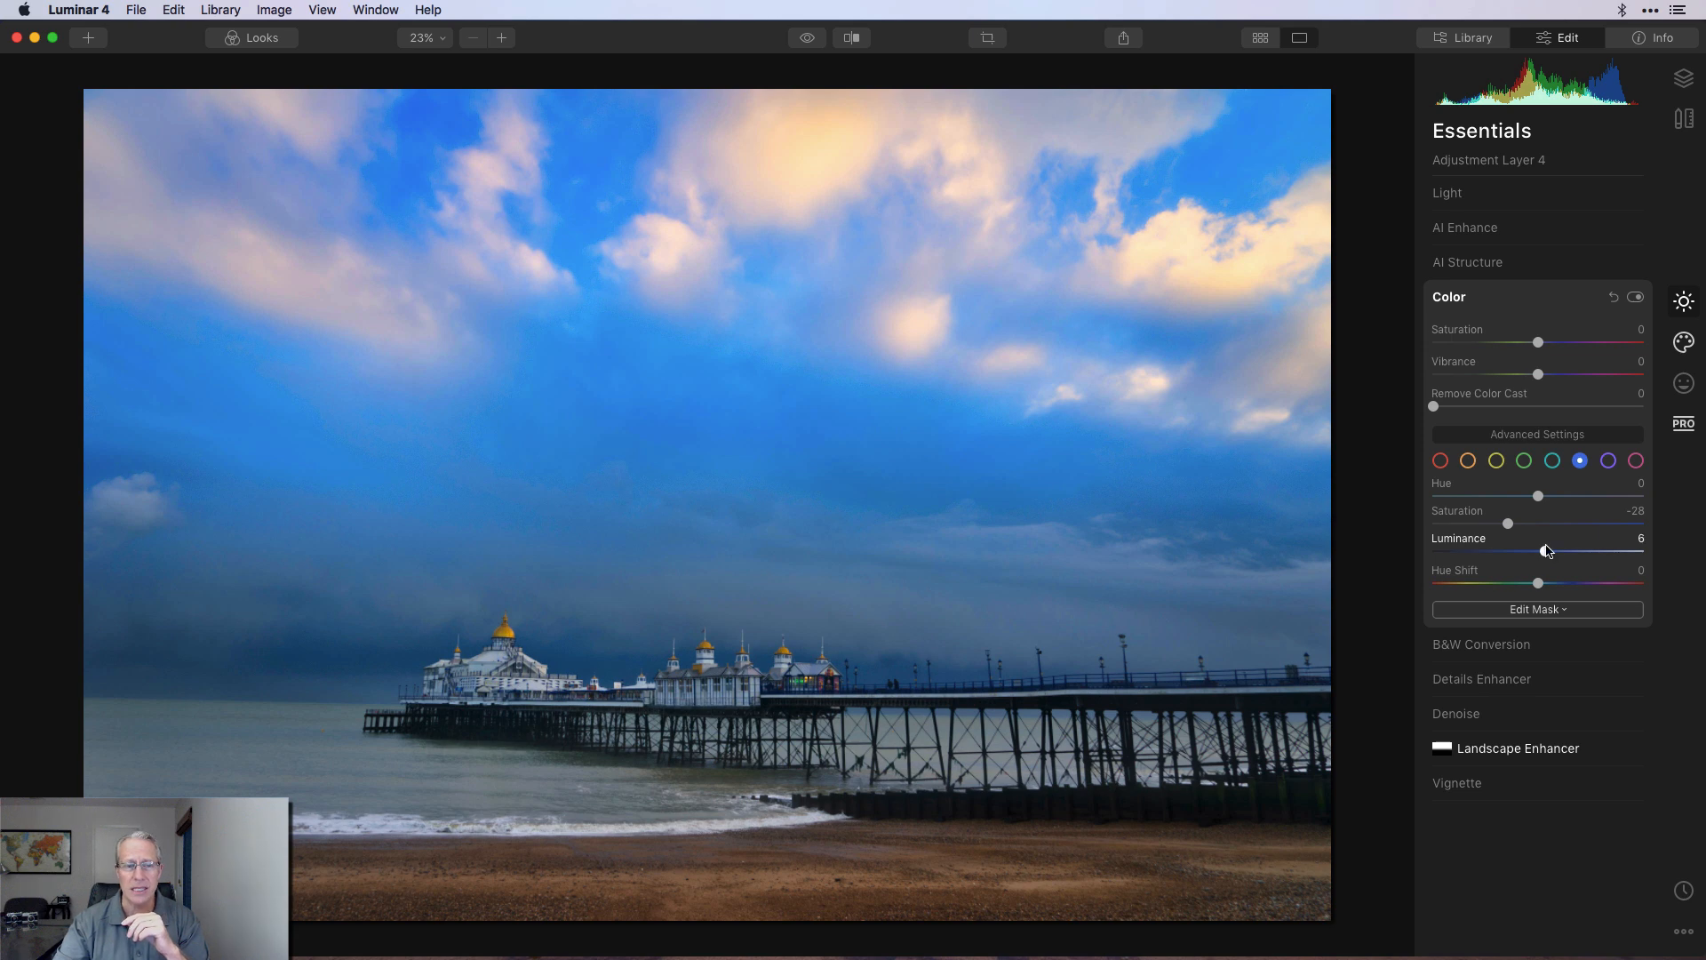
drag(1509, 551, 1539, 549)
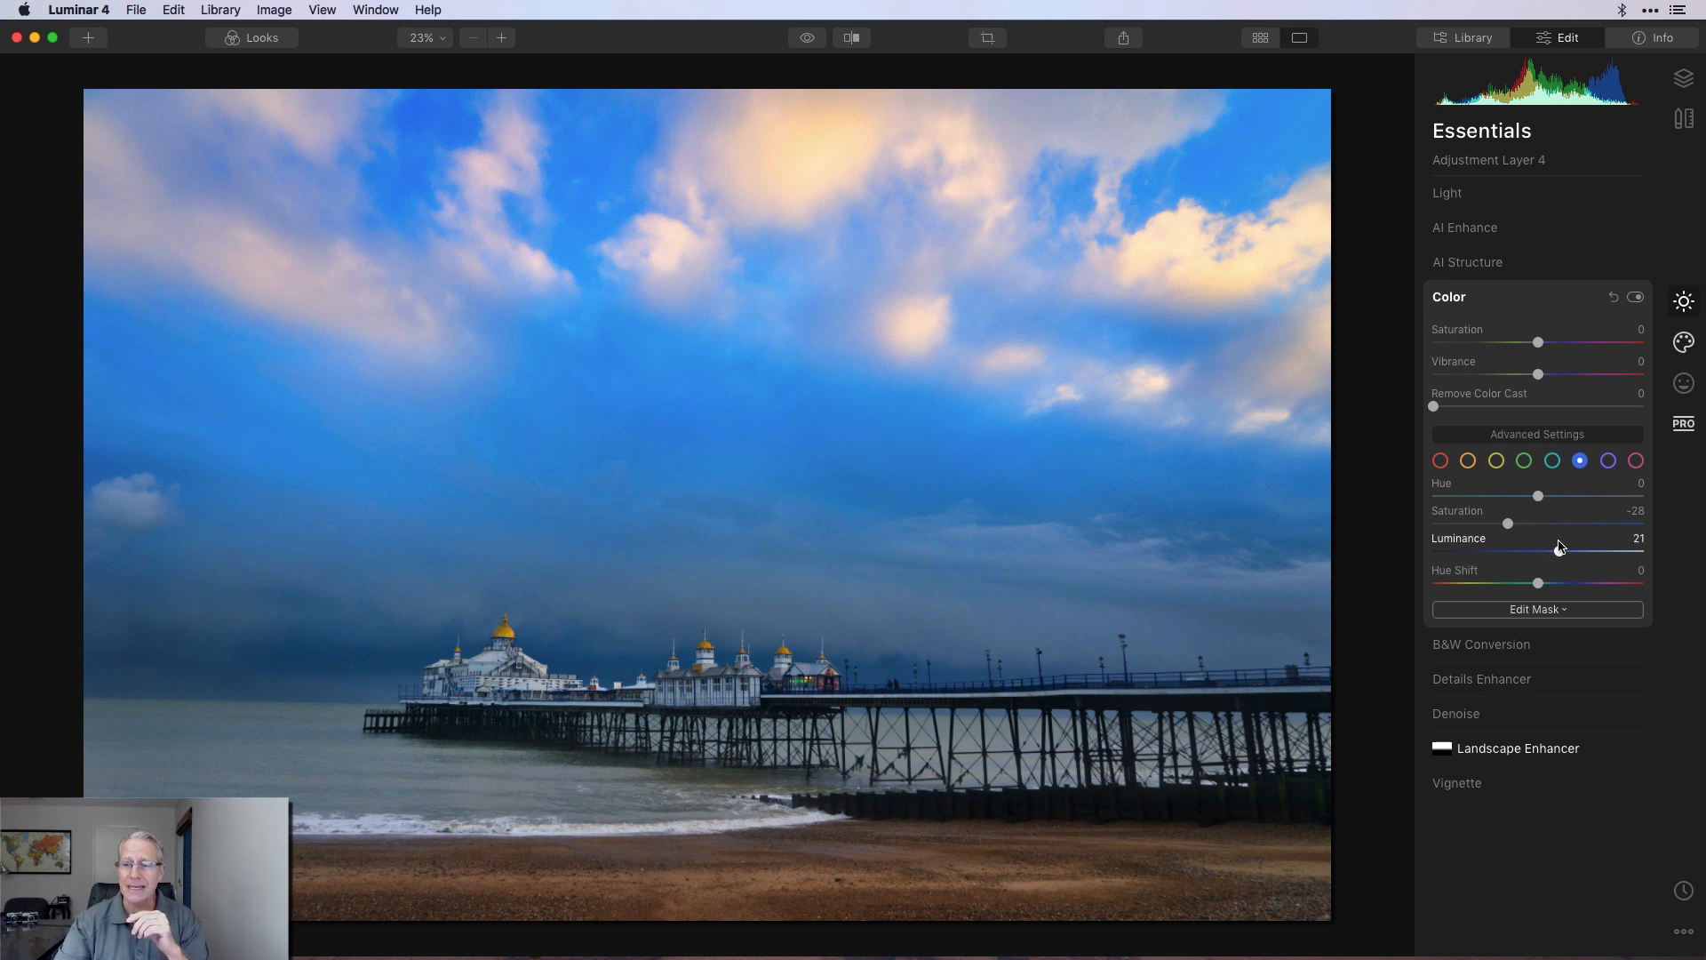
drag(1509, 523, 1518, 523)
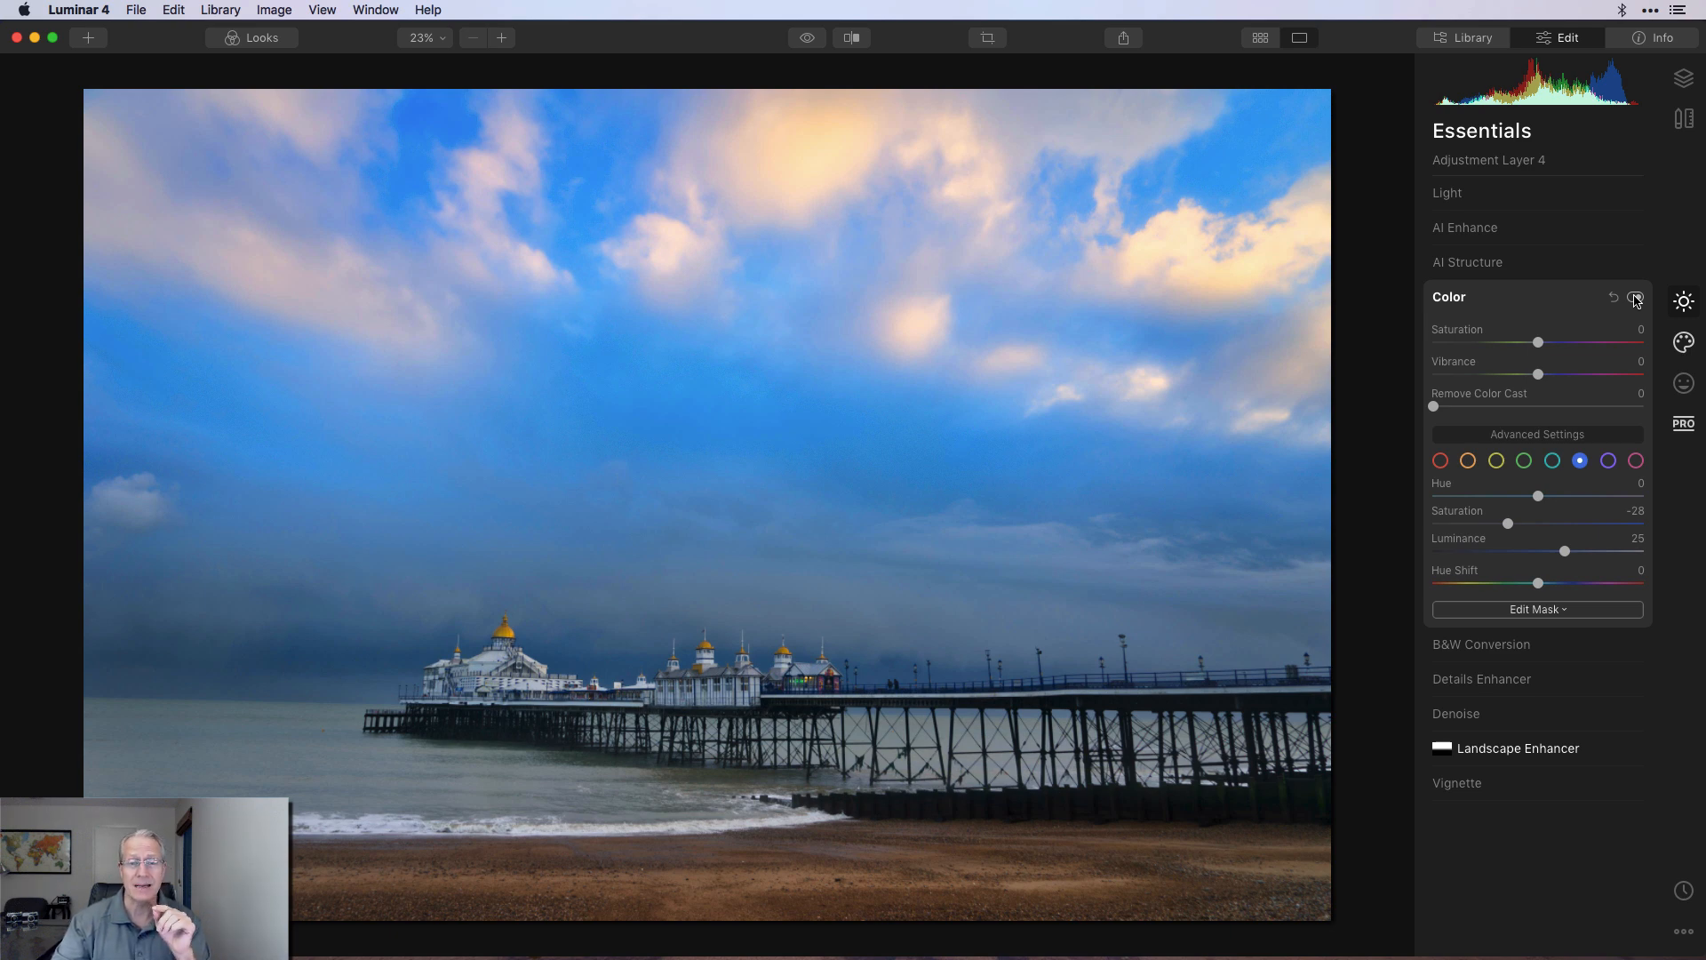
Step: Toggle the Color adjustment off and on several times to compare, ending on the layers list
click(1633, 299)
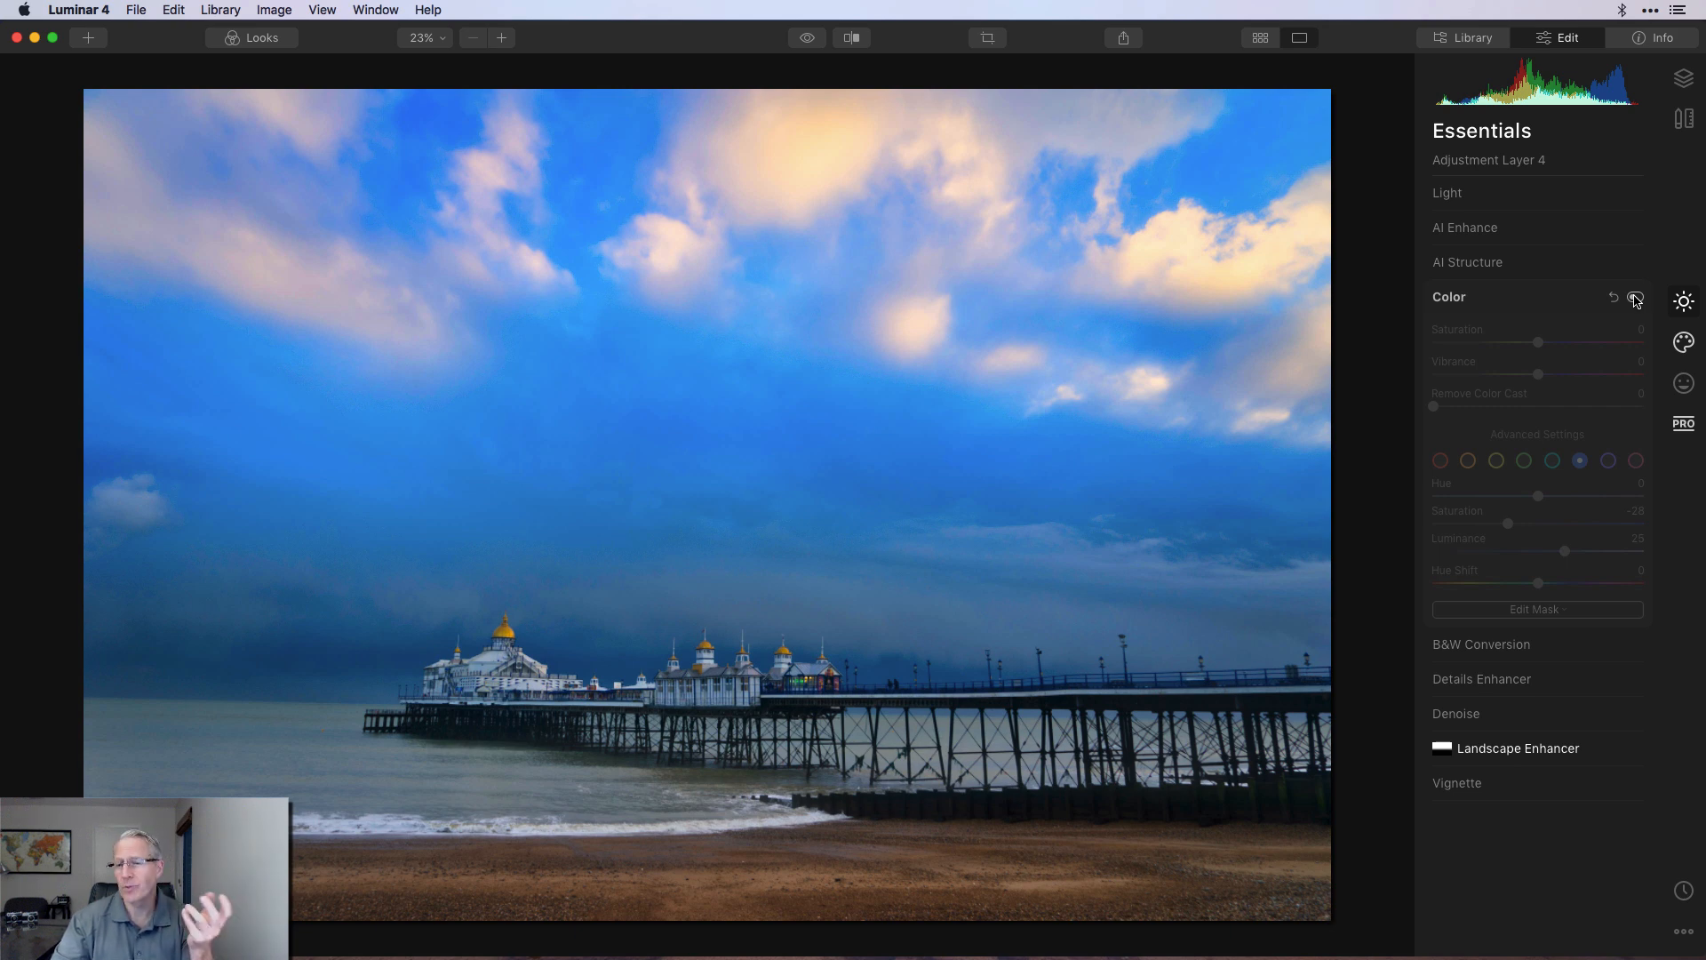
click(1635, 299)
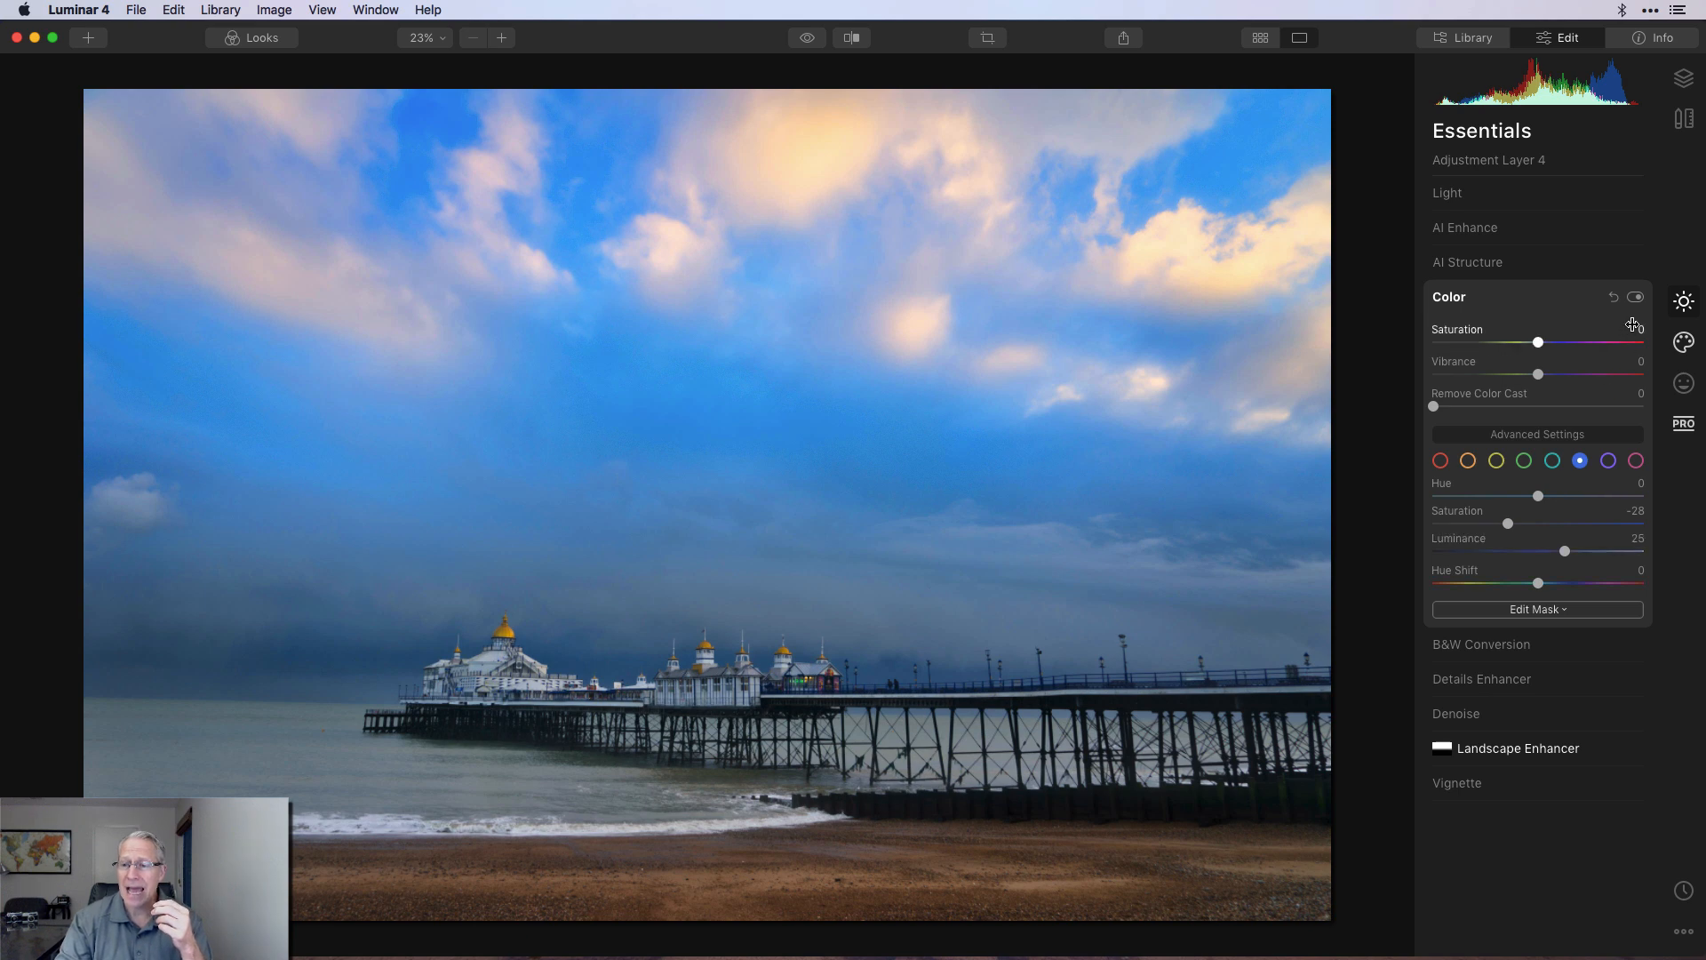
click(1635, 297)
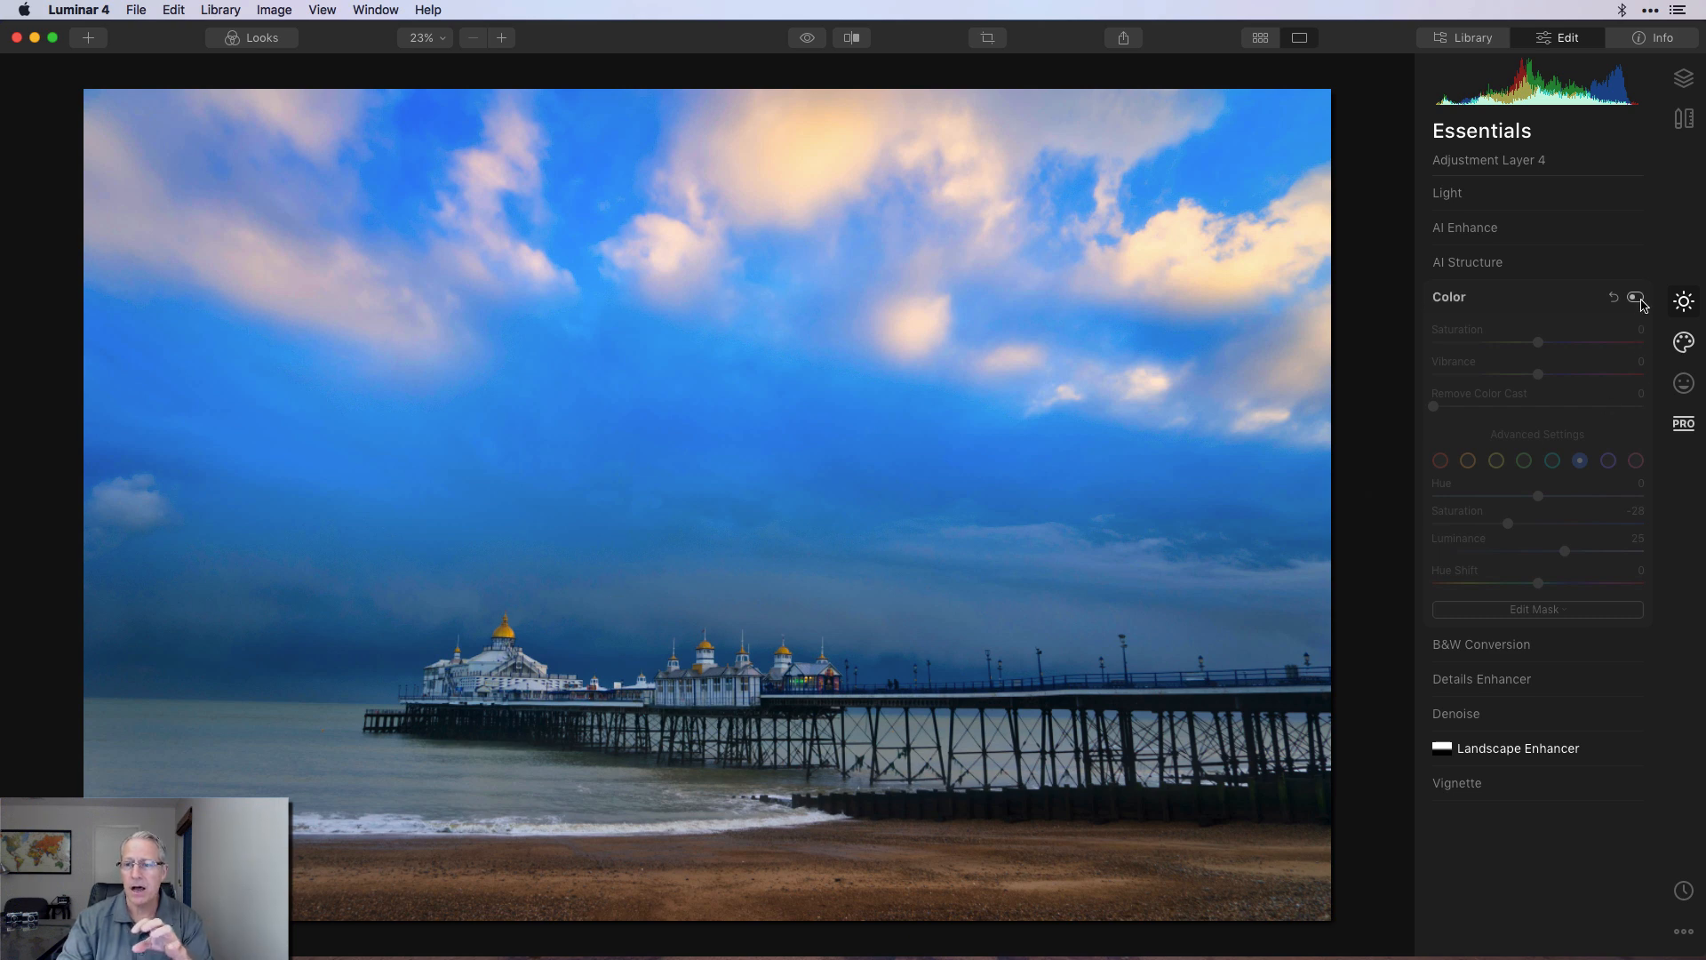
click(1637, 297)
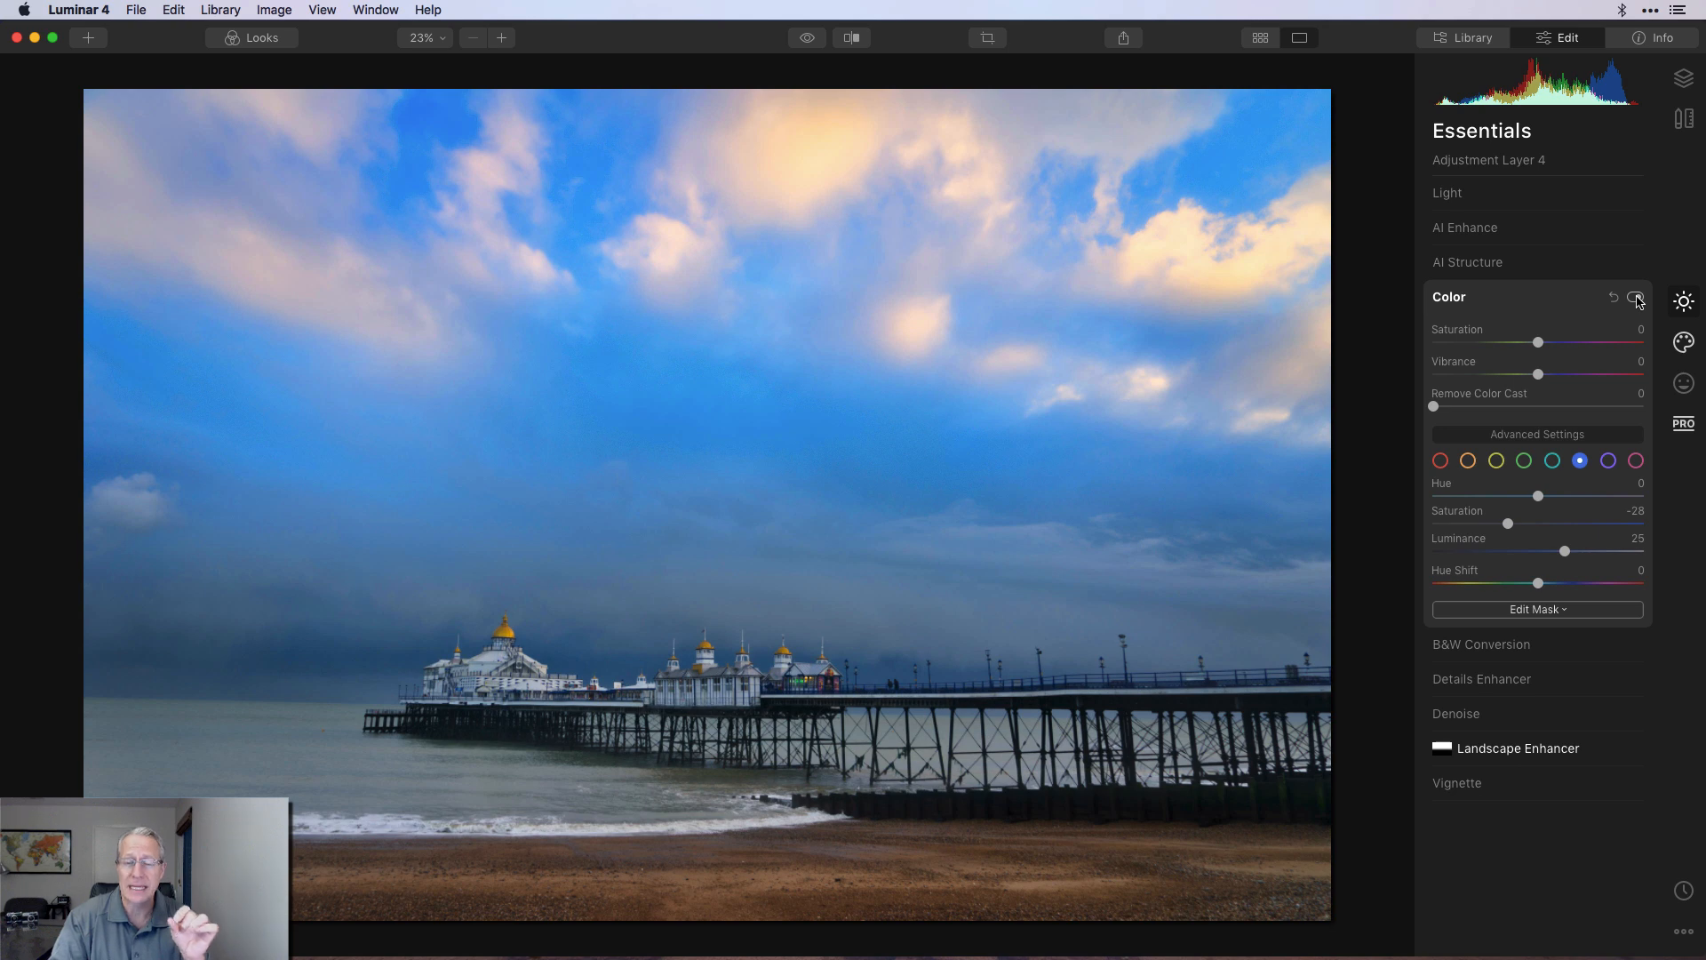
click(1637, 302)
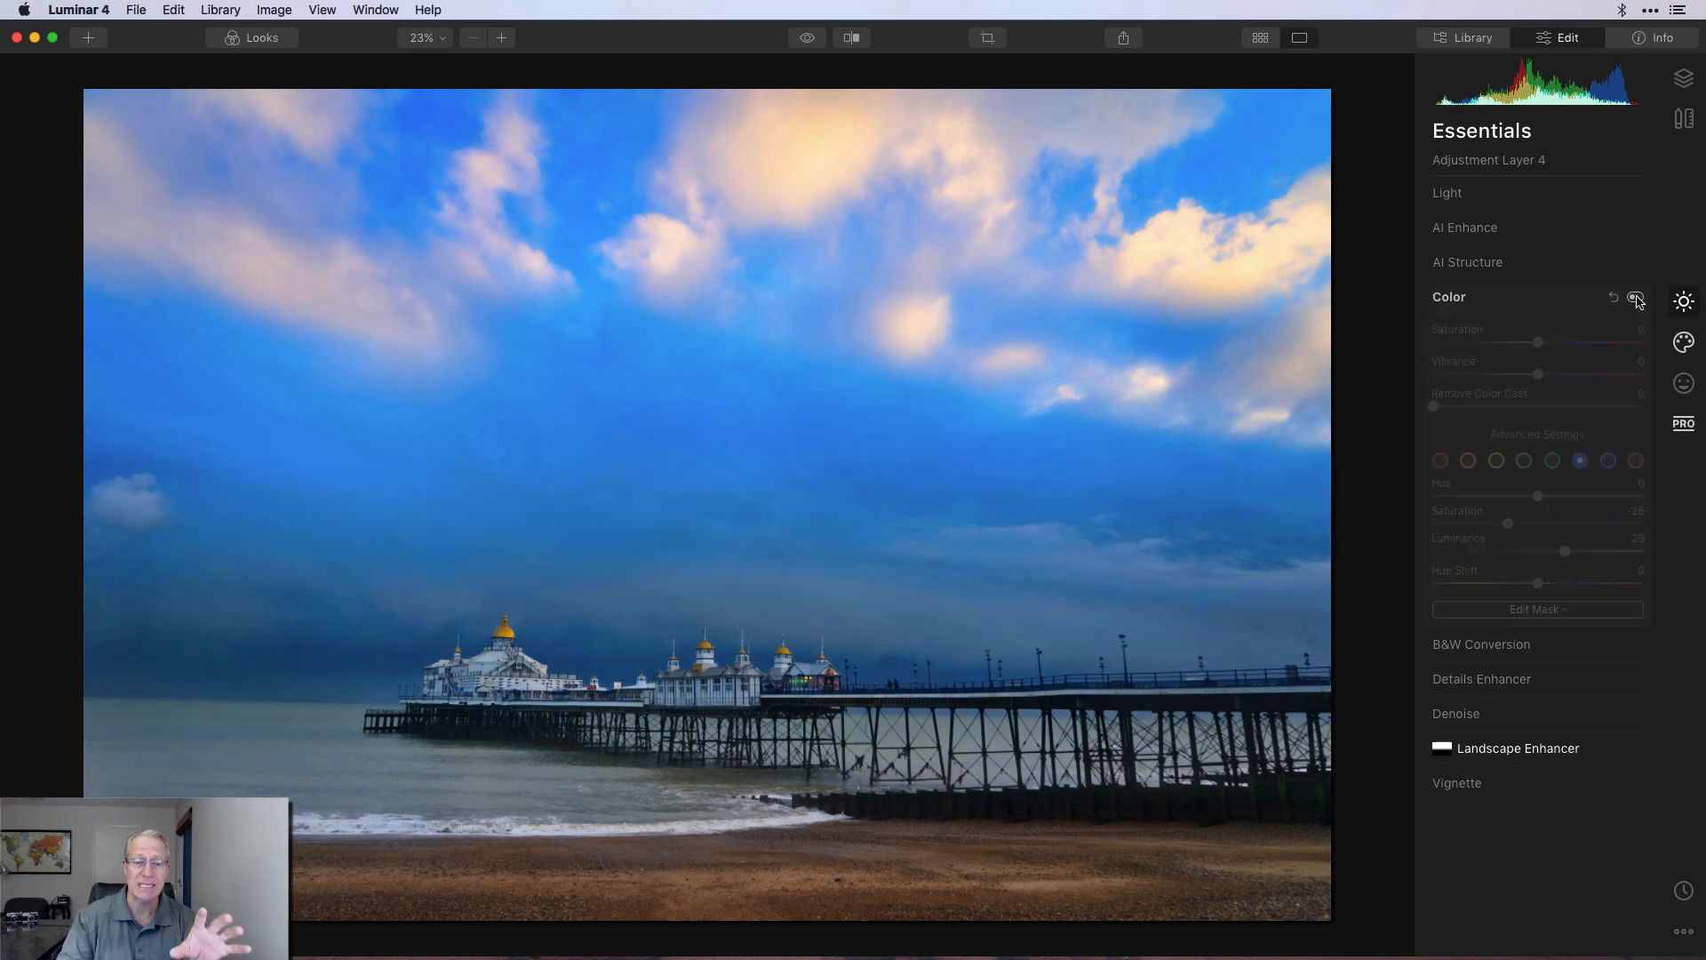
click(1634, 297)
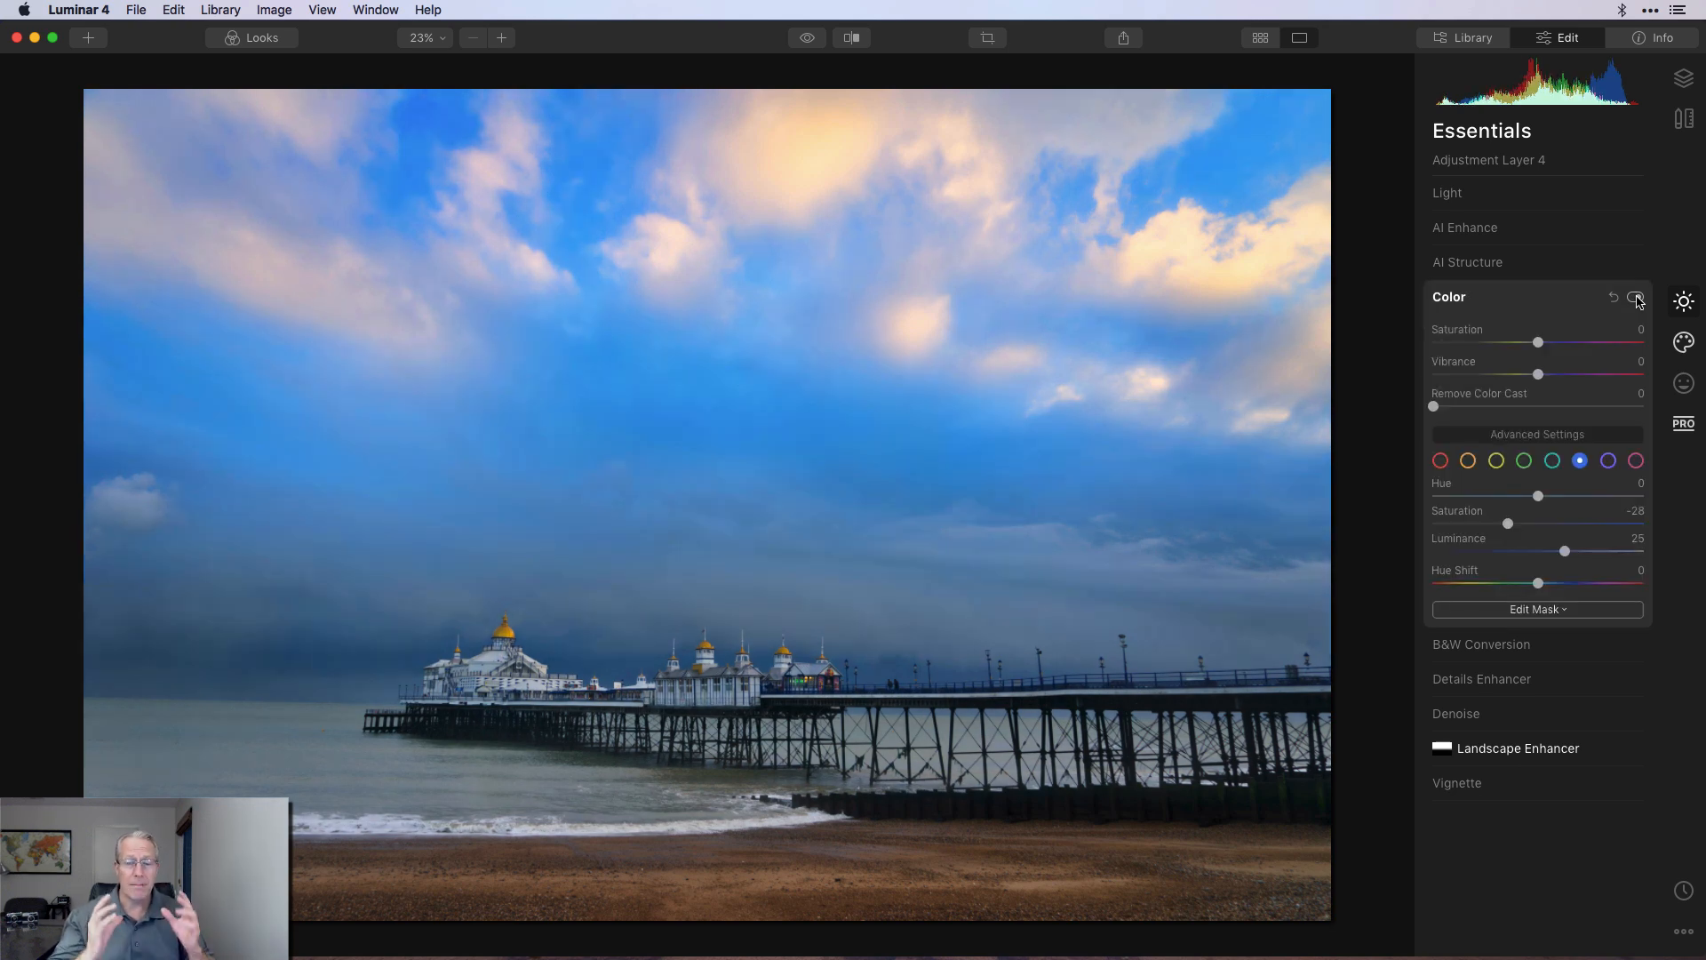
click(1683, 77)
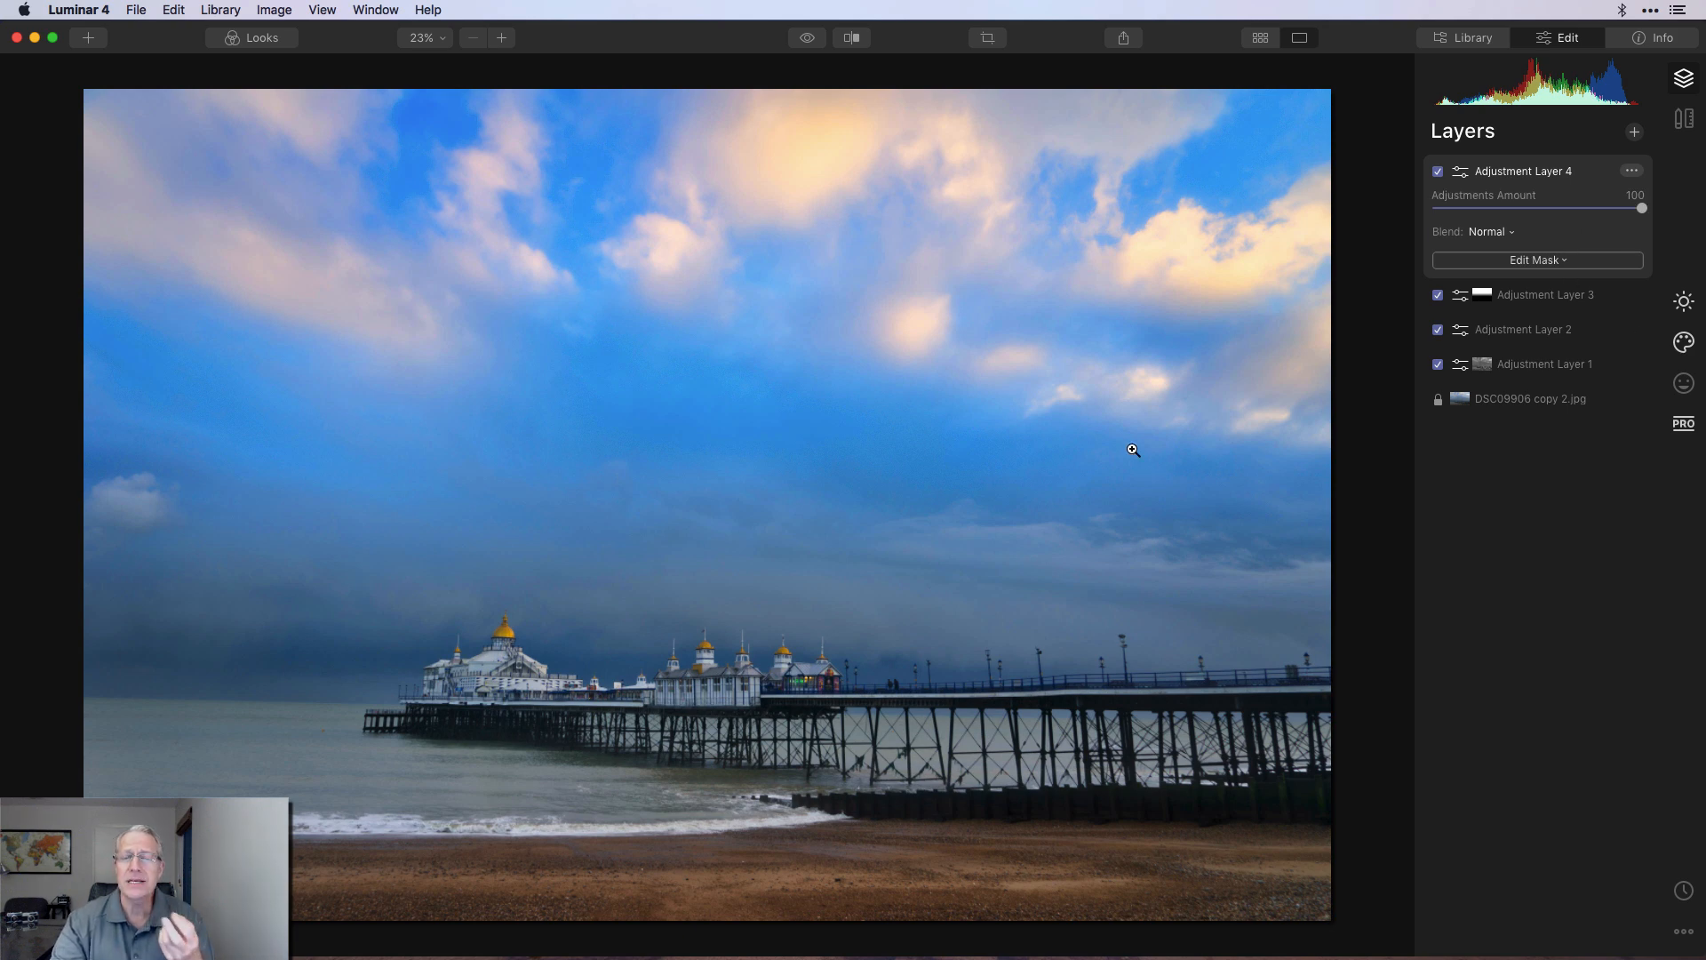
mouse_move(1074, 418)
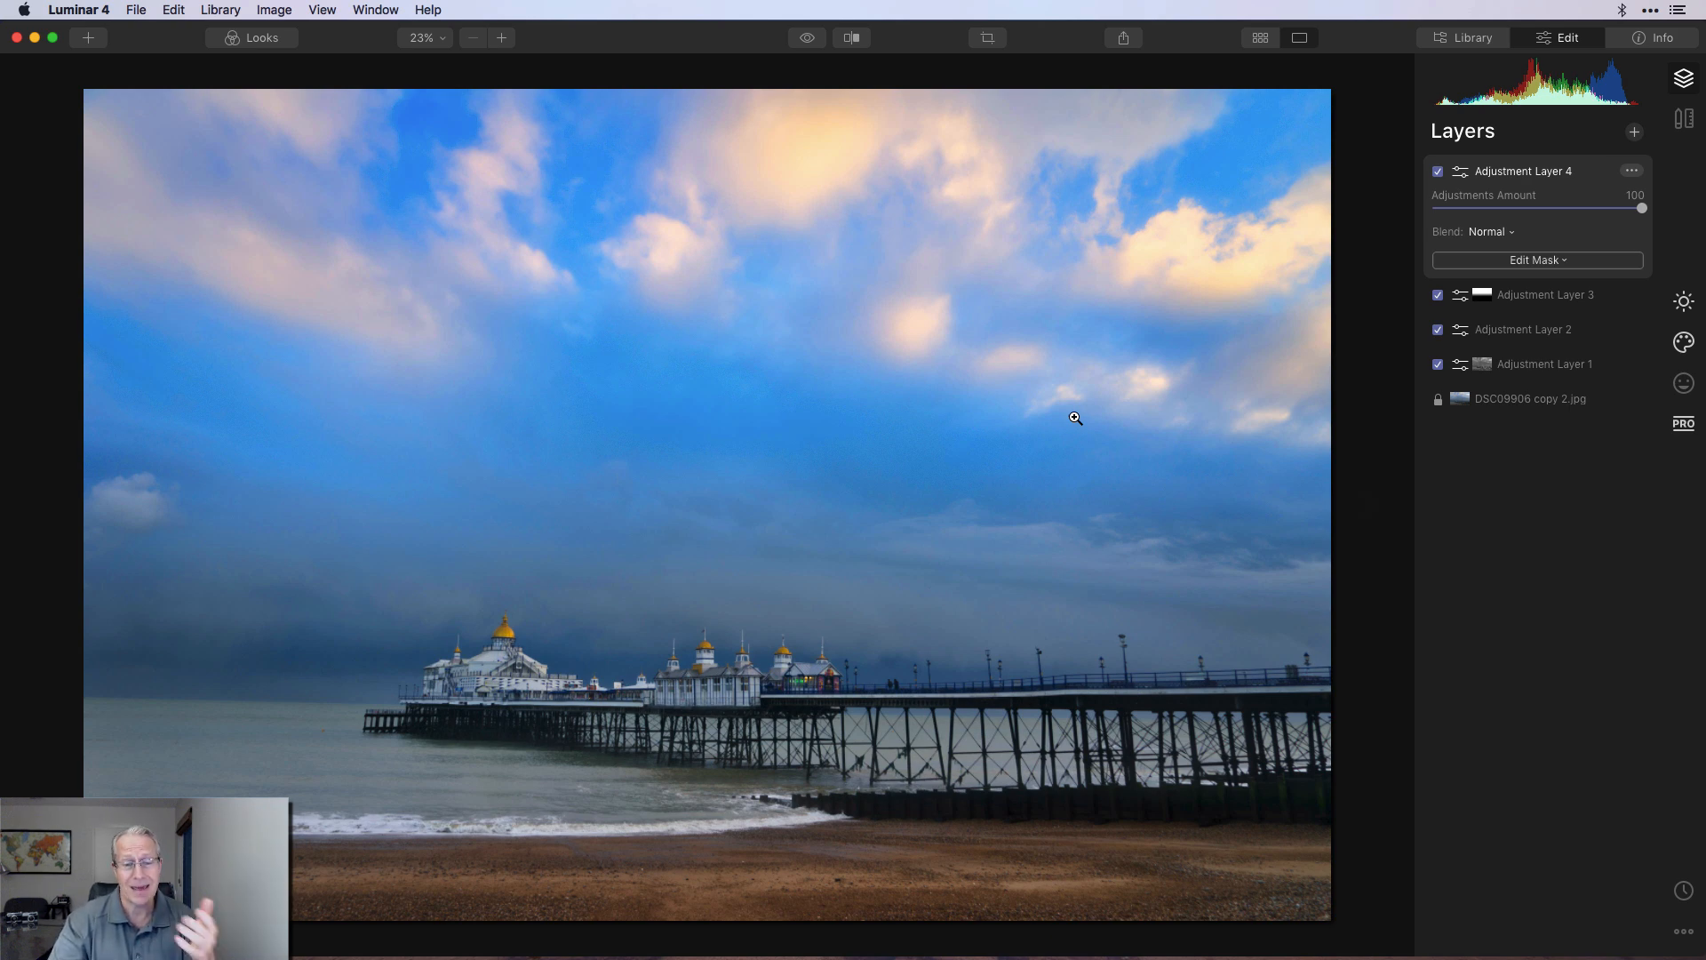
click(807, 37)
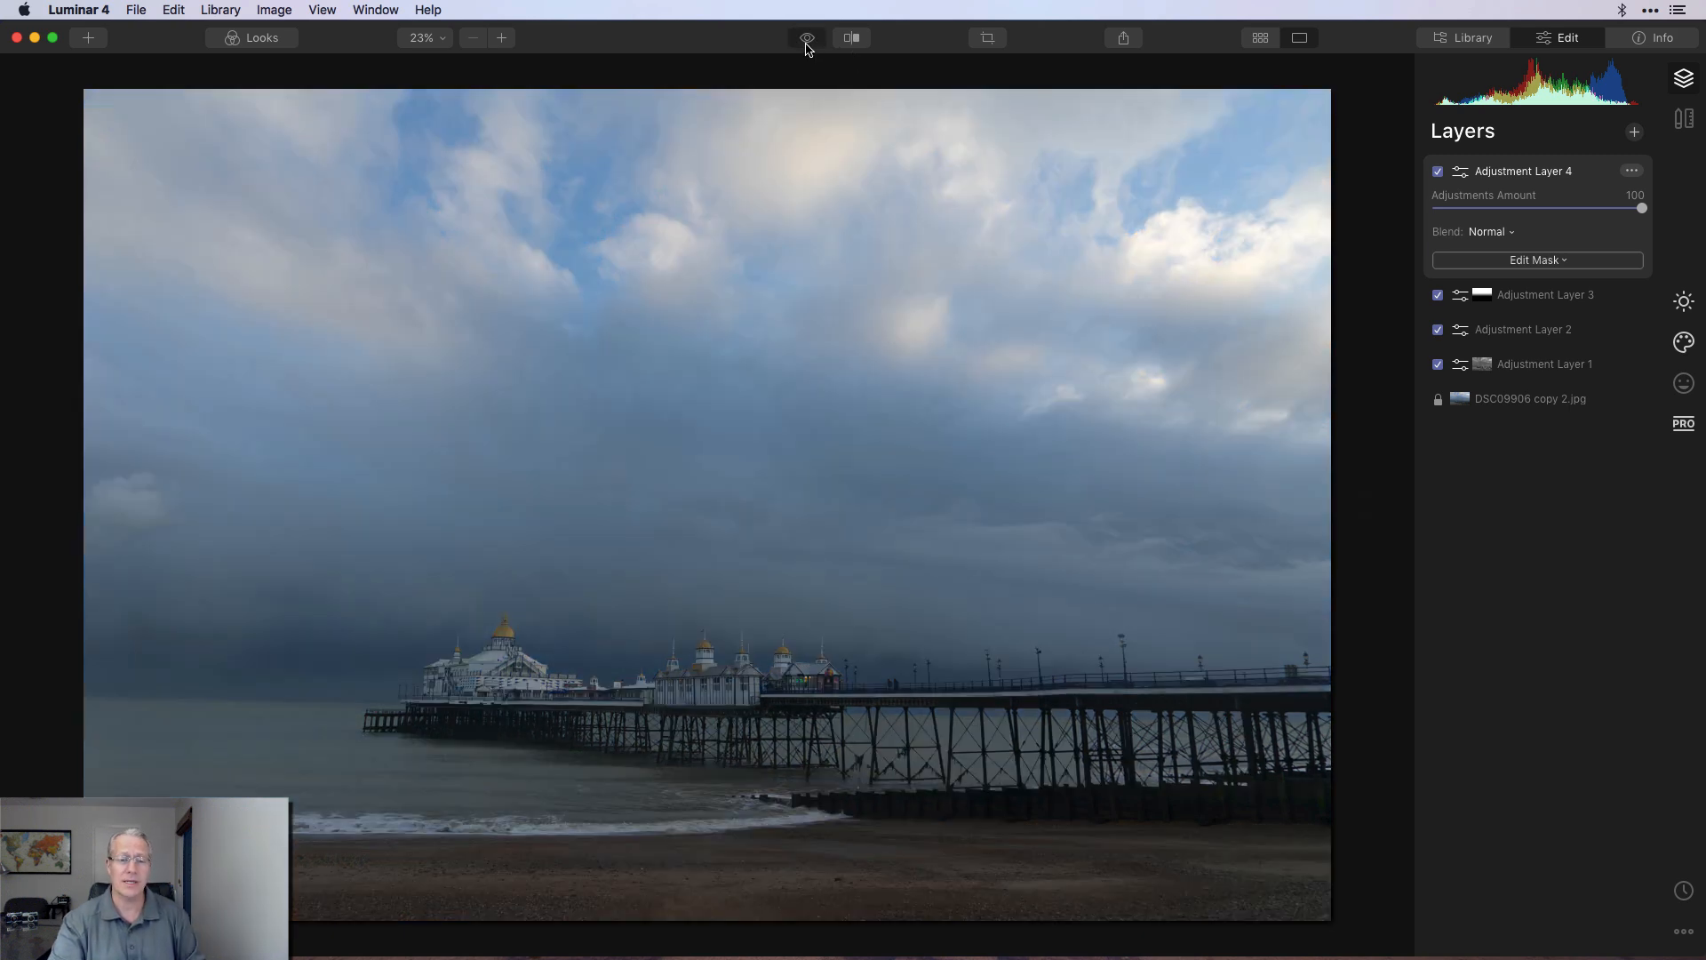
click(851, 37)
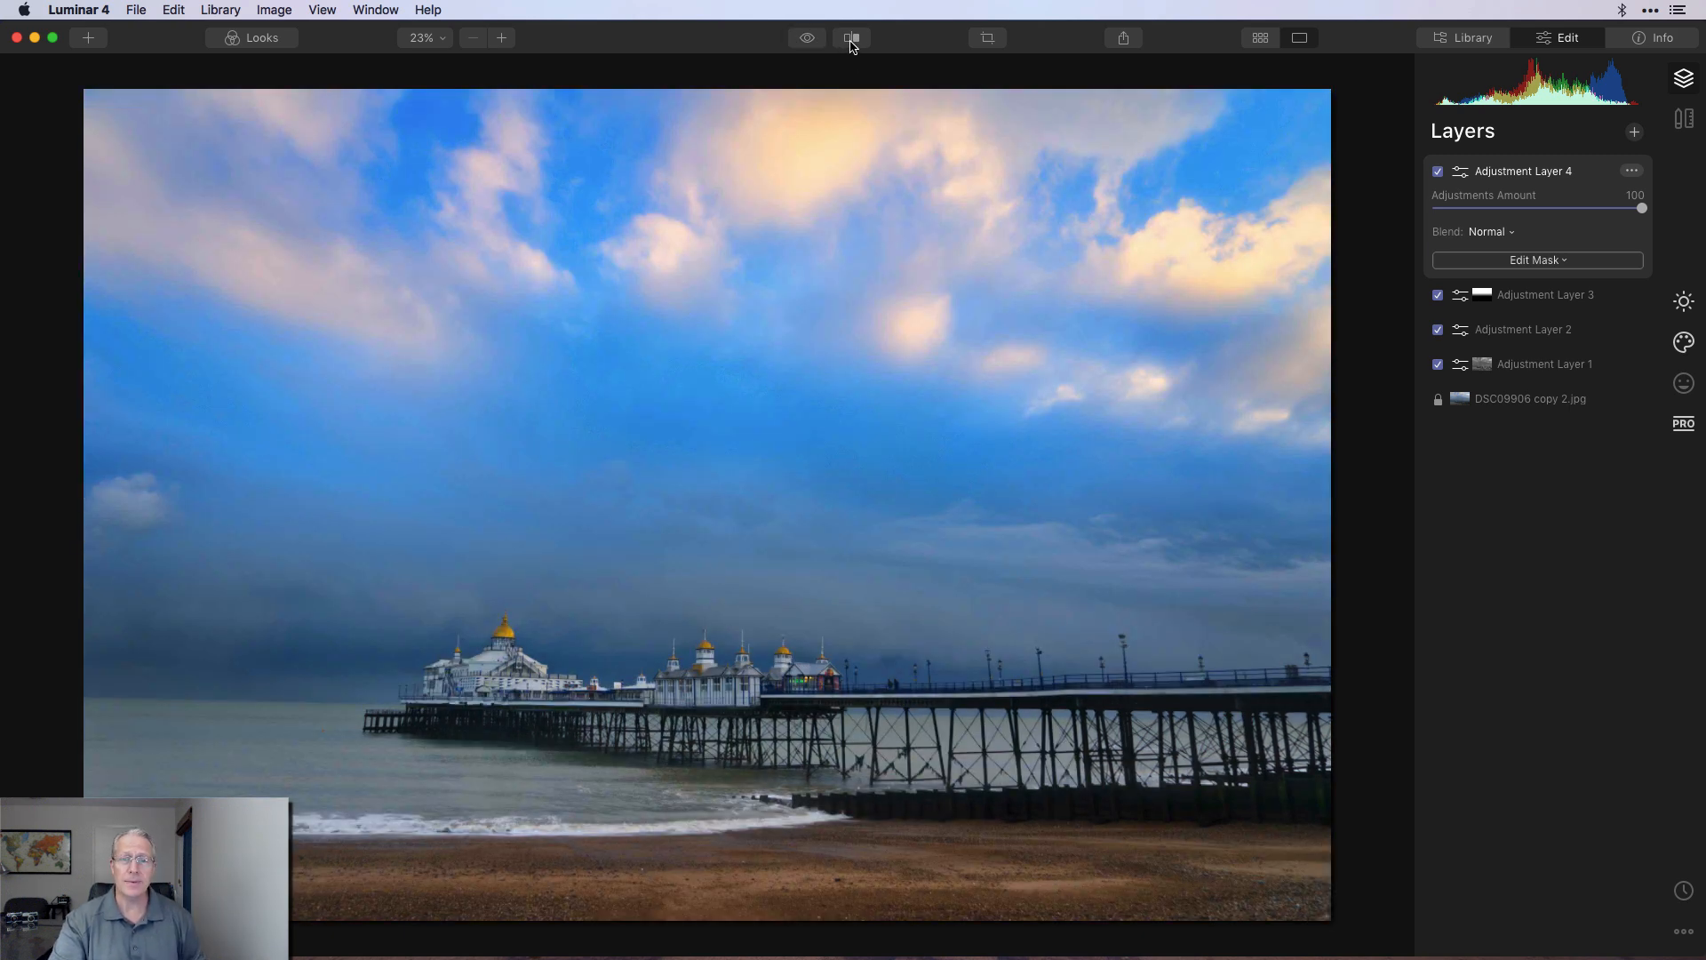
click(851, 38)
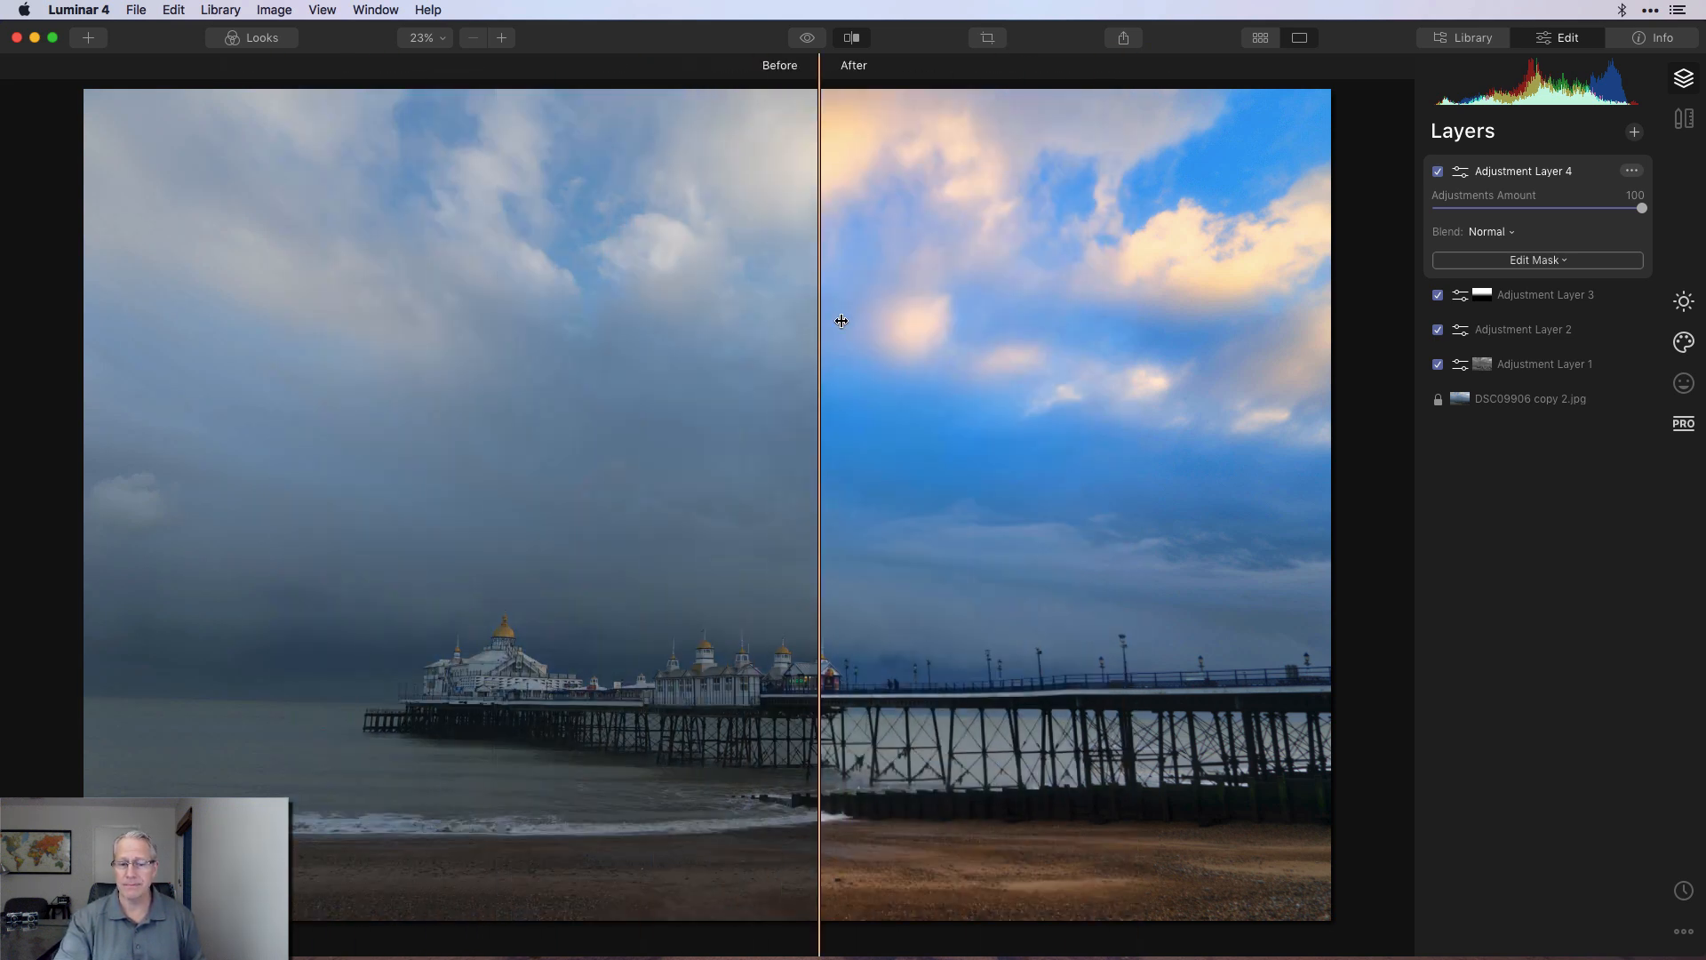
click(851, 37)
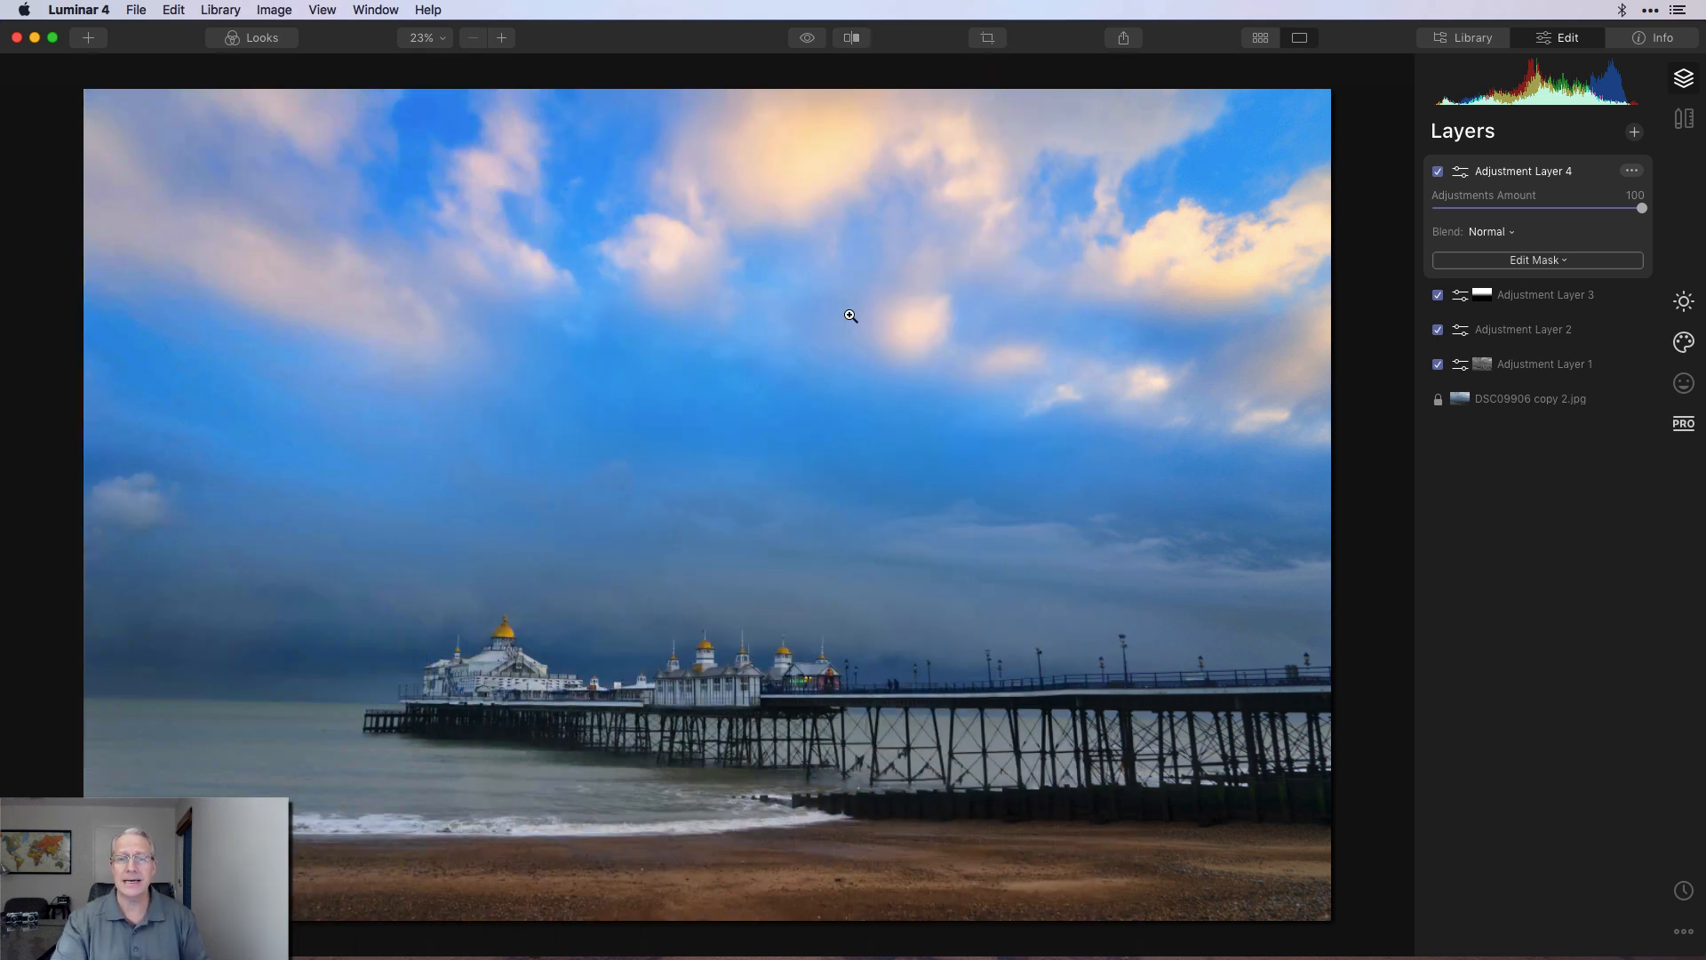